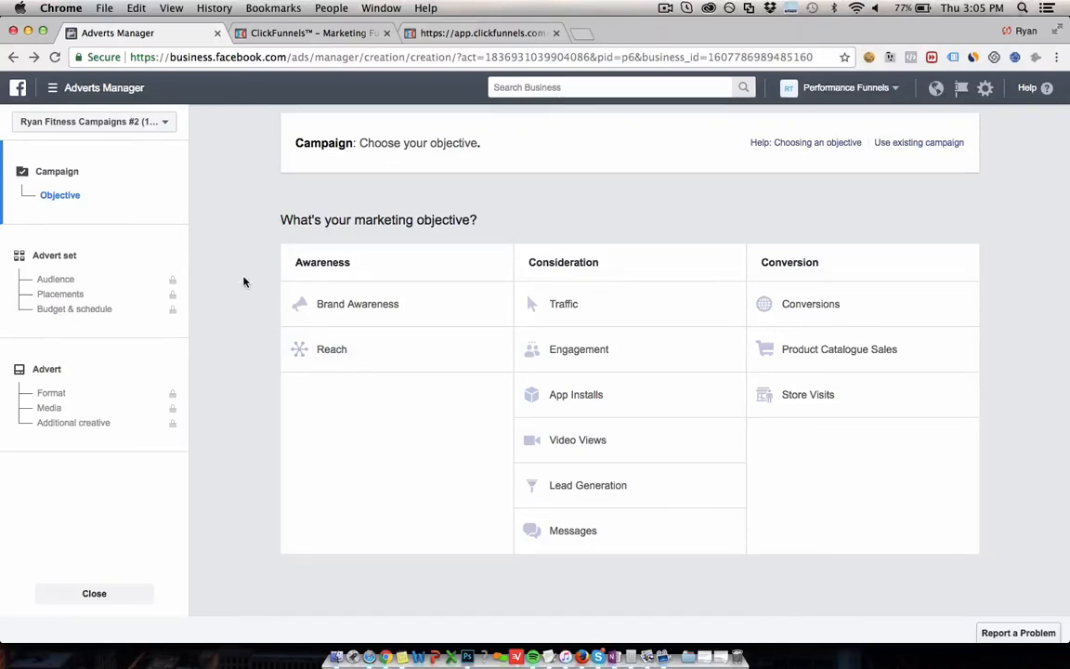
{"action": "mouse_move", "coordinate": [238, 241]}
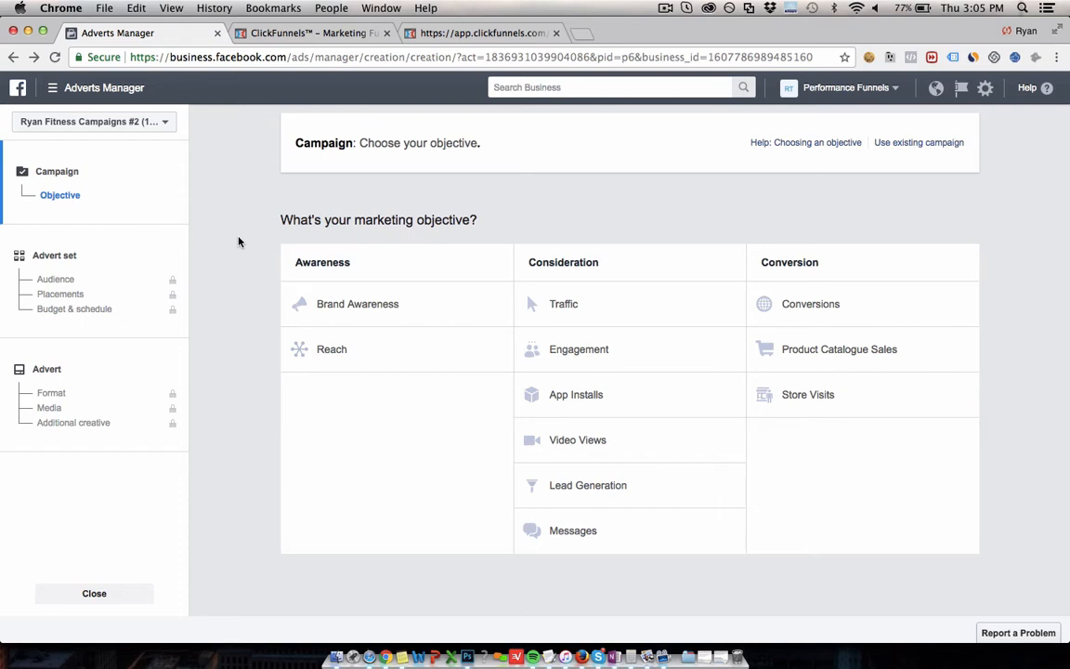
{"action": "mouse_move", "coordinate": [438, 96]}
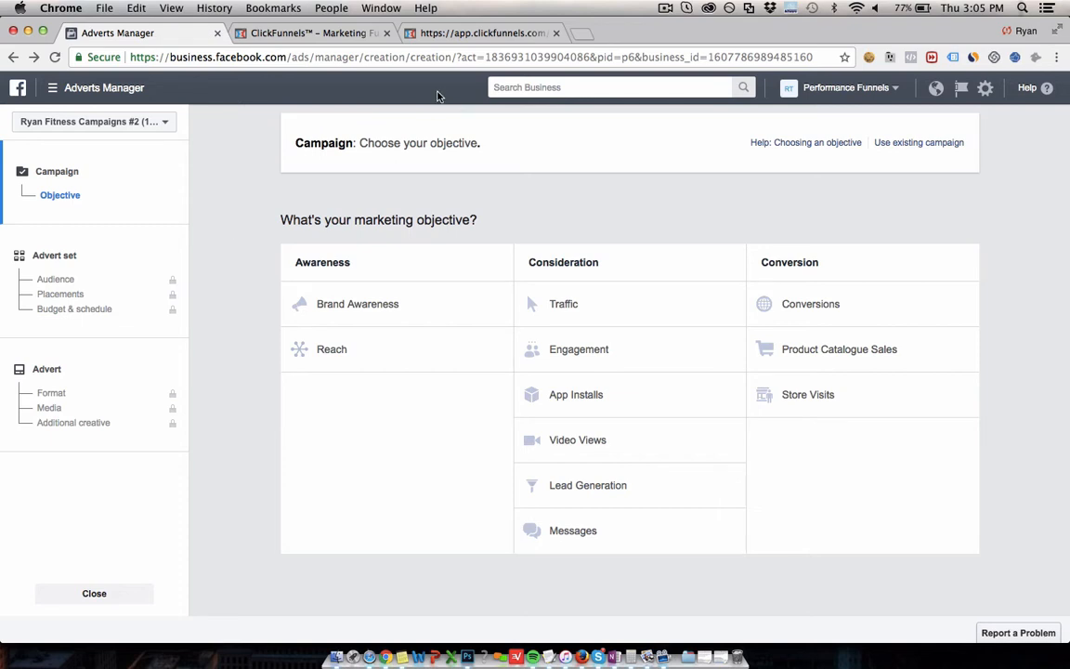
{"action": "mouse_move", "coordinate": [375, 100]}
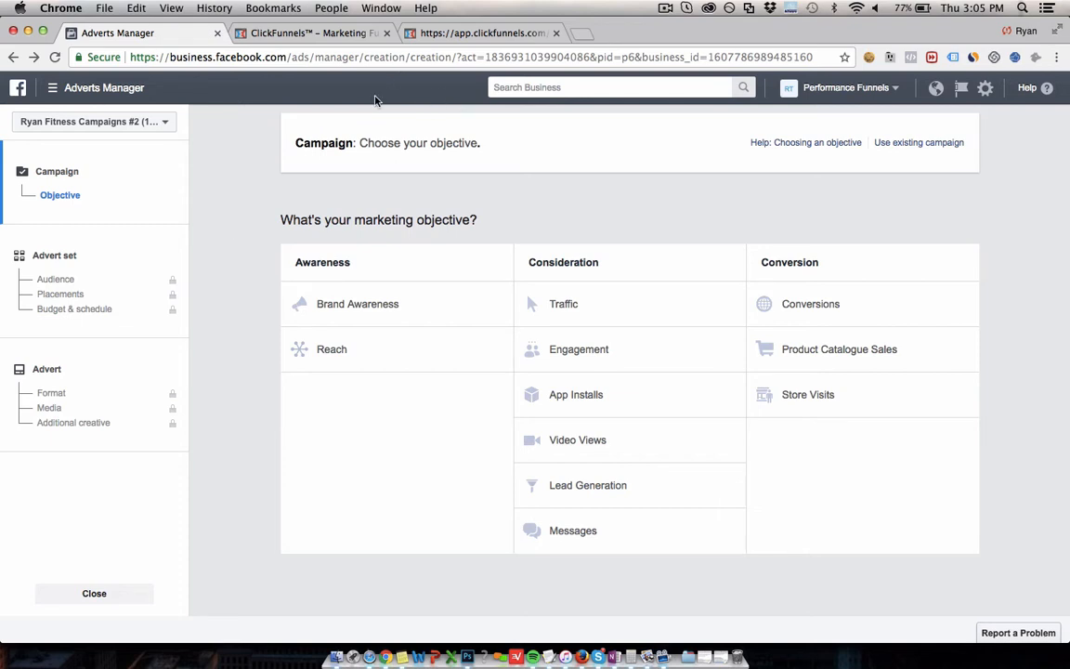
{"action": "mouse_move", "coordinate": [243, 141]}
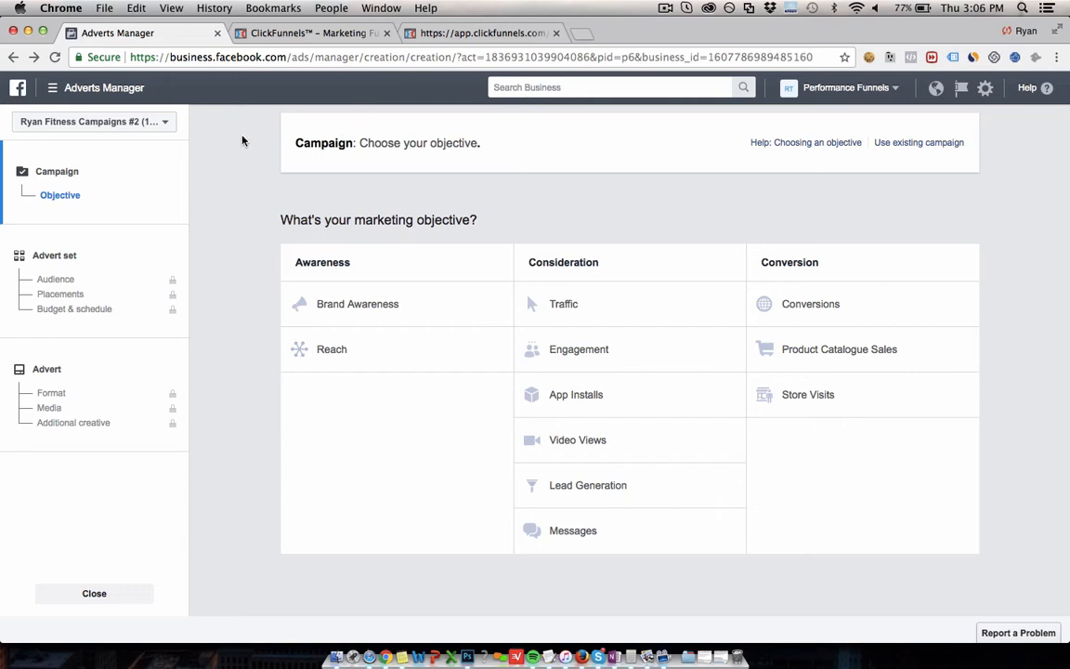
{"action": "mouse_move", "coordinate": [269, 148]}
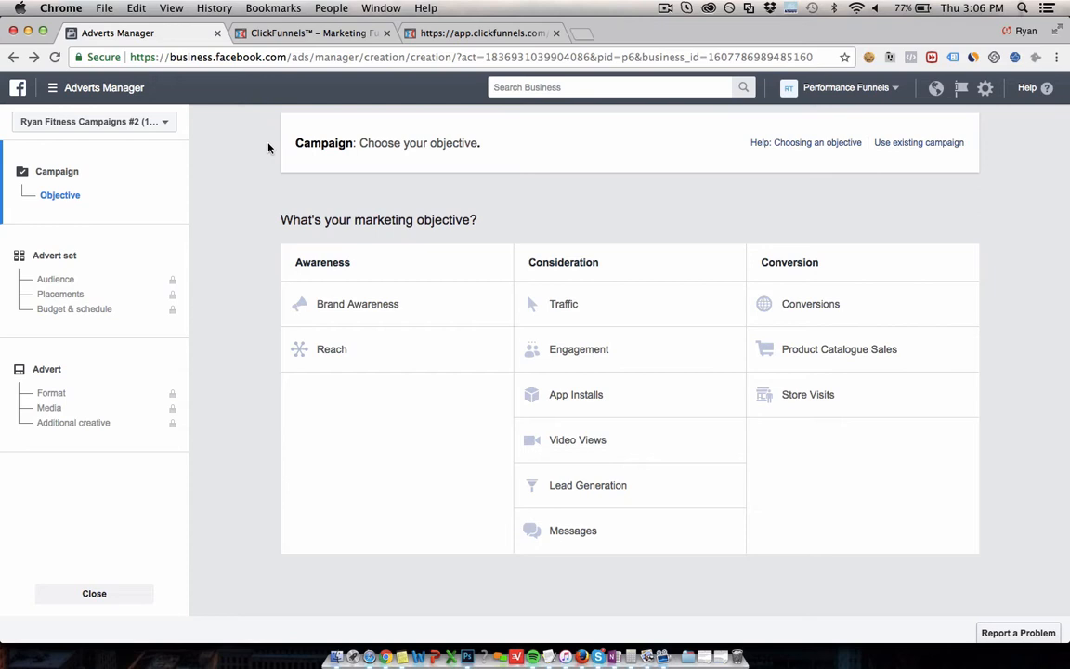
- View the ClickFunnels $79 wellness-package landing page with exam and 3 adjustments
{"action": "left_click", "coordinate": [312, 33]}
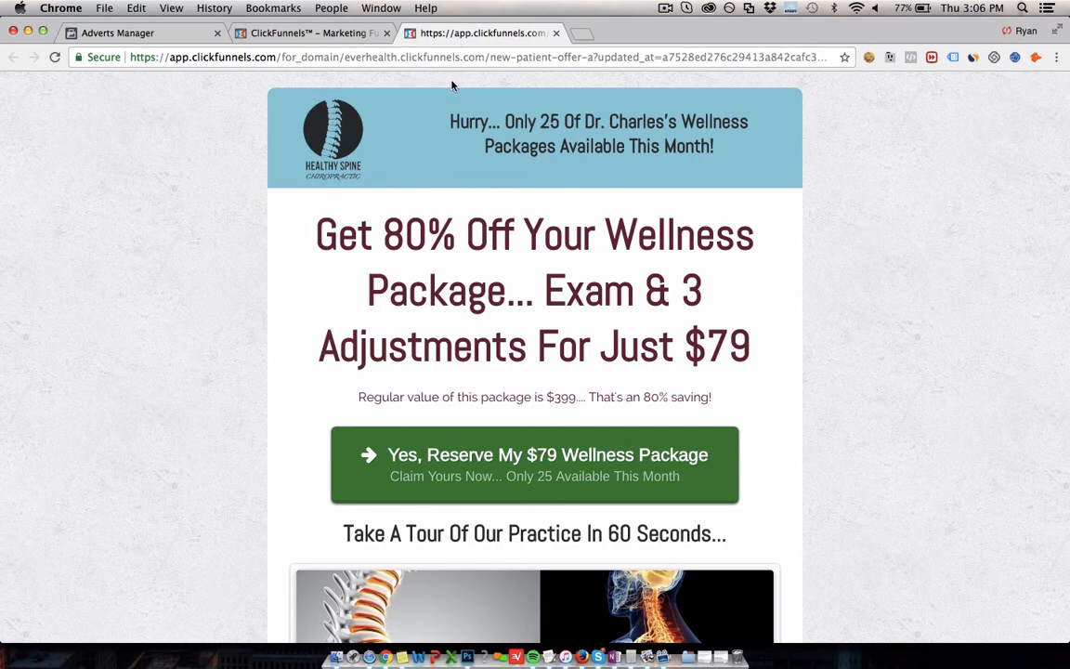
{"action": "mouse_move", "coordinate": [554, 282]}
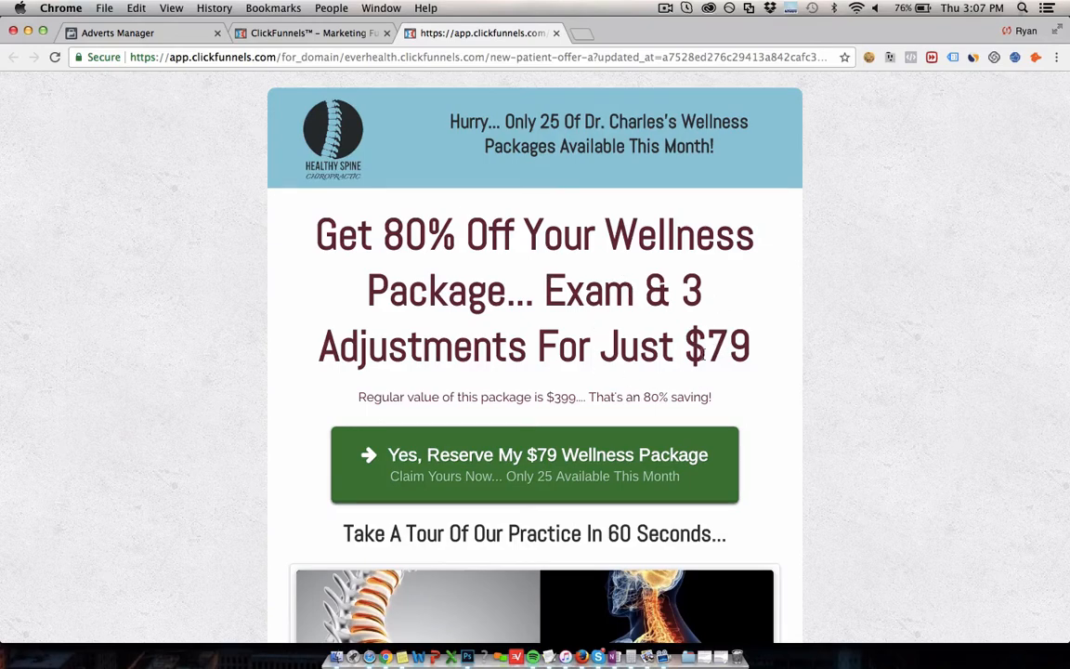
{"action": "double_click", "coordinate": [561, 397]}
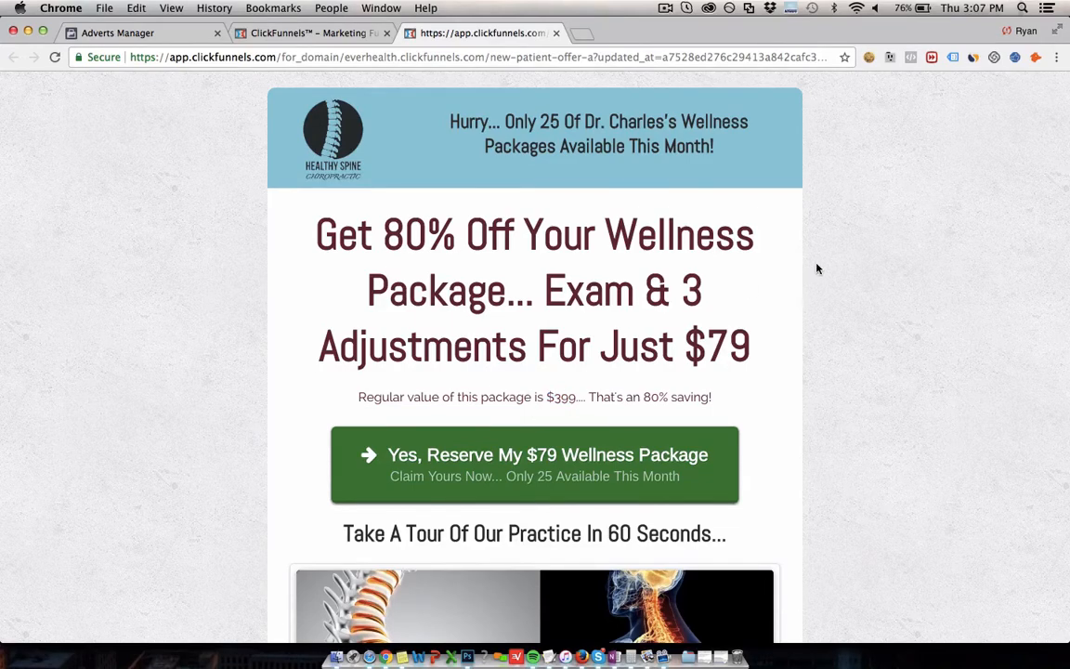
{"action": "mouse_move", "coordinate": [795, 275]}
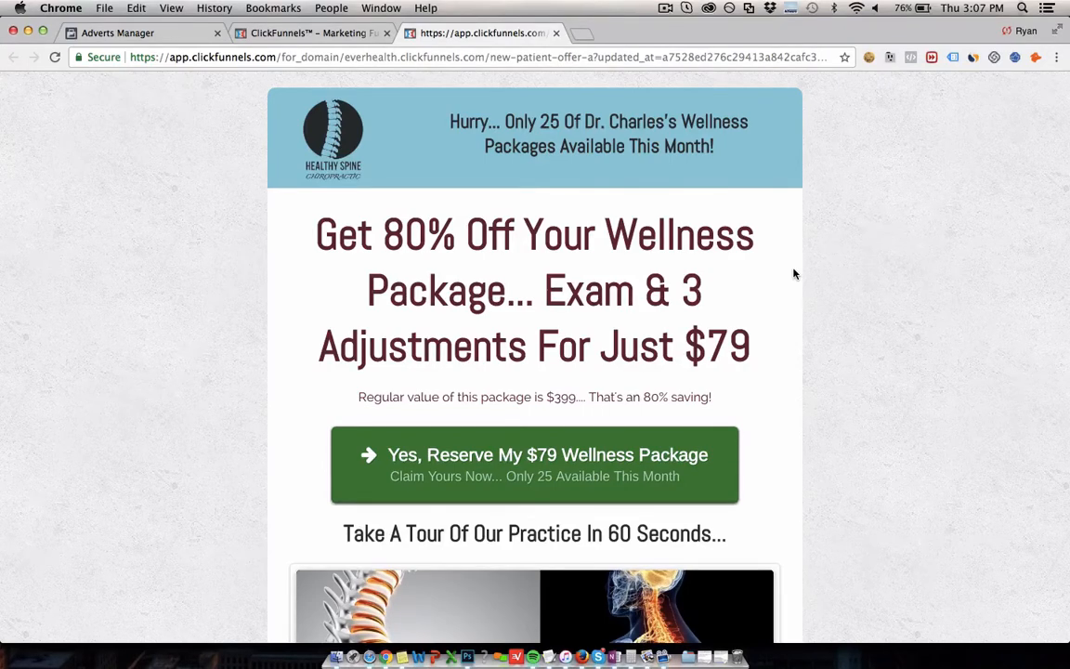
{"action": "mouse_move", "coordinate": [567, 286]}
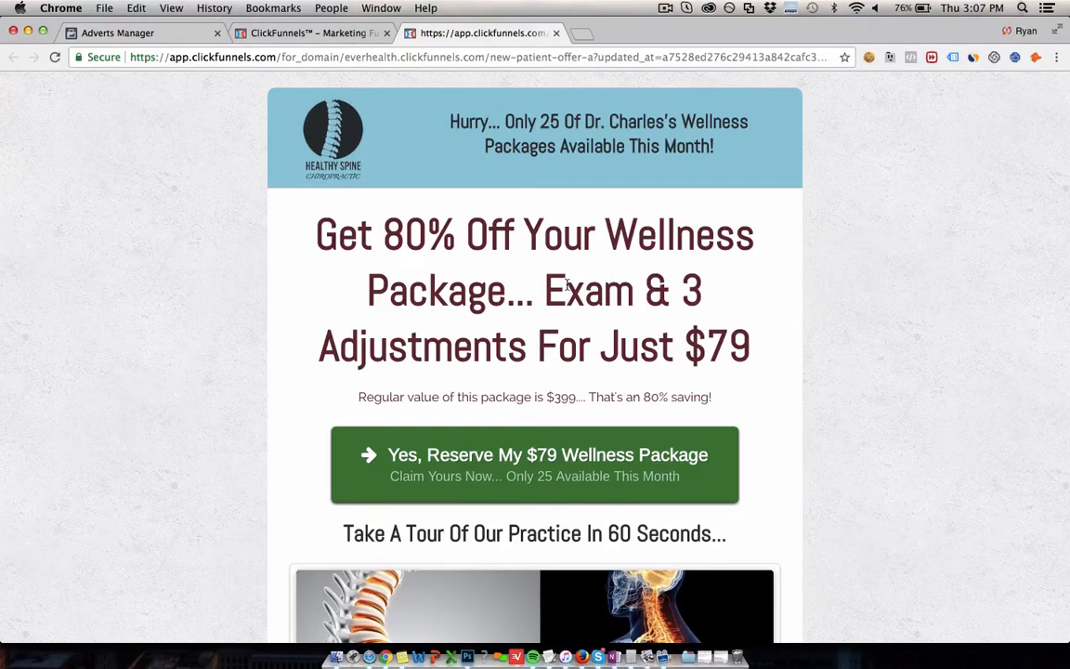
{"action": "double_click", "coordinate": [535, 290]}
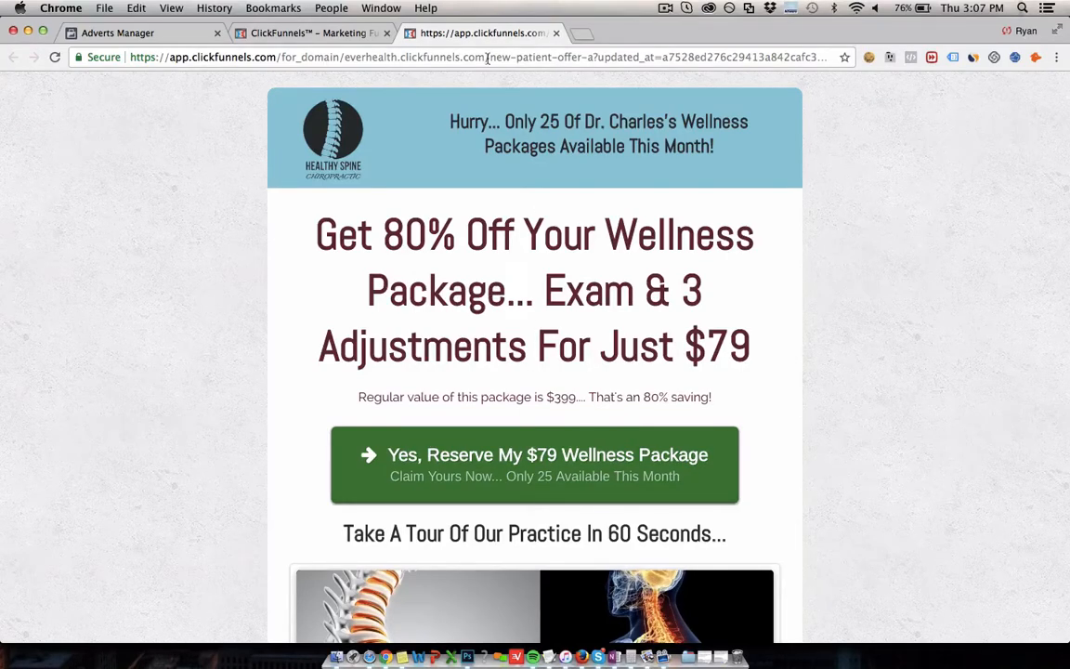
{"action": "mouse_move", "coordinate": [542, 362]}
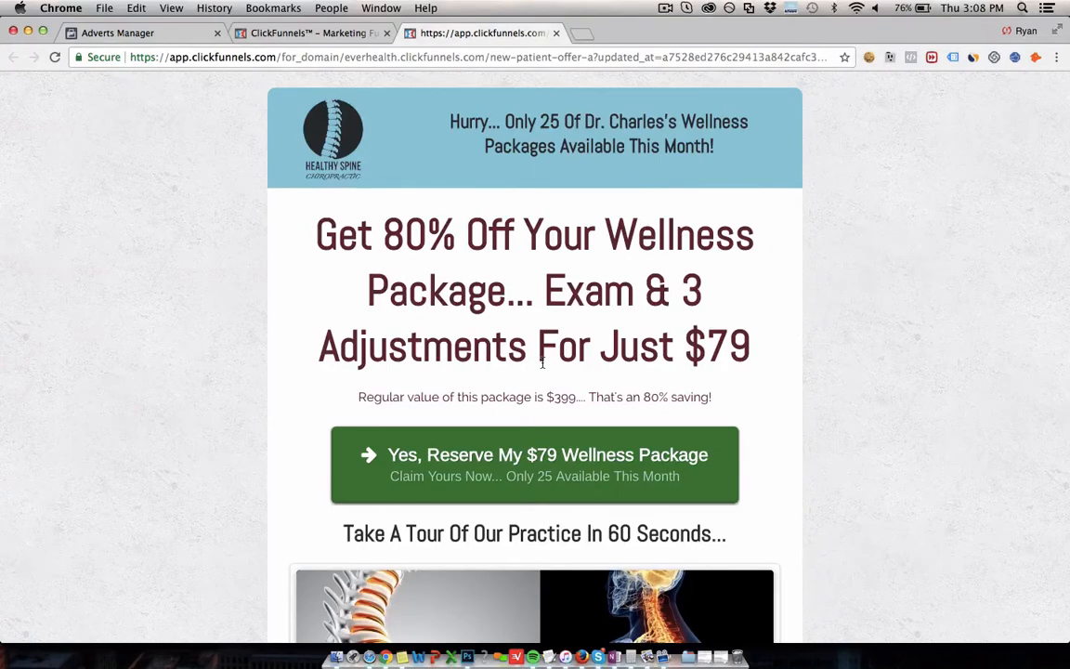
{"action": "mouse_move", "coordinate": [568, 195]}
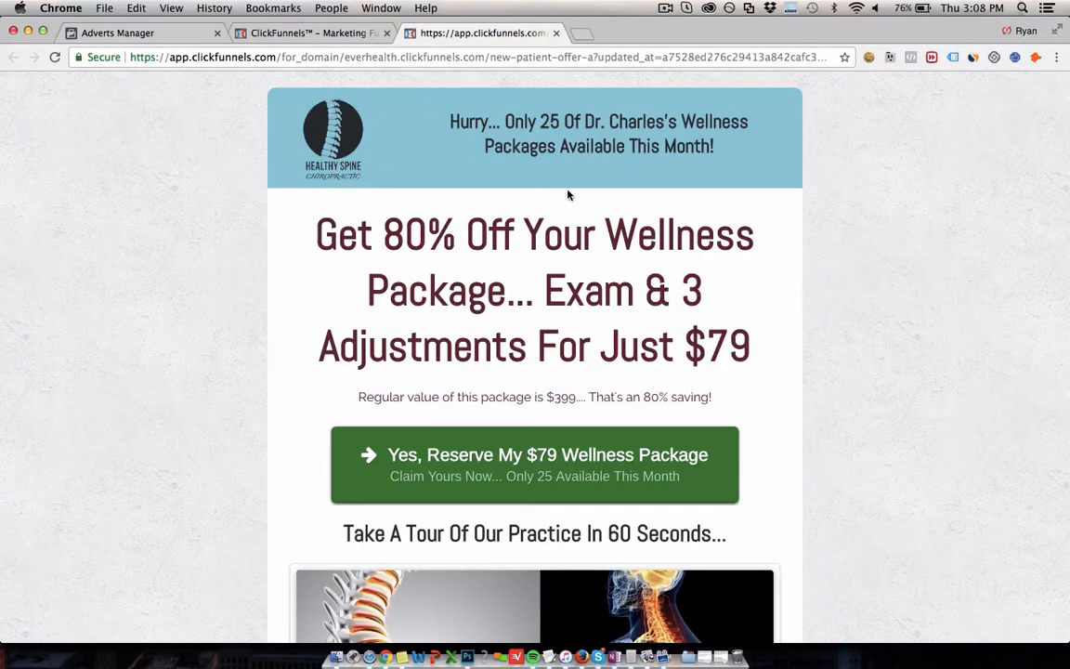
{"action": "scroll", "scroll_direction": "down", "scroll_amount": 3}
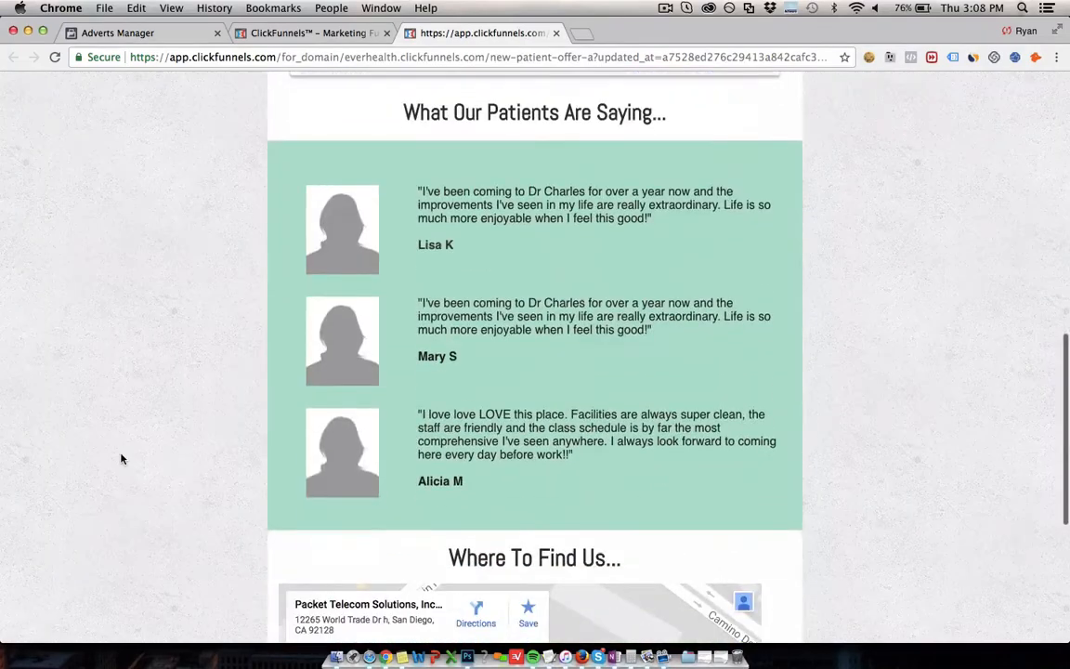
{"action": "scroll", "scroll_direction": "up", "scroll_amount": 3}
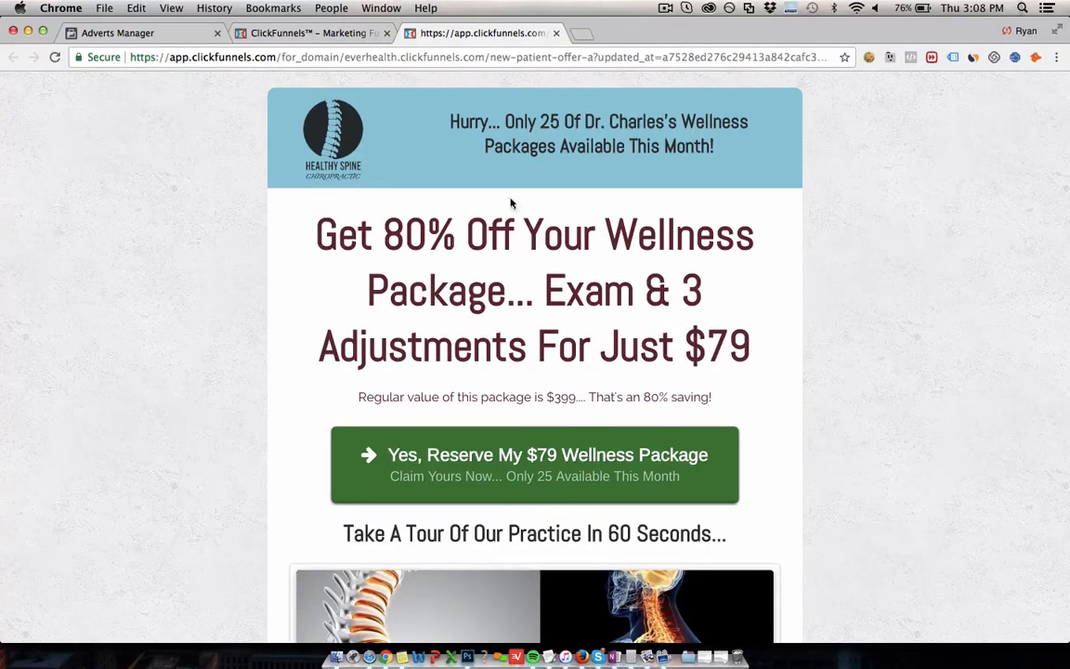
{"action": "mouse_move", "coordinate": [479, 197]}
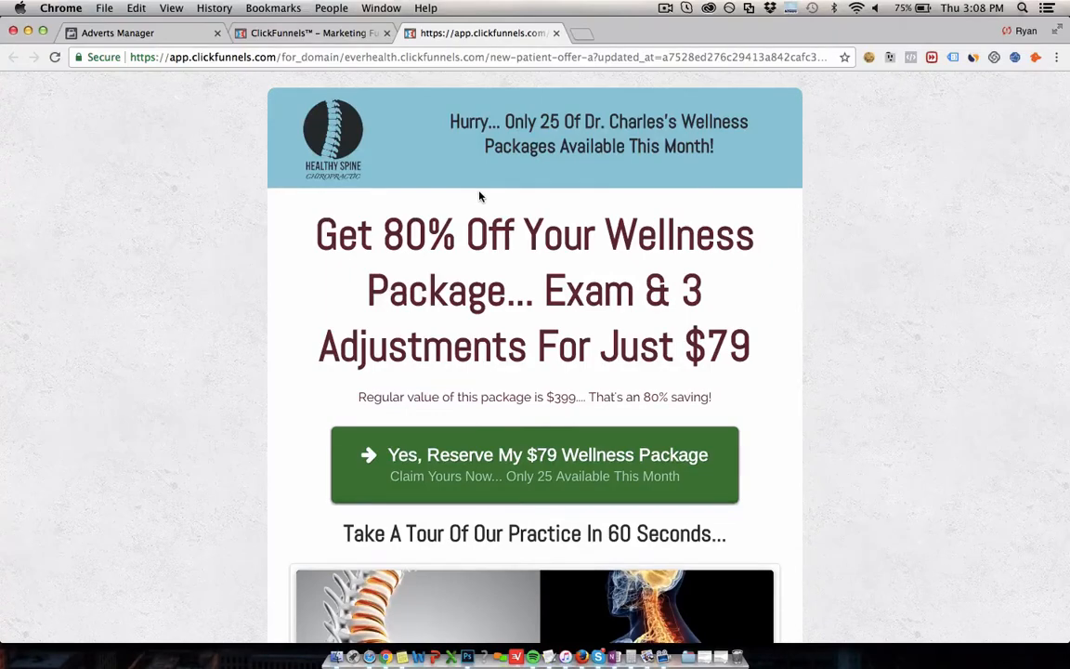
{"action": "mouse_move", "coordinate": [591, 243]}
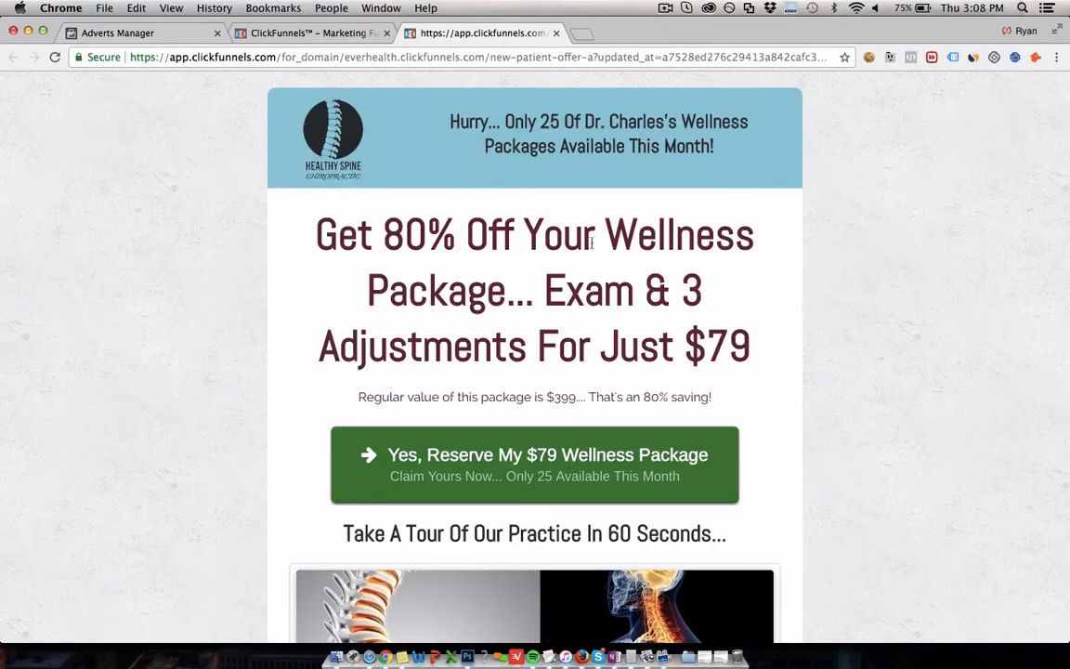
{"action": "scroll", "scroll_direction": "down", "scroll_amount": 3}
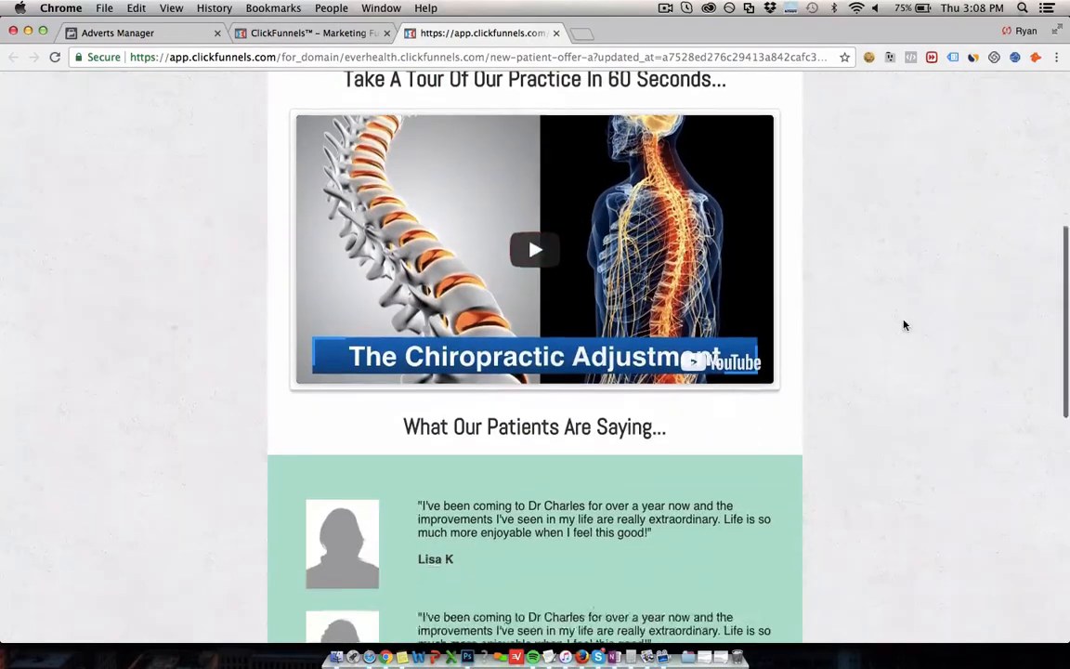
{"action": "scroll", "scroll_direction": "up", "scroll_amount": 3}
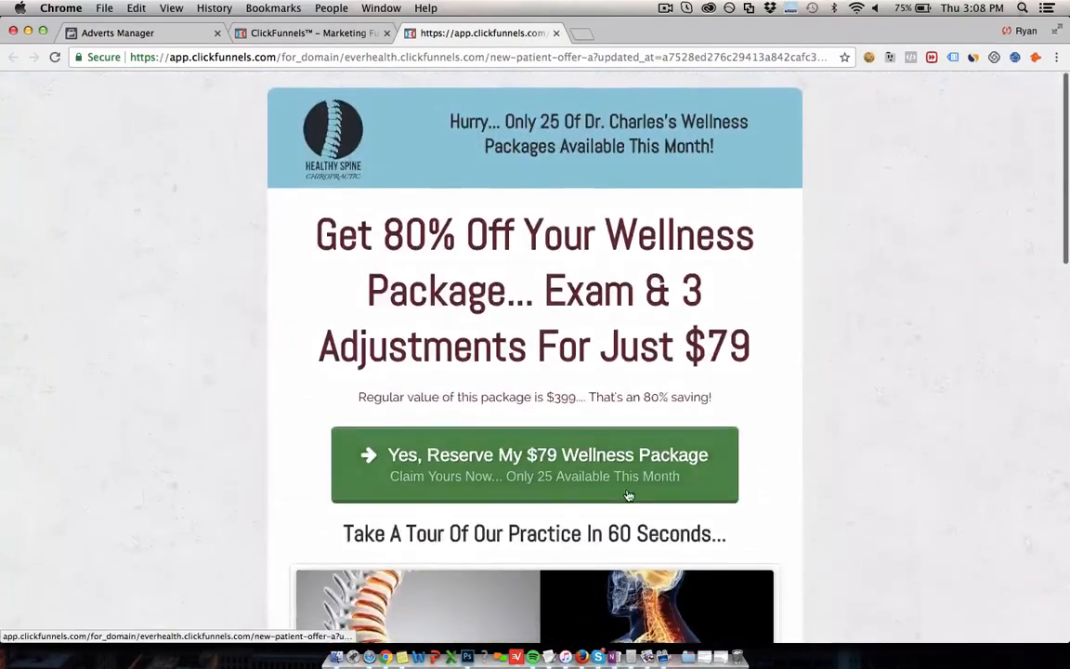
{"action": "left_click", "coordinate": [535, 464]}
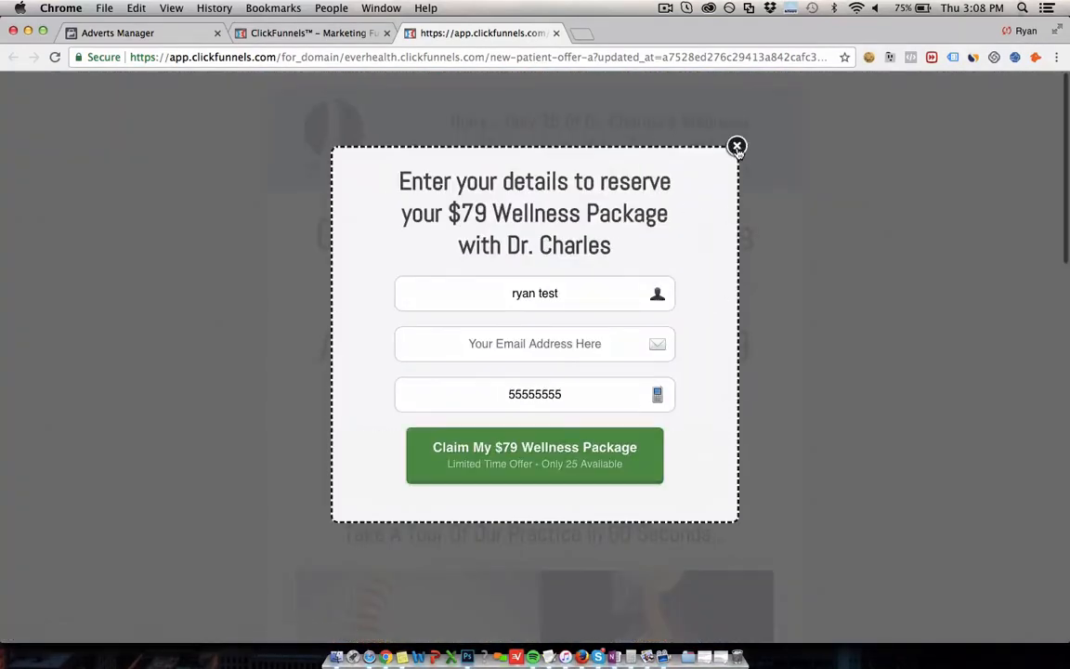
{"action": "left_click", "coordinate": [735, 147]}
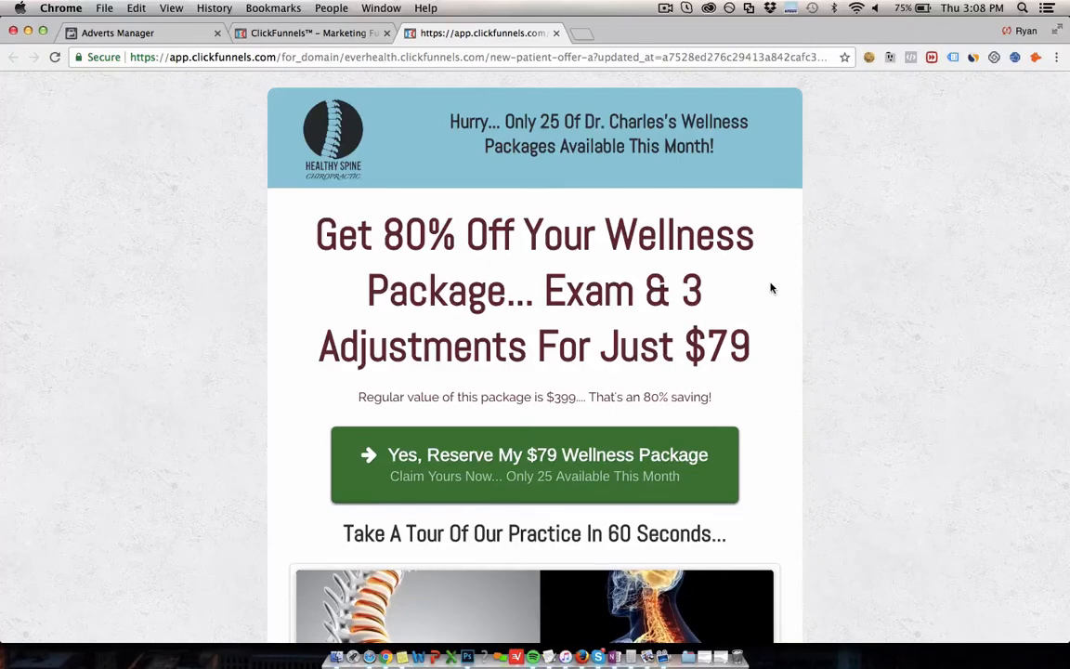
{"action": "mouse_move", "coordinate": [505, 191]}
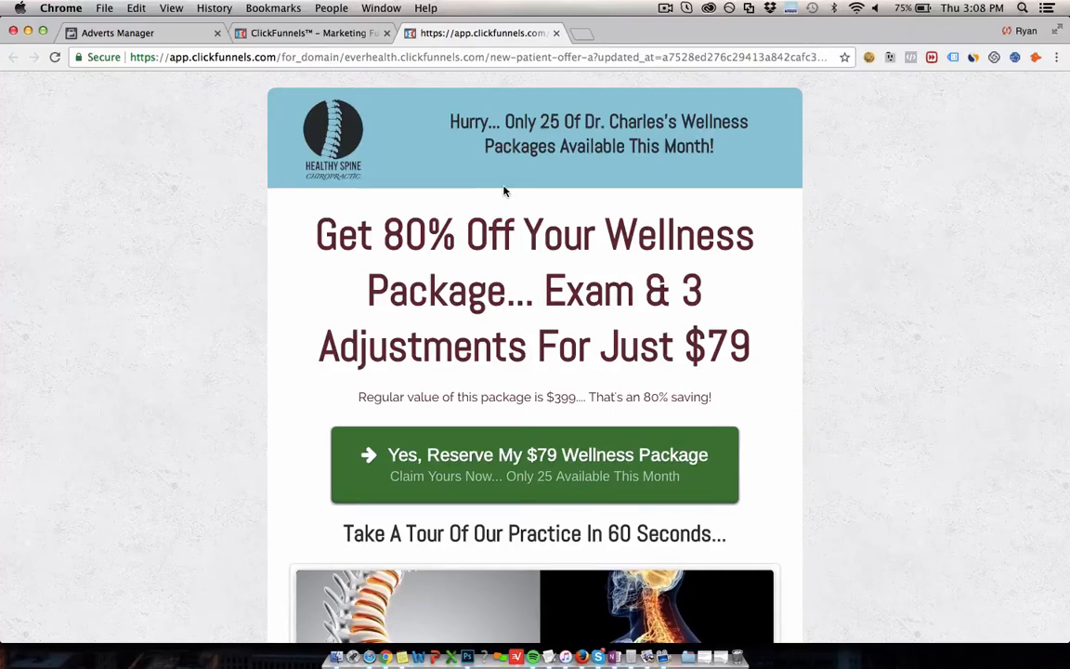
{"action": "mouse_move", "coordinate": [340, 136]}
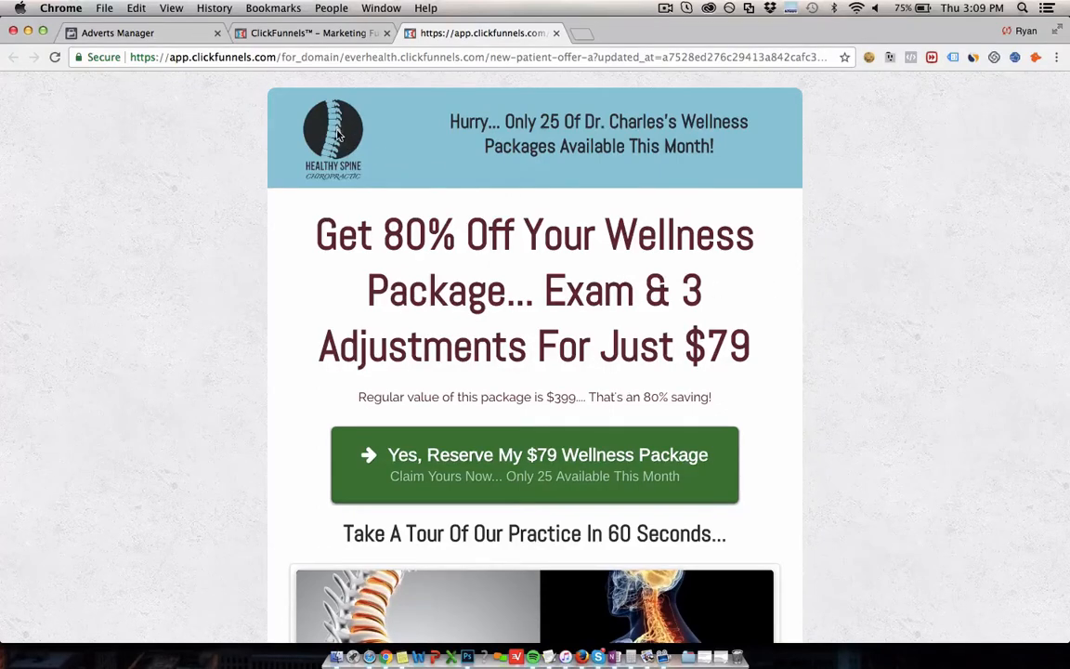
{"action": "mouse_move", "coordinate": [1068, 349]}
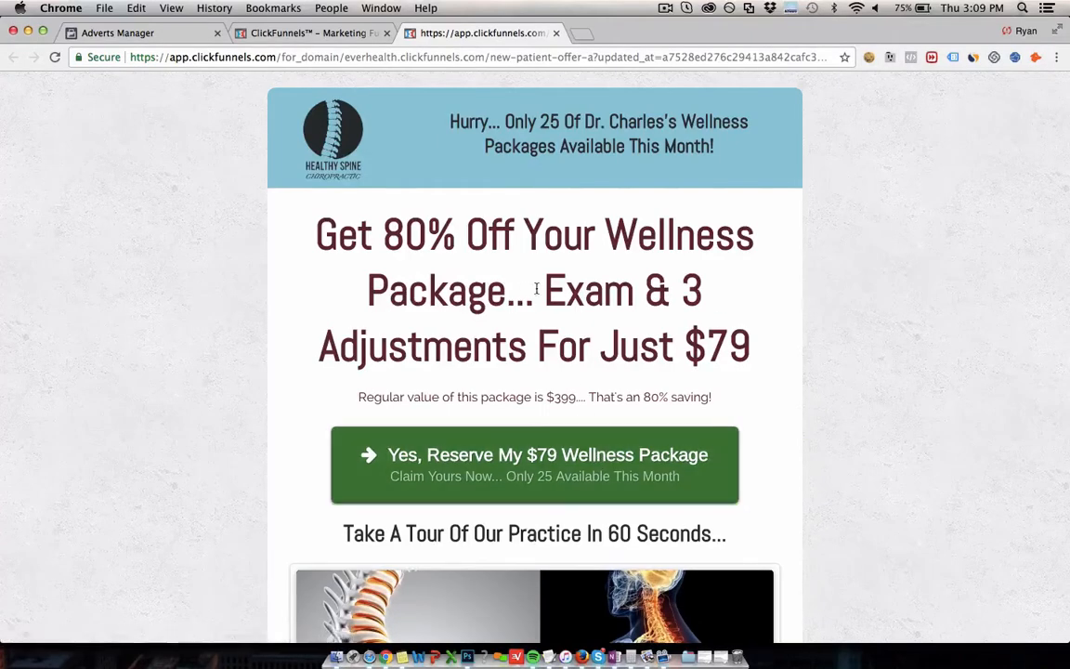
{"action": "mouse_move", "coordinate": [397, 132]}
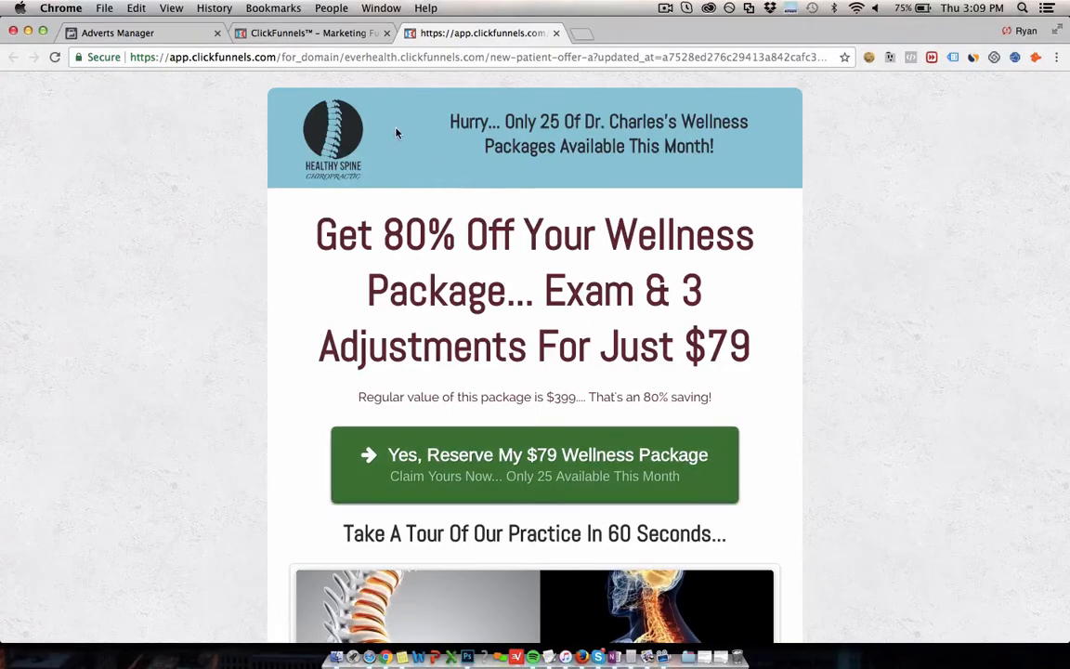
{"action": "mouse_move", "coordinate": [325, 78]}
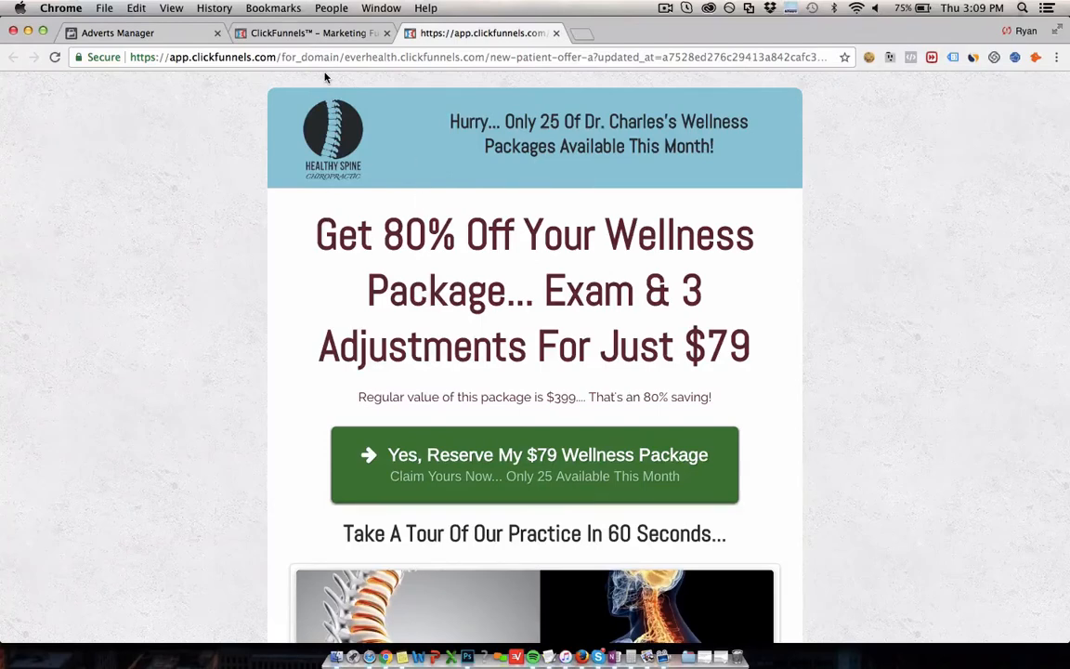
- Check the wellness package reservation form, then return to the campaign objective step
{"action": "left_click", "coordinate": [118, 33]}
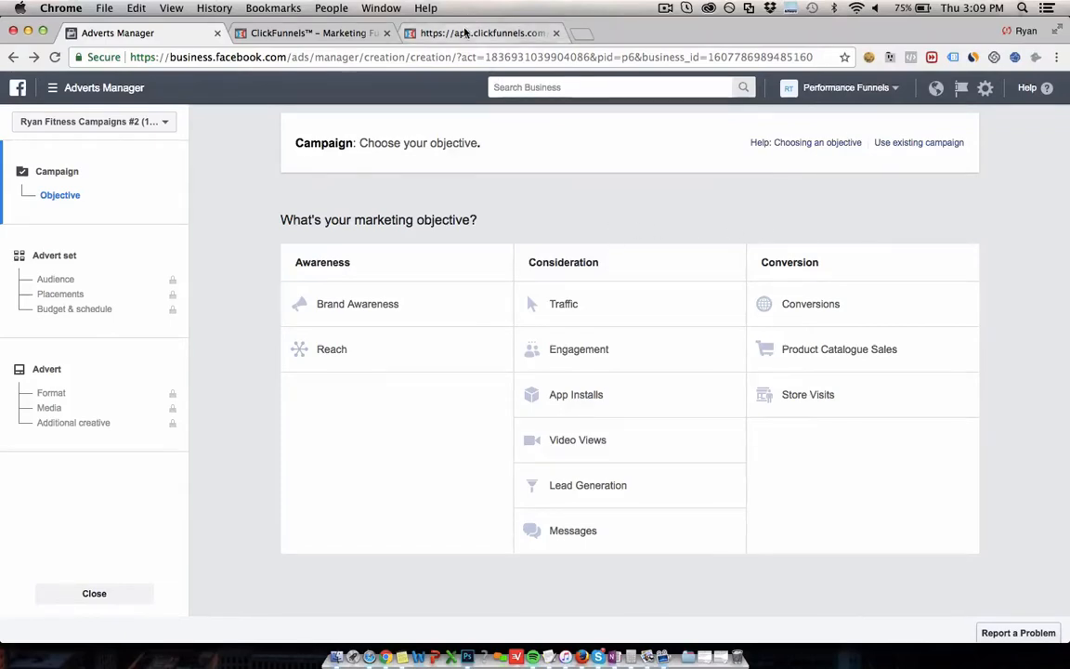
{"action": "left_click", "coordinate": [483, 33]}
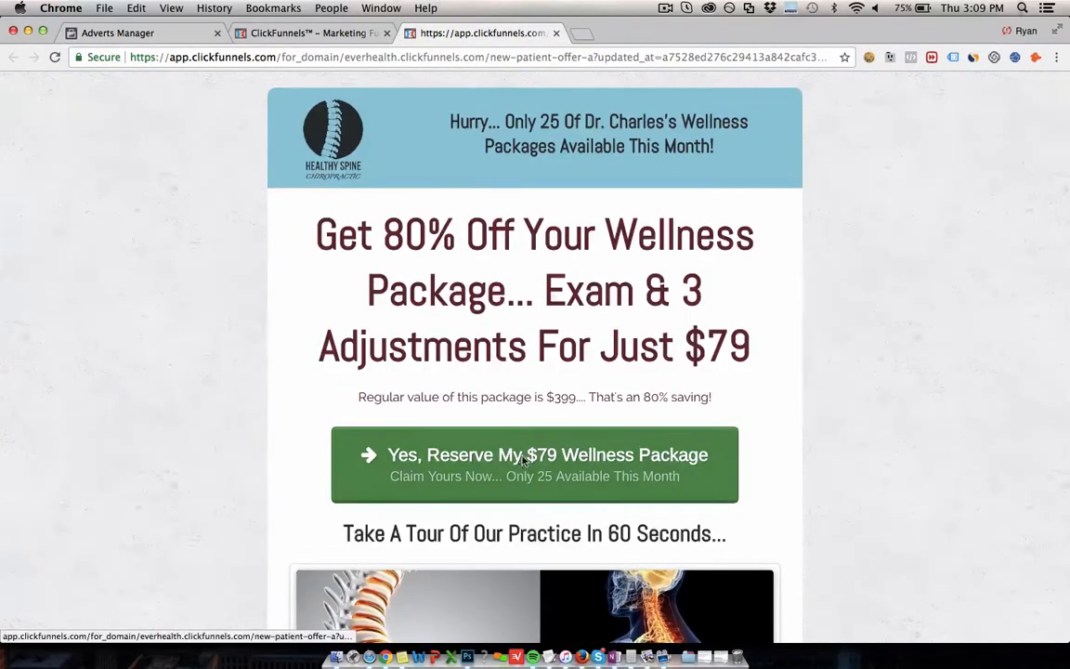
{"action": "left_click", "coordinate": [535, 464]}
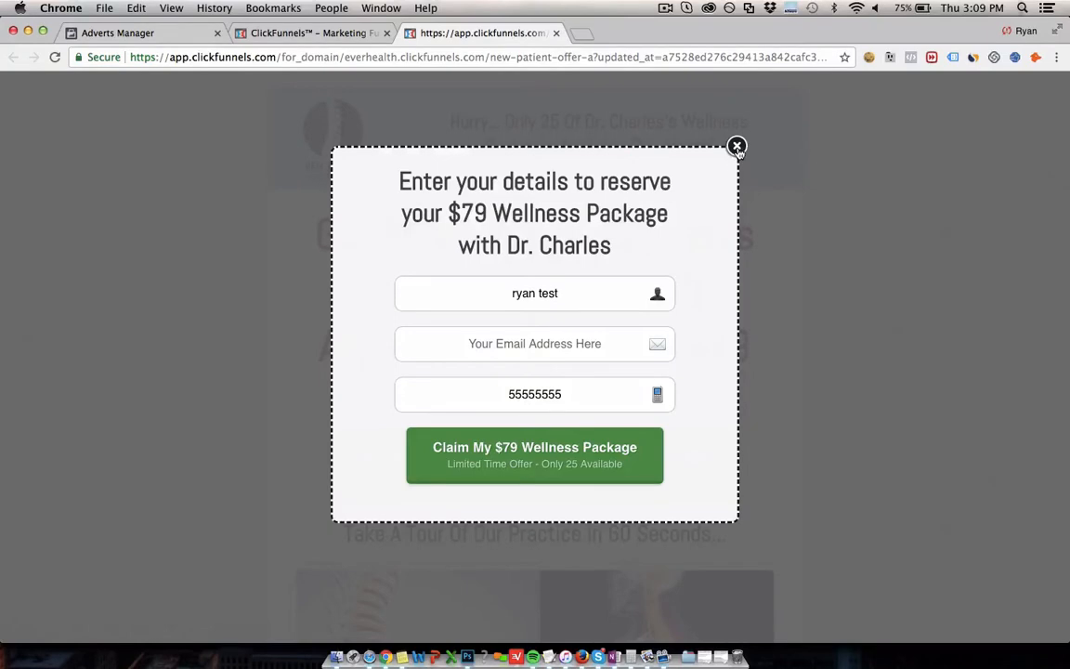
{"action": "left_click", "coordinate": [140, 34]}
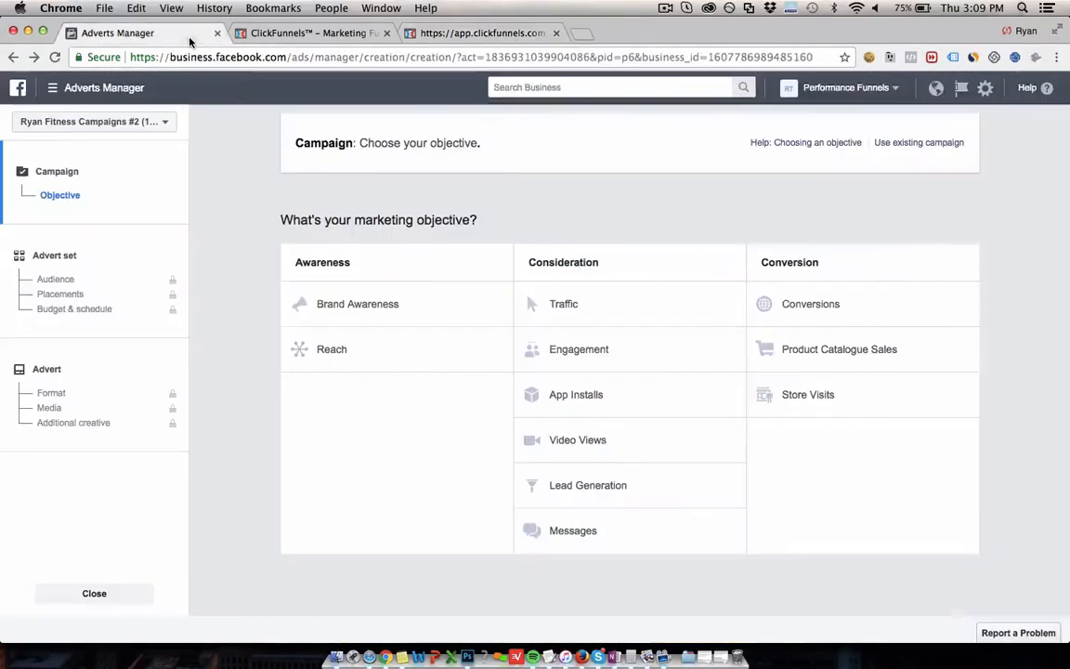
{"action": "mouse_move", "coordinate": [809, 305]}
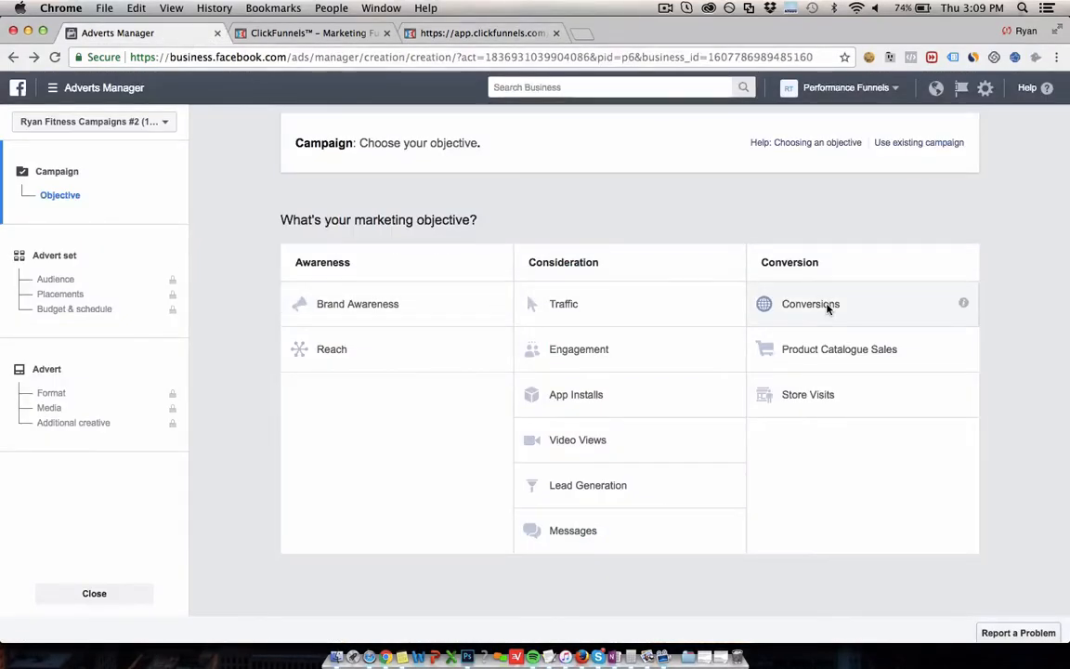
- Choose the Conversions objective, name the campaign 'Chiropractic Example' and continue to the advert set
{"action": "left_click", "coordinate": [810, 304]}
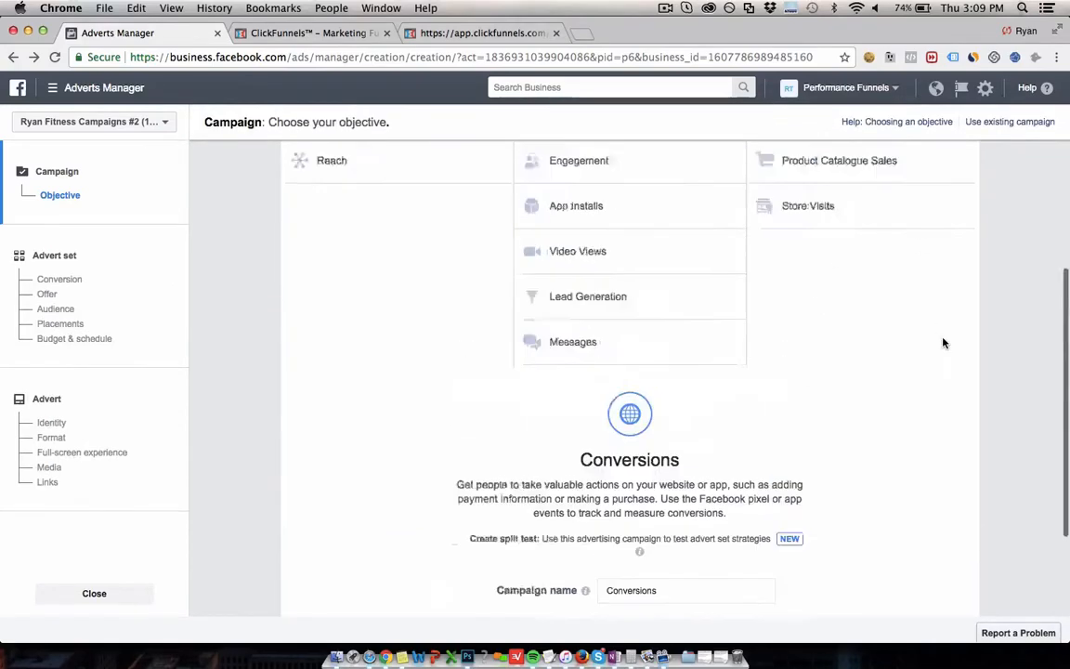
{"action": "scroll", "scroll_direction": "up", "scroll_amount": 3}
{"action": "type", "text": "Chiropractic"}
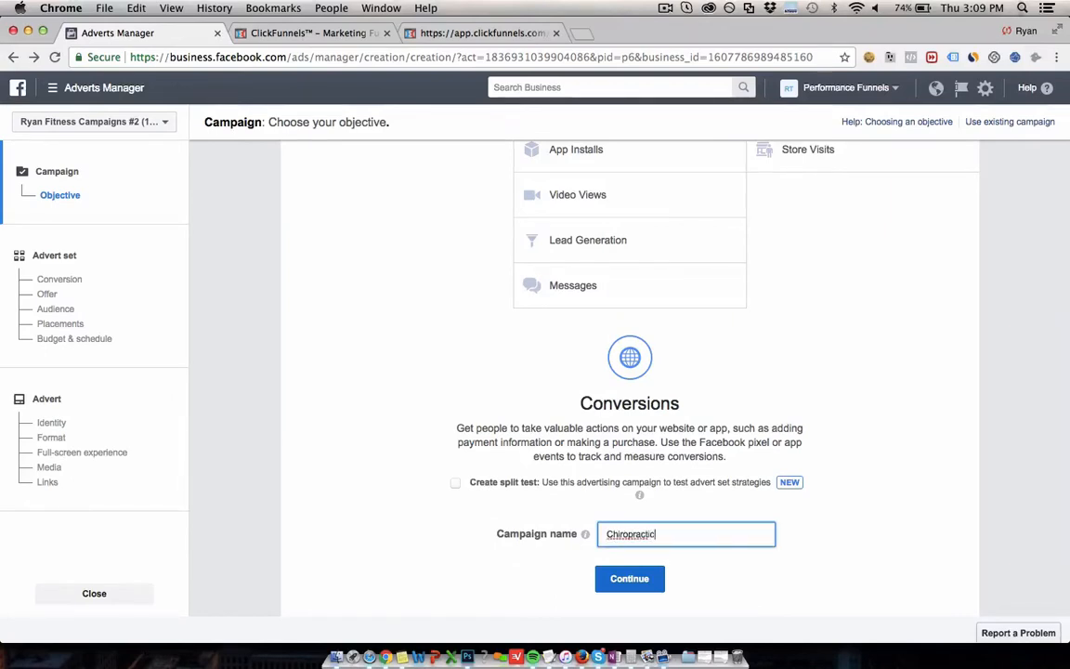
{"action": "type", "text": "Example"}
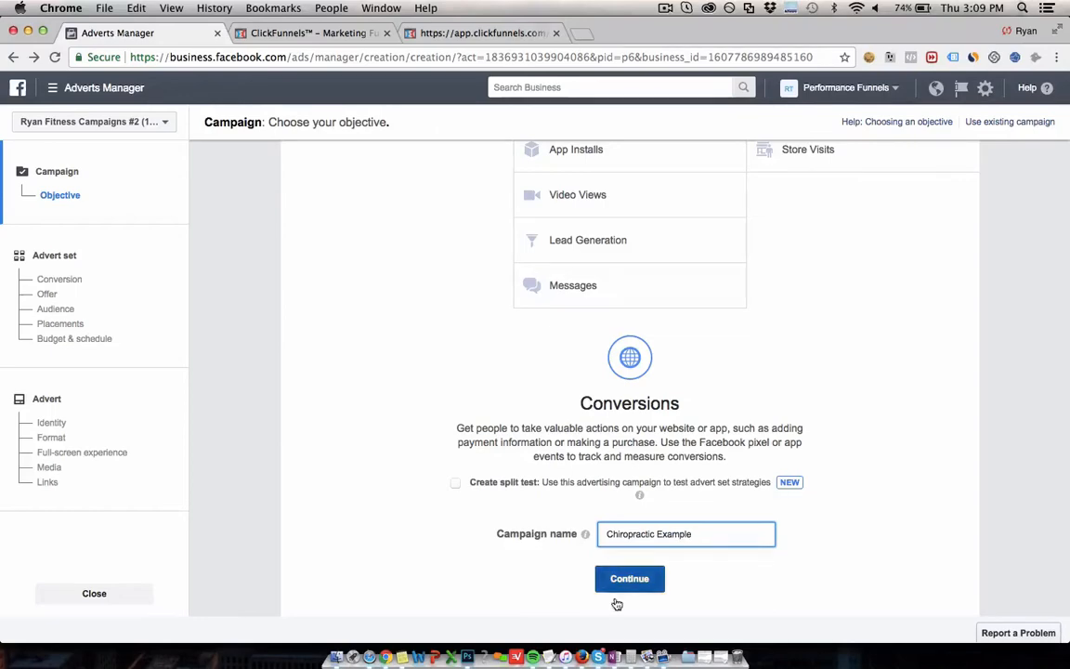
{"action": "left_click", "coordinate": [628, 578]}
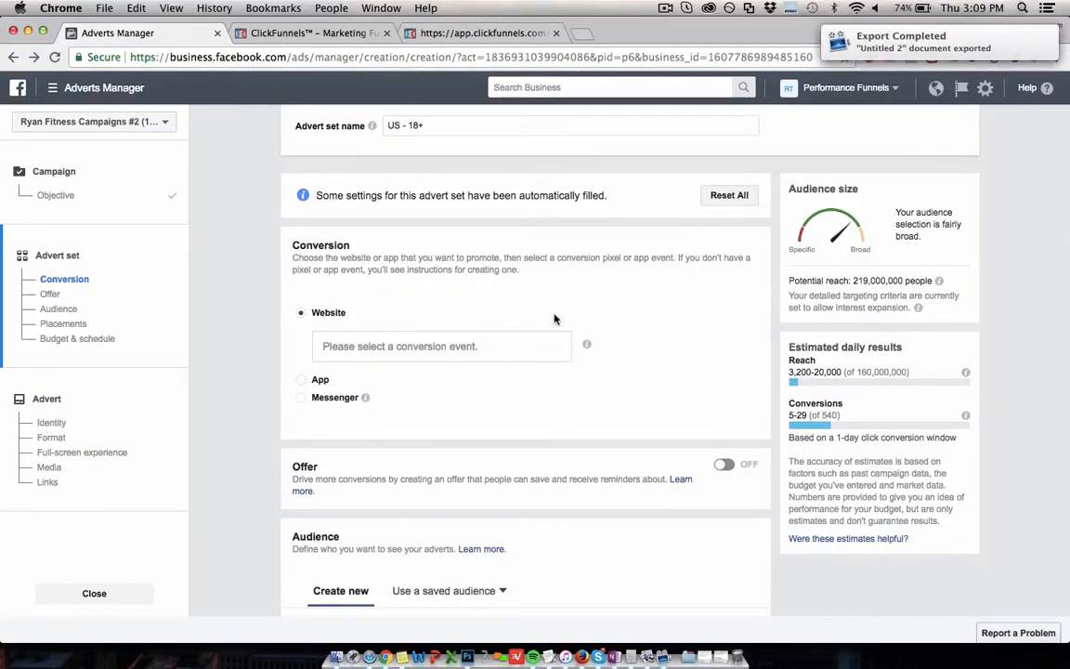
- Set the advert set's website conversion event to Lead
{"action": "left_click", "coordinate": [442, 345]}
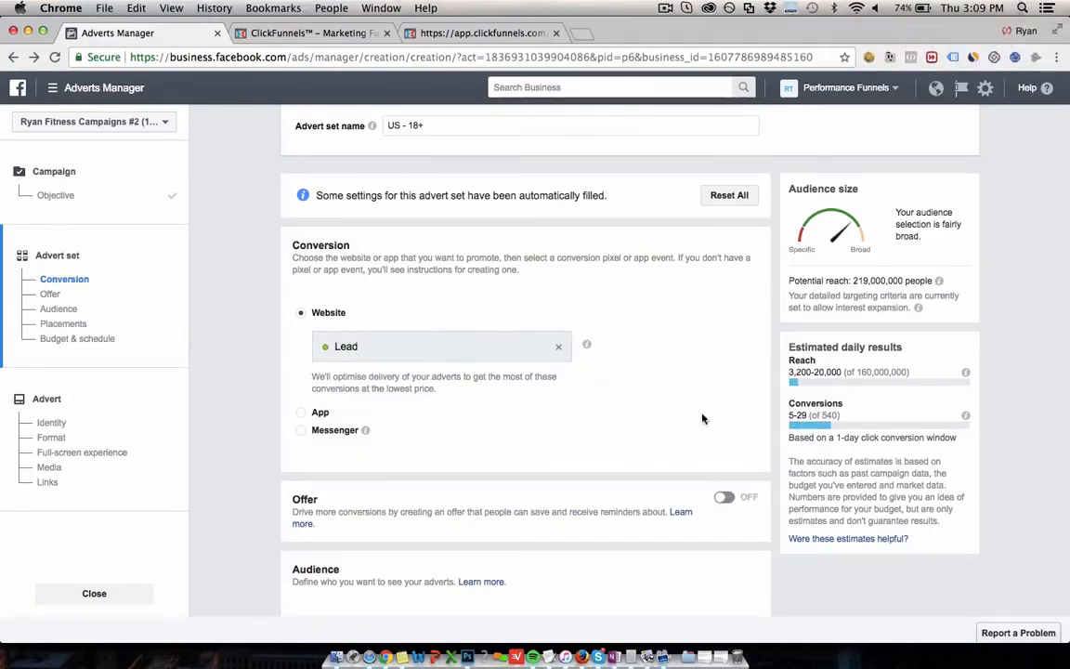
{"action": "mouse_move", "coordinate": [776, 412]}
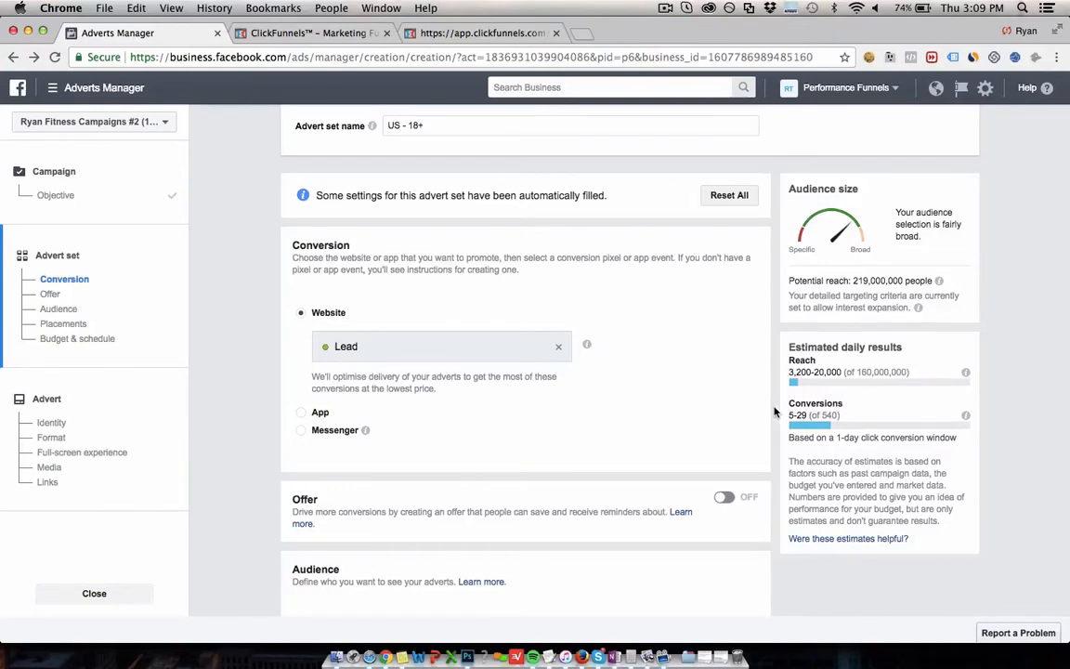
- Replace United States with Santa Monica, California (40 km radius) as the audience location
{"action": "scroll", "scroll_direction": "down", "scroll_amount": 3}
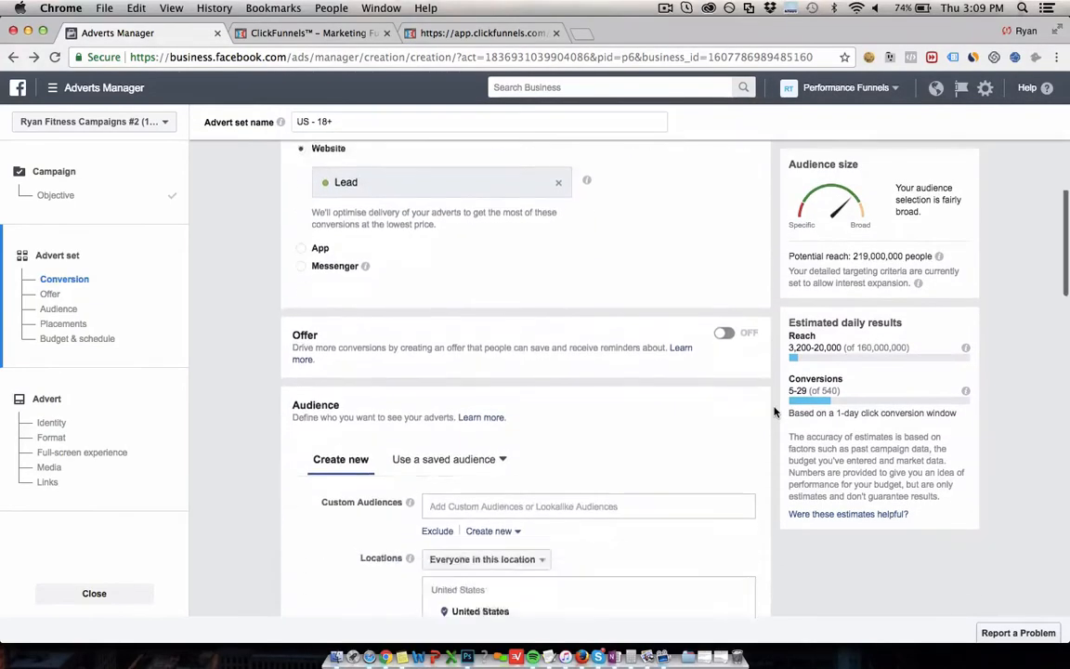
{"action": "scroll", "scroll_direction": "down", "scroll_amount": 3}
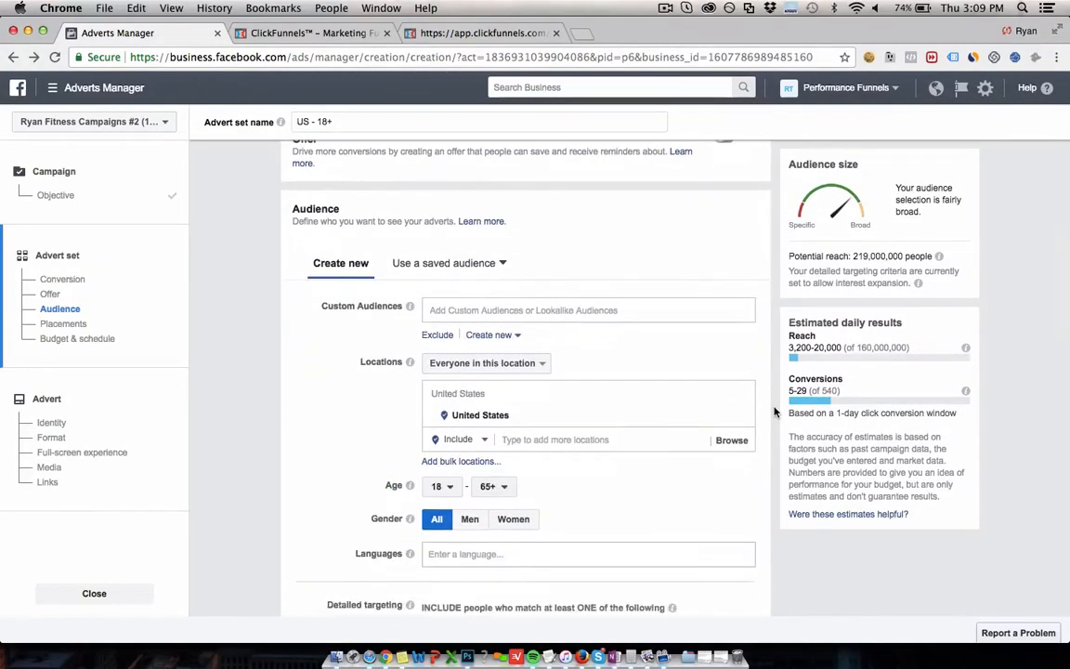
{"action": "scroll", "scroll_direction": "down", "scroll_amount": 3}
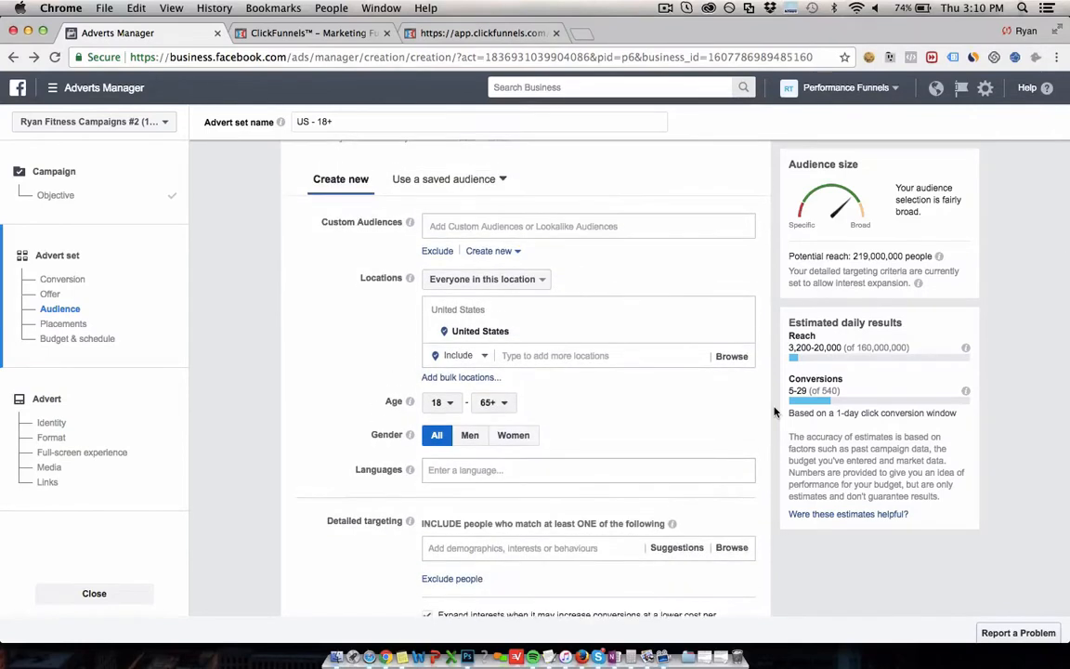
{"action": "scroll", "scroll_direction": "up", "scroll_amount": 3}
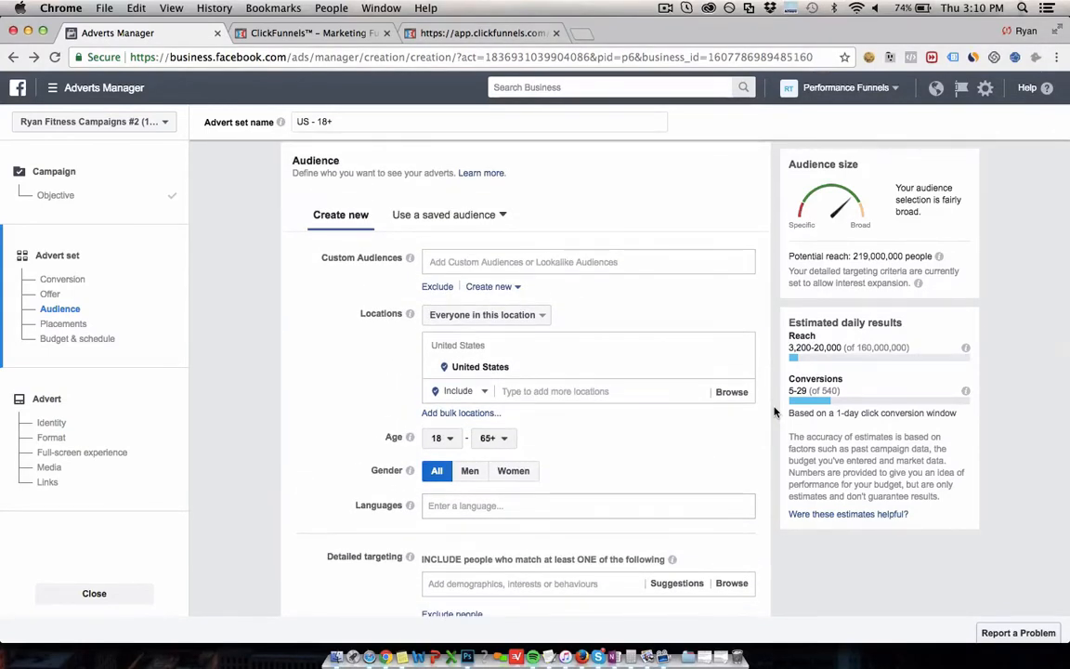
{"action": "mouse_move", "coordinate": [613, 457]}
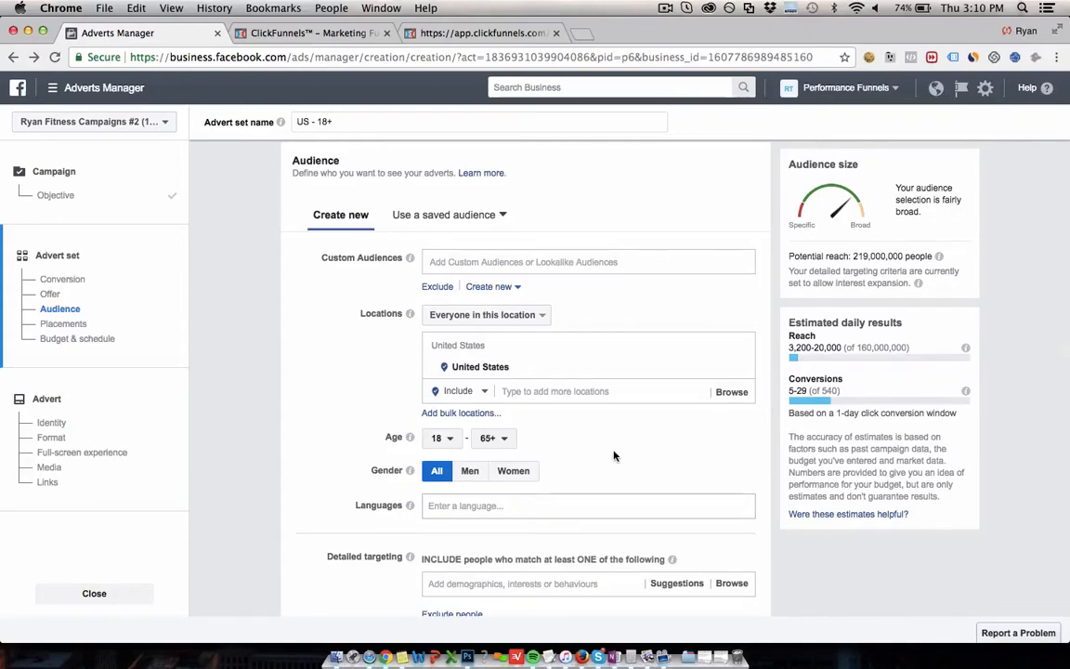
{"action": "mouse_move", "coordinate": [672, 456]}
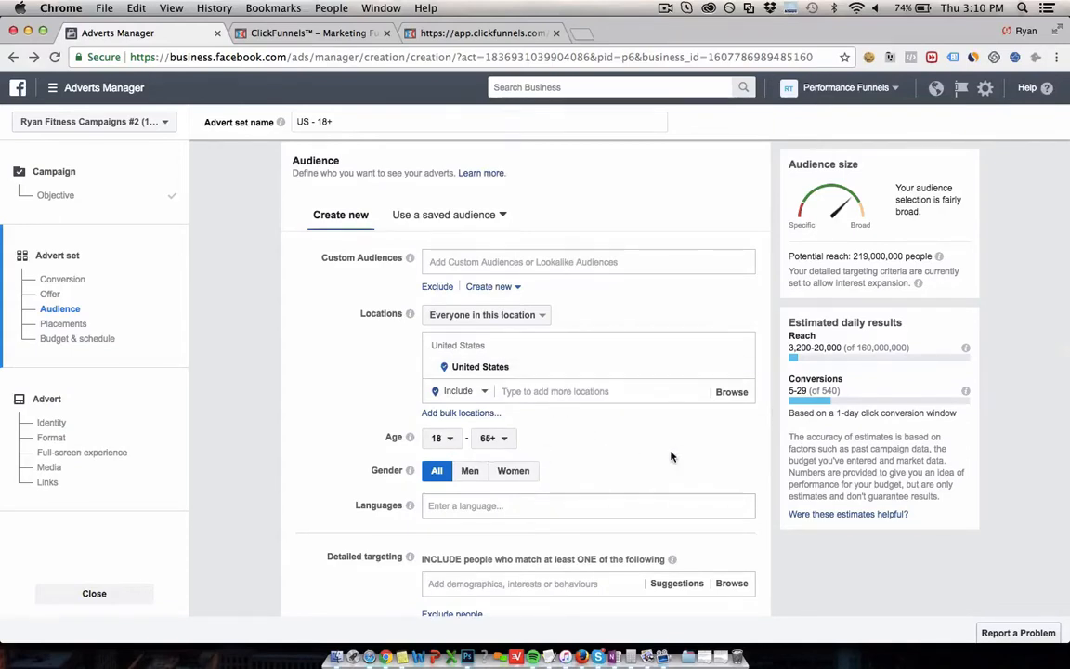
{"action": "mouse_move", "coordinate": [739, 473]}
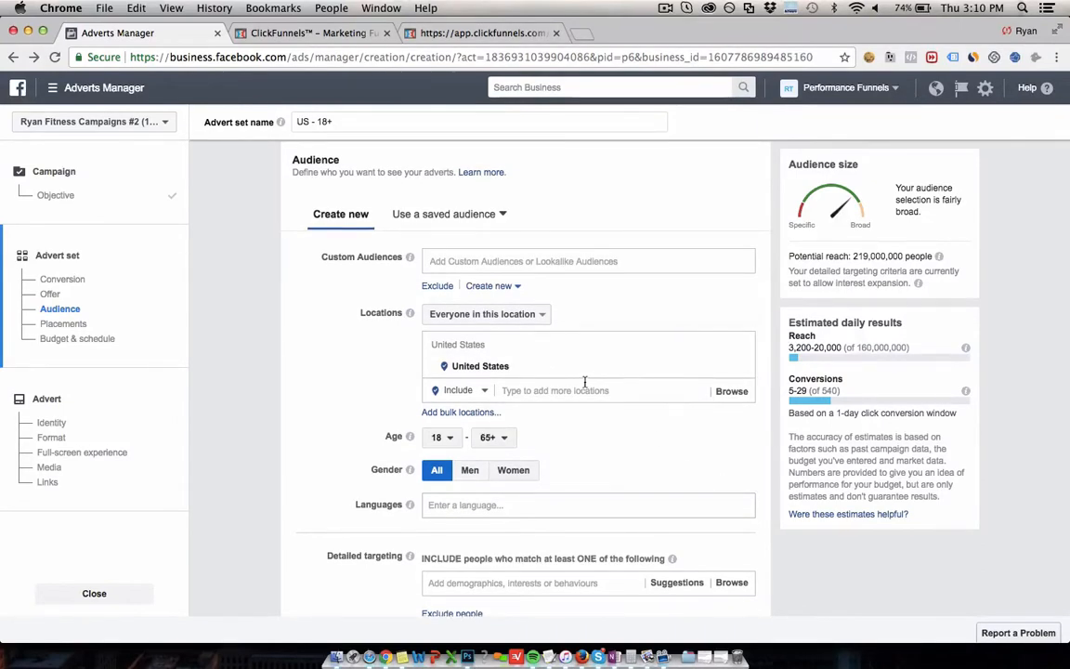
{"action": "left_click", "coordinate": [585, 390]}
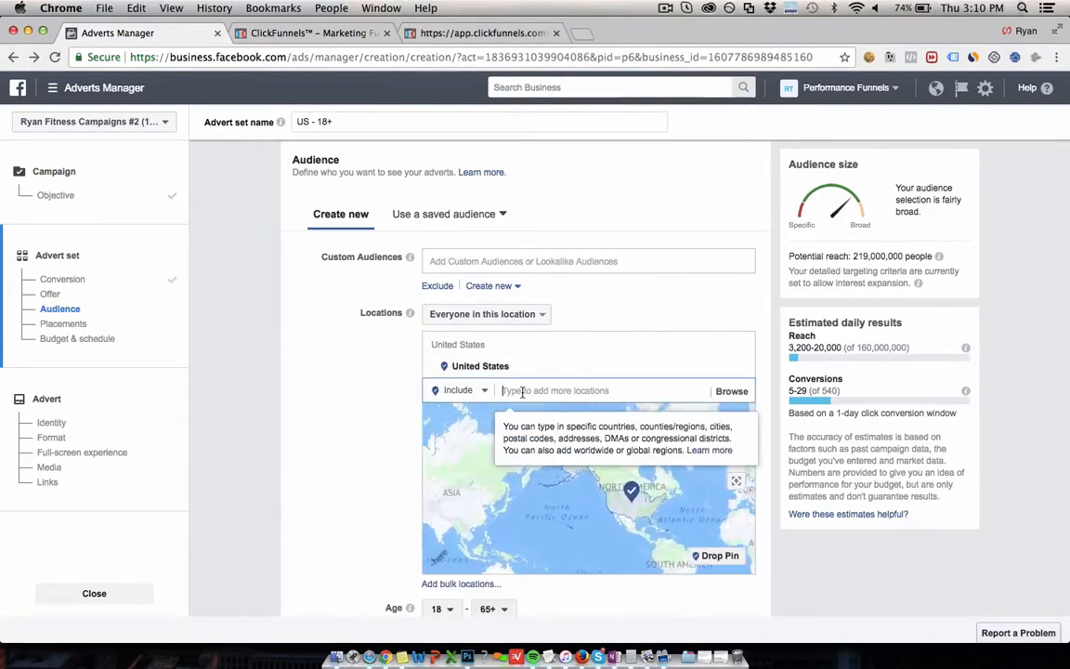
{"action": "type", "text": "santa"}
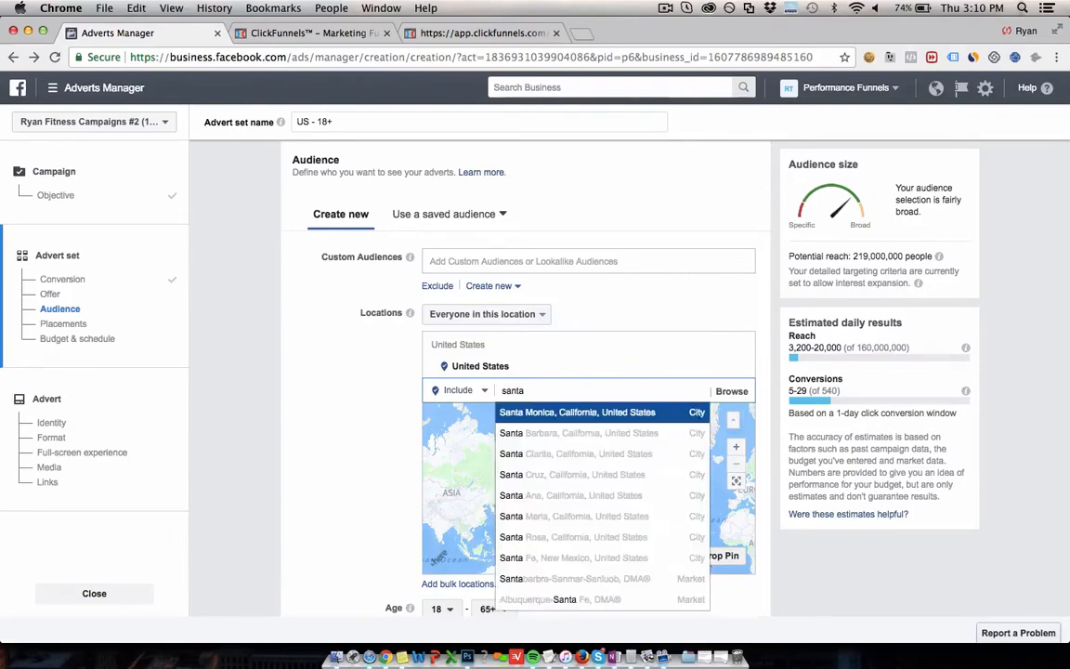
{"action": "left_click", "coordinate": [575, 412]}
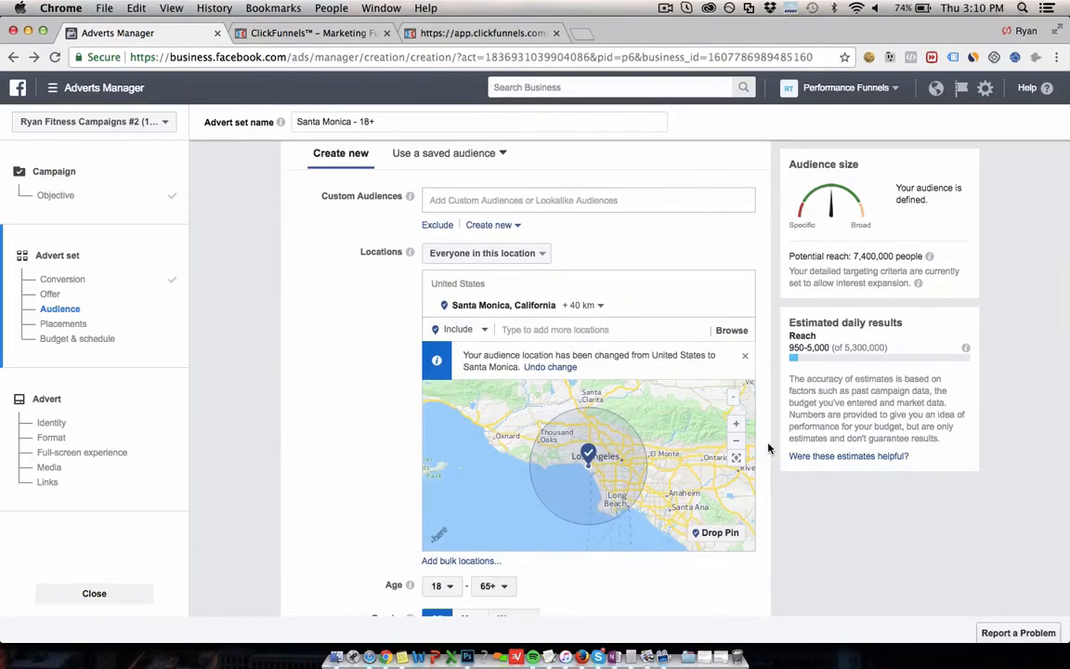
{"action": "mouse_move", "coordinate": [623, 289]}
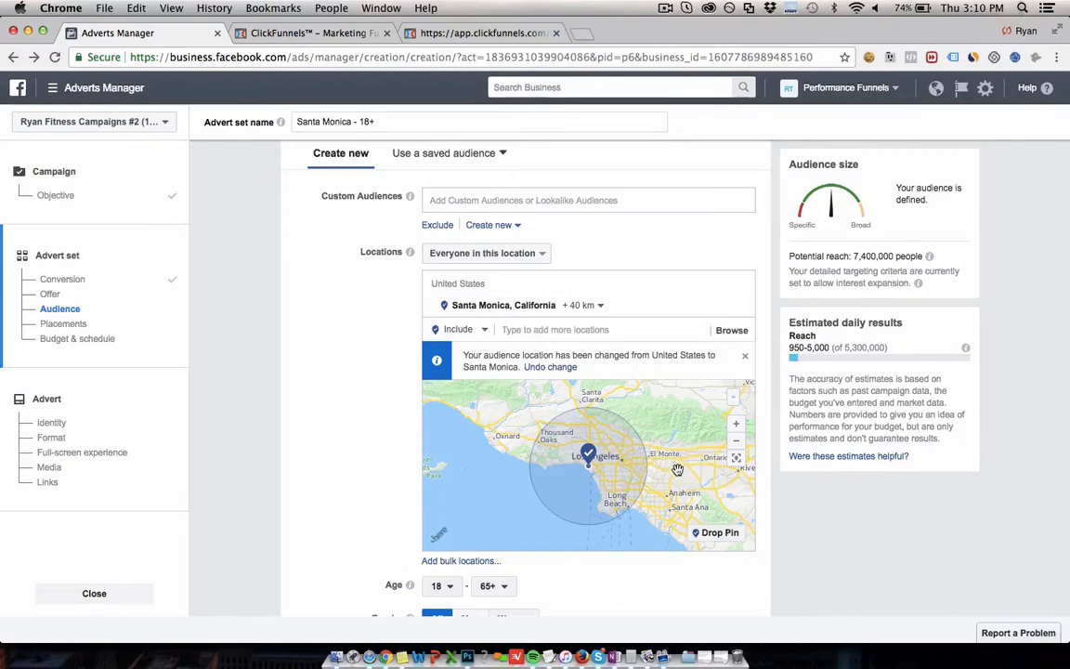
{"action": "mouse_move", "coordinate": [585, 304]}
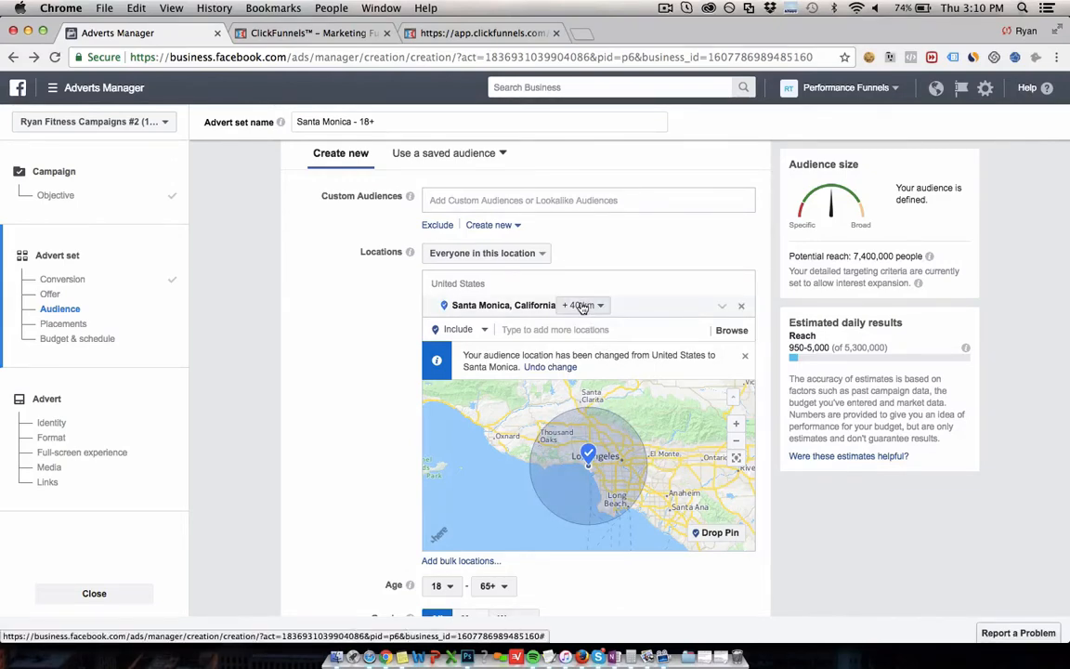
- Target only 'People who live in this location', dropping potential reach to 56,000
{"action": "left_click", "coordinate": [583, 304]}
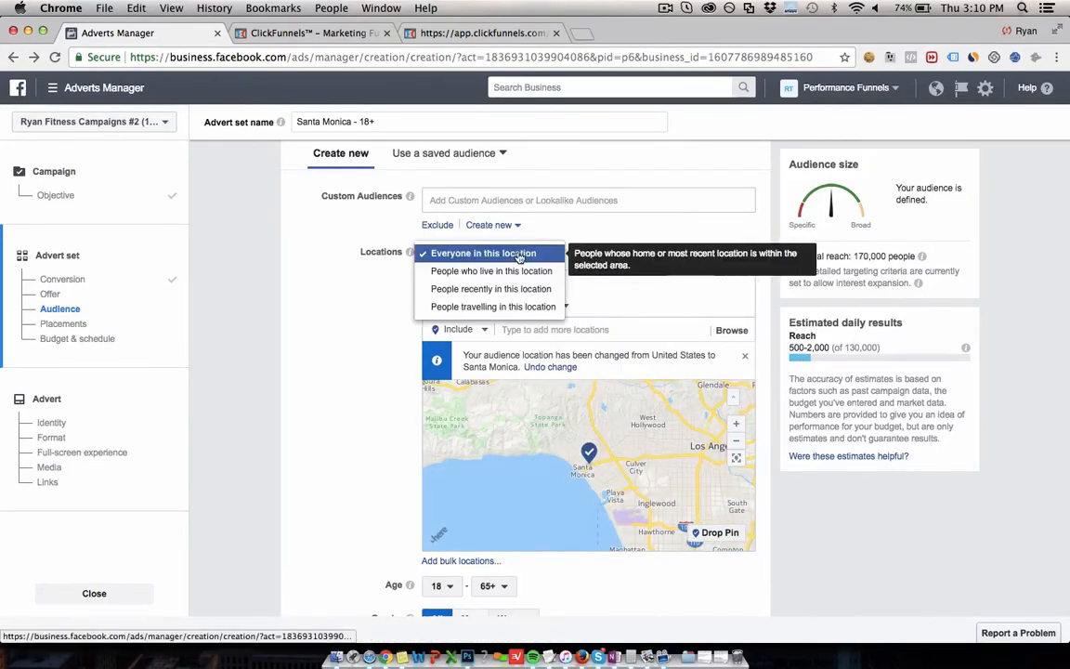
{"action": "mouse_move", "coordinate": [490, 290]}
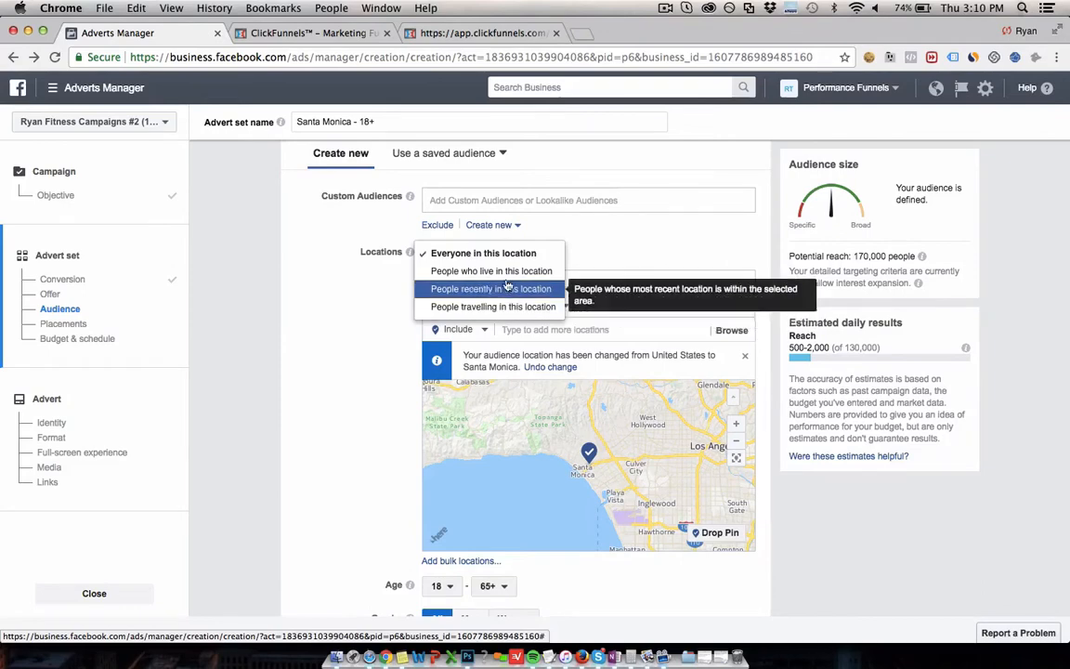
{"action": "left_click", "coordinate": [490, 272]}
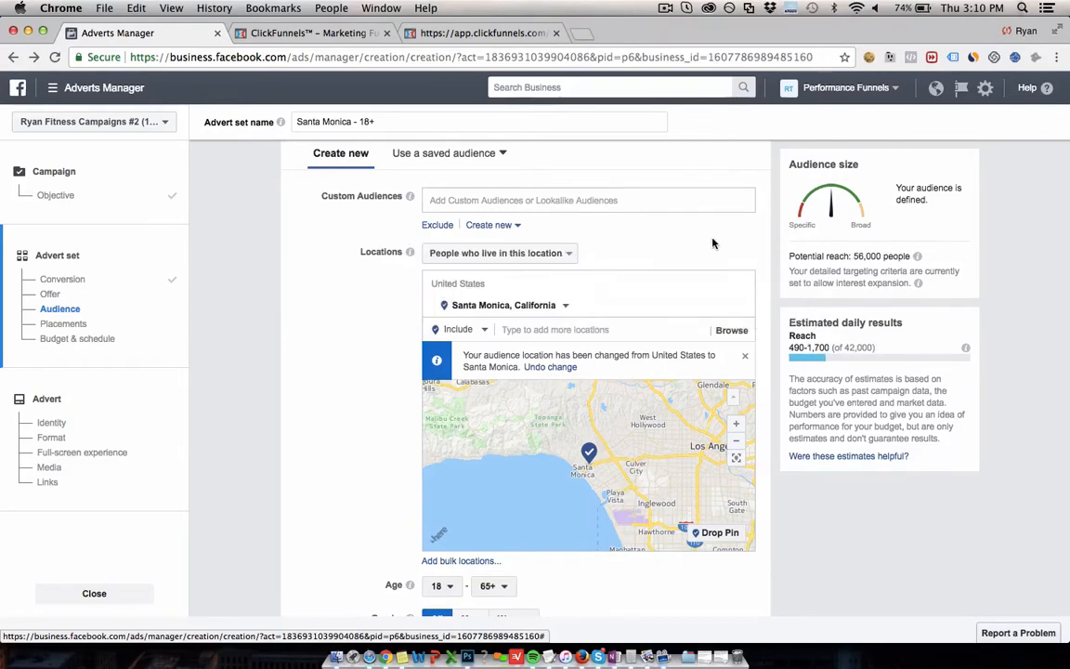
{"action": "scroll", "scroll_direction": "down", "scroll_amount": 3}
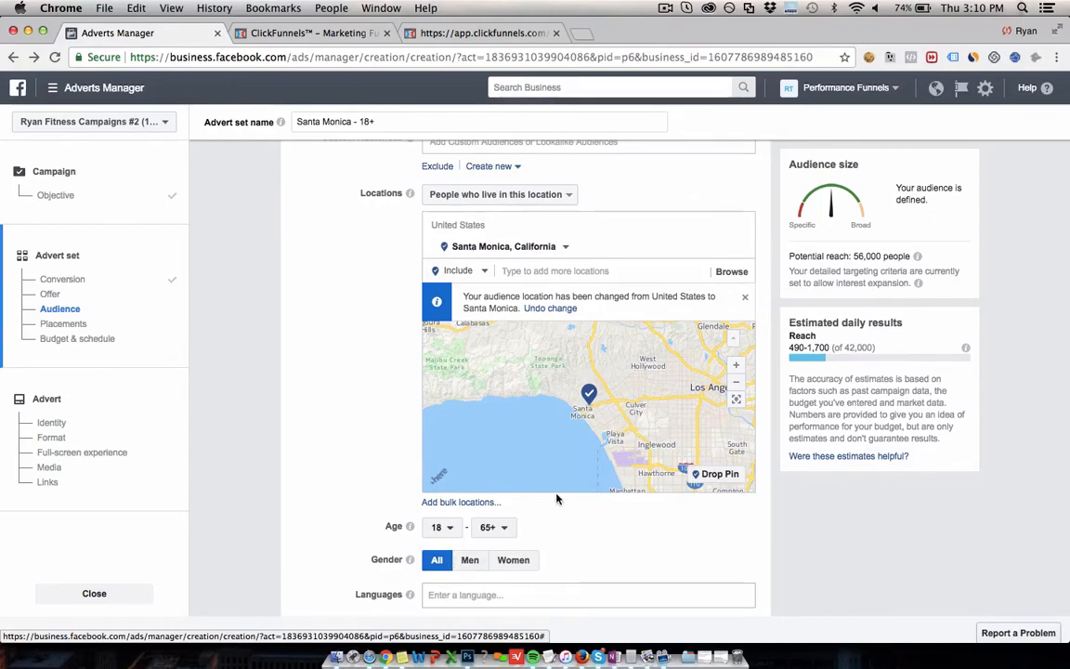
{"action": "mouse_move", "coordinate": [587, 407]}
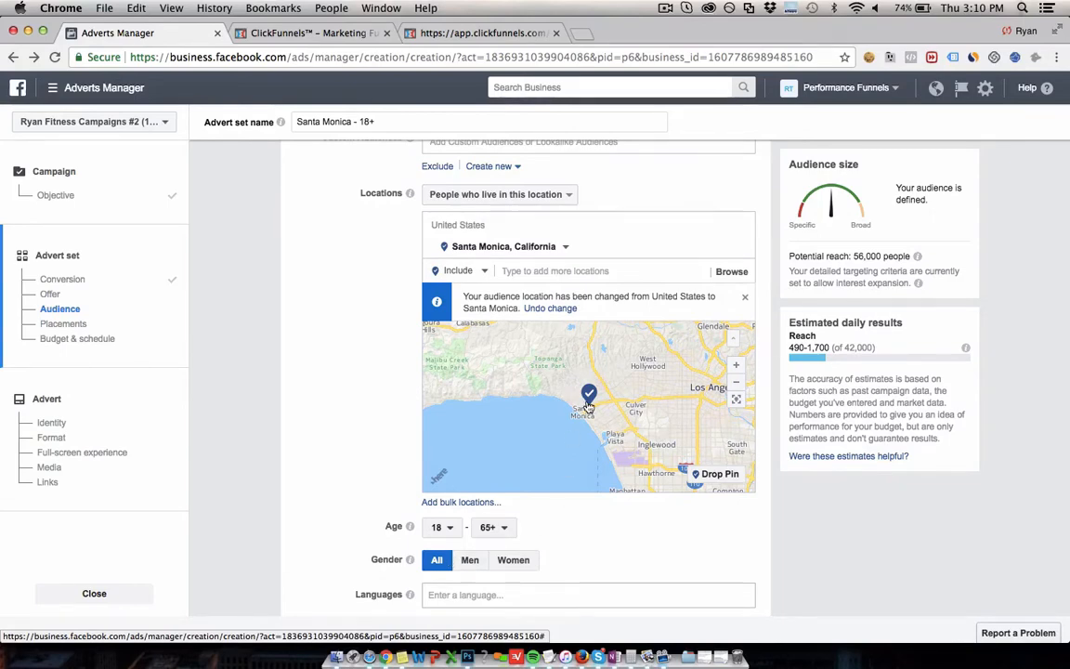
{"action": "mouse_move", "coordinate": [777, 516]}
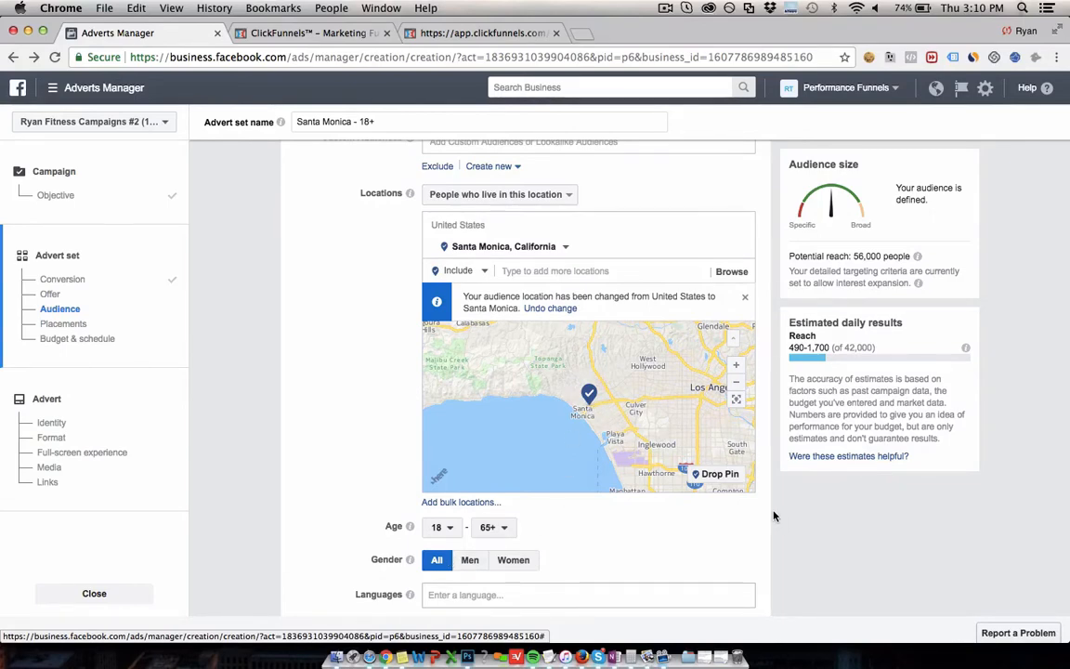
{"action": "scroll", "scroll_direction": "down", "scroll_amount": 3}
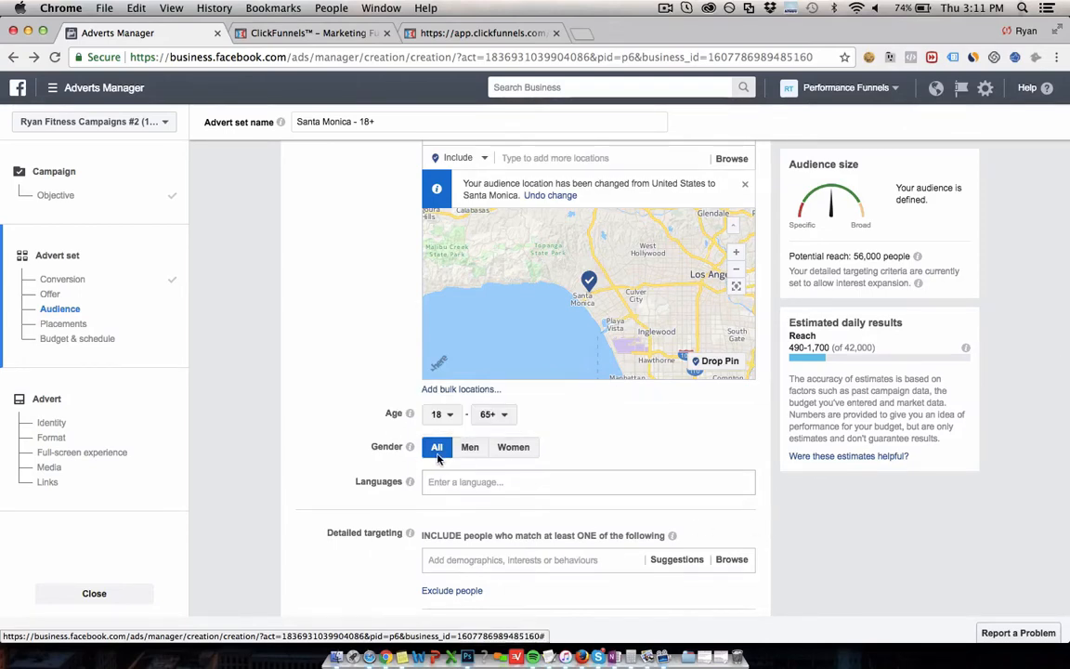
{"action": "mouse_move", "coordinate": [438, 414]}
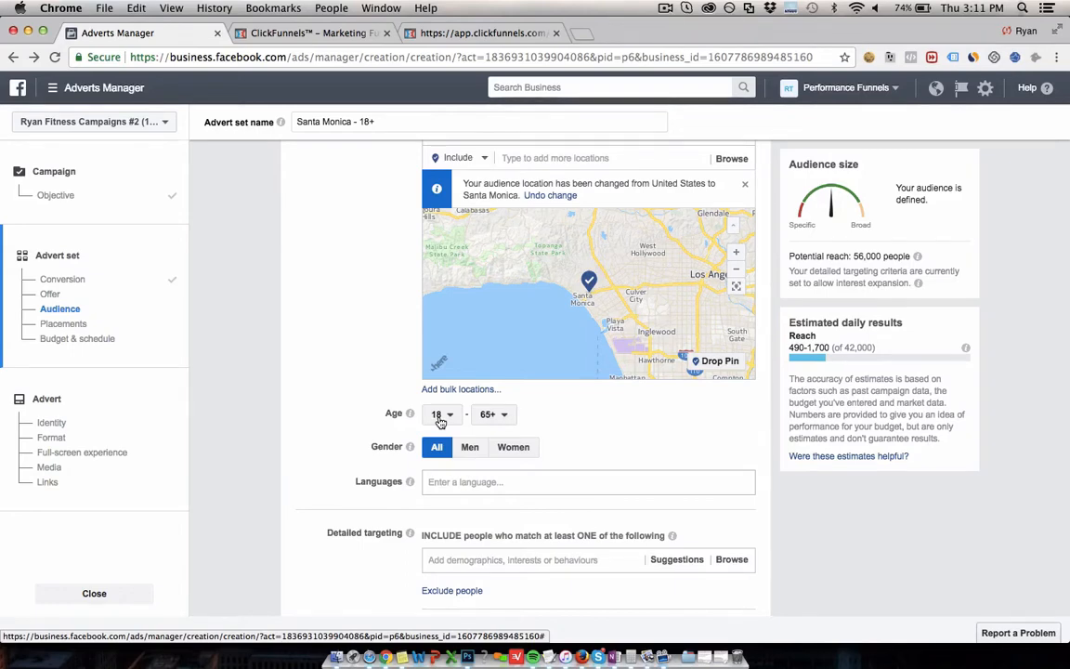
{"action": "mouse_move", "coordinate": [367, 286]}
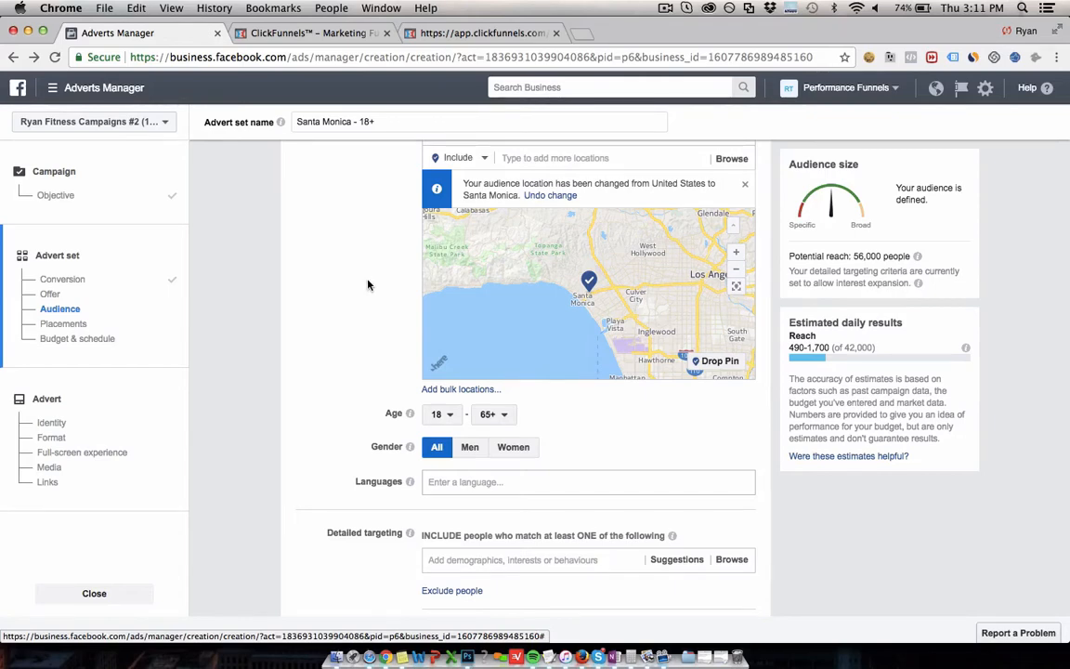
- Raise the minimum audience age to 35, cutting potential reach to 31,000
{"action": "left_click", "coordinate": [442, 415]}
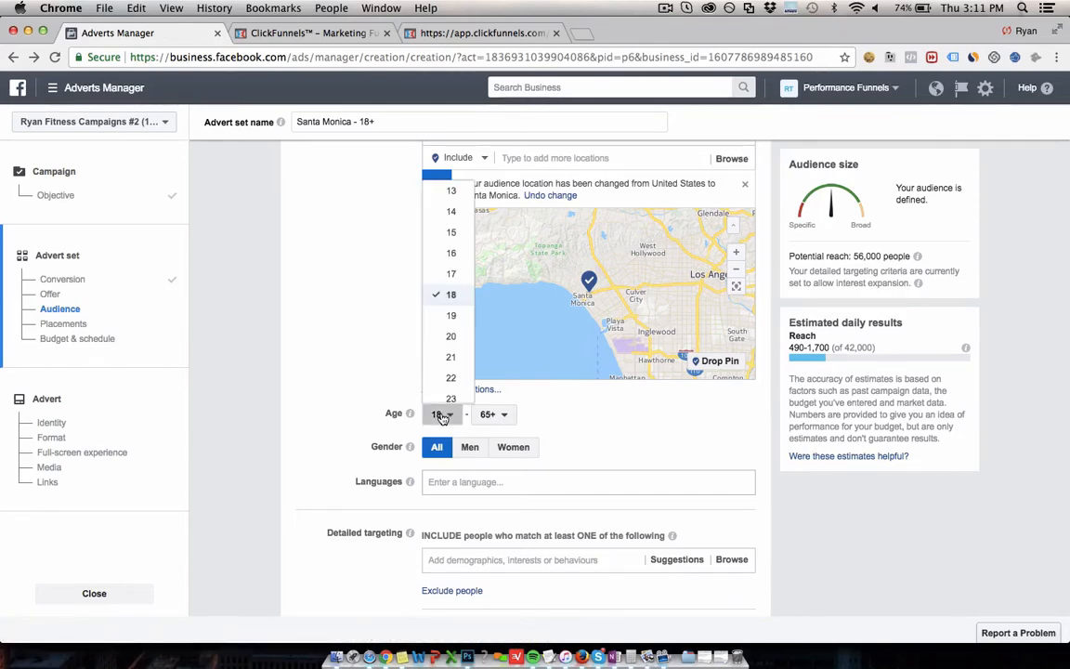
{"action": "scroll", "scroll_direction": "down", "scroll_amount": 3}
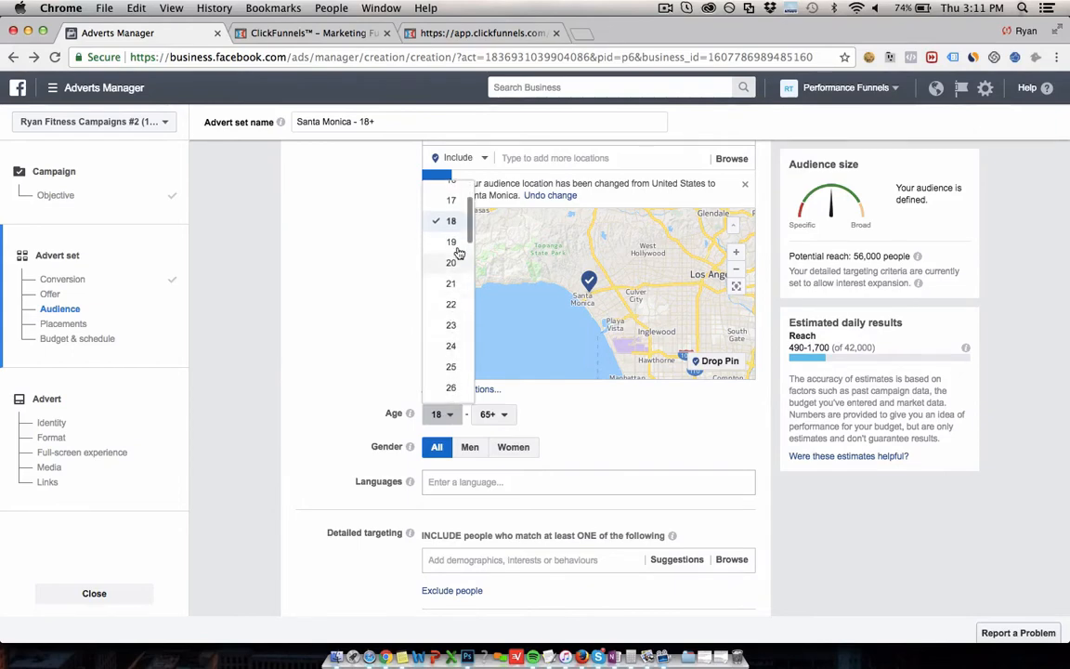
{"action": "scroll", "scroll_direction": "down", "scroll_amount": 3}
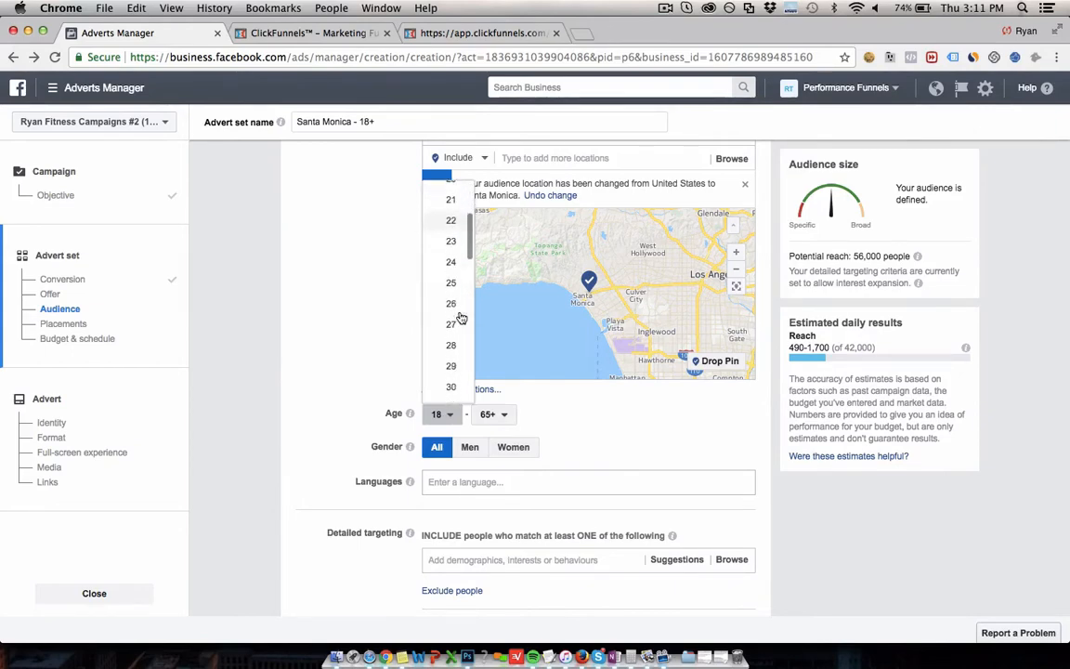
{"action": "scroll", "scroll_direction": "down", "scroll_amount": 3}
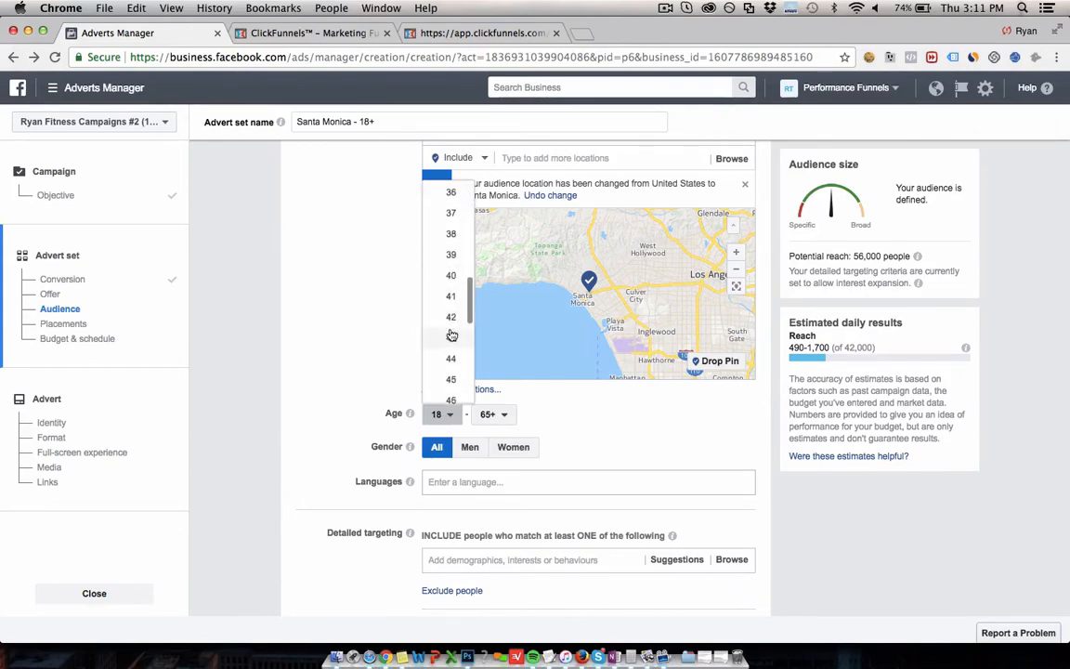
{"action": "scroll", "scroll_direction": "up", "scroll_amount": 3}
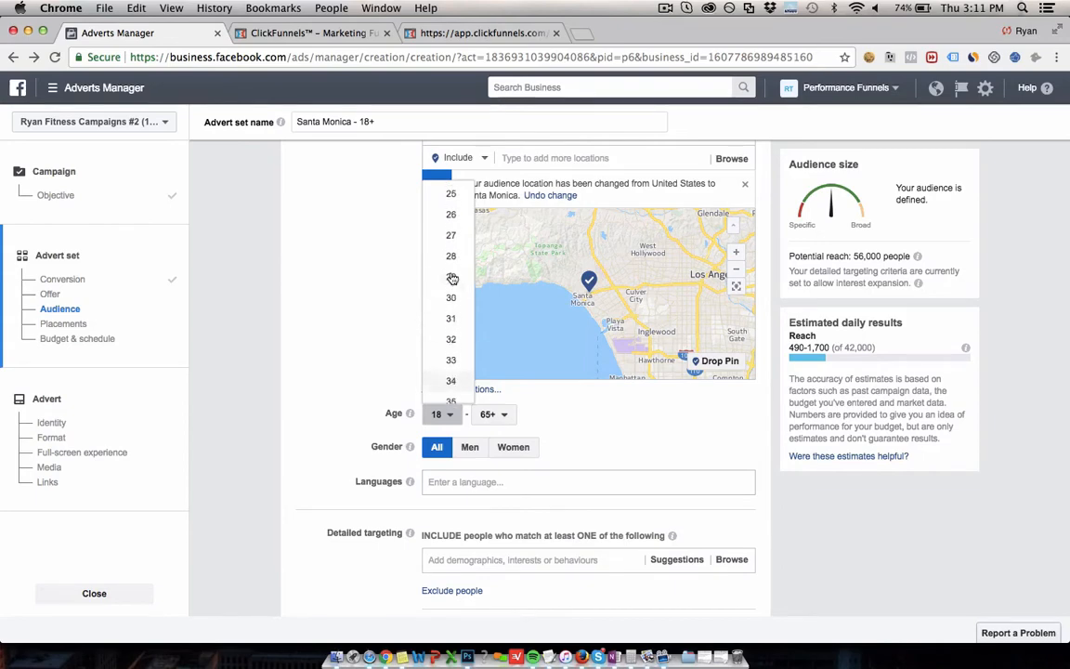
{"action": "scroll", "scroll_direction": "down", "scroll_amount": 3}
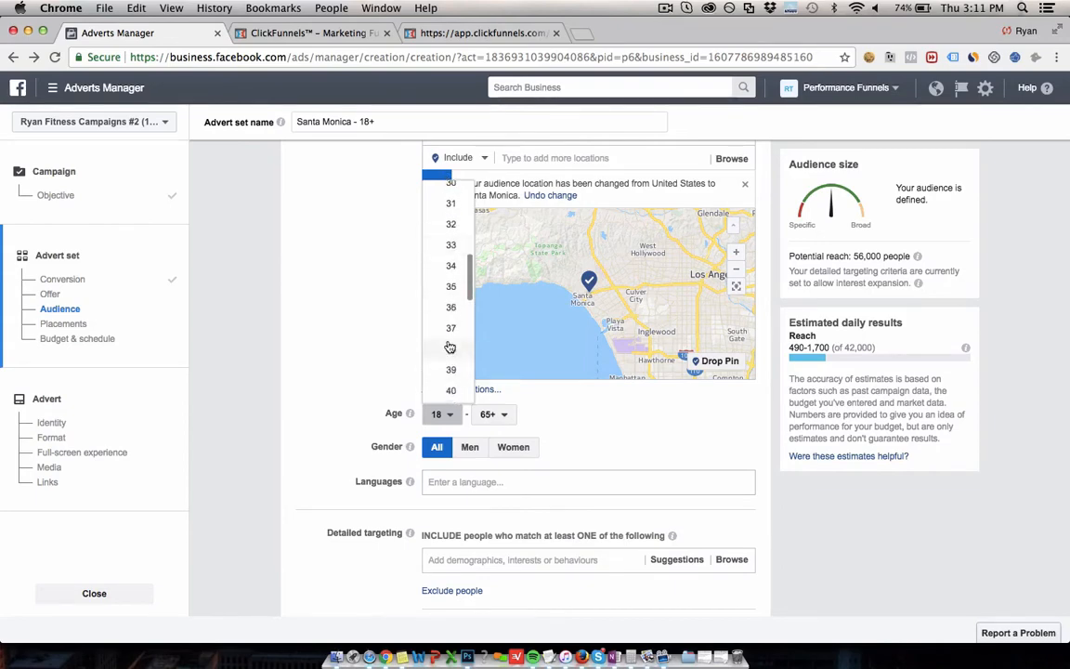
{"action": "scroll", "scroll_direction": "down", "scroll_amount": 3}
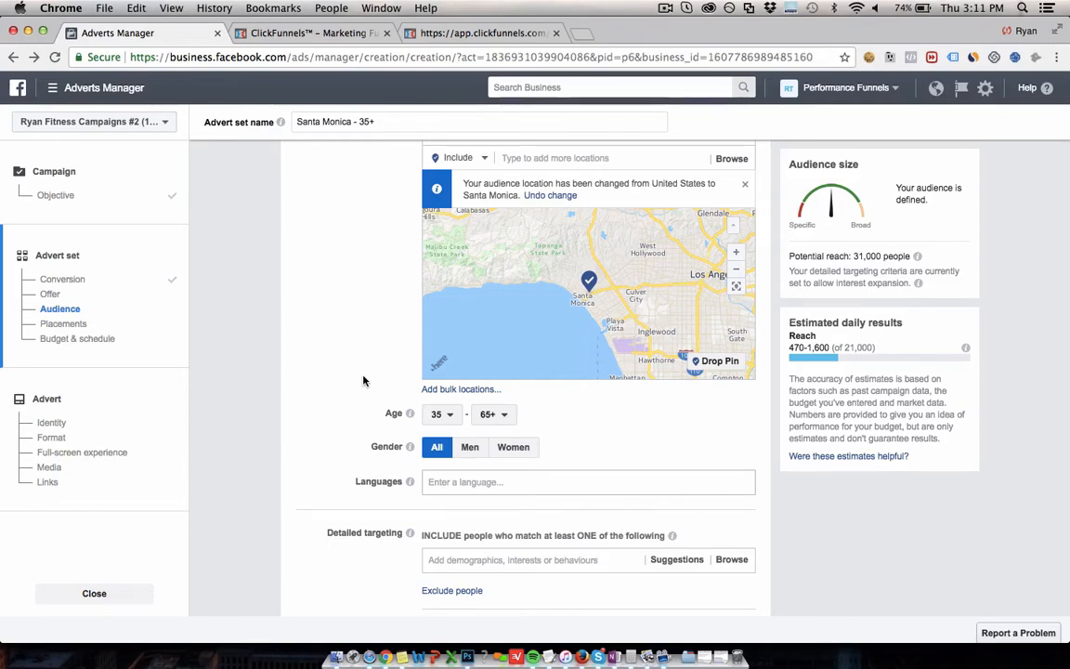
- View the Healthy Spine $79 wellness package offer page the ad will promote
{"action": "left_click", "coordinate": [483, 33]}
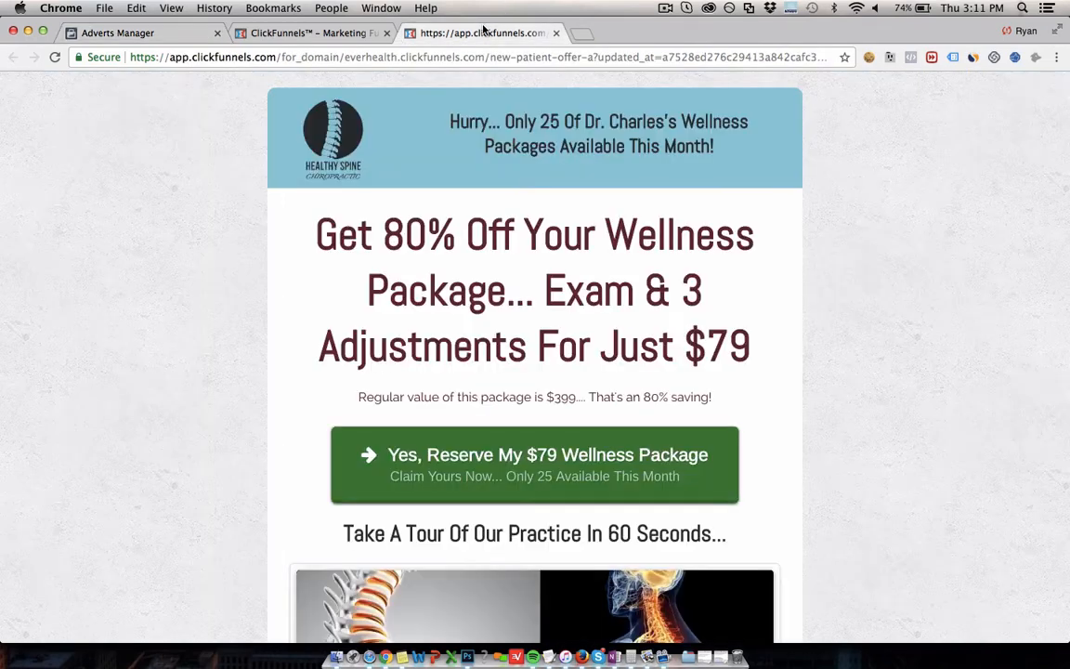
{"action": "mouse_move", "coordinate": [1055, 123]}
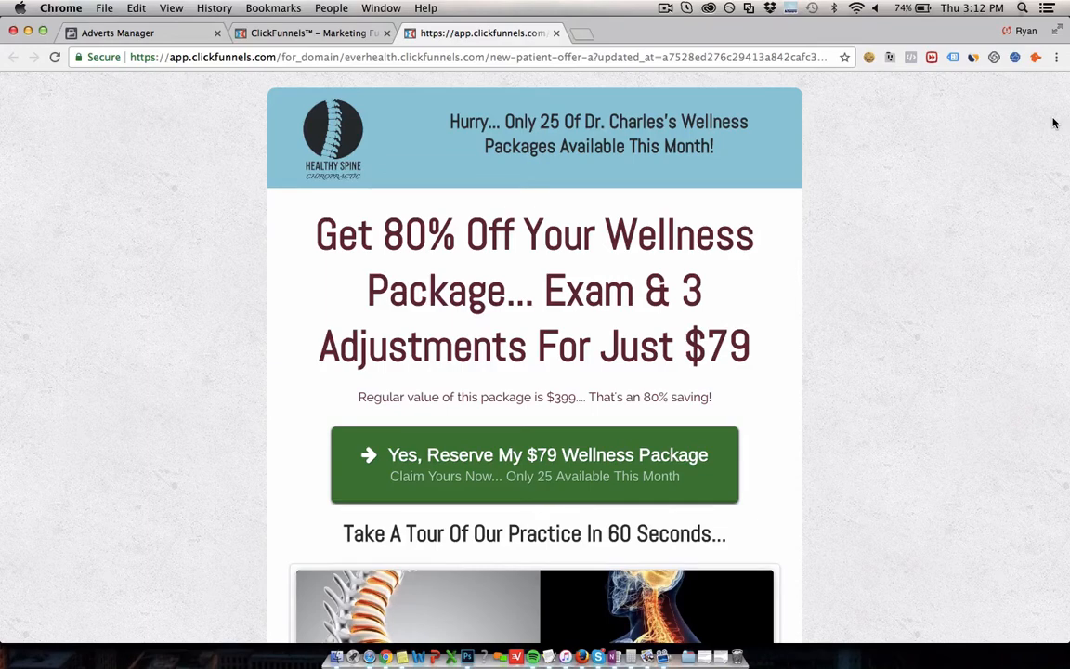
{"action": "mouse_move", "coordinate": [251, 215]}
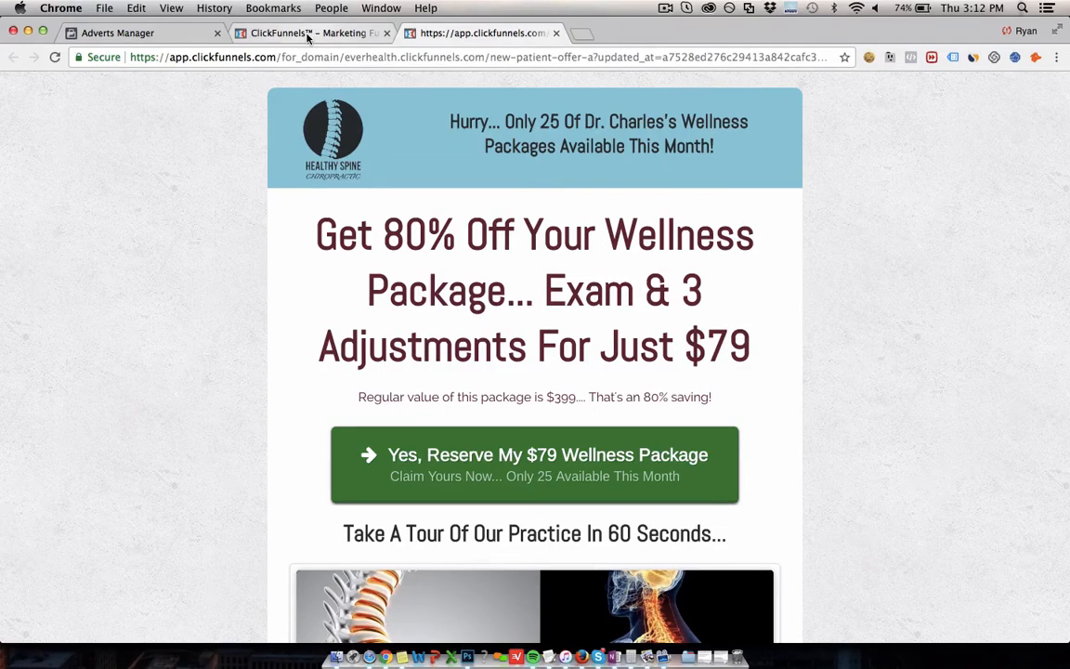
- Compare the wellness offer page with the Santa Monica - 35+ ad set's audience settings
{"action": "left_click", "coordinate": [145, 34]}
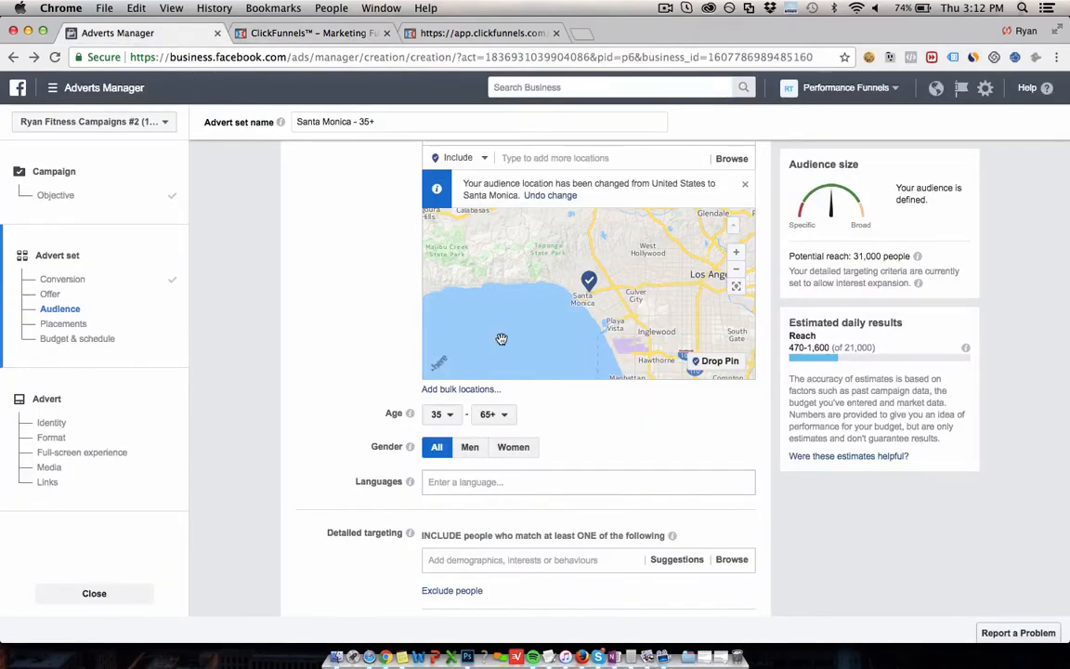
{"action": "mouse_move", "coordinate": [368, 301]}
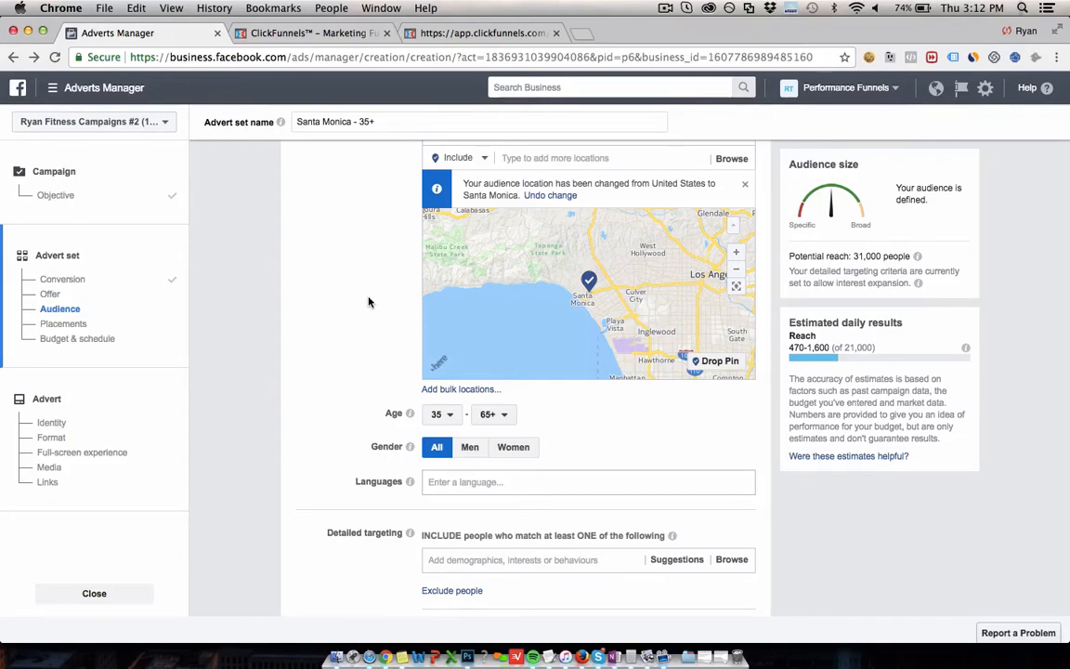
{"action": "mouse_move", "coordinate": [364, 325]}
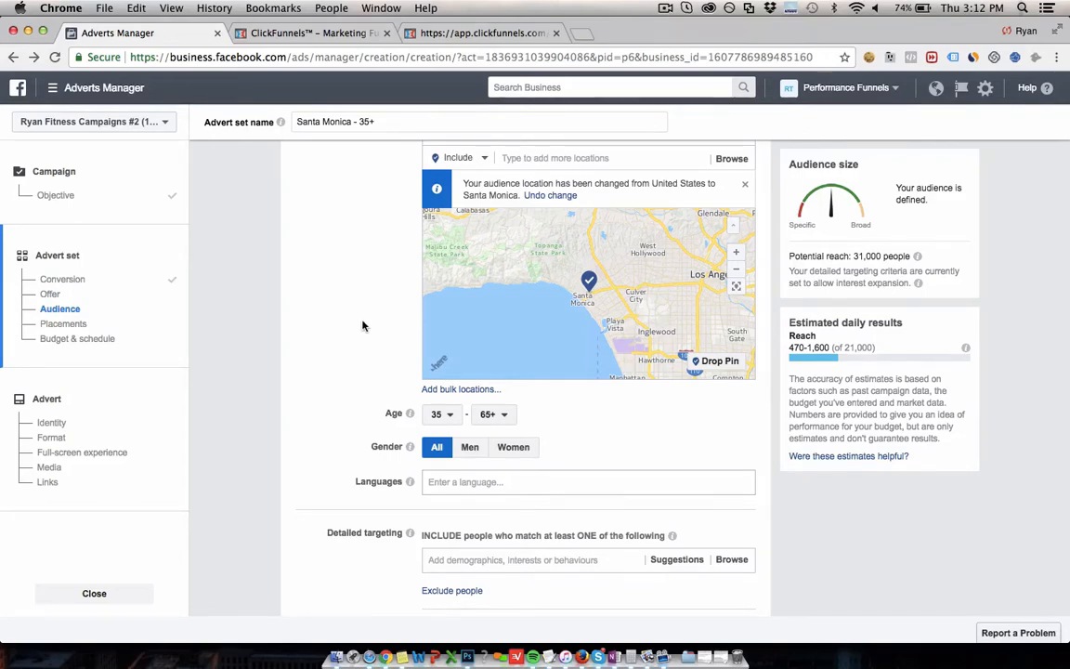
{"action": "mouse_move", "coordinate": [479, 501]}
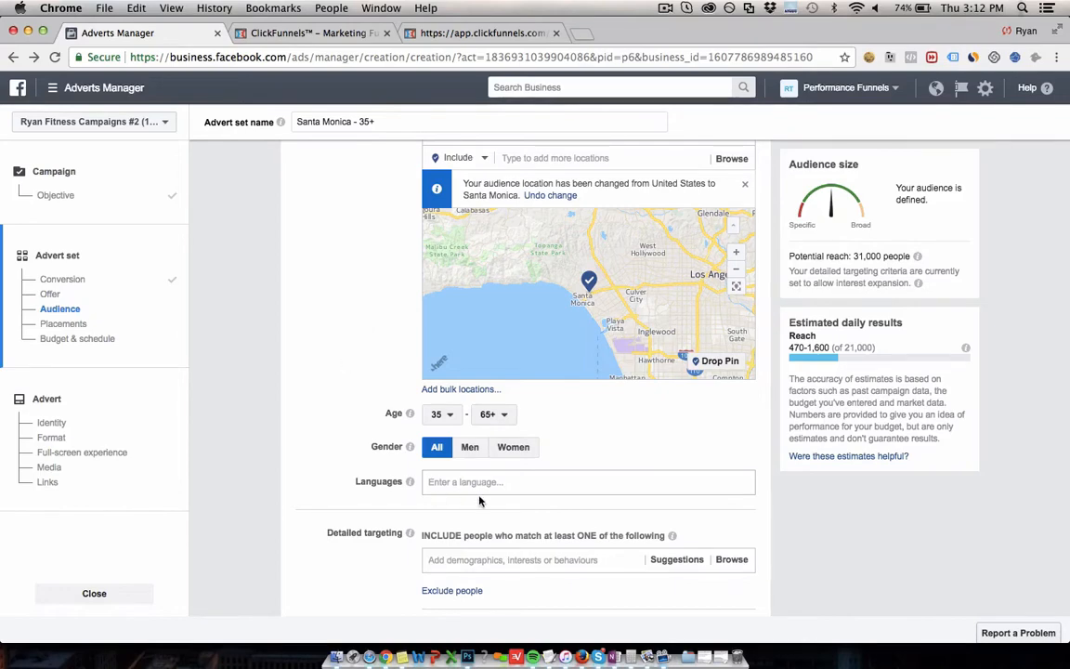
{"action": "mouse_move", "coordinate": [323, 282]}
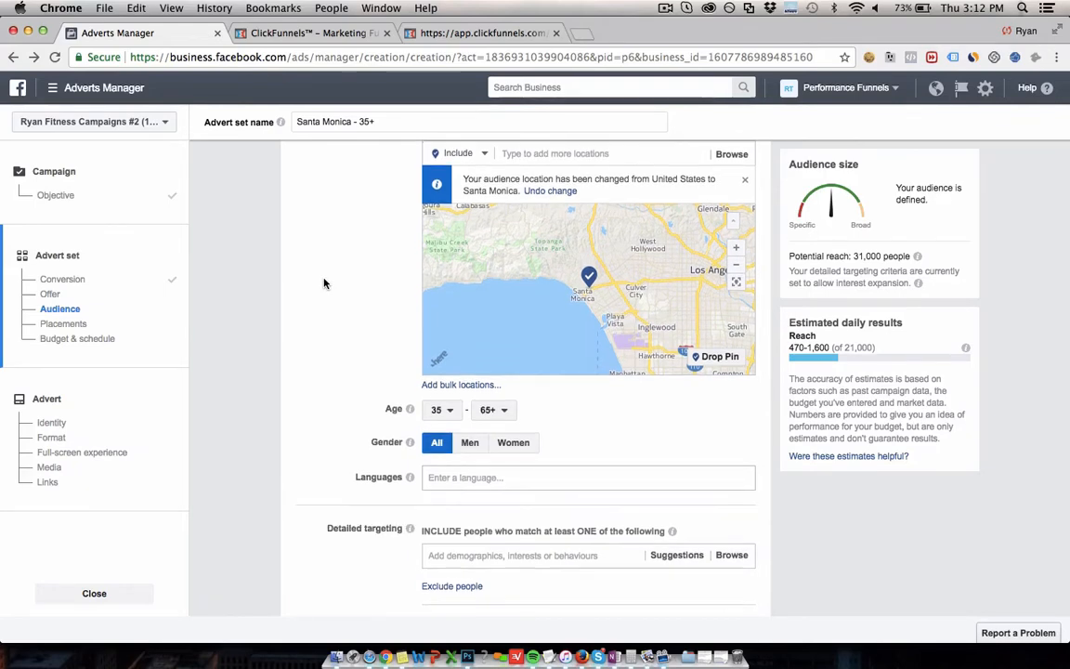
{"action": "mouse_move", "coordinate": [542, 336]}
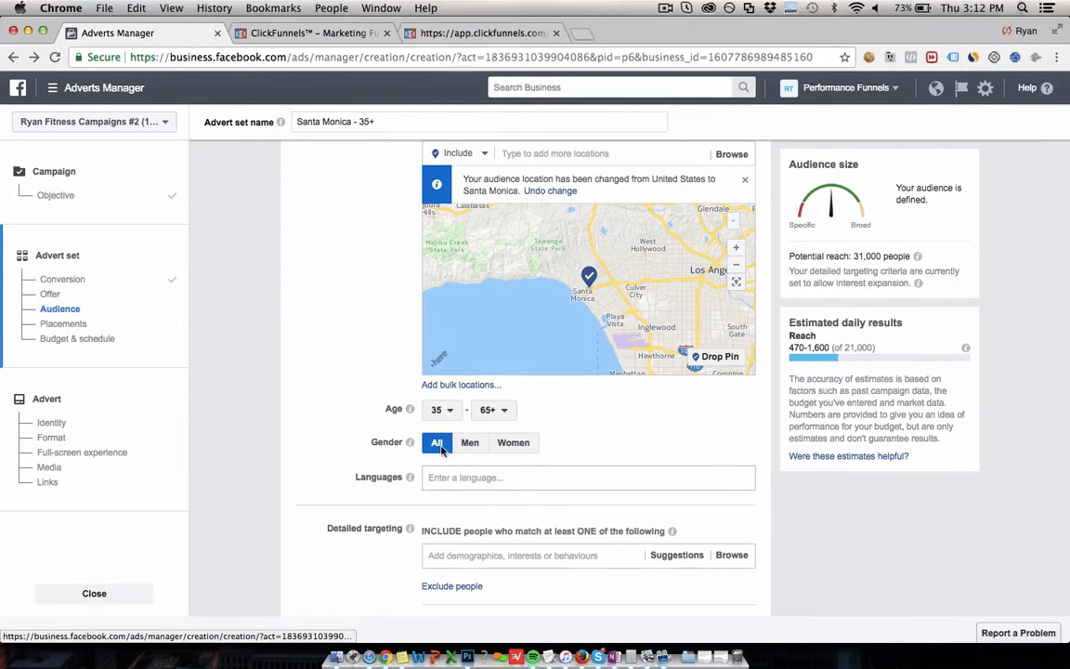
{"action": "mouse_move", "coordinate": [528, 245]}
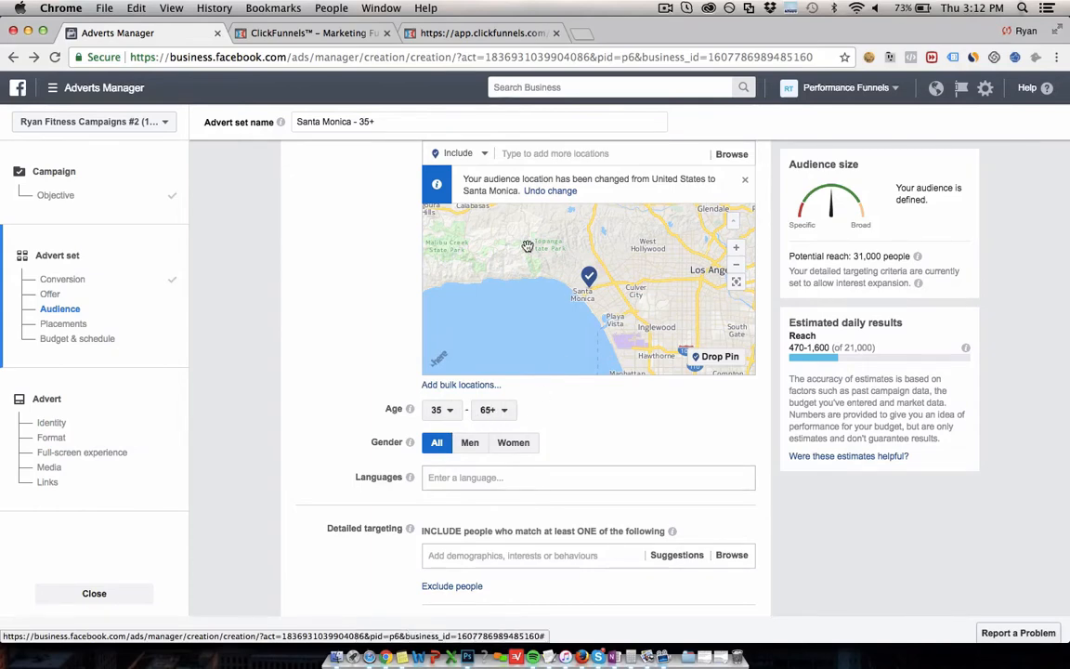
{"action": "left_click", "coordinate": [483, 33]}
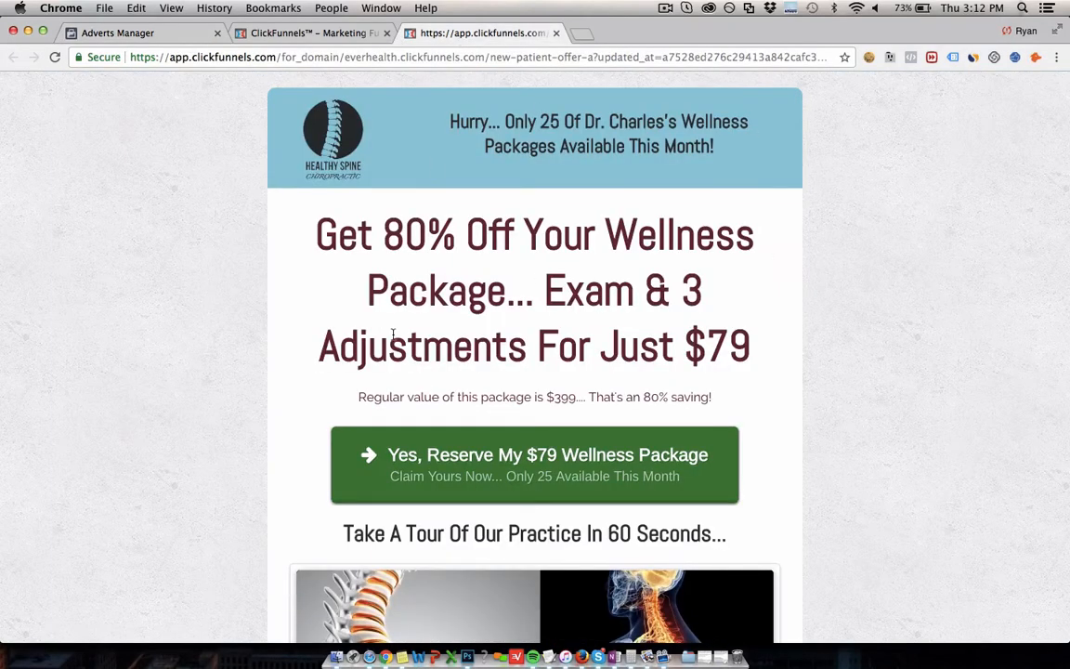
{"action": "left_click", "coordinate": [140, 34]}
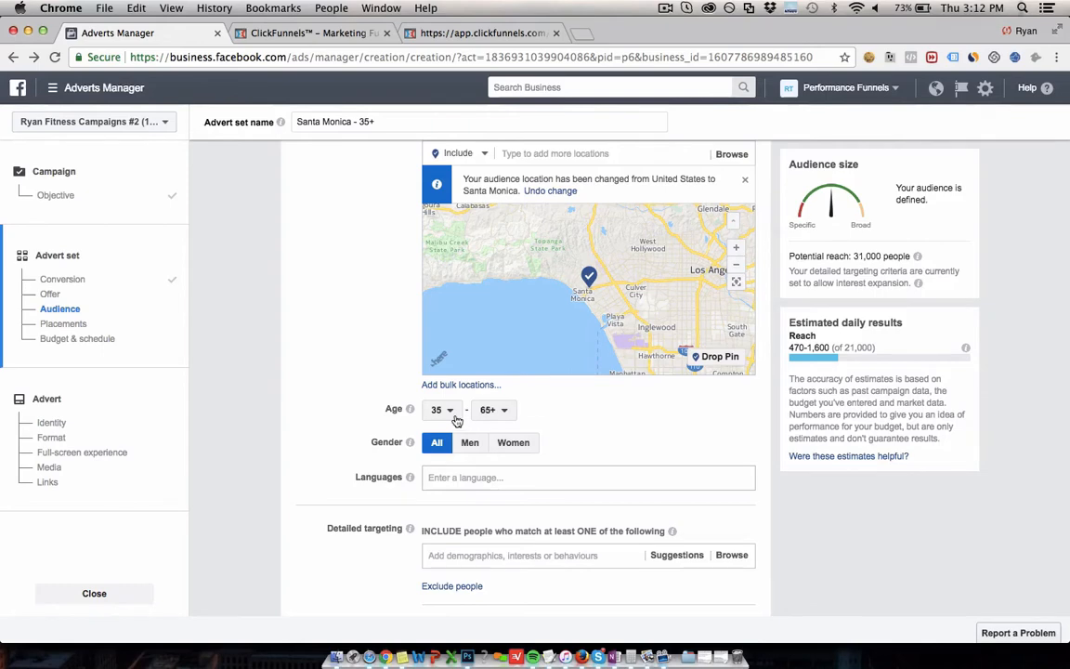
{"action": "mouse_move", "coordinate": [364, 308]}
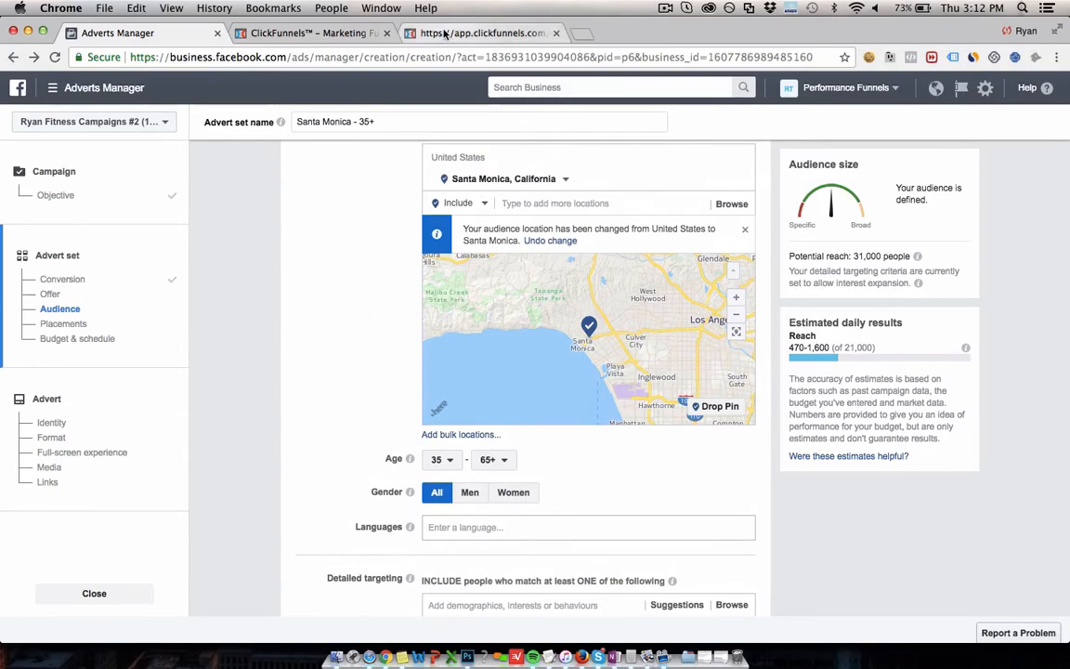
{"action": "left_click", "coordinate": [483, 33]}
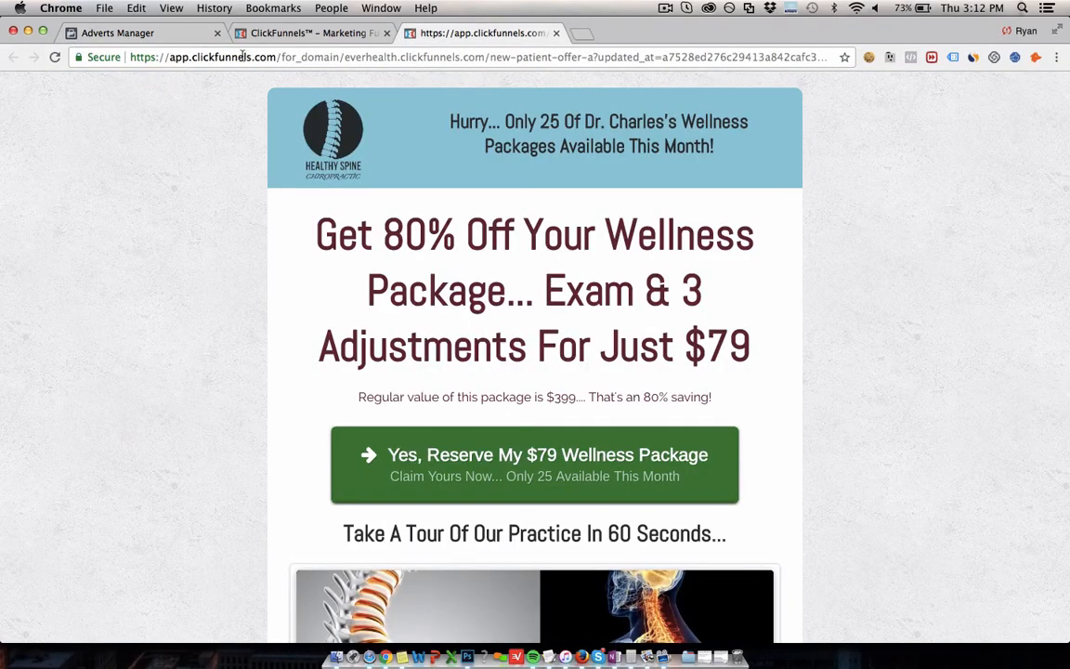
{"action": "left_click", "coordinate": [145, 34]}
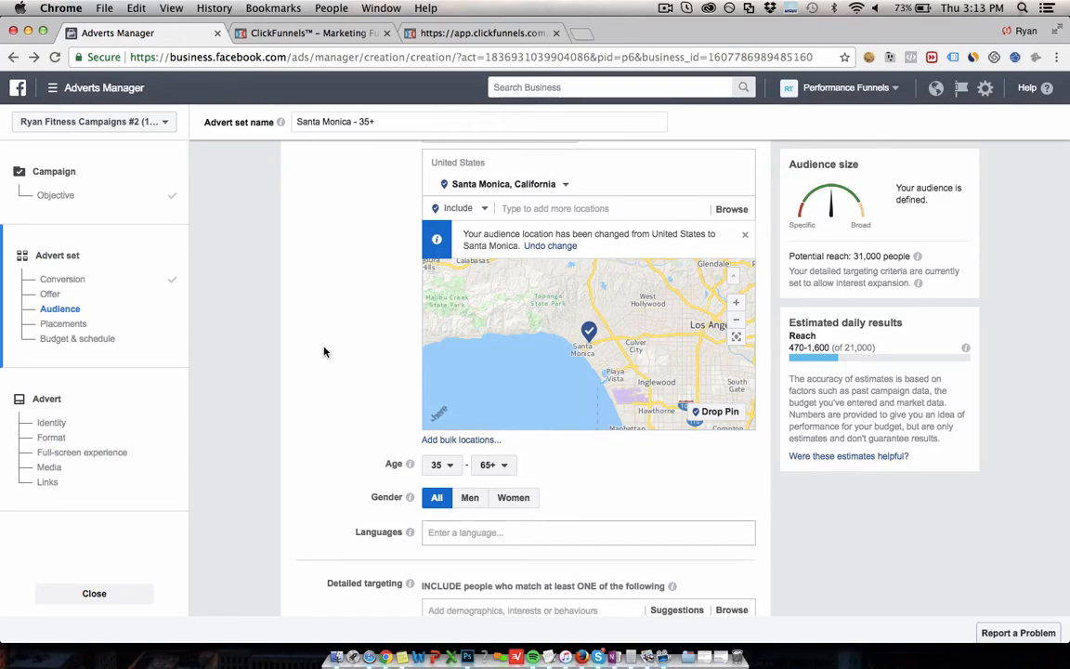
- Add the Chiropractor interest to detailed targeting
{"action": "scroll", "scroll_direction": "down", "scroll_amount": 3}
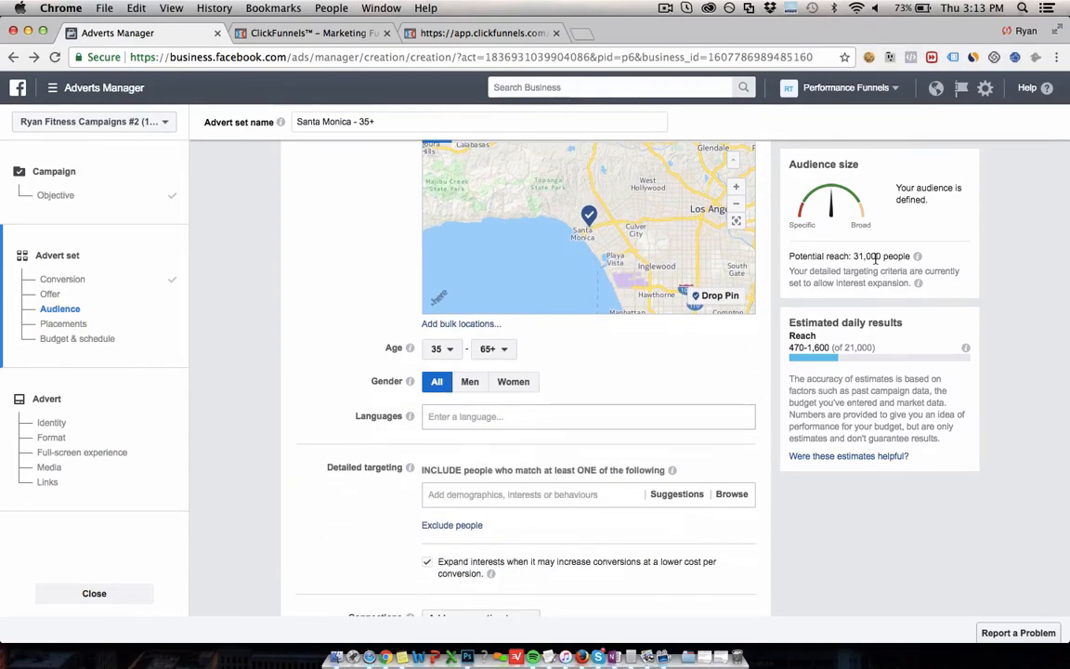
{"action": "mouse_move", "coordinate": [358, 232]}
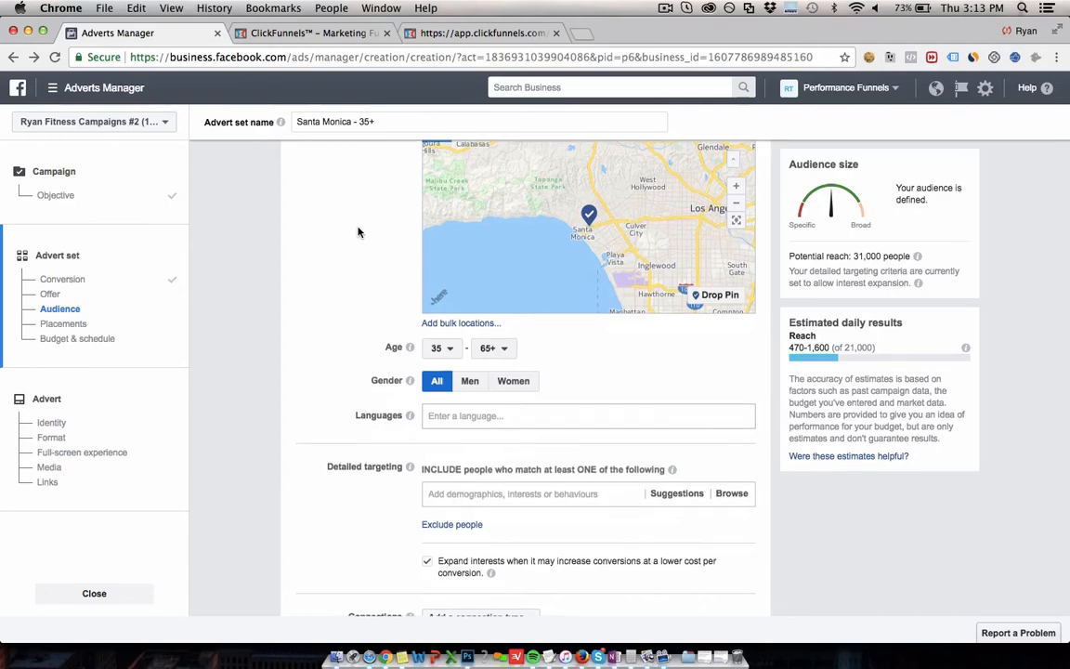
{"action": "scroll", "scroll_direction": "down", "scroll_amount": 3}
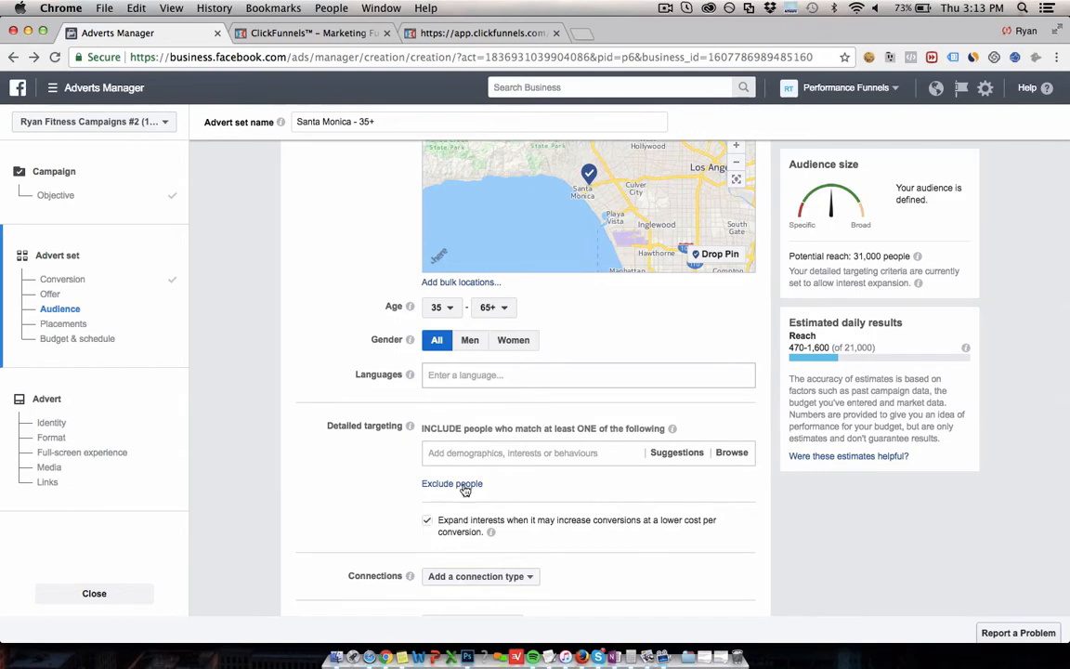
{"action": "left_click", "coordinate": [427, 520]}
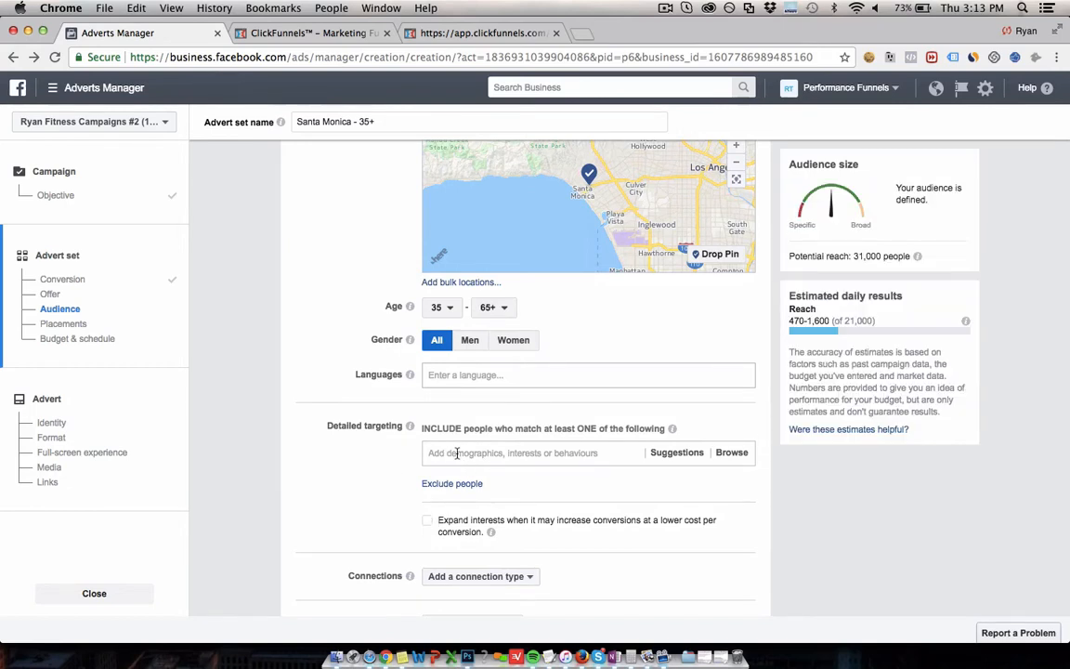
{"action": "mouse_move", "coordinate": [323, 304]}
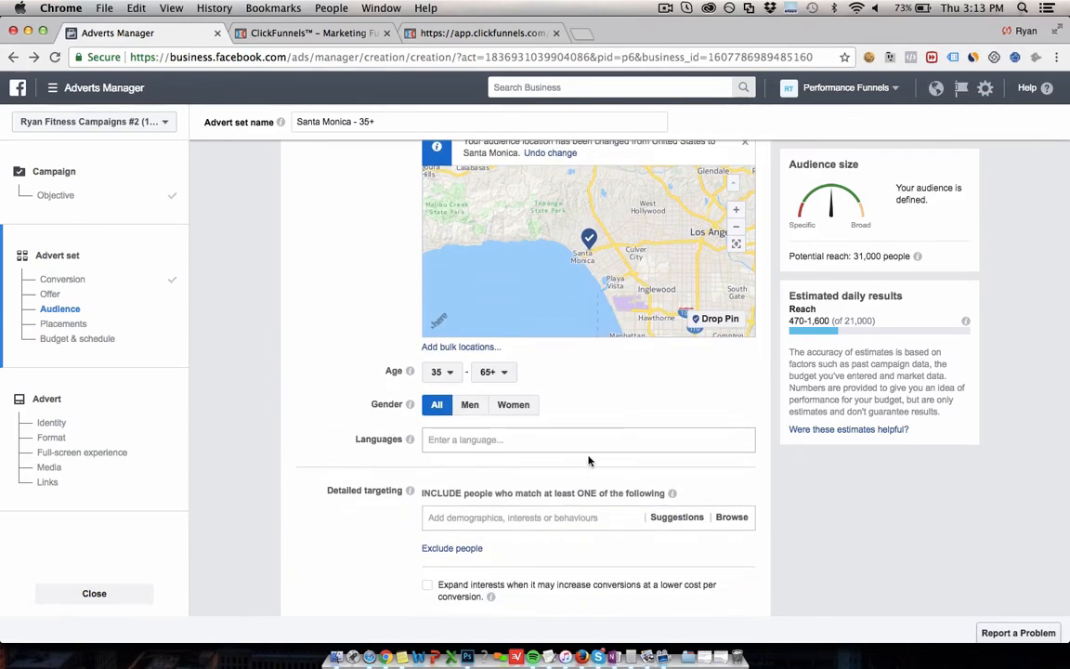
{"action": "type", "text": "chiro"}
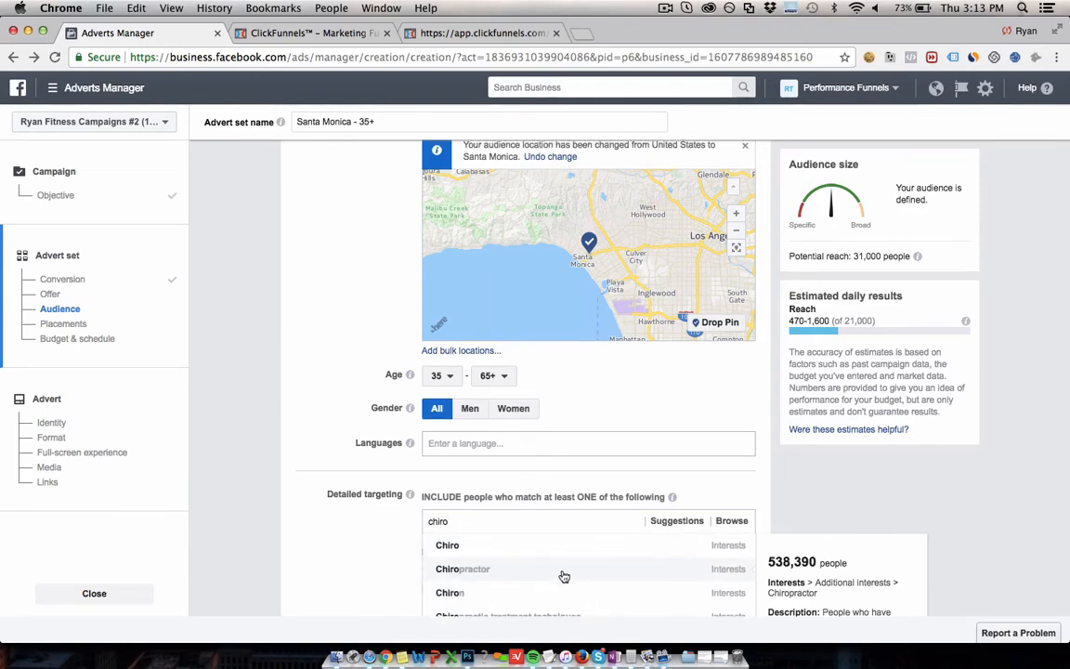
{"action": "left_click", "coordinate": [463, 569]}
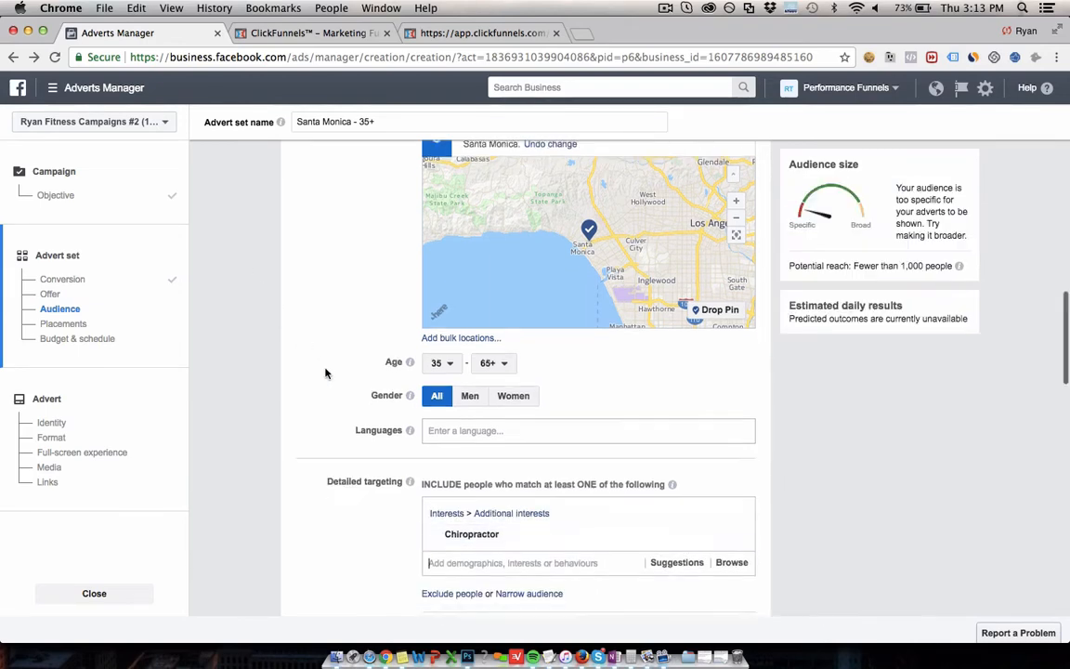
- Add the Sports chiropractic interest, leaving potential reach under 1,000 people
{"action": "scroll", "scroll_direction": "down", "scroll_amount": 3}
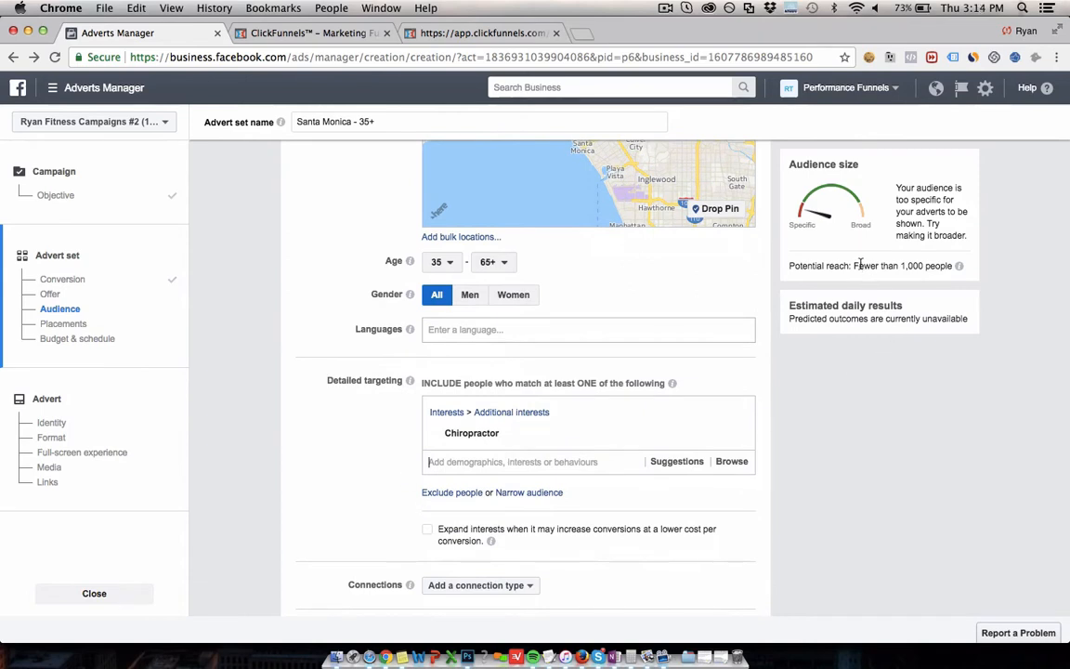
{"action": "mouse_move", "coordinate": [554, 385]}
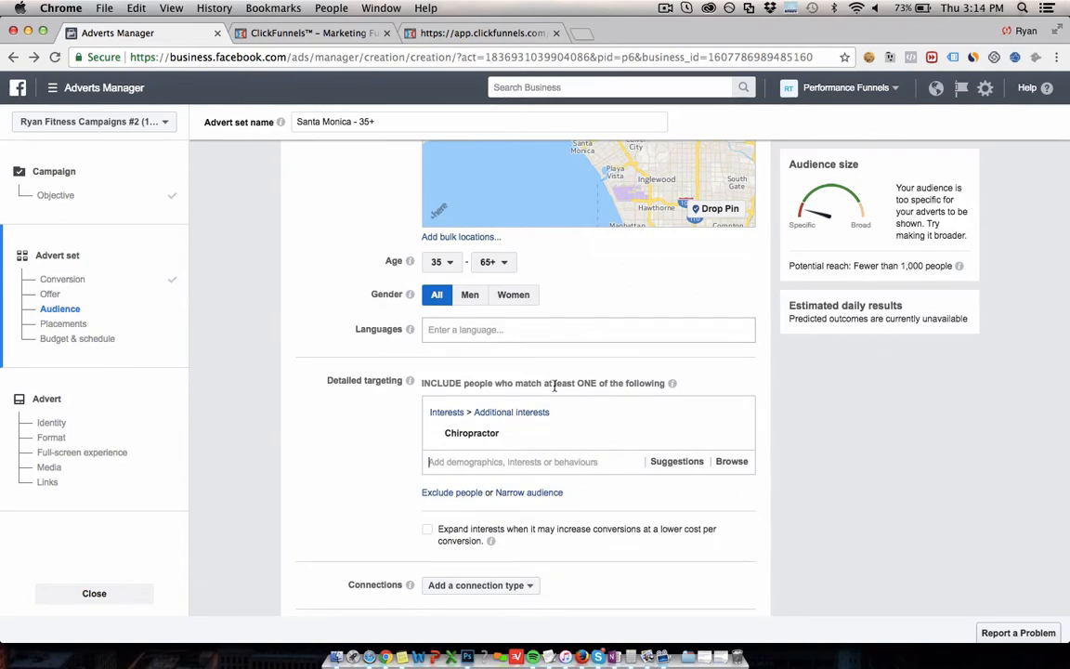
{"action": "type", "text": "chir"}
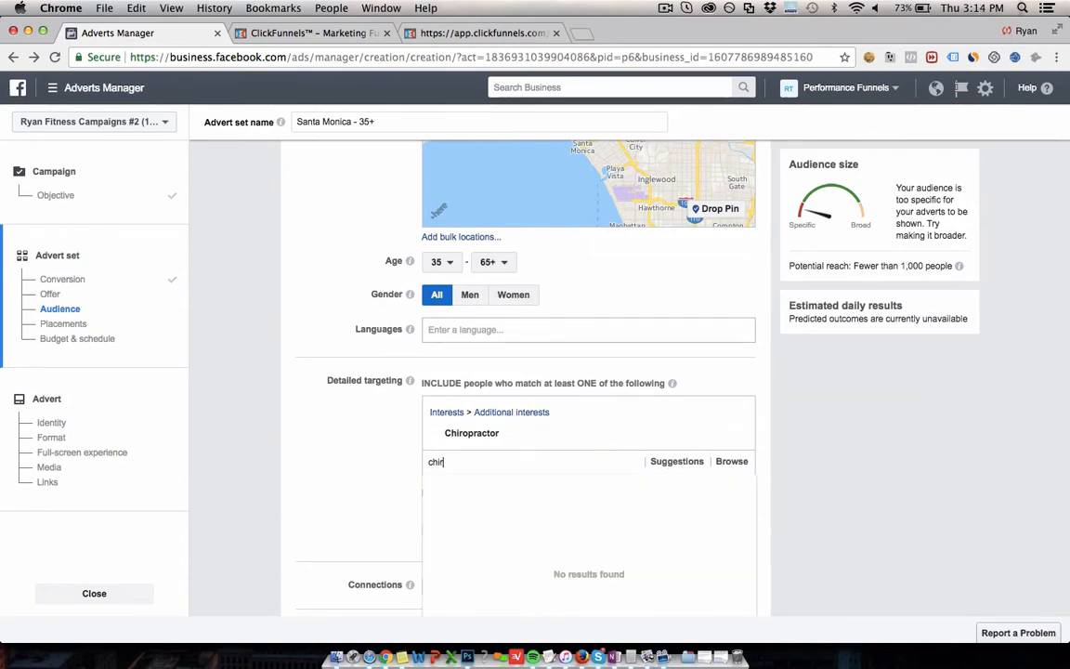
{"action": "type", "text": "o"}
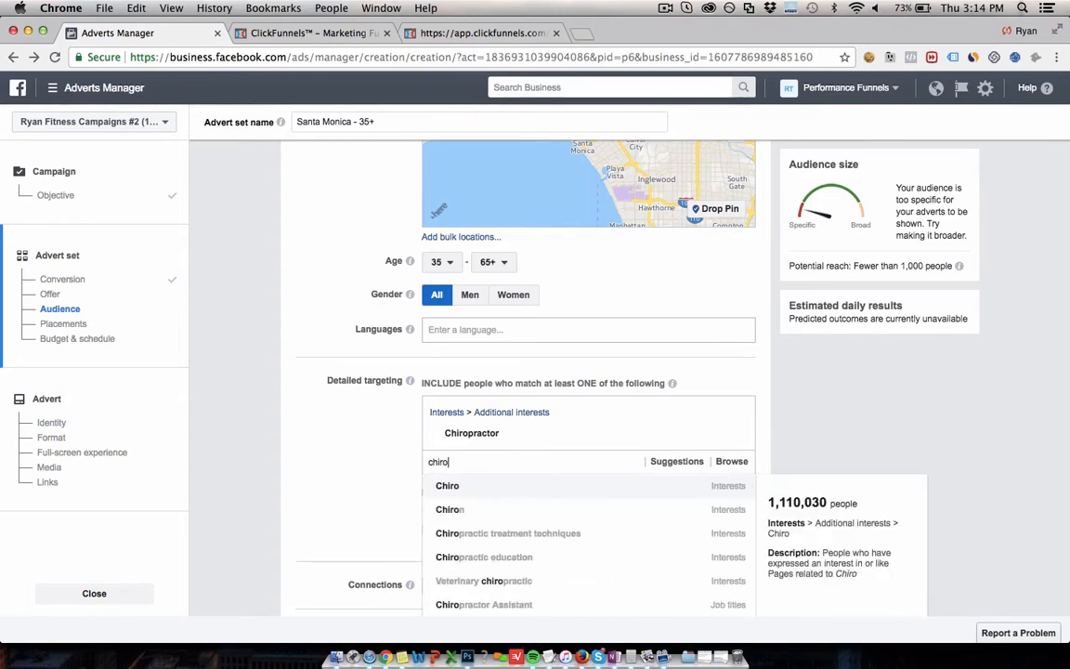
{"action": "mouse_move", "coordinate": [575, 490]}
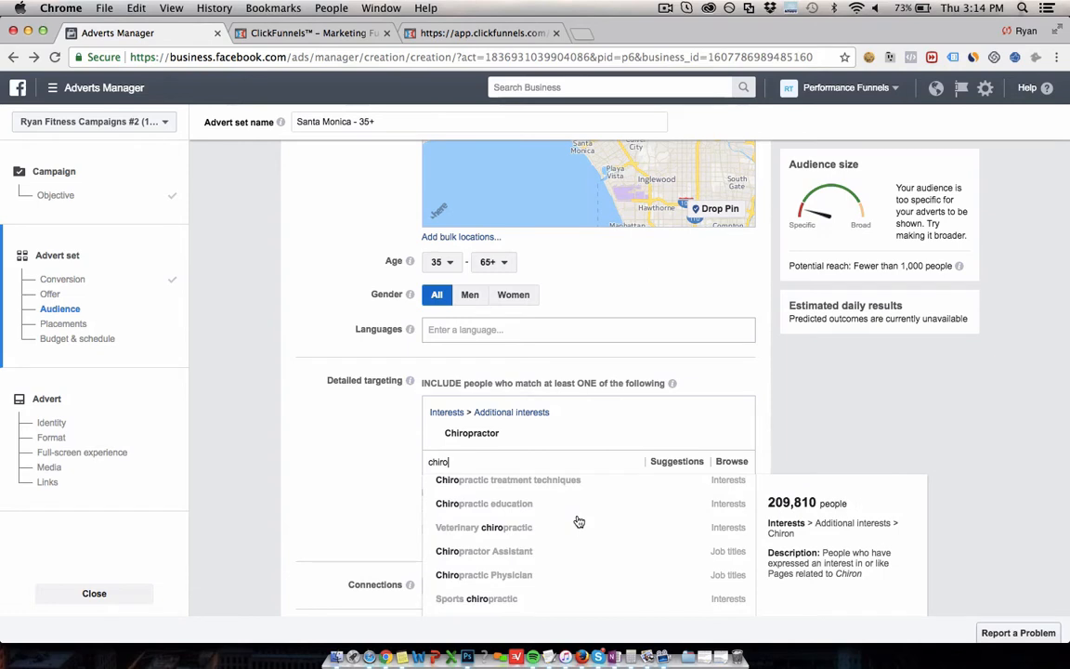
{"action": "mouse_move", "coordinate": [564, 566]}
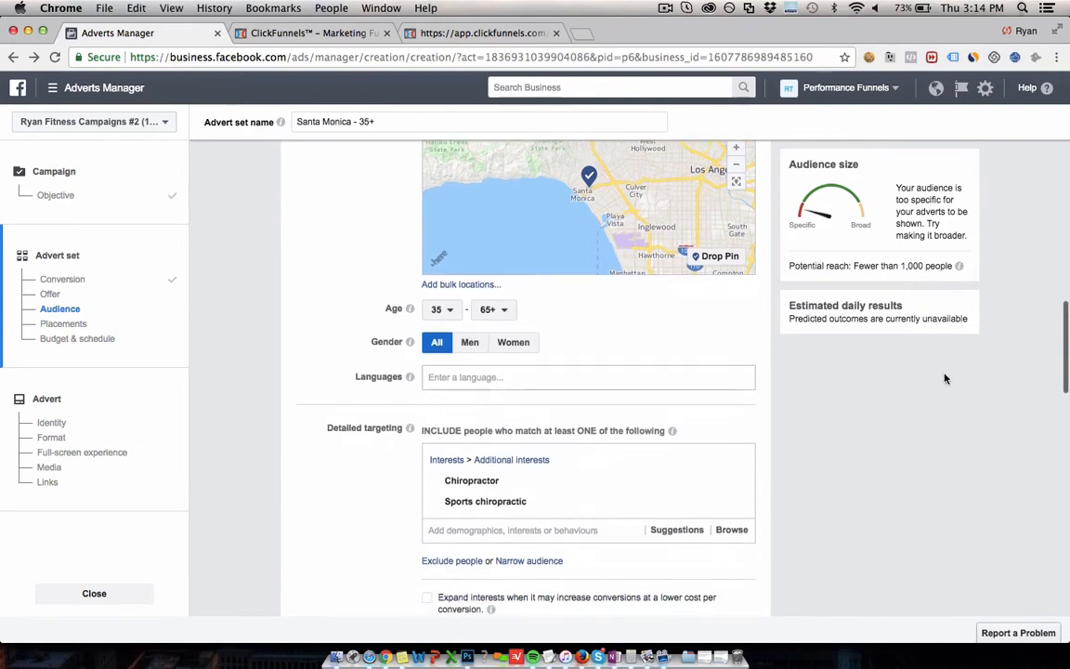
{"action": "scroll", "scroll_direction": "down", "scroll_amount": 3}
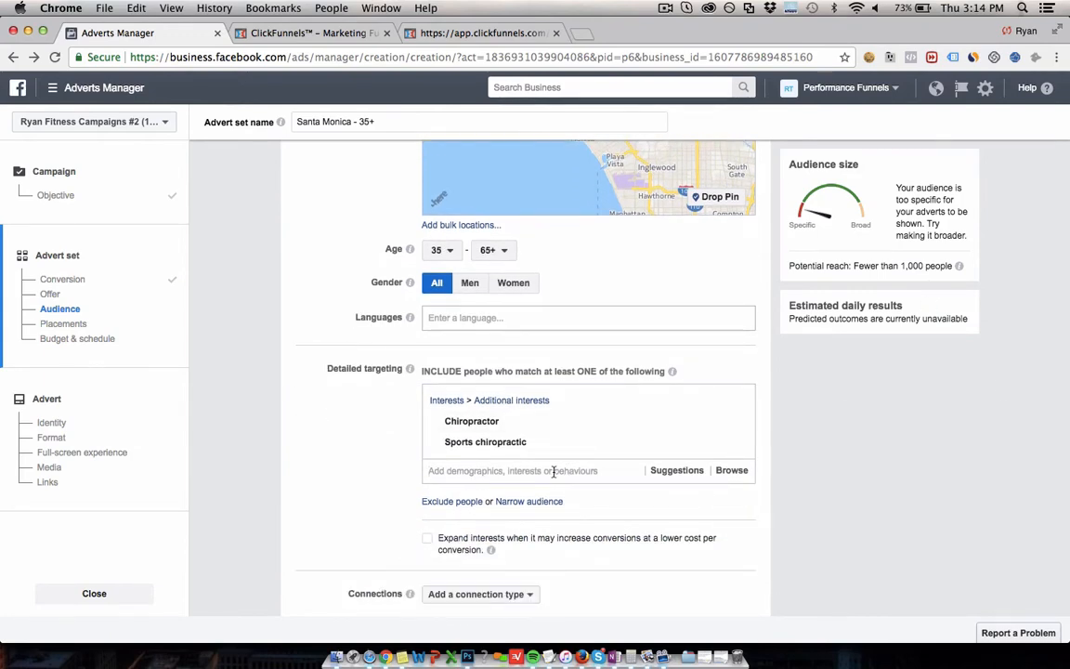
- Add Spine-health, Sciatic nerve, Poor posture, Lumbar vertebrae and Lumbar interests from the Suggestions list
{"action": "left_click", "coordinate": [676, 470]}
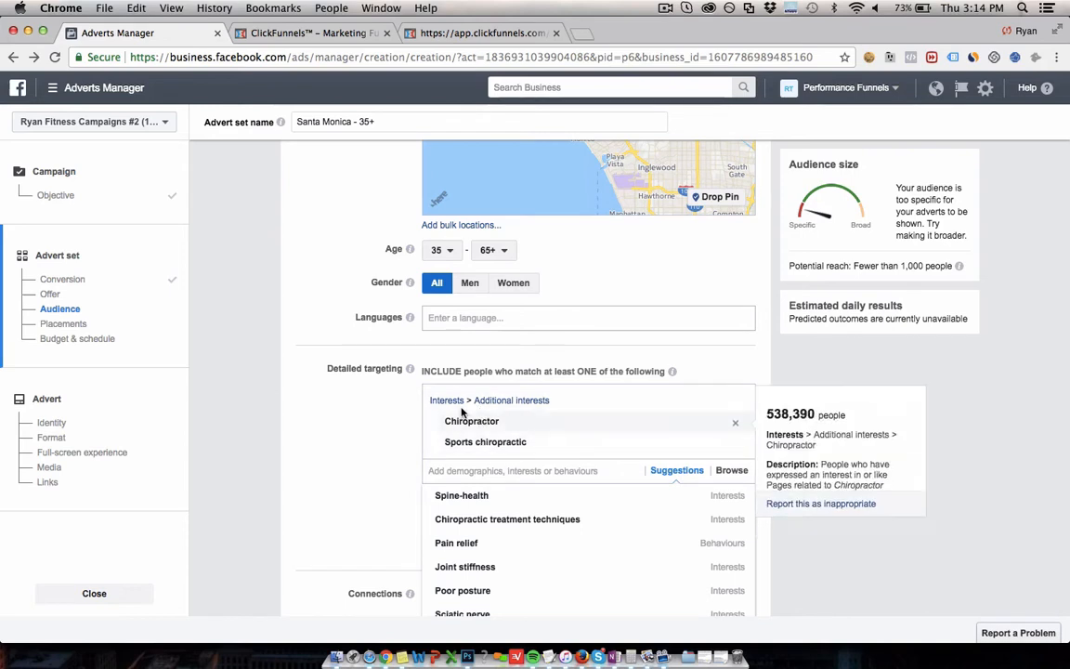
{"action": "mouse_move", "coordinate": [346, 455]}
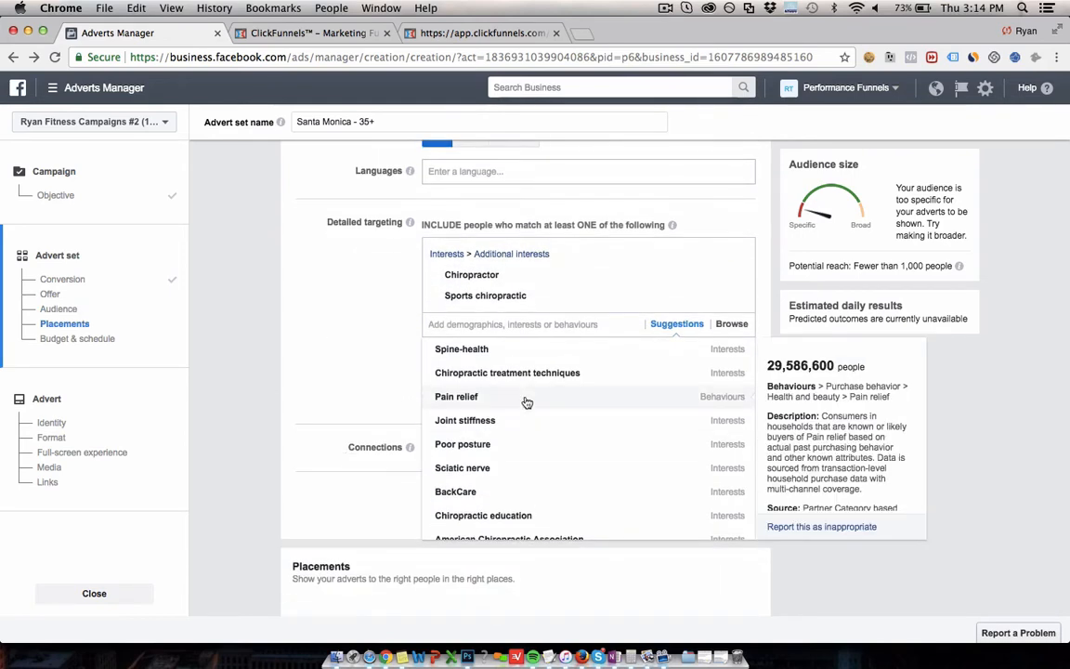
{"action": "mouse_move", "coordinate": [498, 379]}
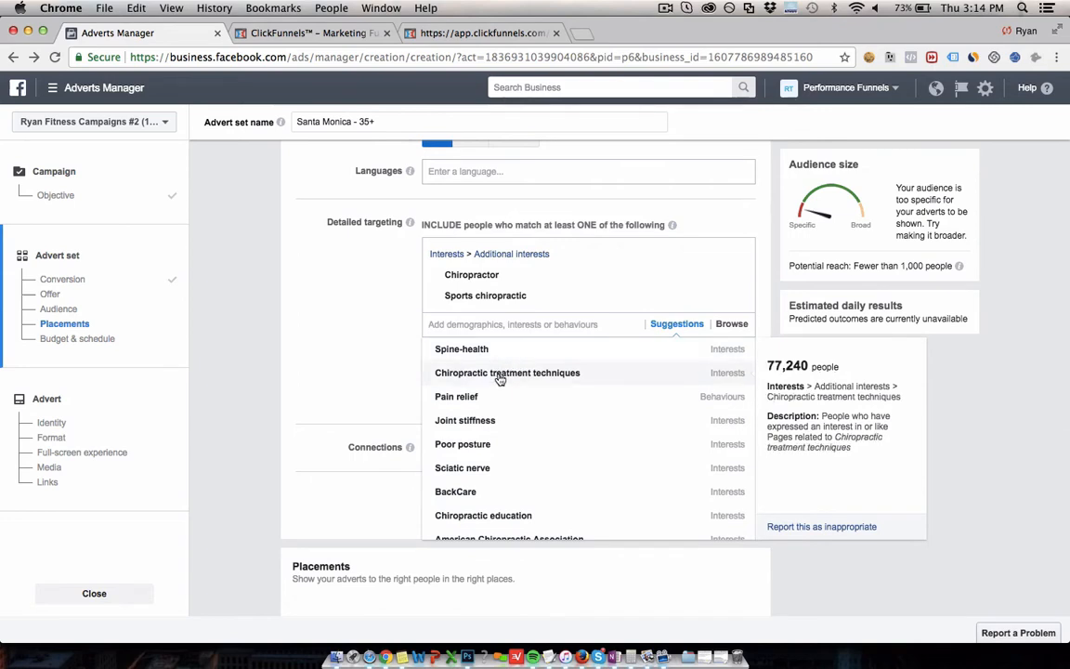
{"action": "left_click", "coordinate": [460, 349]}
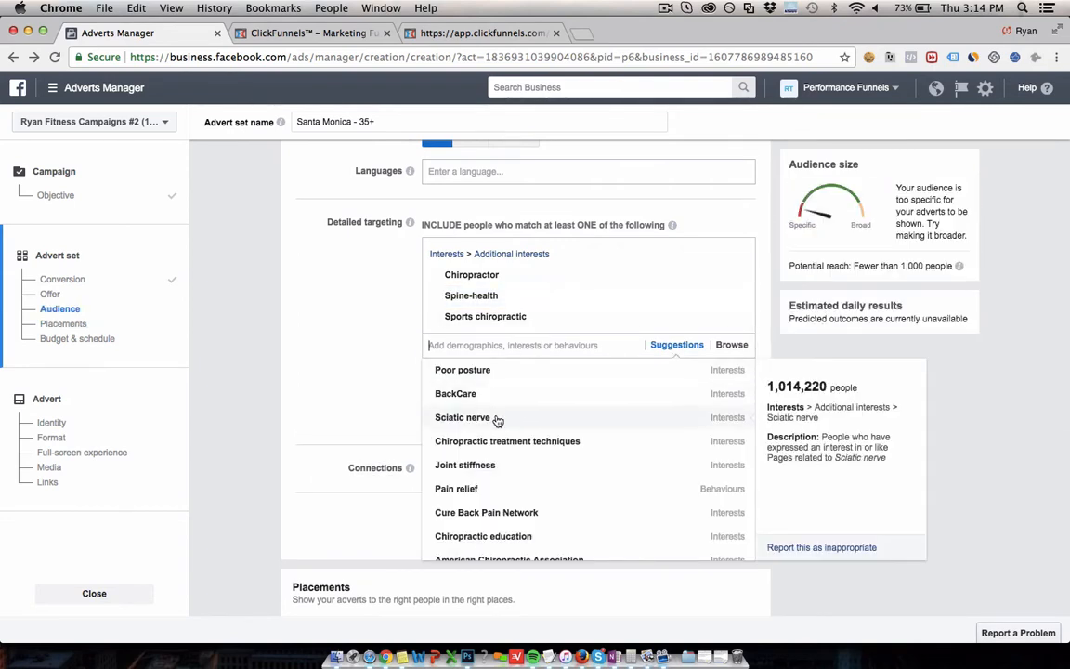
{"action": "left_click", "coordinate": [462, 416]}
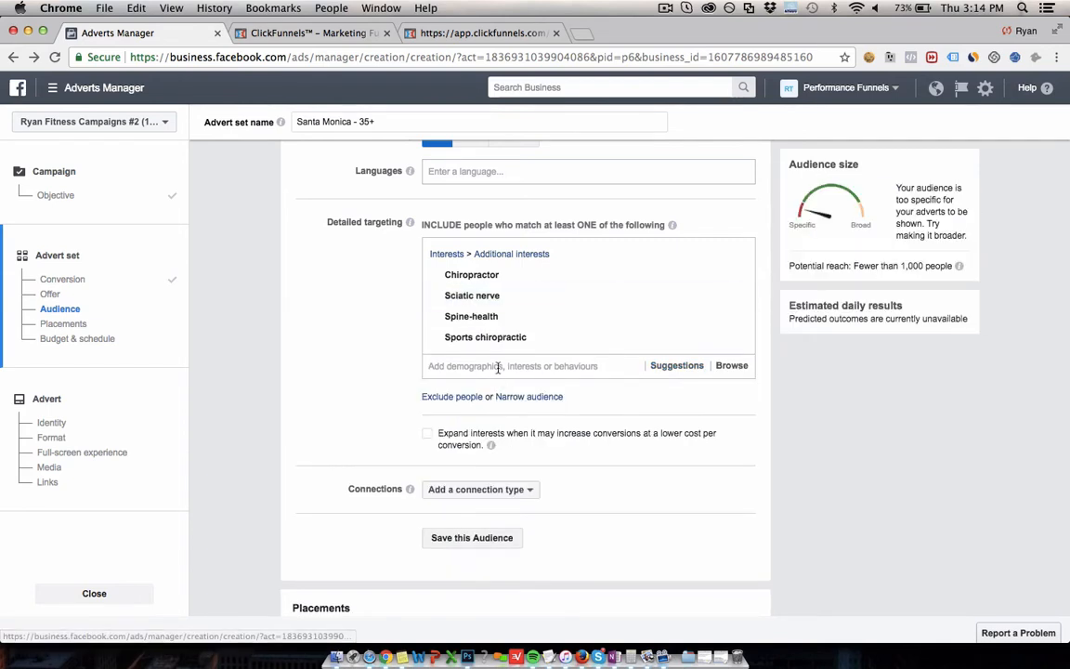
{"action": "left_click", "coordinate": [676, 364]}
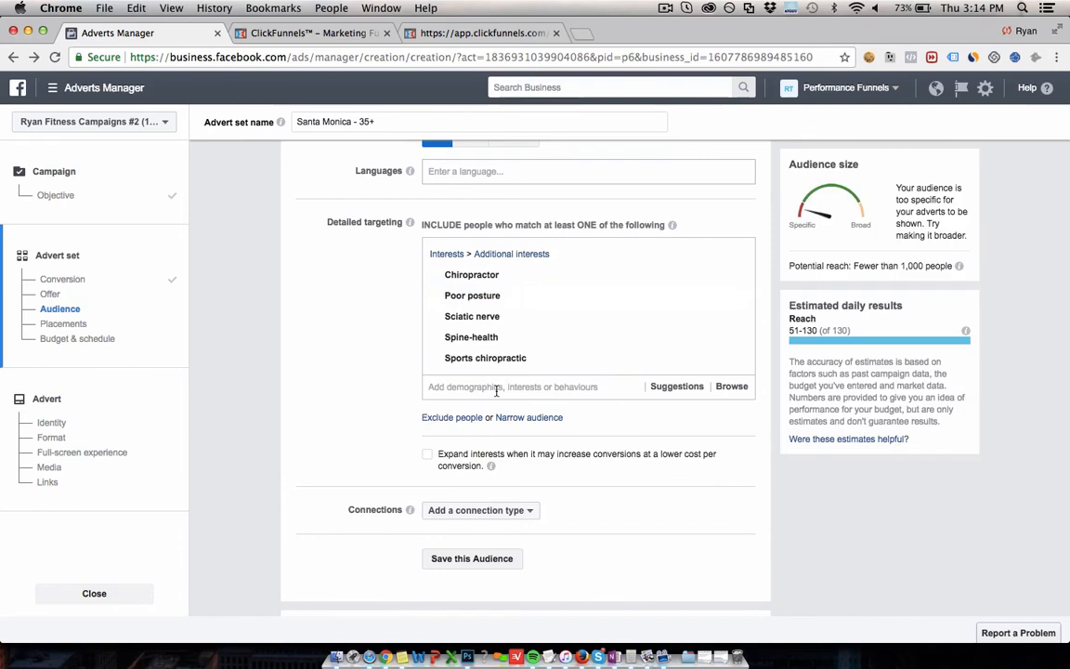
{"action": "left_click", "coordinate": [676, 385]}
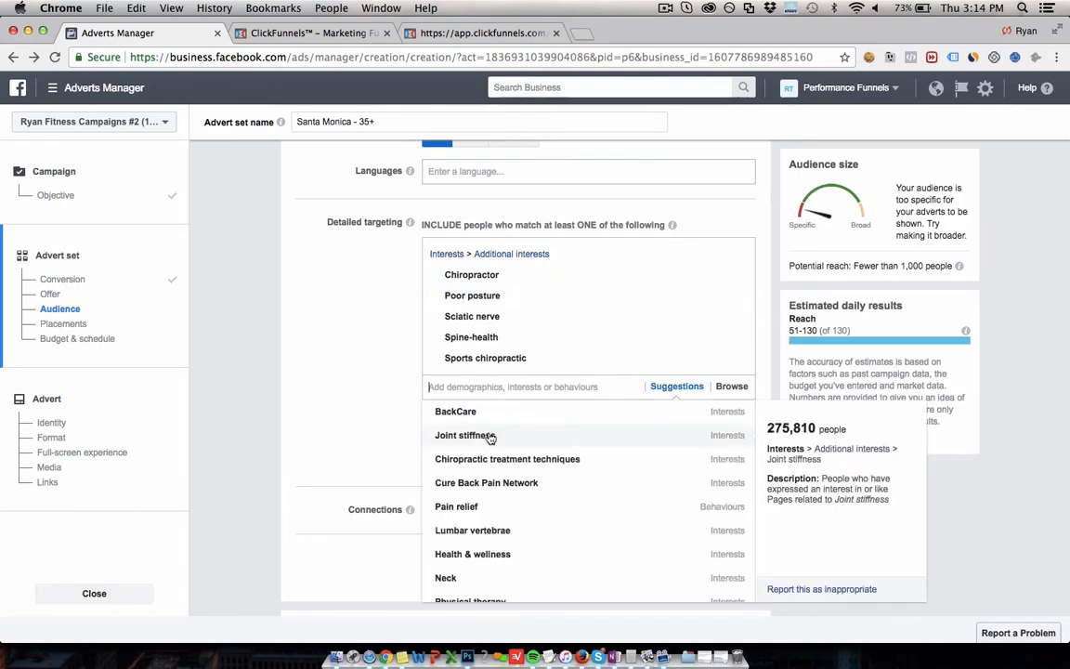
{"action": "mouse_move", "coordinate": [487, 483]}
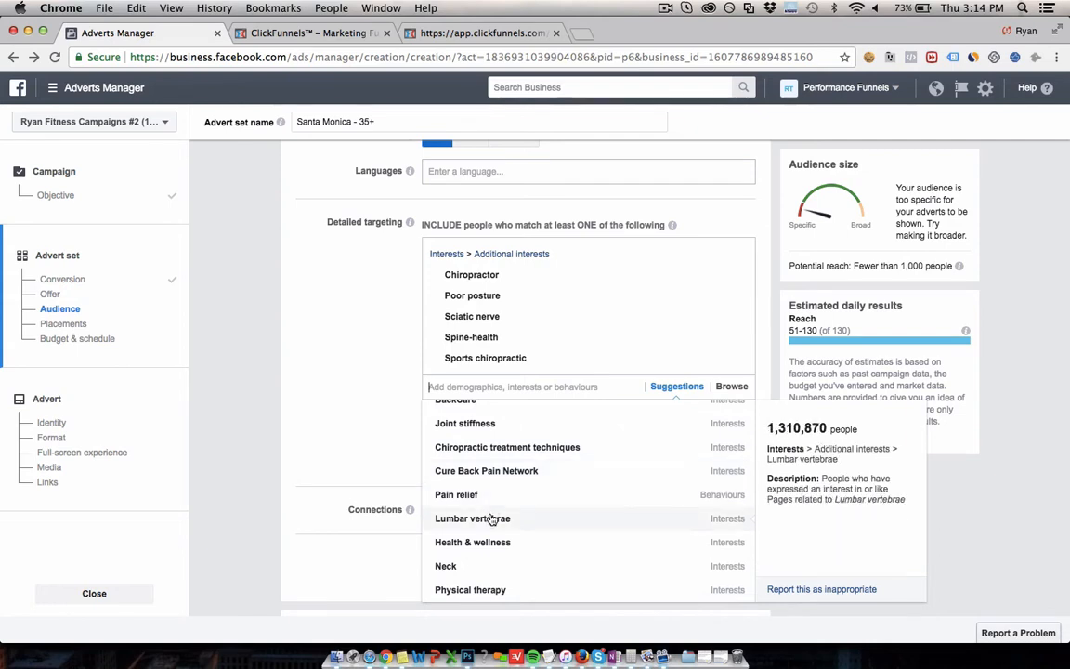
{"action": "scroll", "scroll_direction": "down", "scroll_amount": 3}
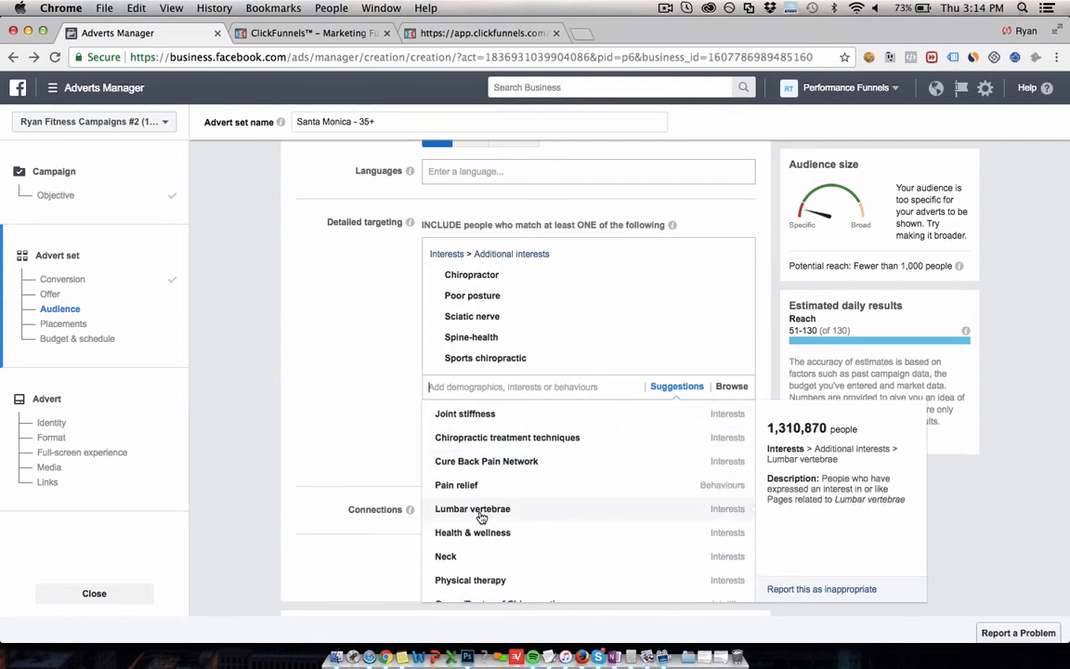
{"action": "left_click", "coordinate": [471, 509]}
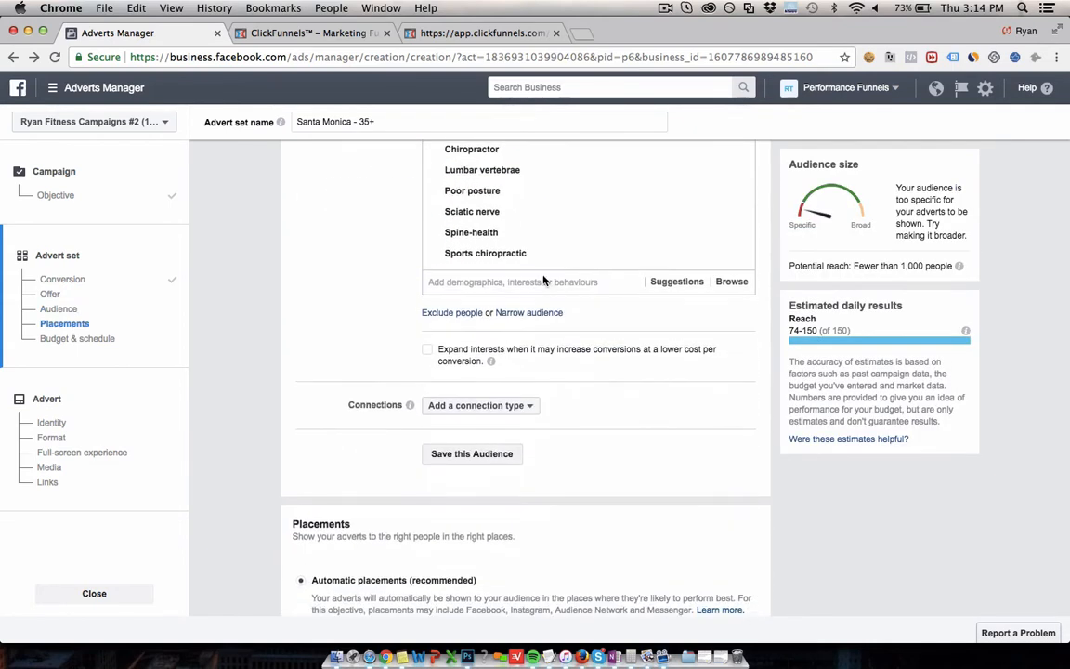
{"action": "left_click", "coordinate": [676, 282]}
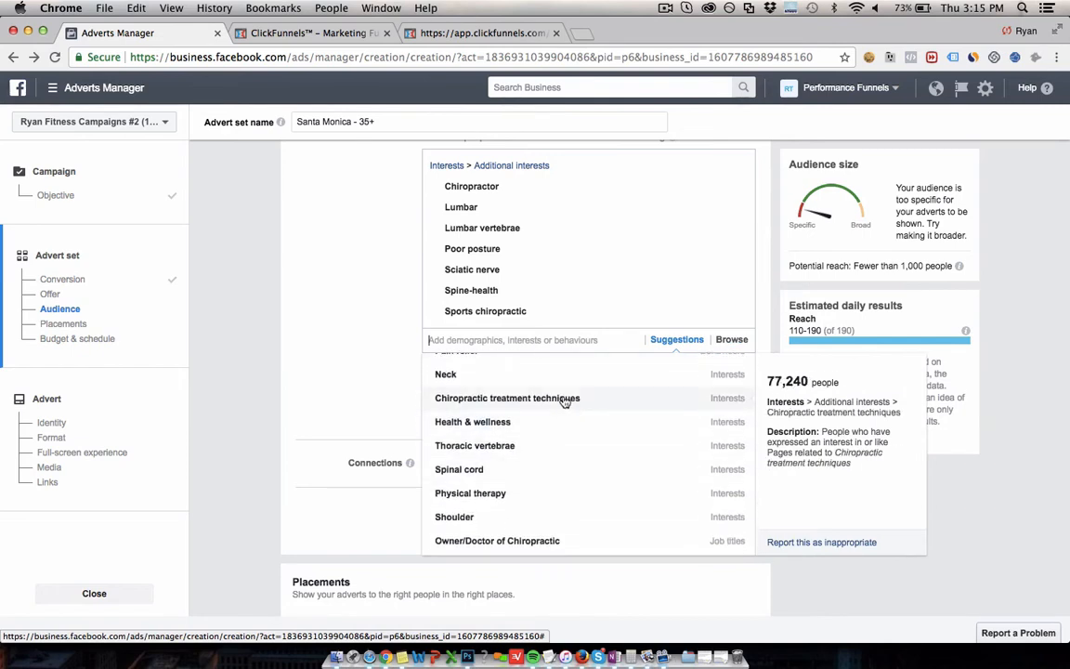
- Add the Spinal cord interest, then browse further through the suggested interests
{"action": "left_click", "coordinate": [459, 468]}
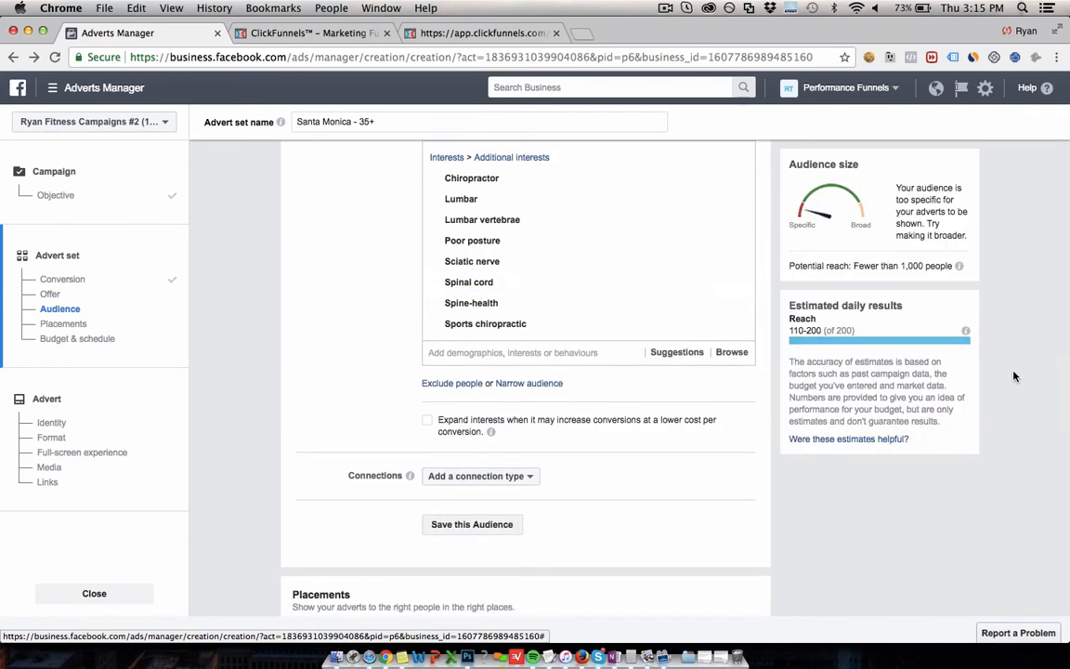
{"action": "scroll", "scroll_direction": "up", "scroll_amount": 3}
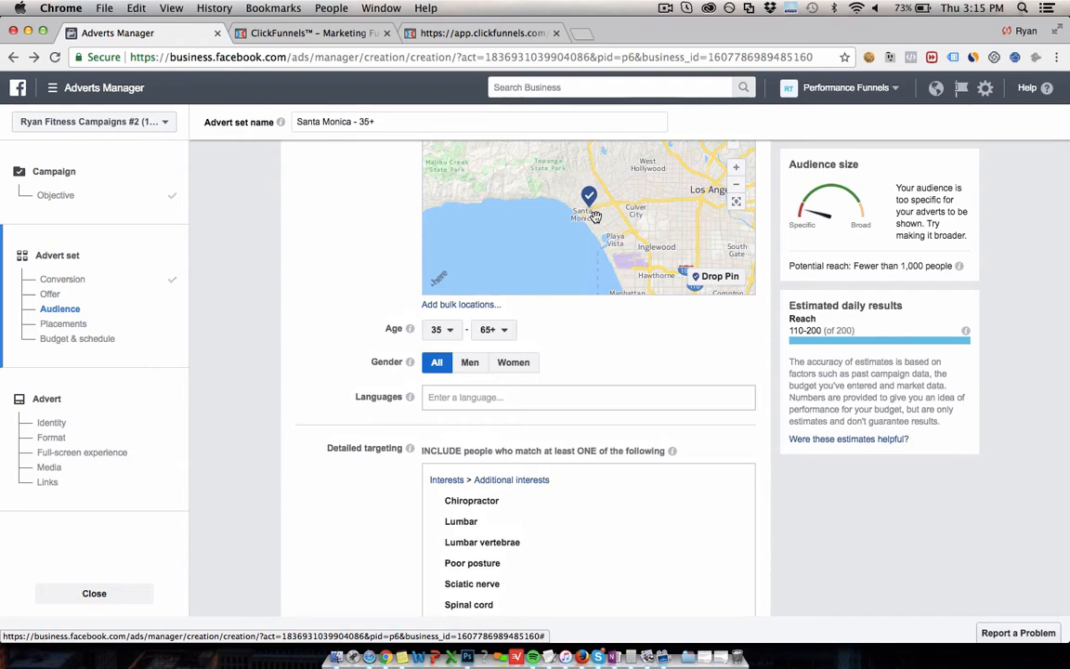
{"action": "mouse_move", "coordinate": [849, 453]}
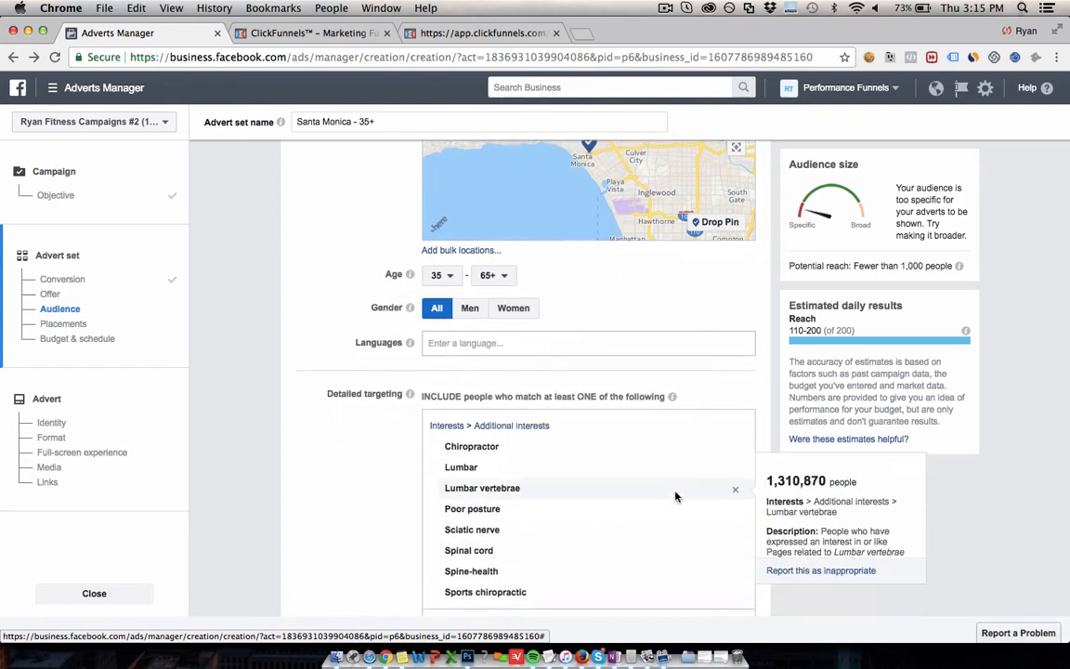
{"action": "mouse_move", "coordinate": [936, 265]}
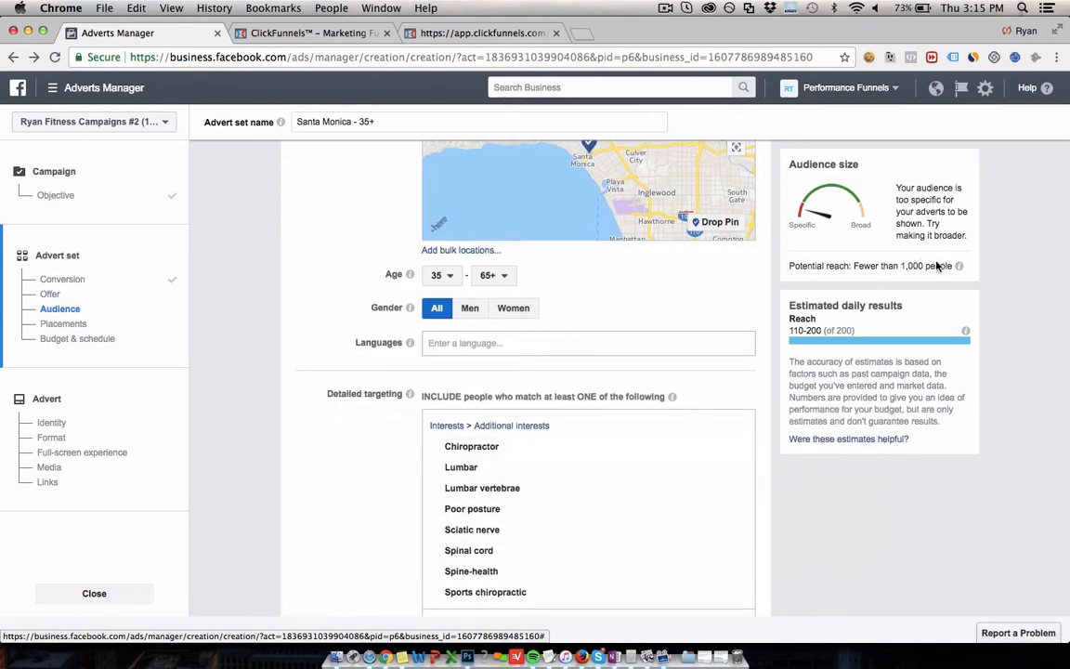
{"action": "scroll", "scroll_direction": "down", "scroll_amount": 3}
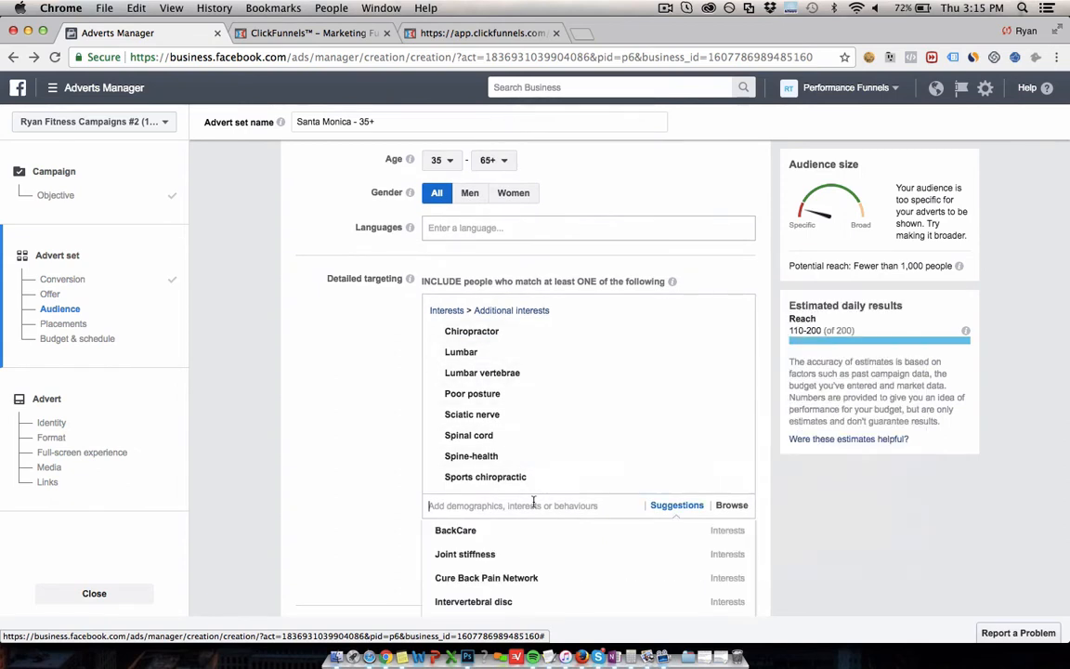
{"action": "scroll", "scroll_direction": "down", "scroll_amount": 3}
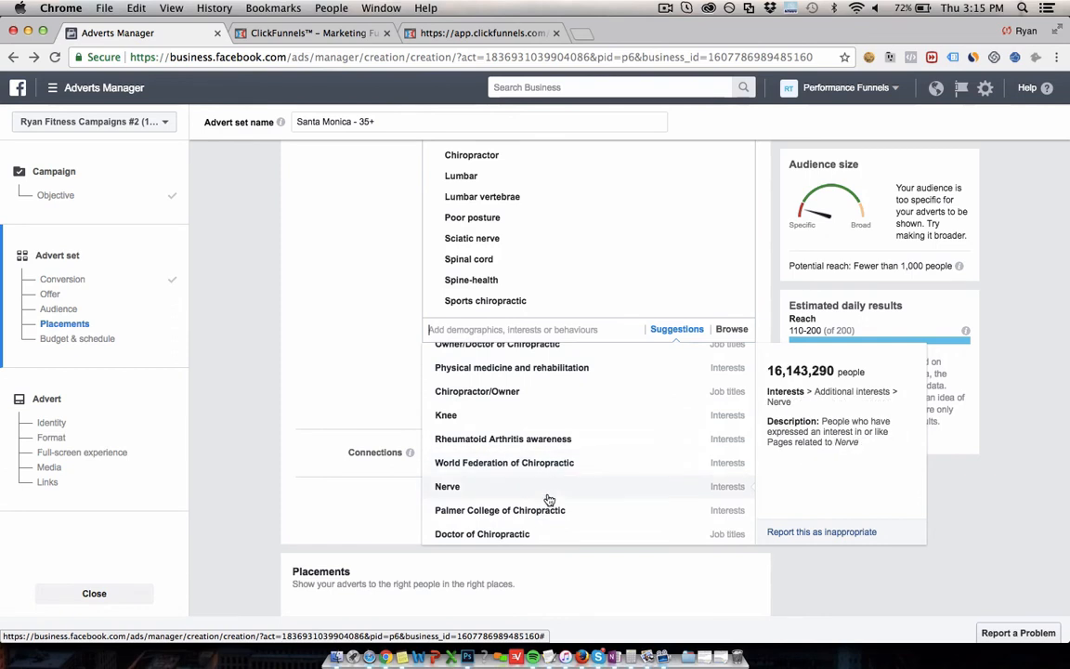
{"action": "scroll", "scroll_direction": "down", "scroll_amount": 3}
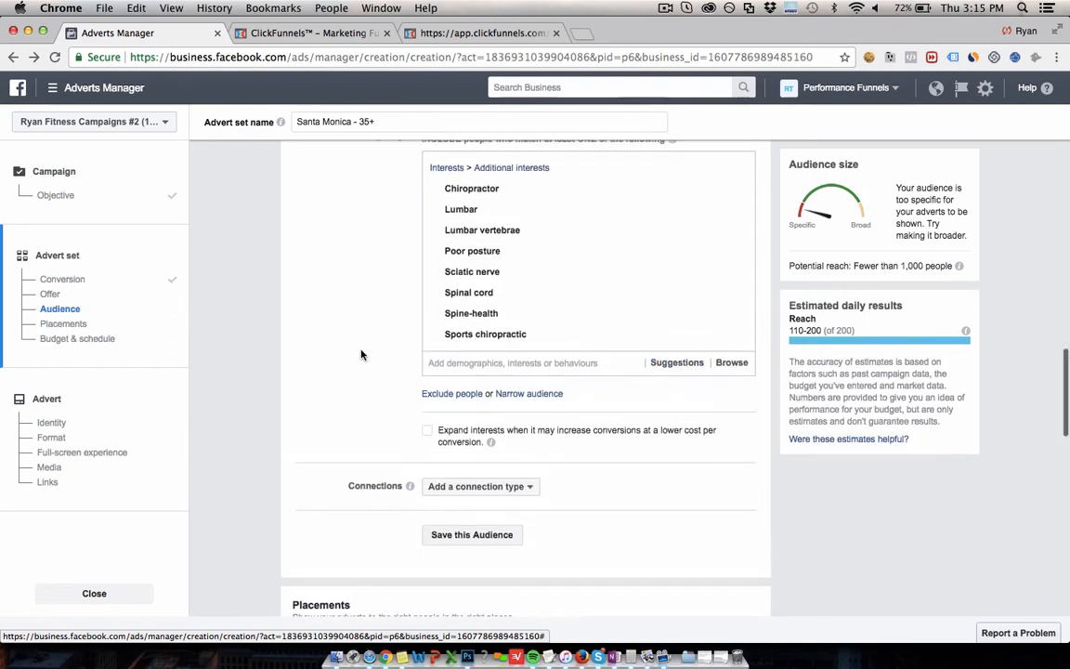
{"action": "scroll", "scroll_direction": "up", "scroll_amount": 3}
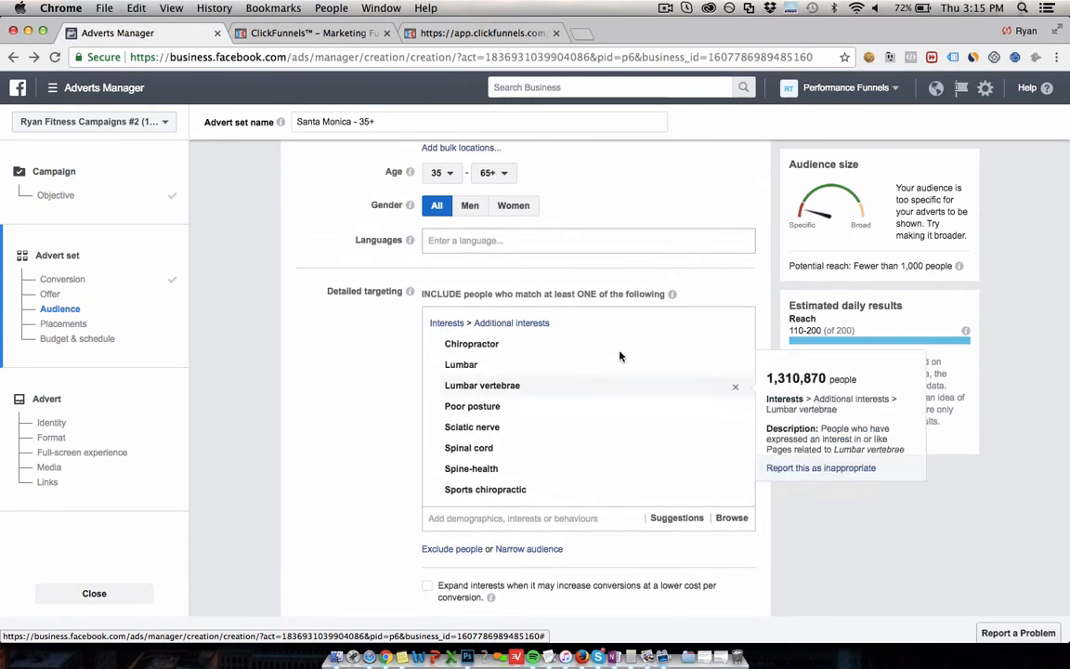
{"action": "mouse_move", "coordinate": [566, 223]}
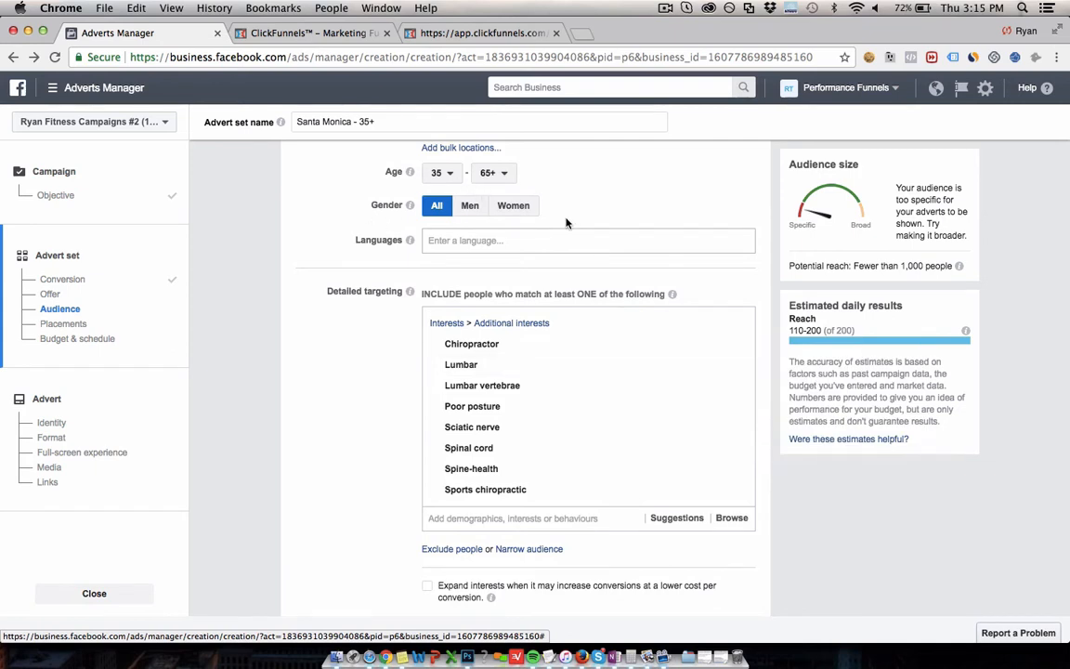
{"action": "mouse_move", "coordinate": [375, 409]}
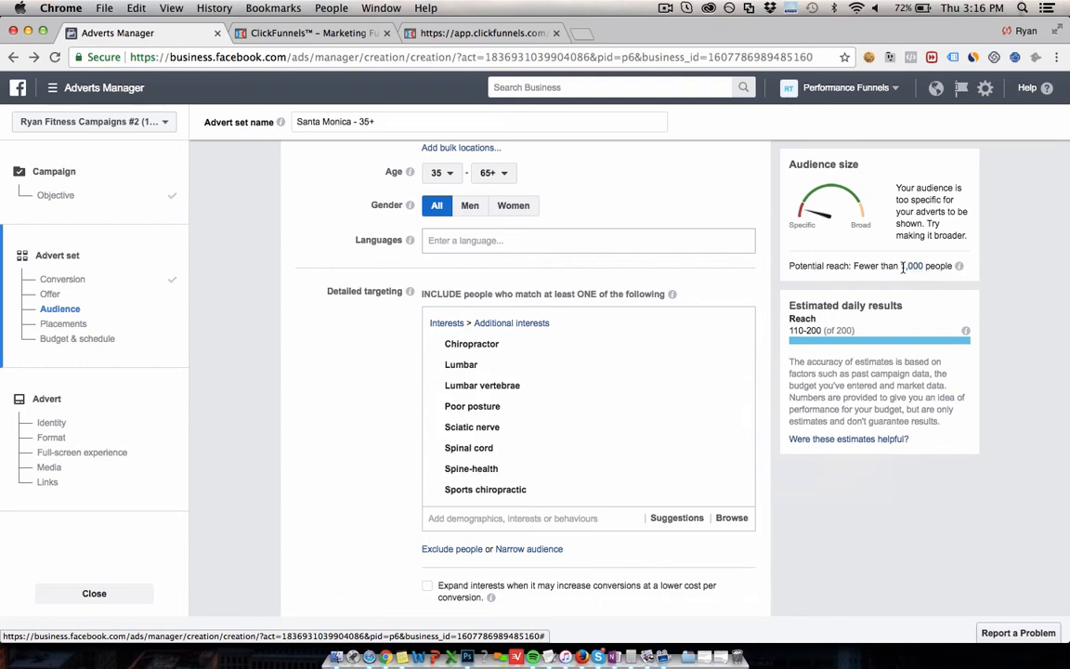
{"action": "mouse_move", "coordinate": [820, 241]}
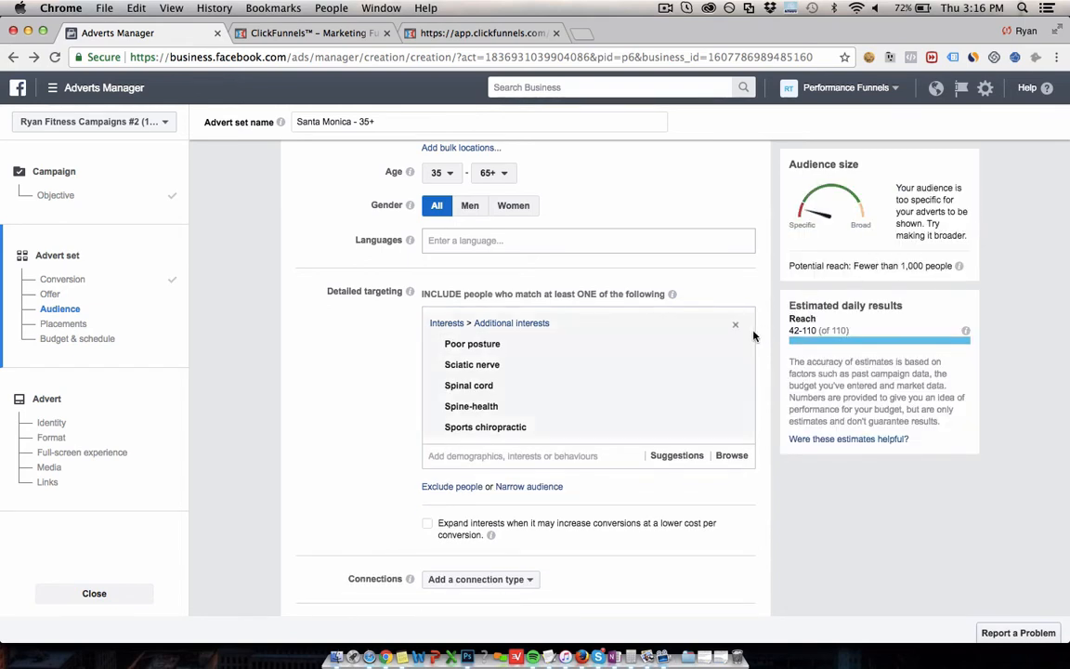
- Remove Poor posture and the other interests so only Sports chiropractic remains, and bring Suggestions back up
{"action": "left_click", "coordinate": [736, 323]}
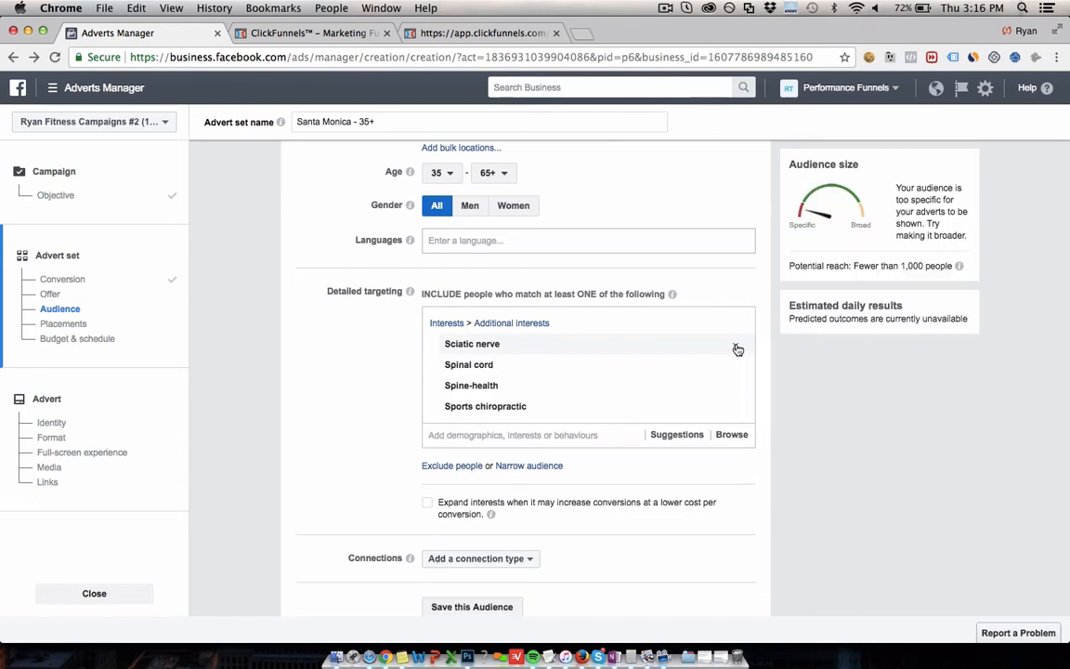
{"action": "left_click", "coordinate": [739, 343]}
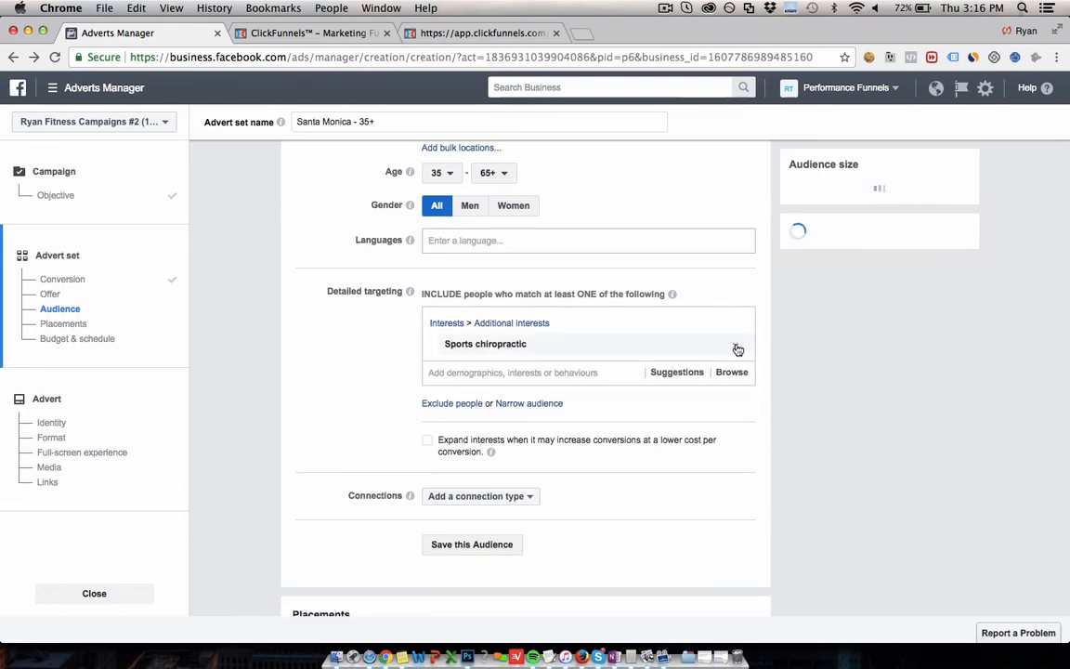
{"action": "left_click", "coordinate": [513, 372]}
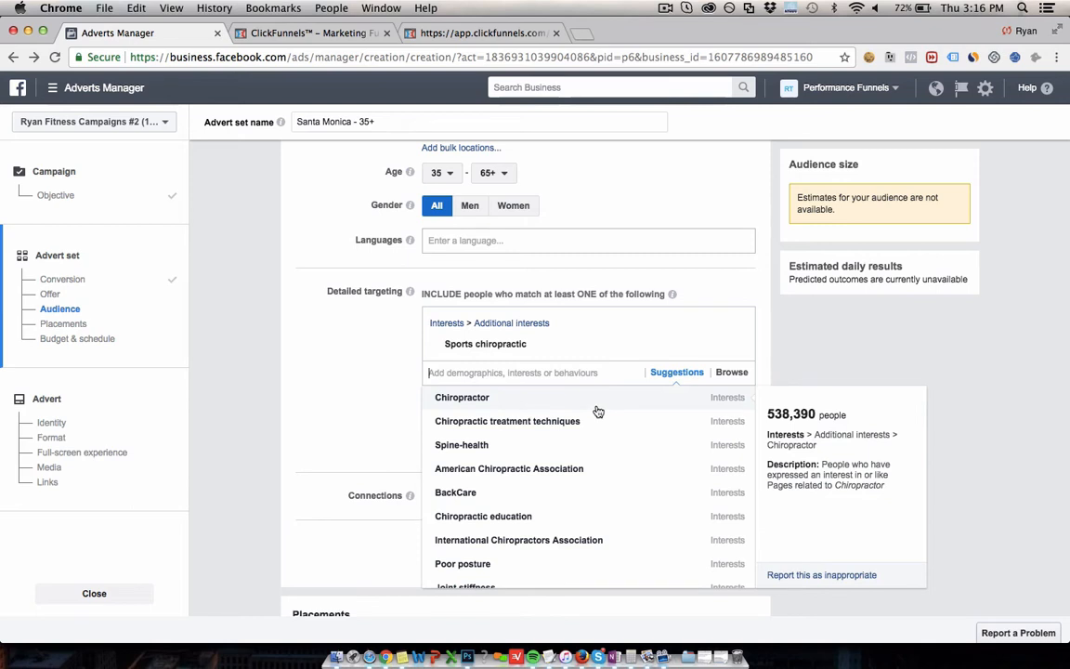
{"action": "mouse_move", "coordinate": [590, 445]}
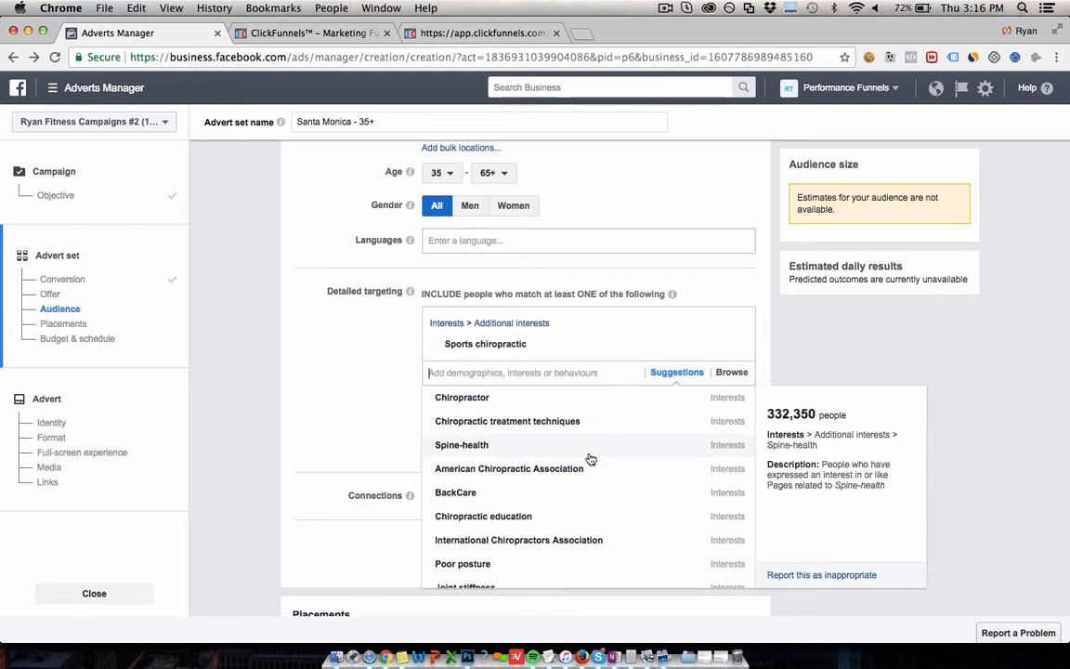
- Scroll down the suggested interests and choose one from the list
{"action": "scroll", "scroll_direction": "down", "scroll_amount": 3}
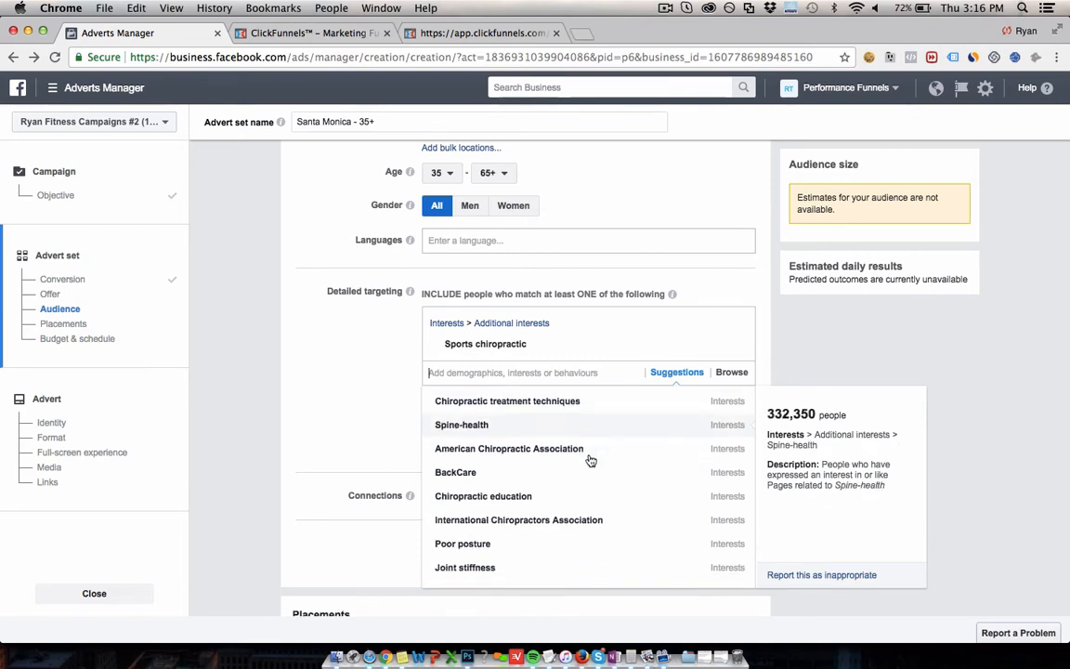
{"action": "scroll", "scroll_direction": "down", "scroll_amount": 3}
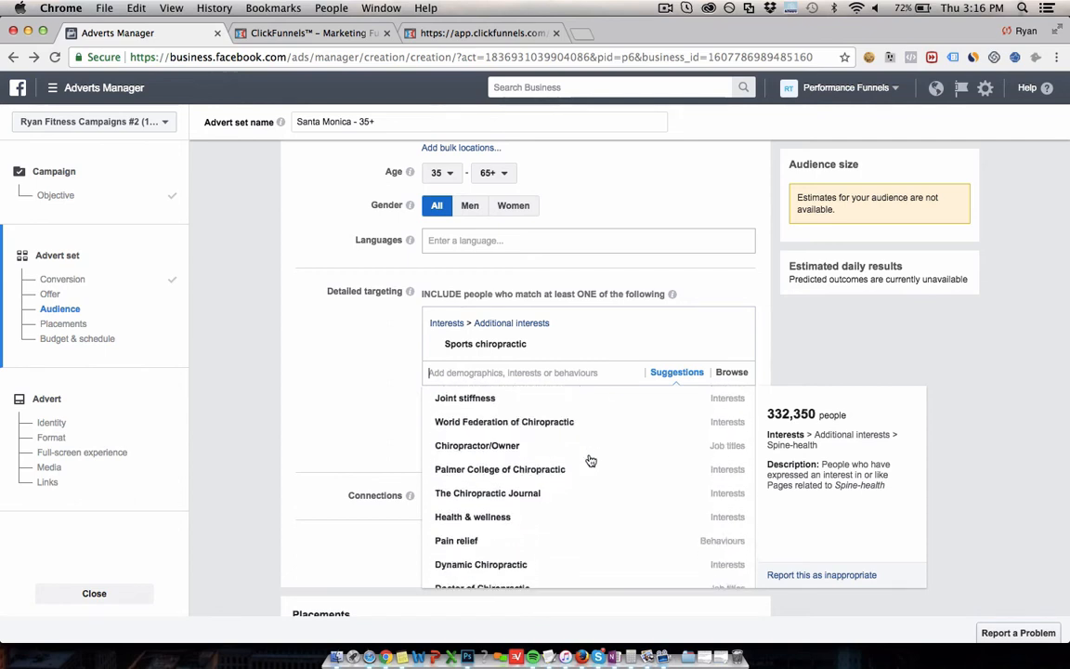
{"action": "scroll", "scroll_direction": "down", "scroll_amount": 3}
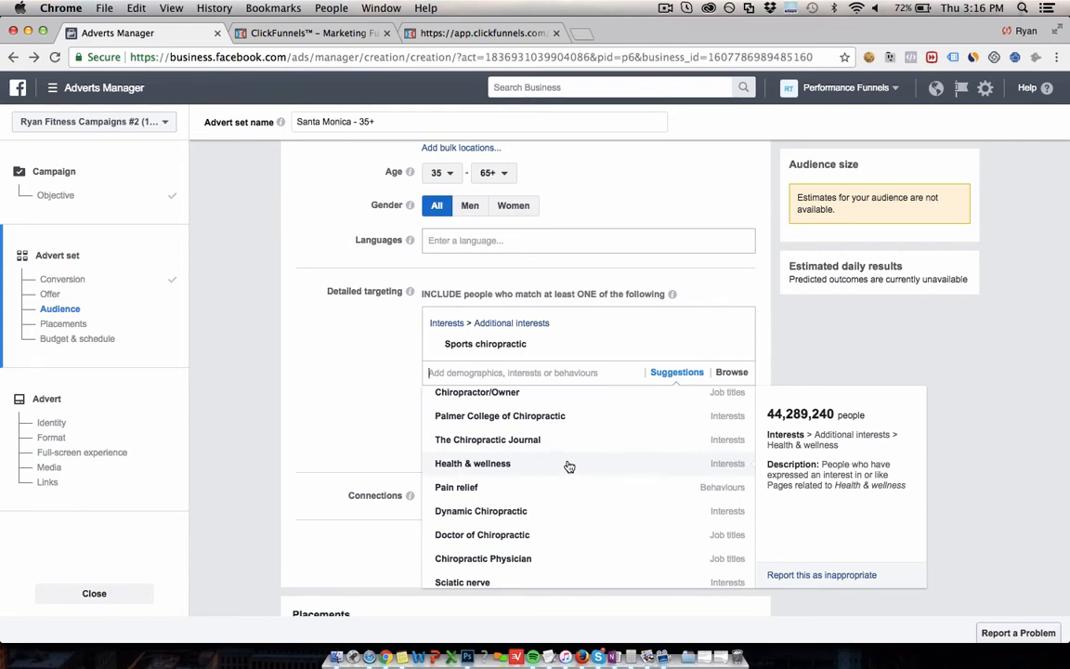
{"action": "left_click", "coordinate": [471, 464]}
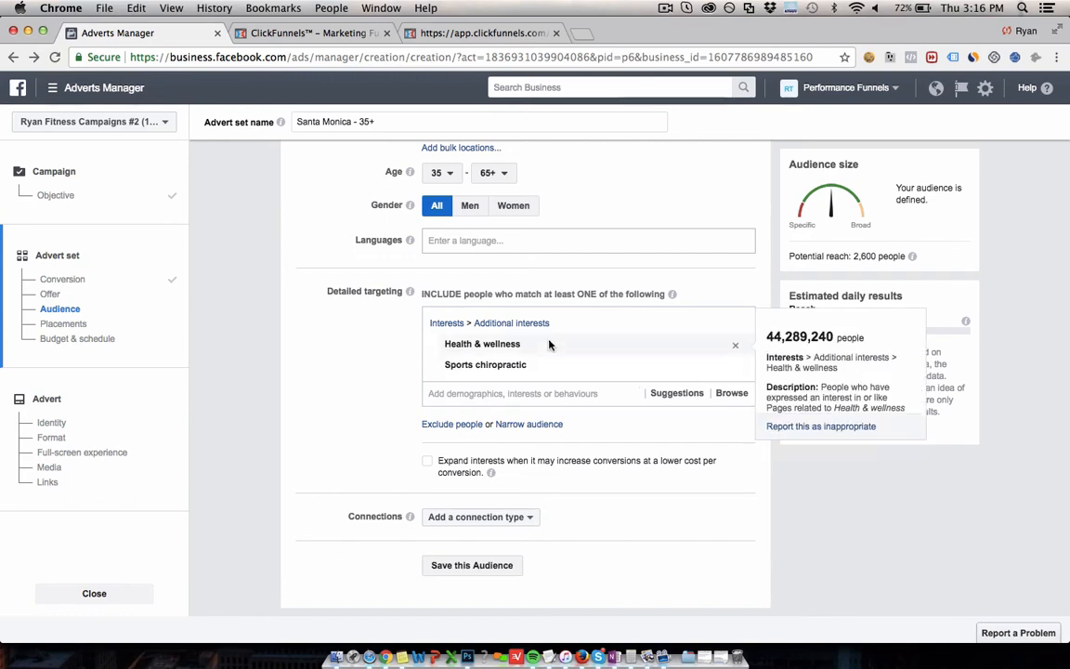
{"action": "mouse_move", "coordinate": [531, 355]}
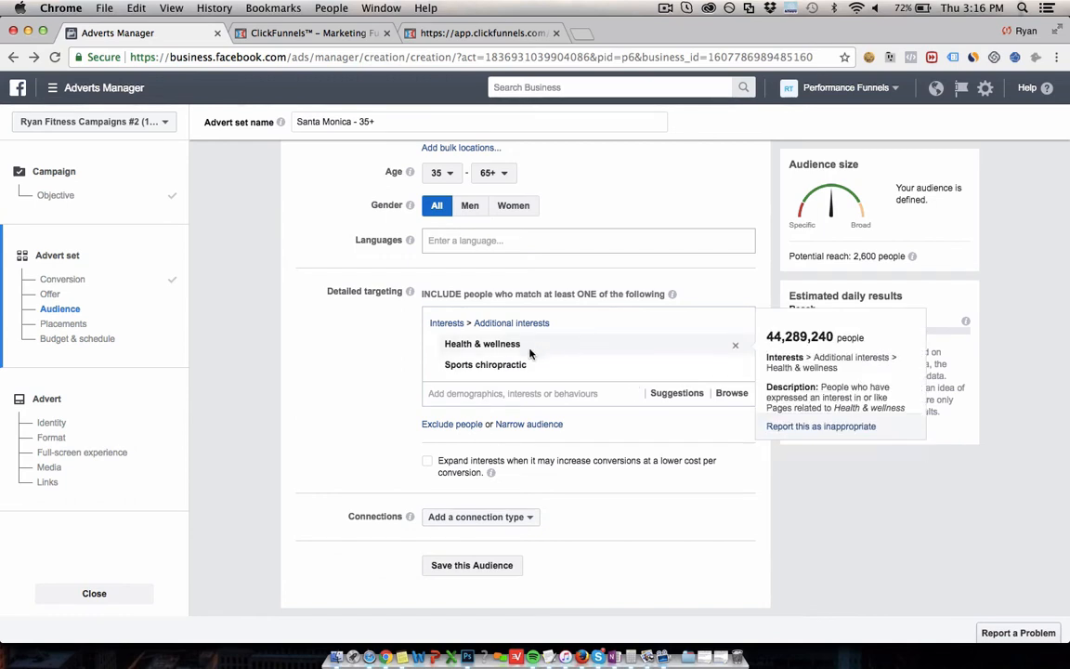
{"action": "mouse_move", "coordinate": [843, 286]}
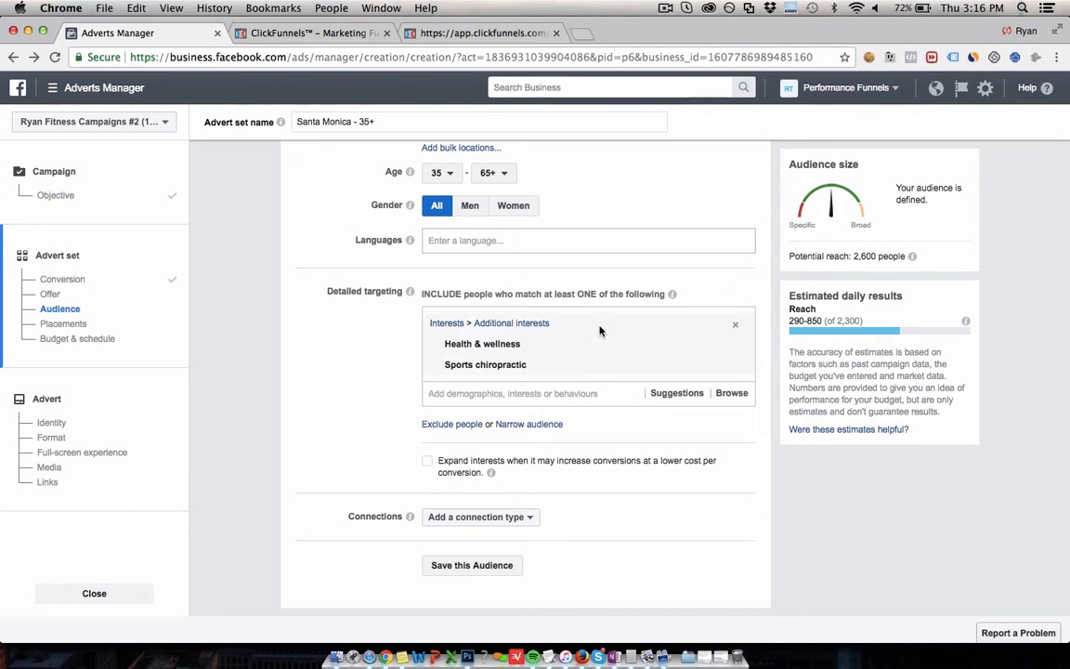
{"action": "mouse_move", "coordinate": [574, 343]}
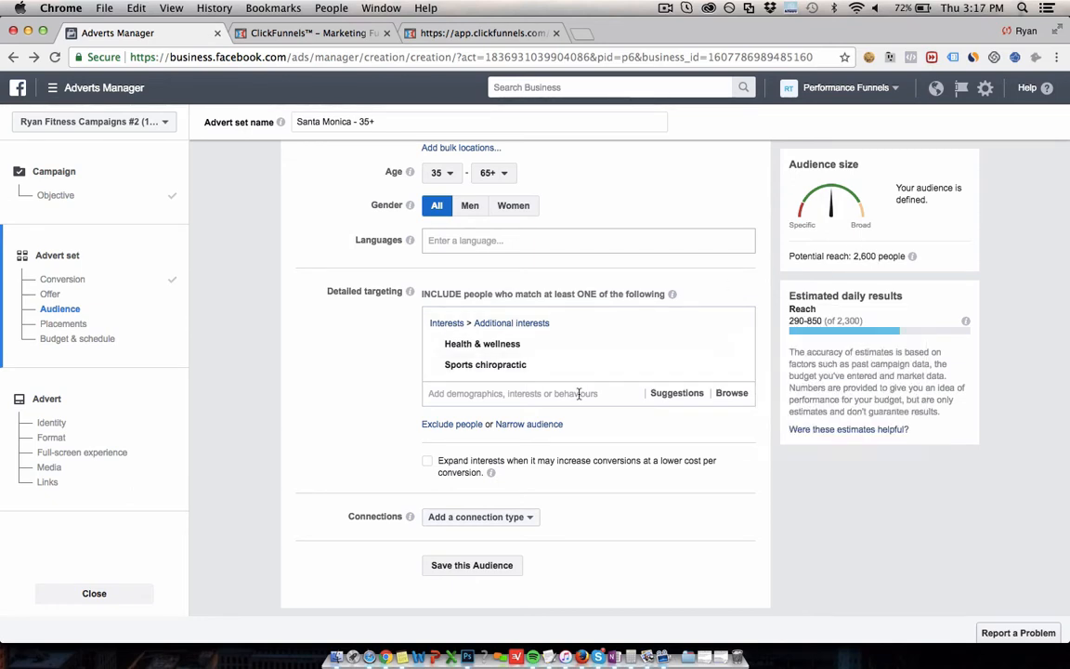
- Add Physical exercise from further down the Suggestions list to the detailed targeting
{"action": "left_click", "coordinate": [676, 392]}
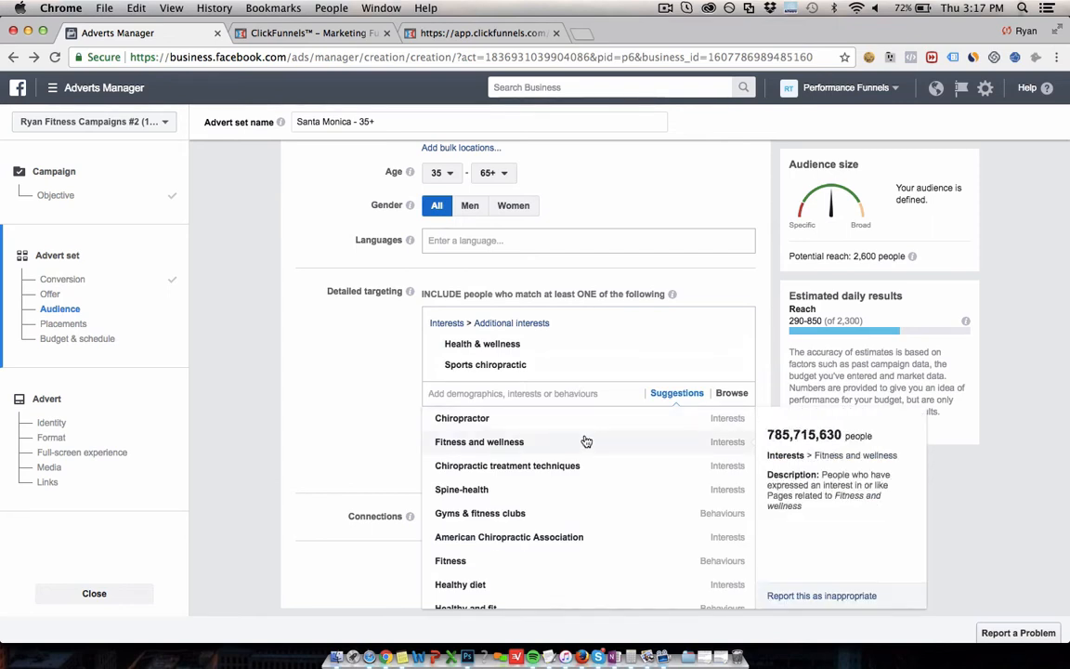
{"action": "mouse_move", "coordinate": [579, 567]}
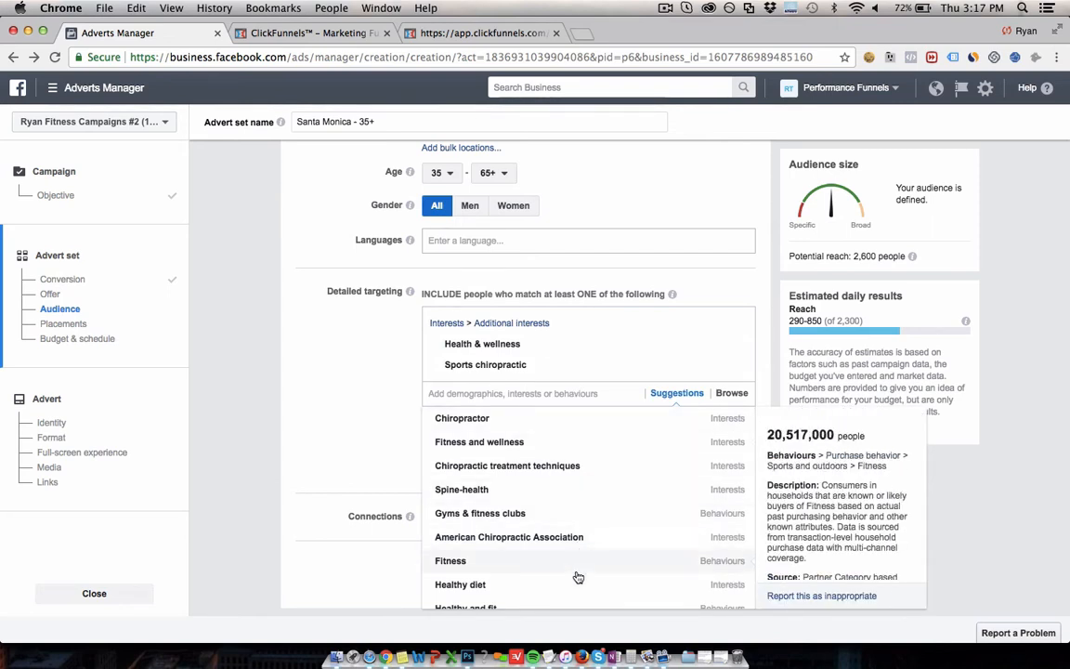
{"action": "scroll", "scroll_direction": "down", "scroll_amount": 3}
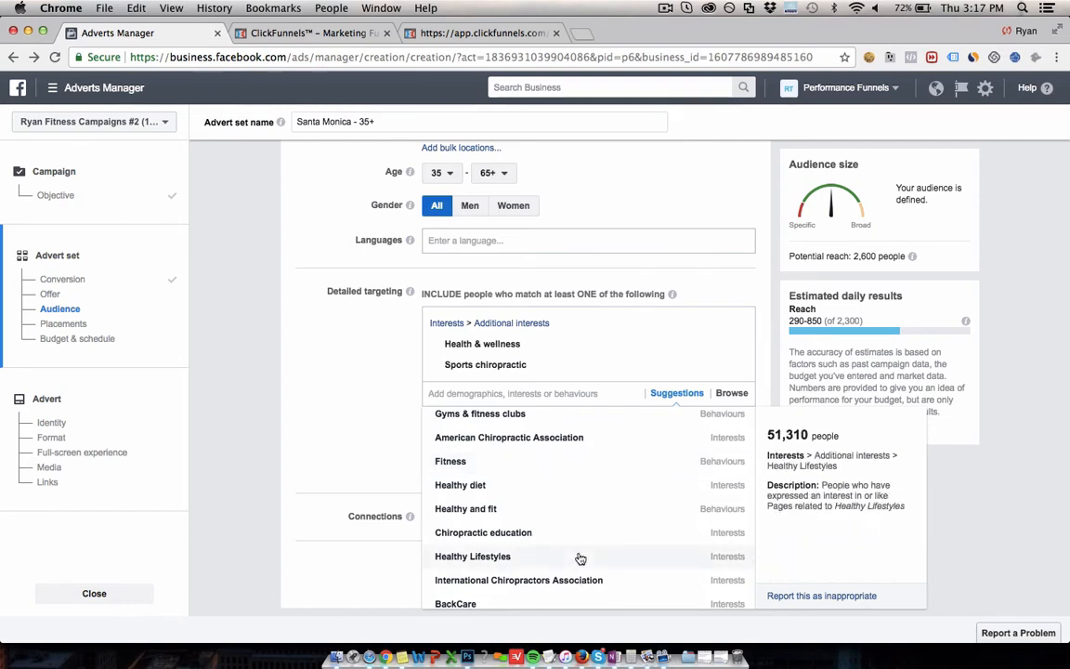
{"action": "scroll", "scroll_direction": "down", "scroll_amount": 3}
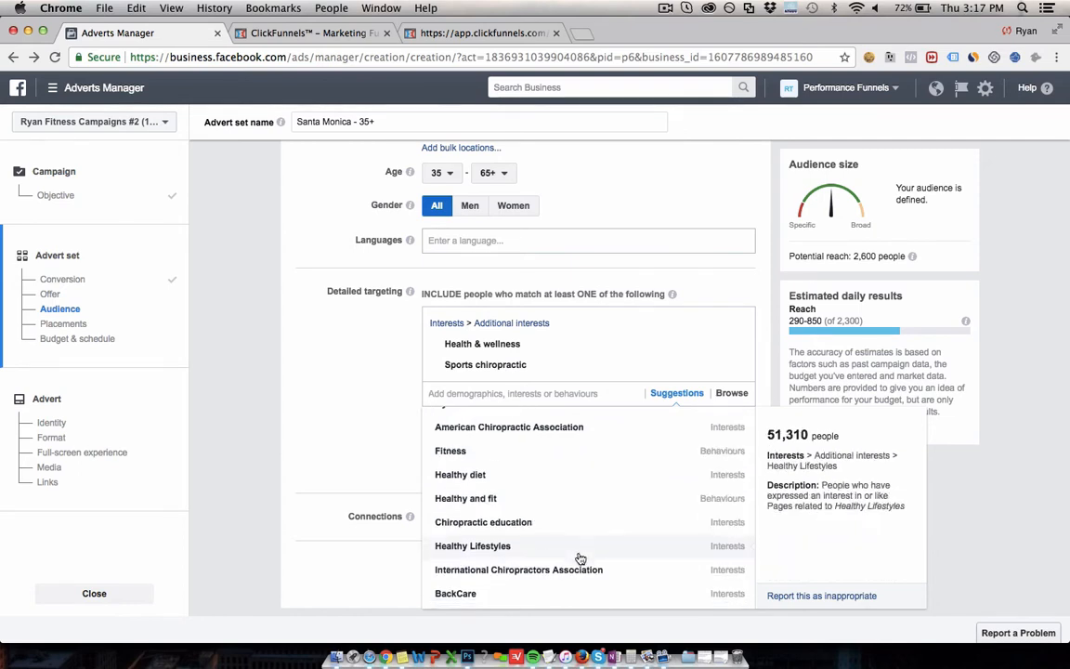
{"action": "scroll", "scroll_direction": "down", "scroll_amount": 3}
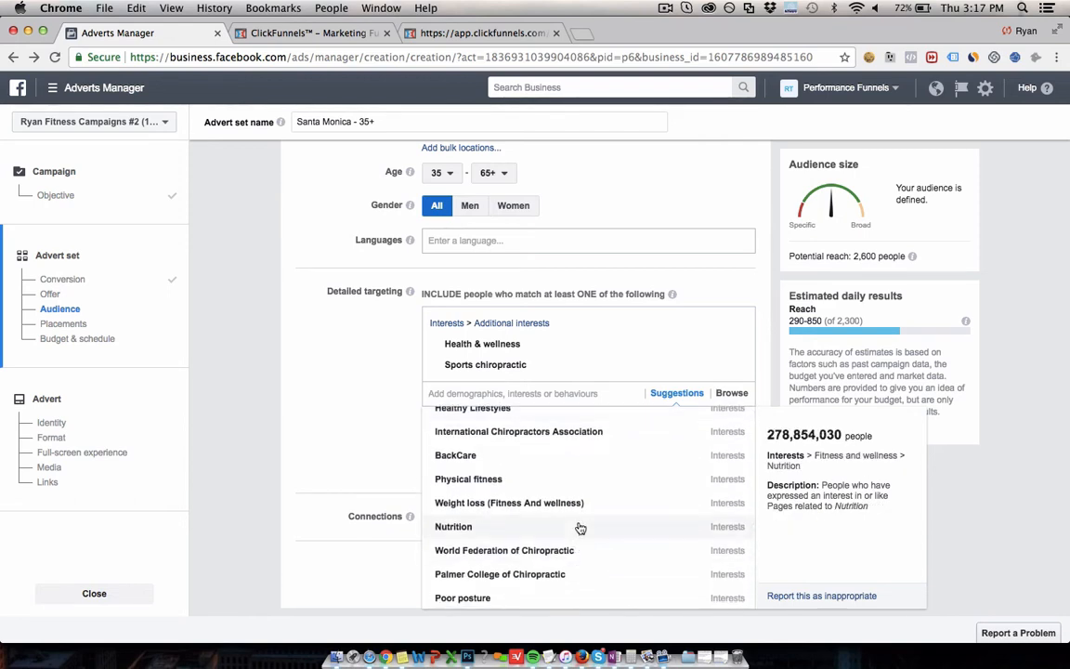
{"action": "scroll", "scroll_direction": "down", "scroll_amount": 3}
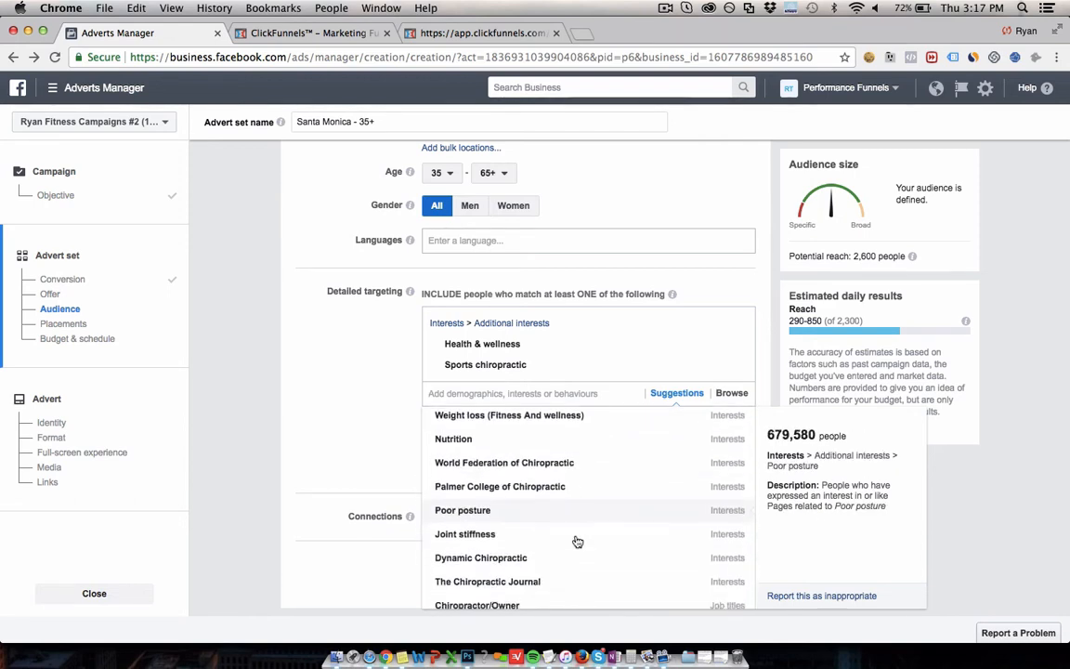
{"action": "scroll", "scroll_direction": "down", "scroll_amount": 3}
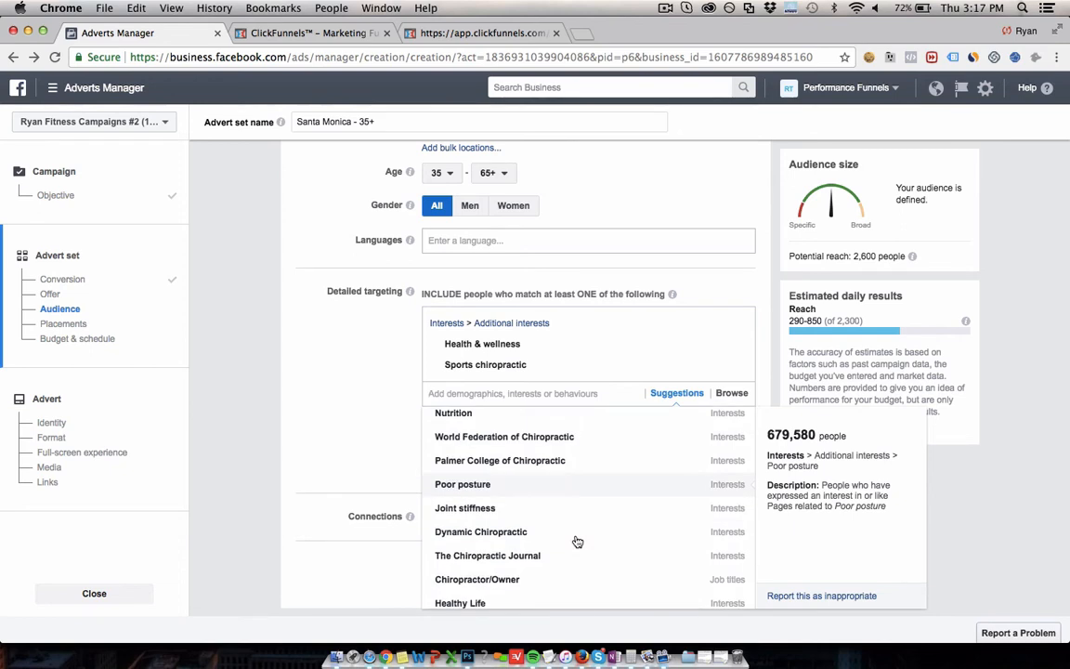
{"action": "scroll", "scroll_direction": "down", "scroll_amount": 3}
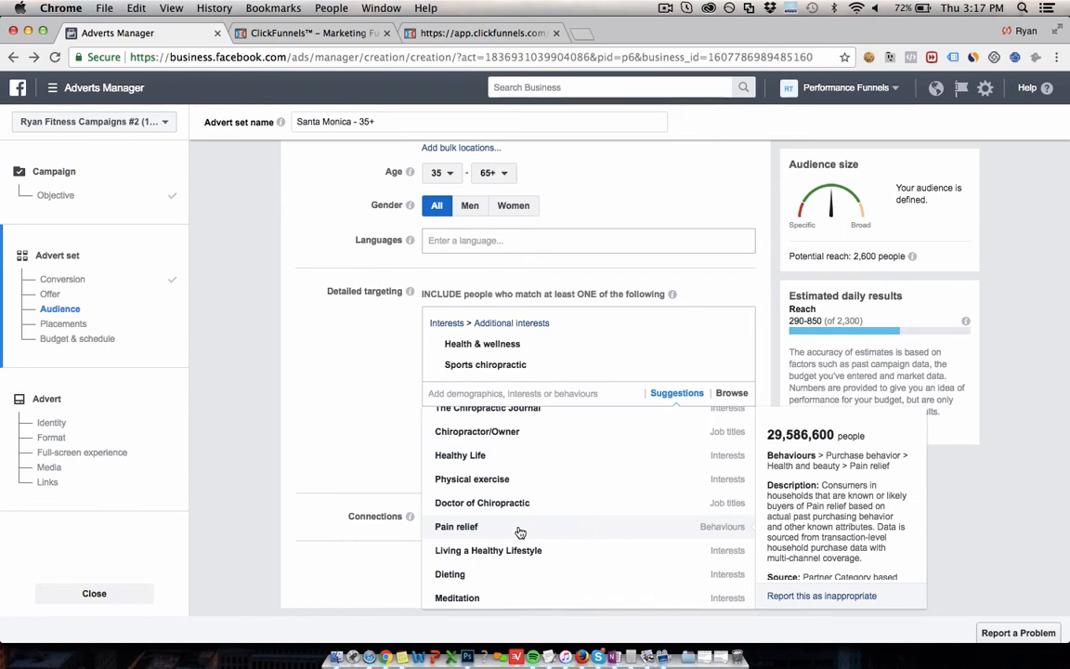
{"action": "scroll", "scroll_direction": "down", "scroll_amount": 3}
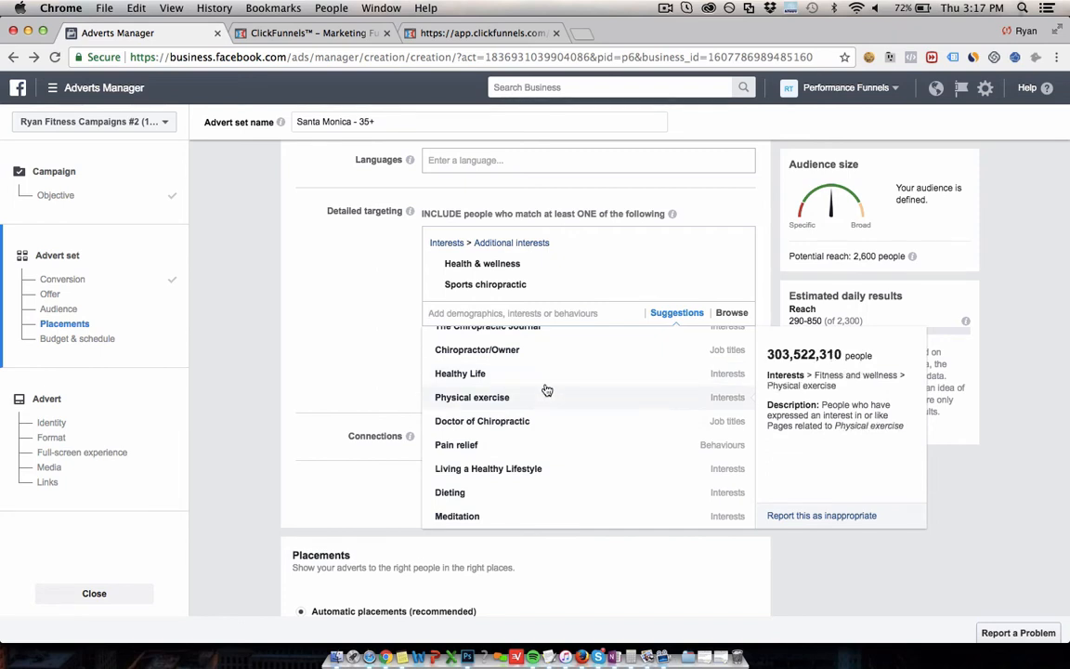
{"action": "mouse_move", "coordinate": [537, 401]}
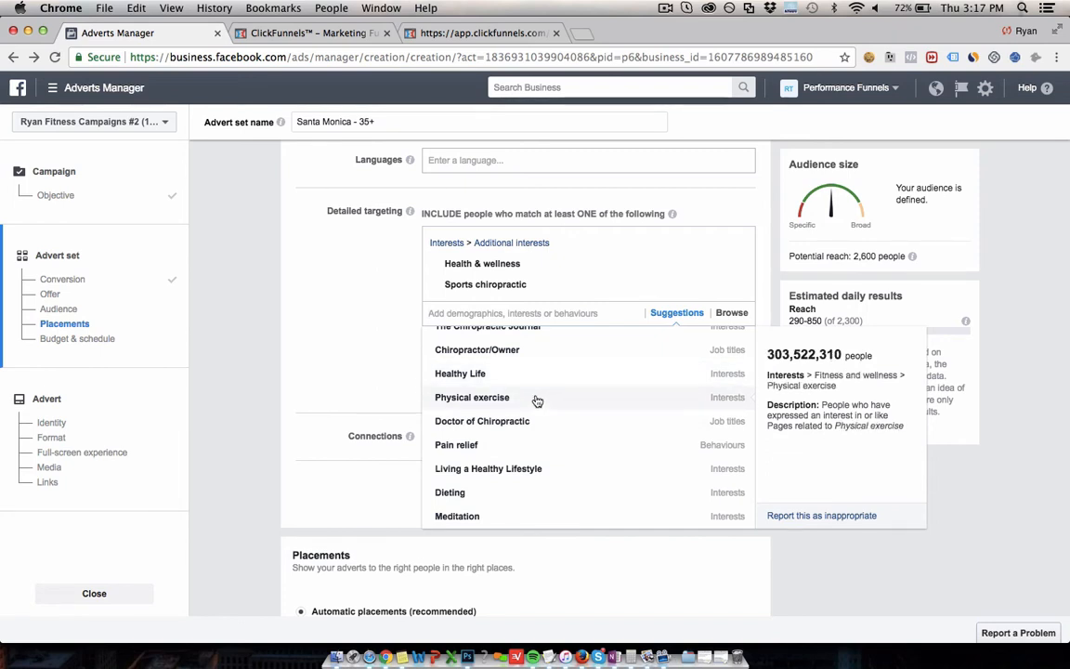
{"action": "left_click", "coordinate": [472, 398]}
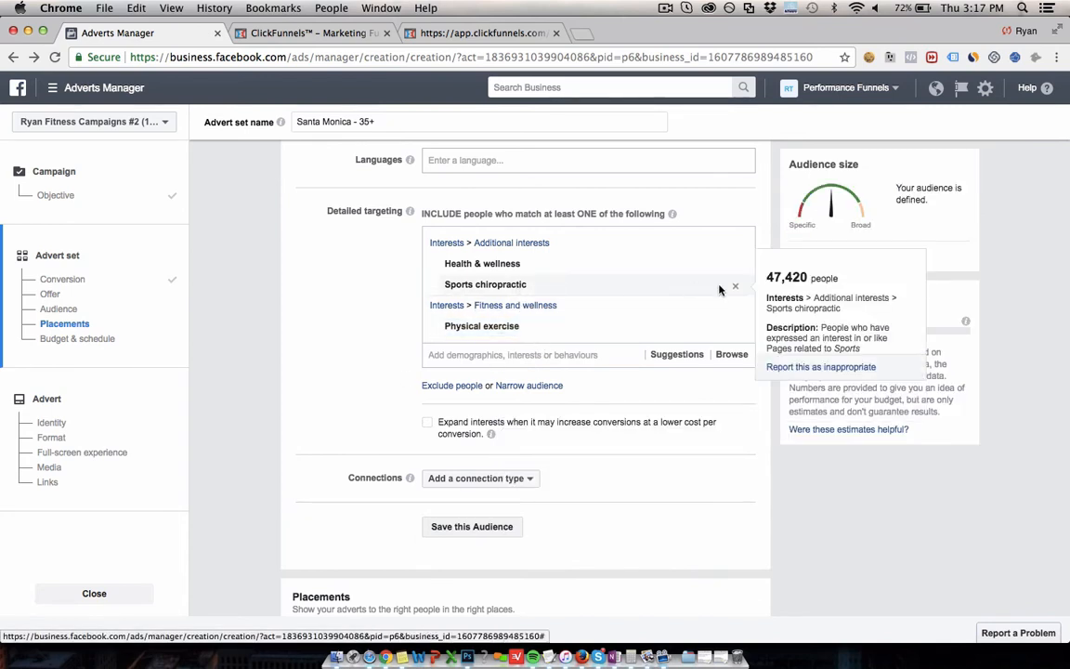
- Drop Sports chiropractic, try and discard Healthy Lifestyles, and add Healthy diet as a targeting interest
{"action": "left_click", "coordinate": [735, 285]}
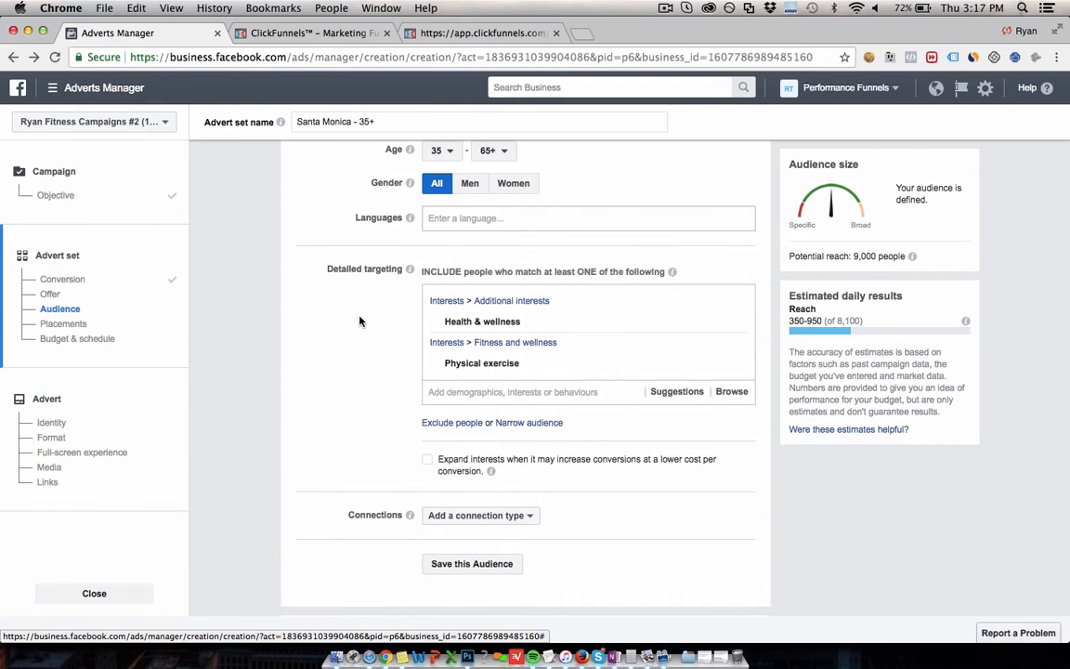
{"action": "mouse_move", "coordinate": [516, 341]}
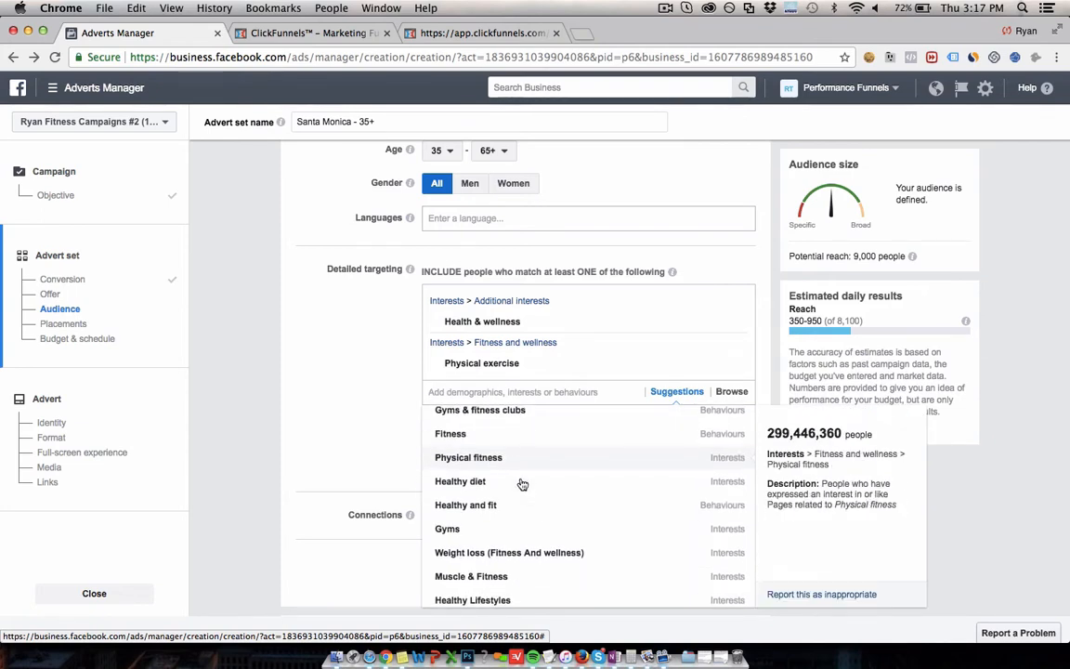
{"action": "scroll", "scroll_direction": "down", "scroll_amount": 3}
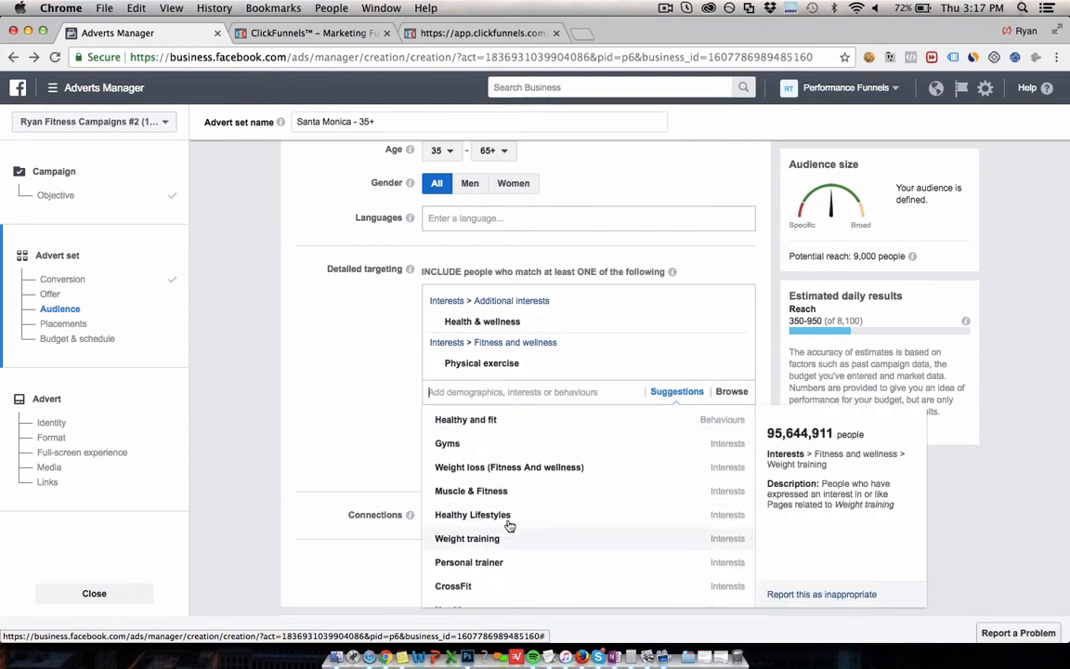
{"action": "left_click", "coordinate": [471, 513]}
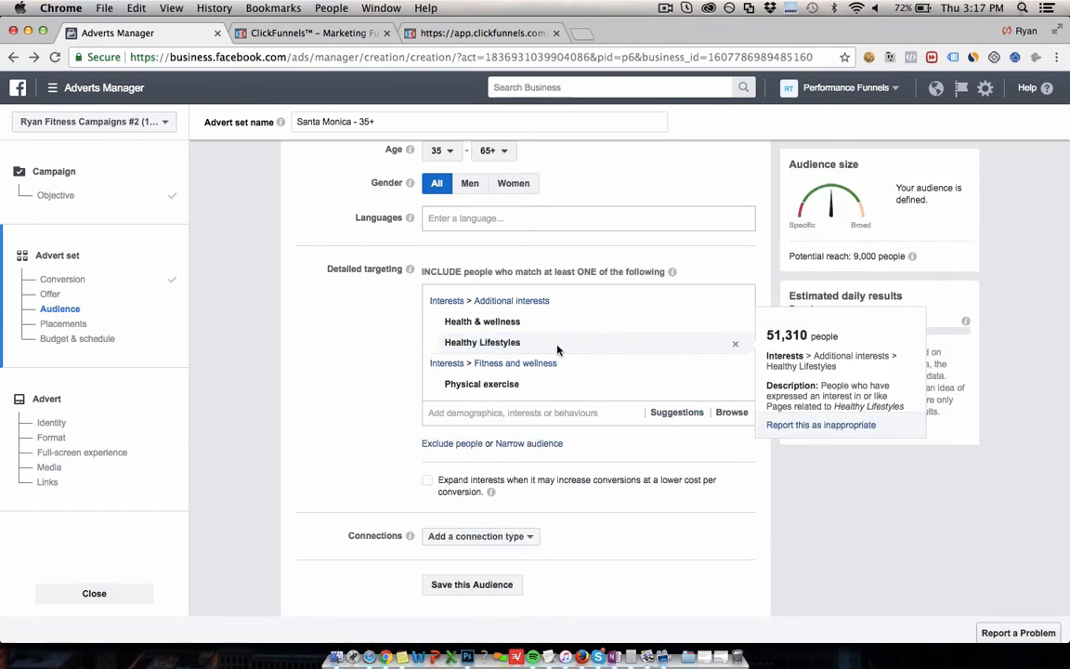
{"action": "left_click", "coordinate": [736, 341]}
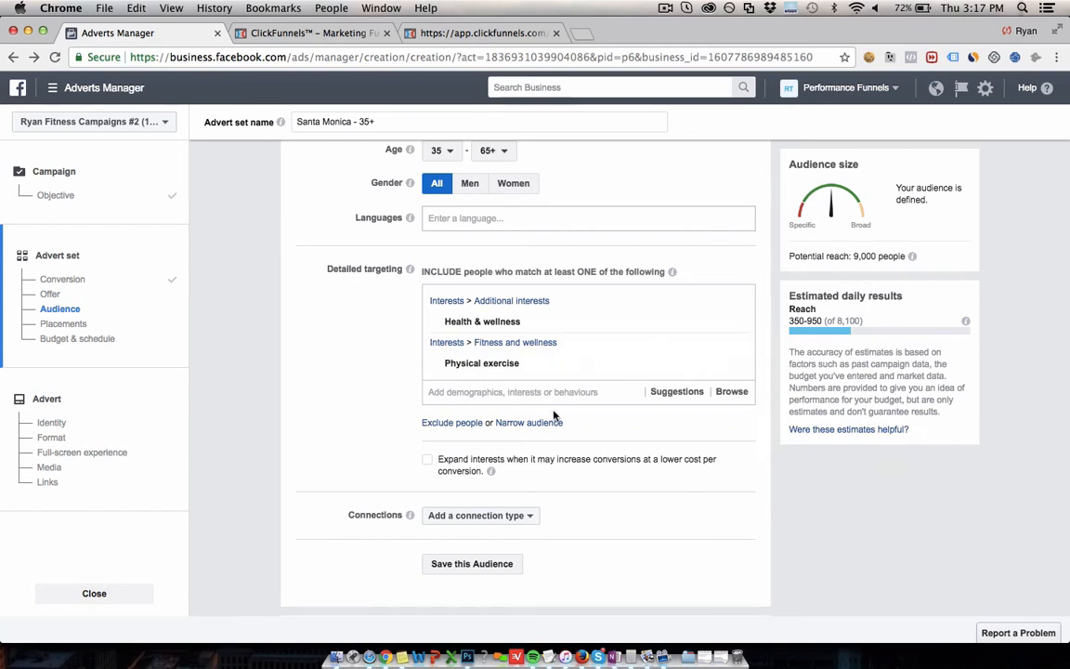
{"action": "left_click", "coordinate": [676, 390]}
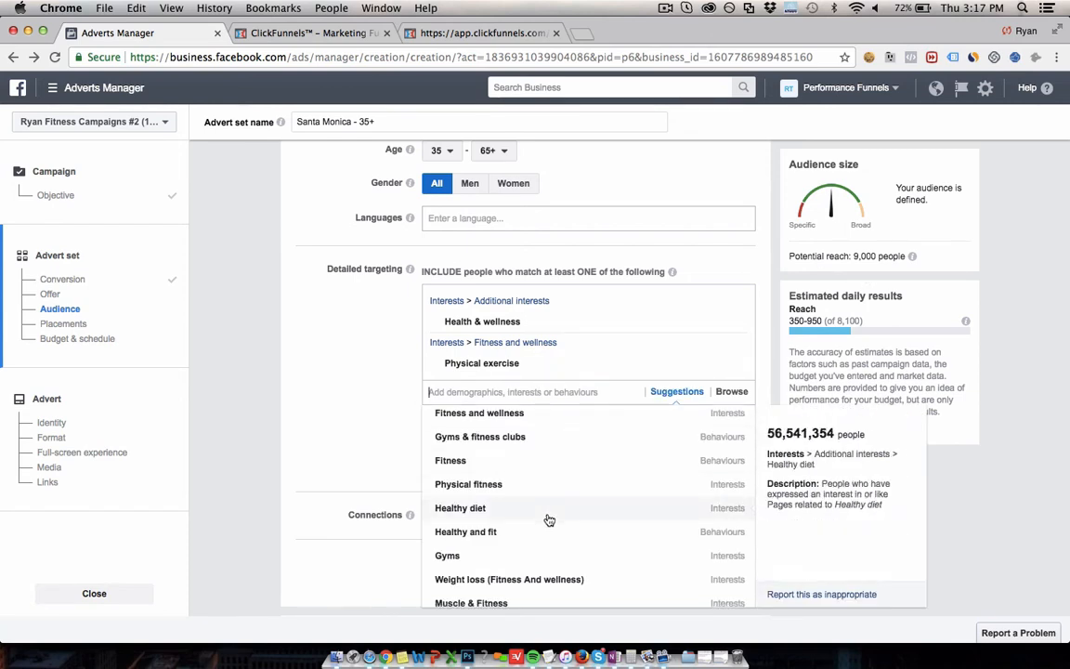
{"action": "scroll", "scroll_direction": "down", "scroll_amount": 3}
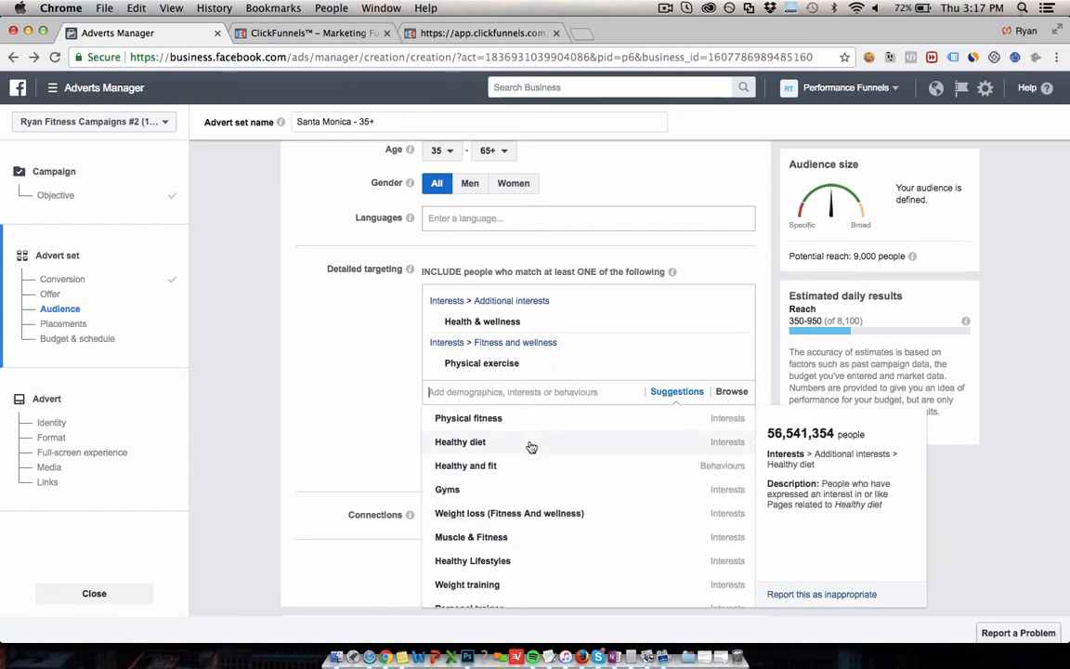
{"action": "left_click", "coordinate": [461, 442]}
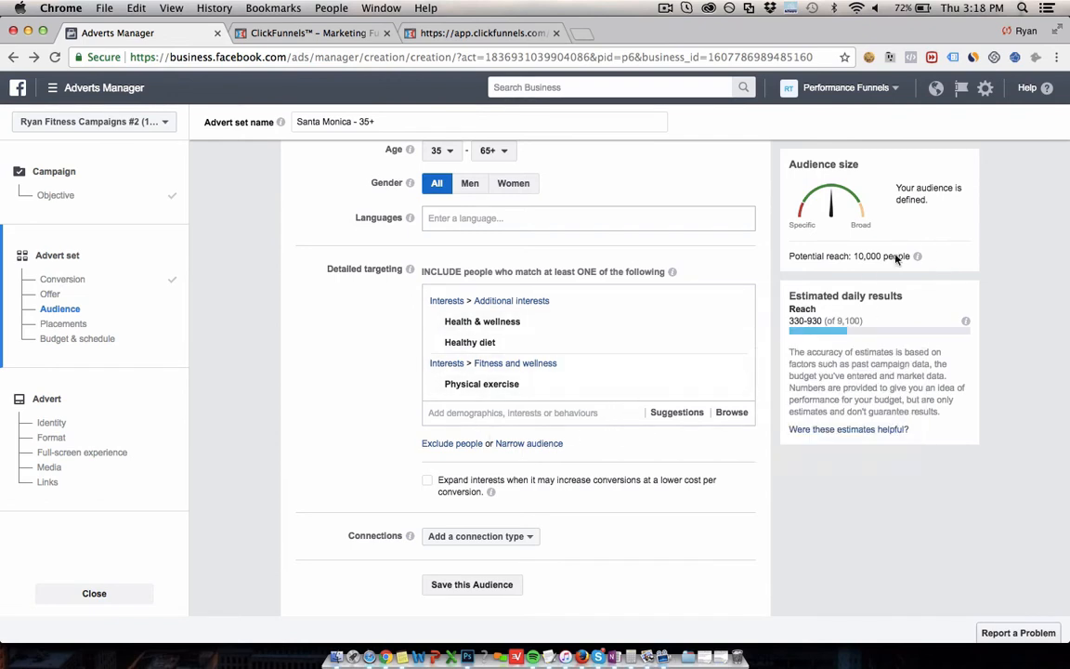
{"action": "mouse_move", "coordinate": [861, 258]}
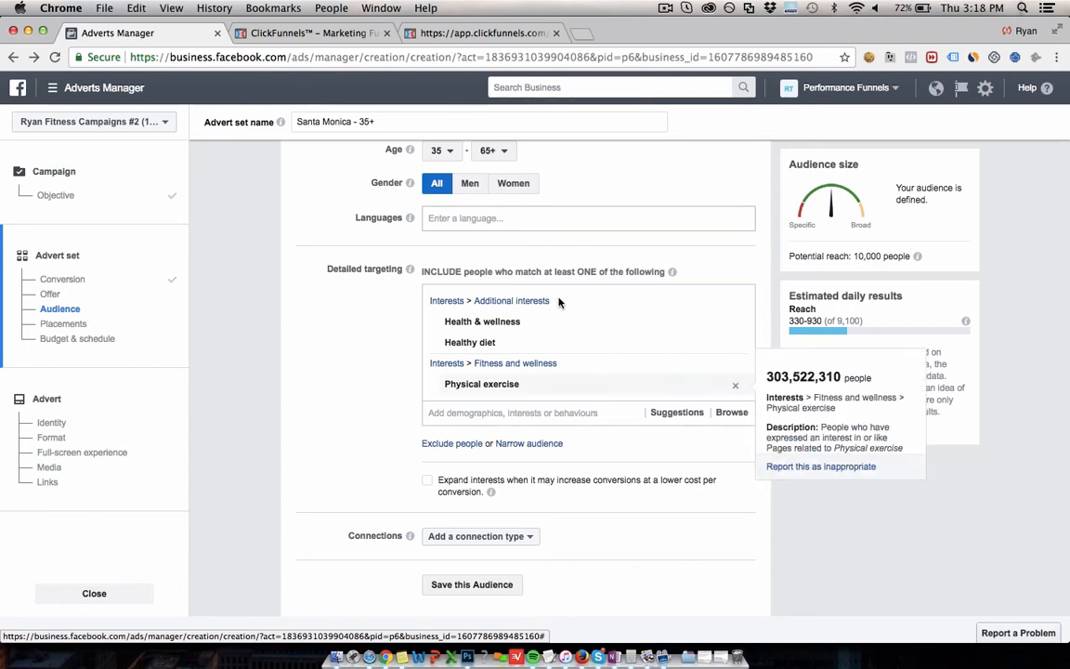
{"action": "mouse_move", "coordinate": [379, 338]}
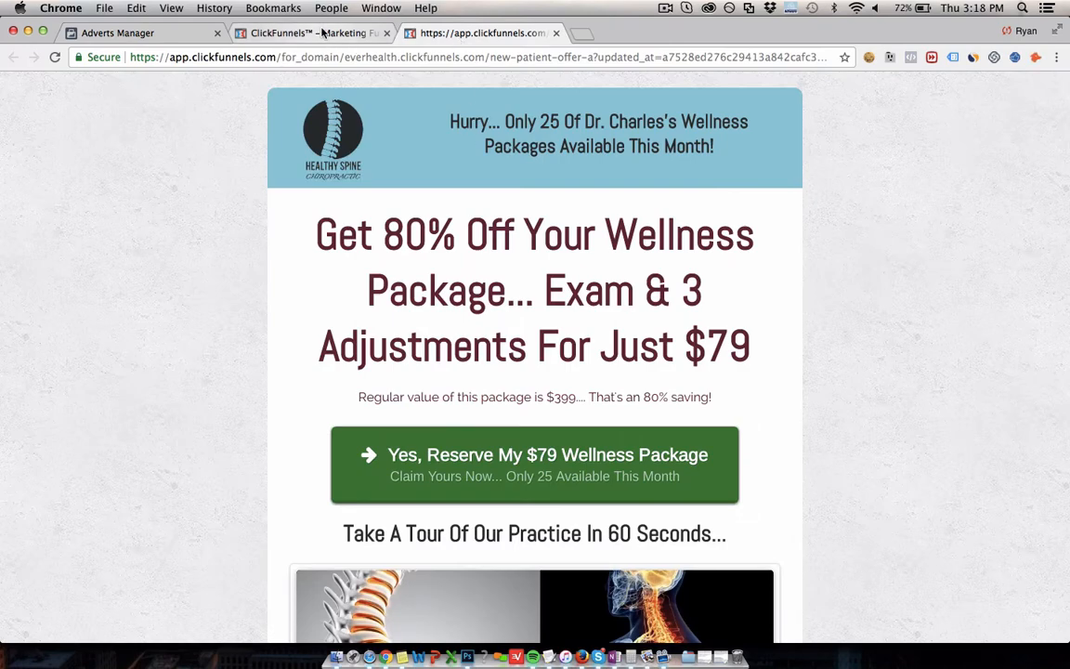
- Switch to the ClickFunnels tab showing the $79 Healthy Spine exam-and-adjustments offer page
{"action": "left_click", "coordinate": [139, 34]}
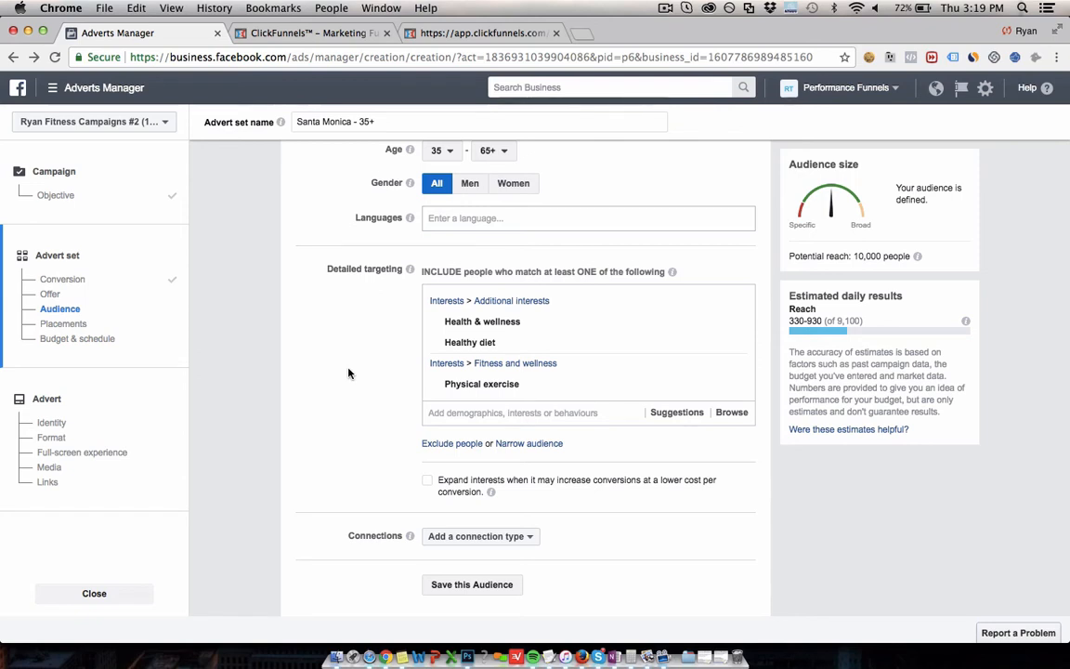
- Scroll through the Audience section to review the Santa Monica, California location and 35–65+ age range
{"action": "scroll", "scroll_direction": "up", "scroll_amount": 3}
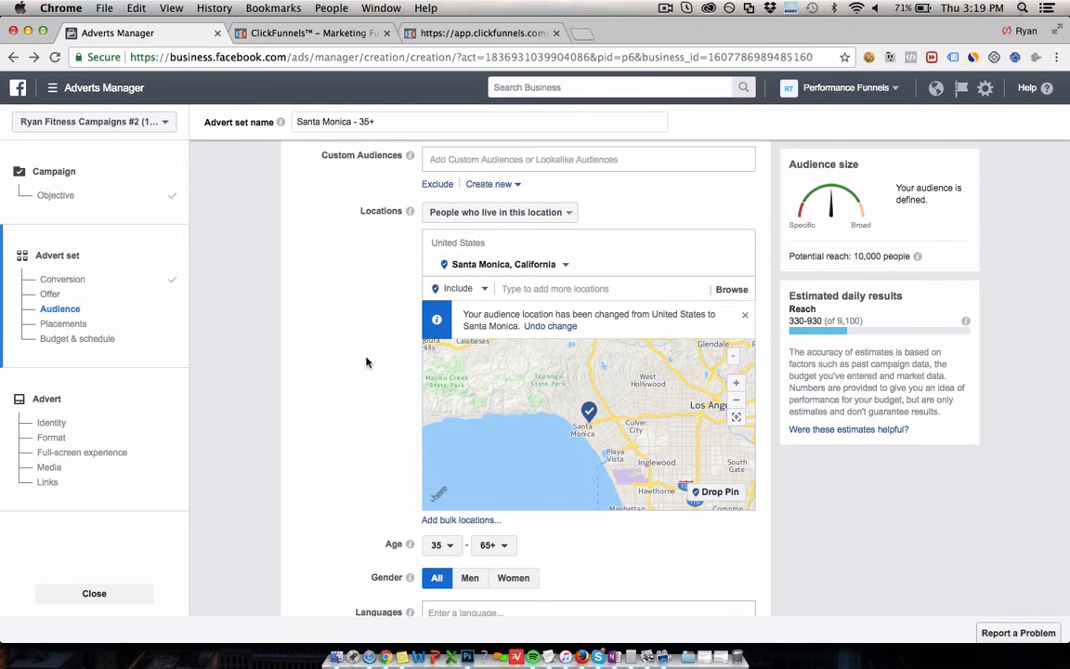
{"action": "scroll", "scroll_direction": "down", "scroll_amount": 3}
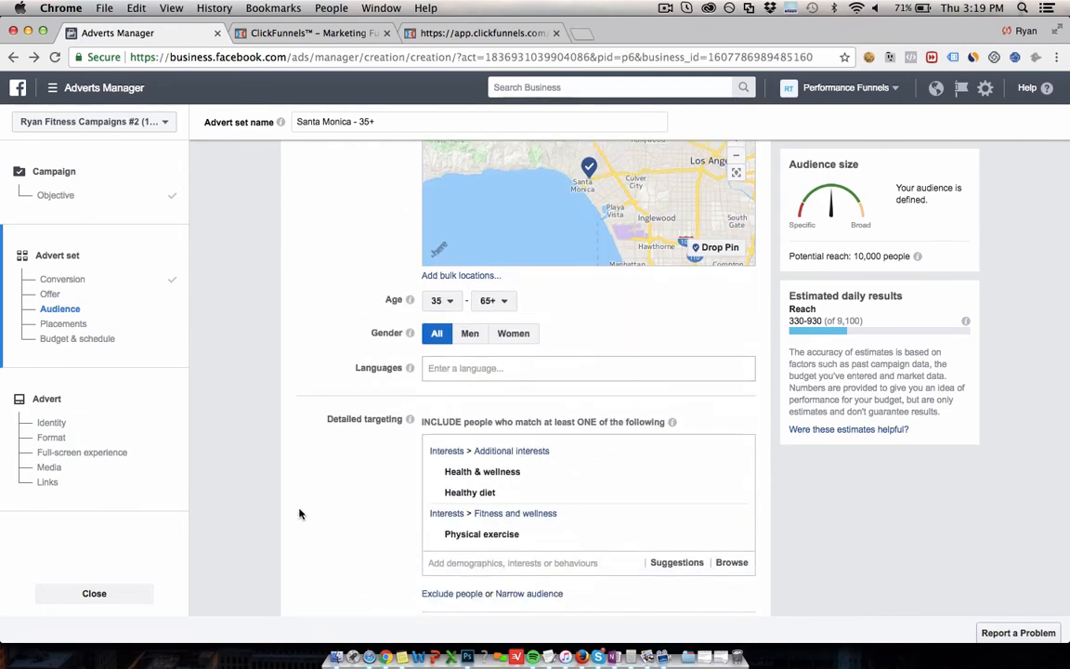
{"action": "mouse_move", "coordinate": [409, 299]}
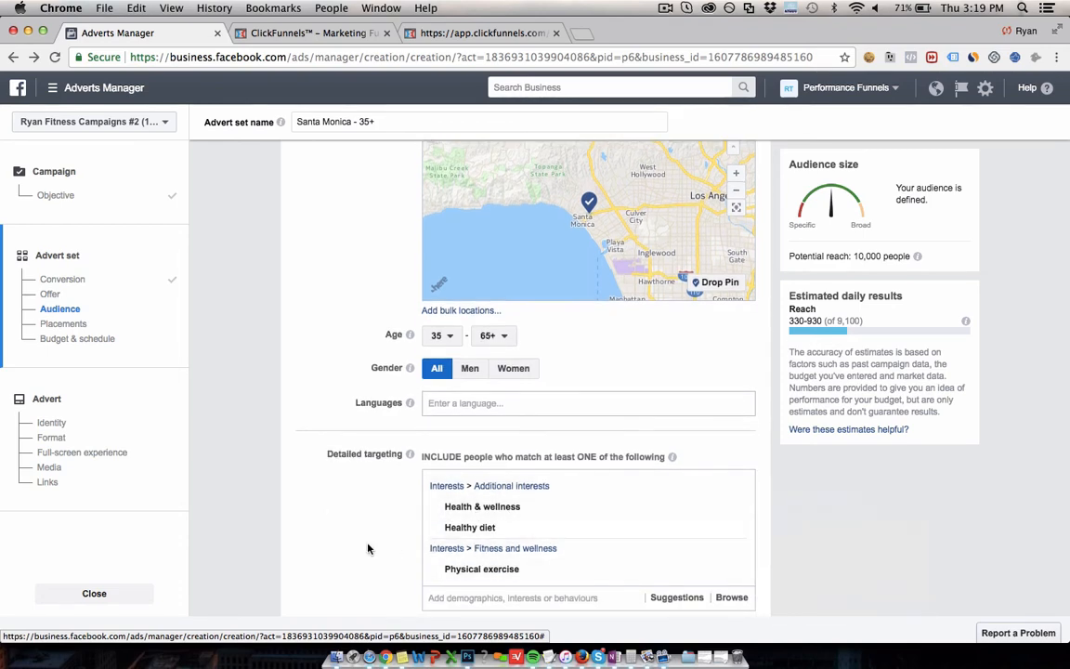
{"action": "mouse_move", "coordinate": [598, 340]}
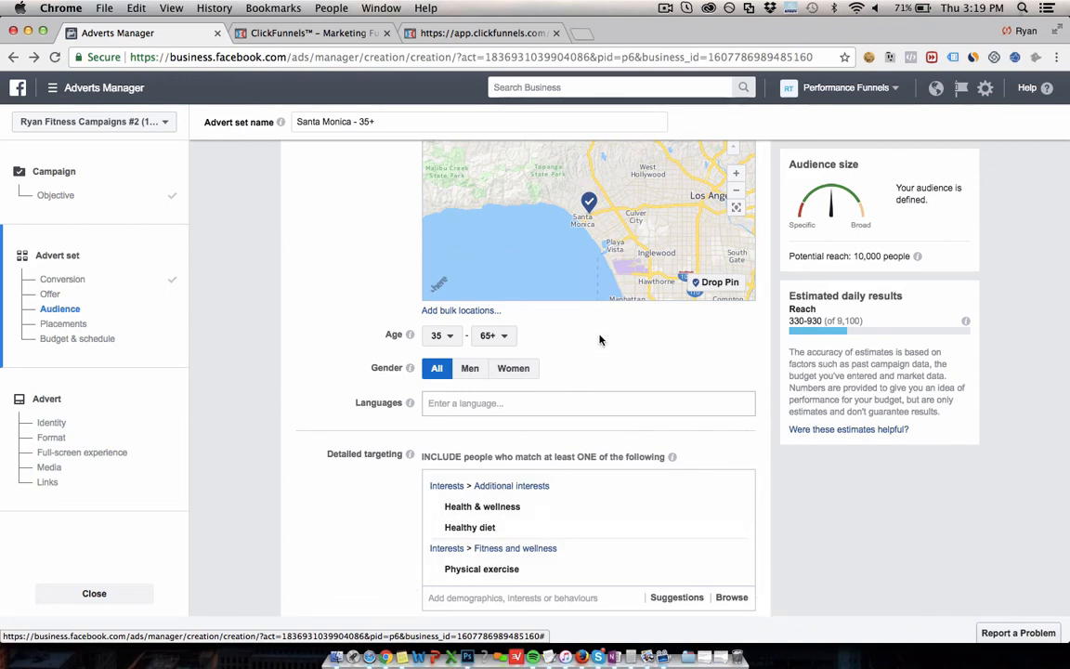
{"action": "mouse_move", "coordinate": [349, 295]}
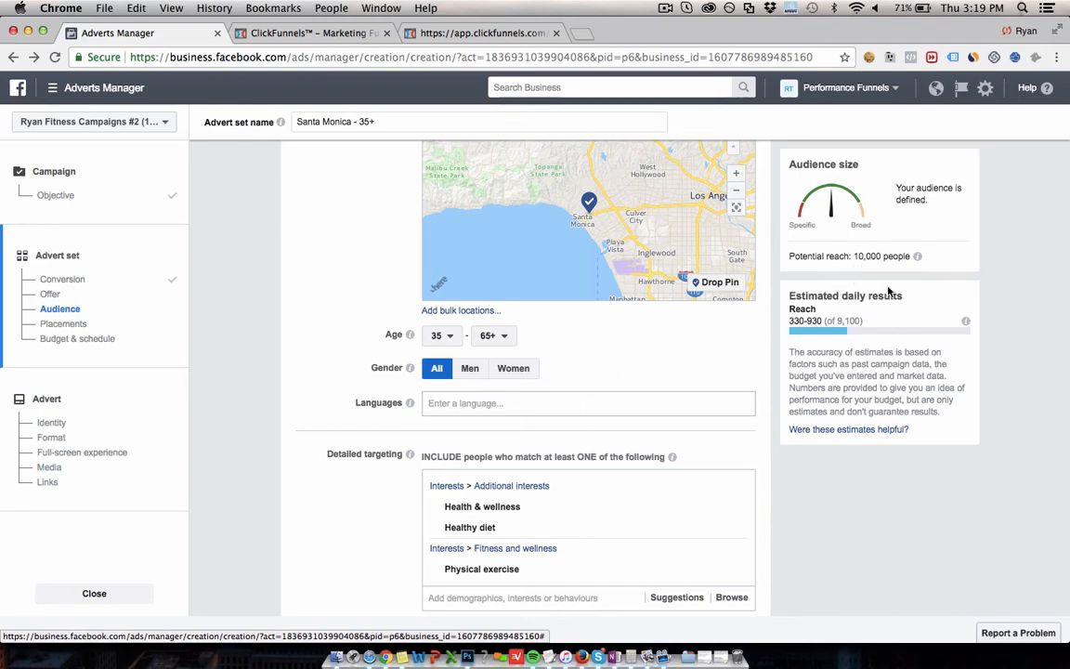
{"action": "scroll", "scroll_direction": "up", "scroll_amount": 3}
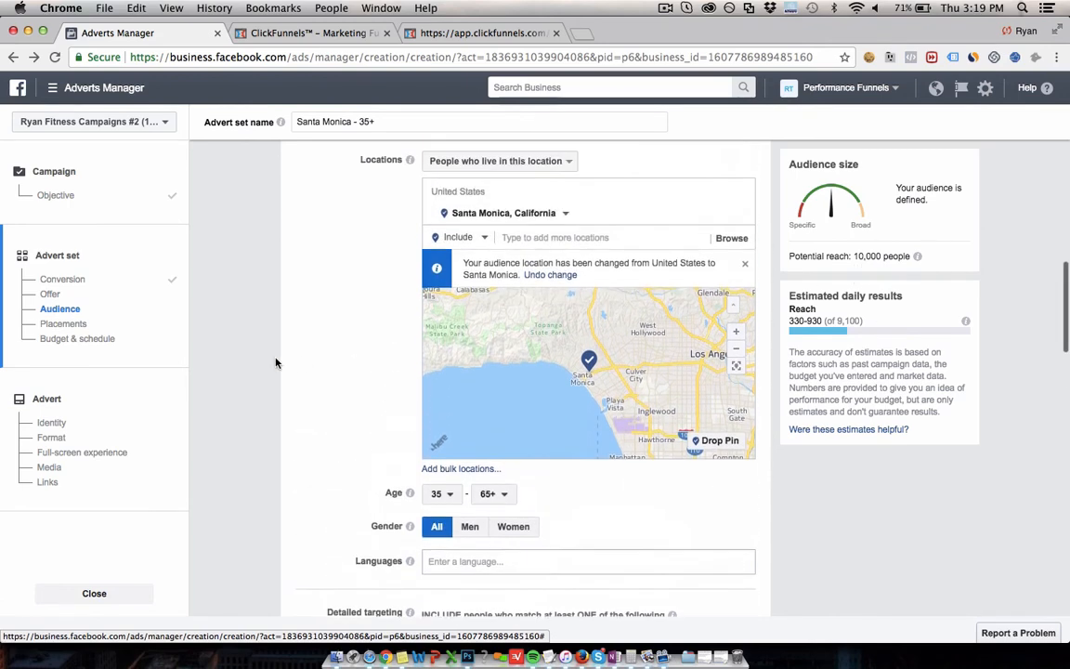
{"action": "scroll", "scroll_direction": "up", "scroll_amount": 3}
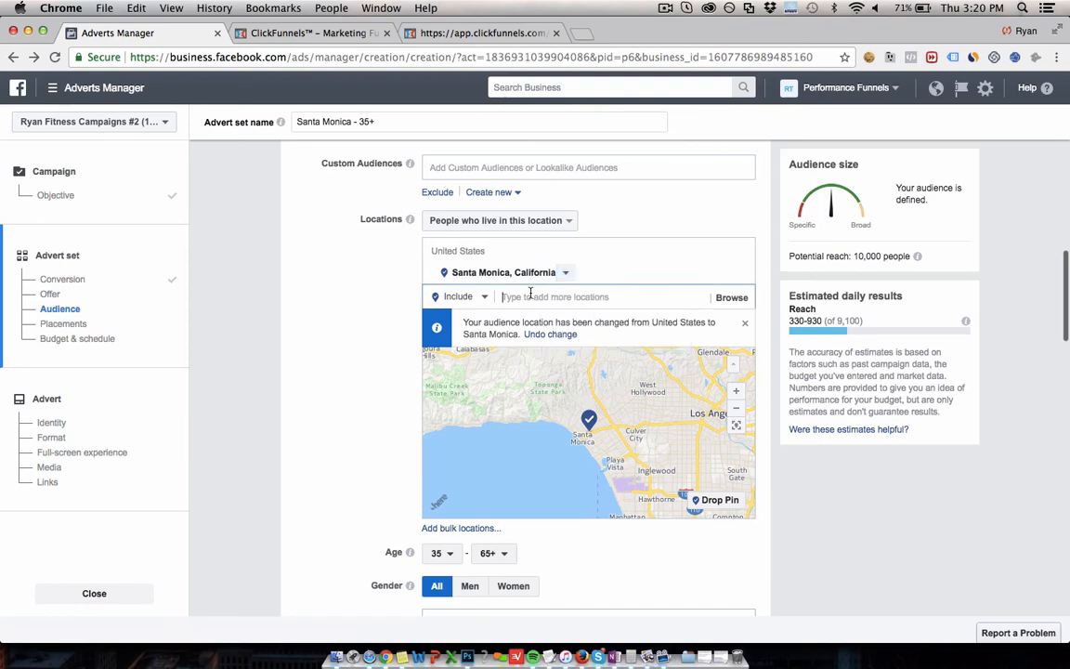
- Replace Santa Monica with Phoenix, Arizona set to Current city only, making the ad set Phoenix - 35+
{"action": "left_click", "coordinate": [565, 271]}
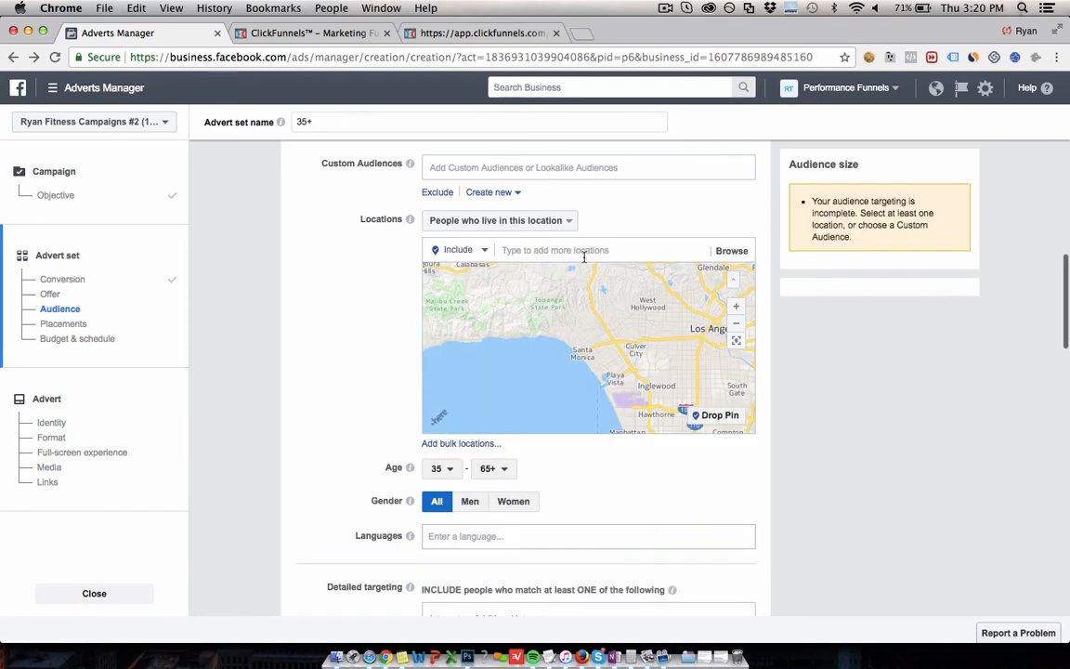
{"action": "type", "text": "phoenix -"}
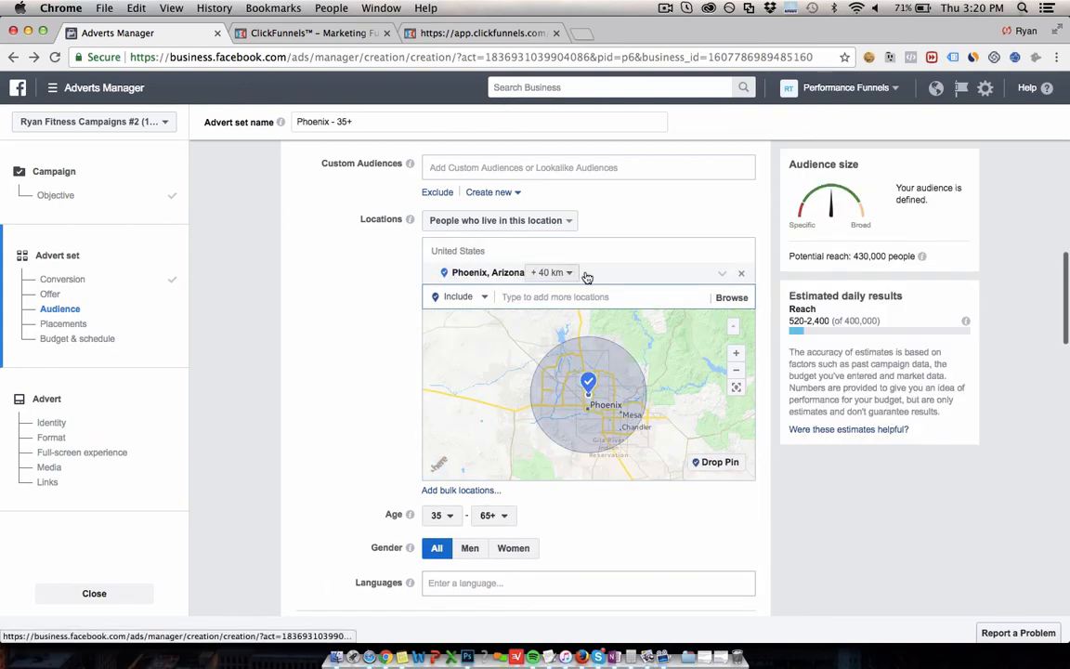
{"action": "left_click", "coordinate": [553, 271]}
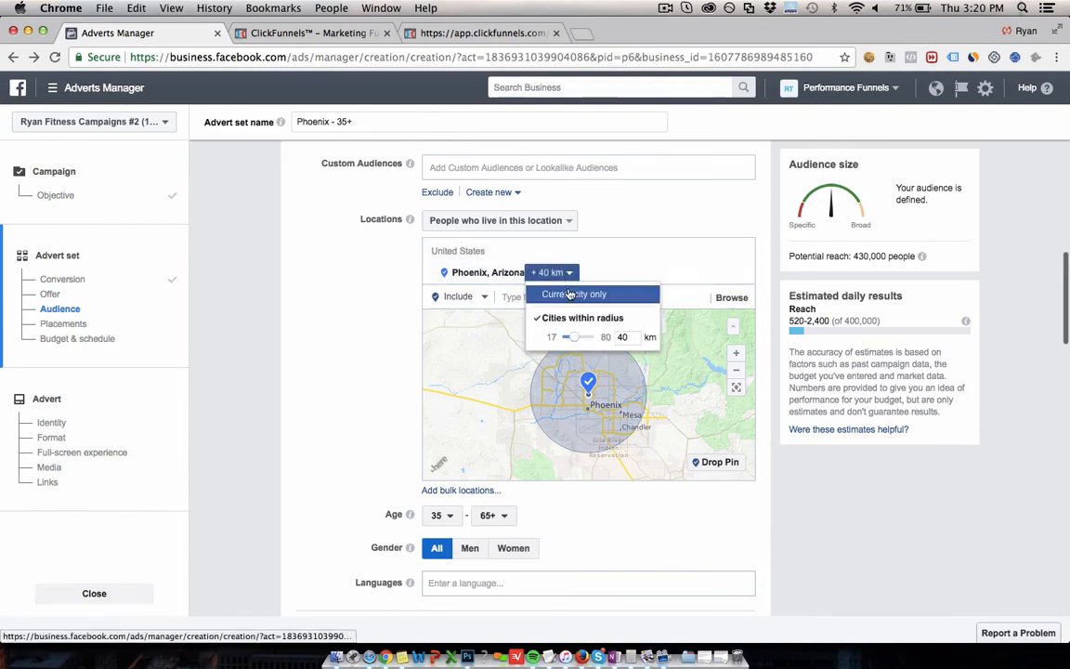
{"action": "left_click", "coordinate": [574, 293]}
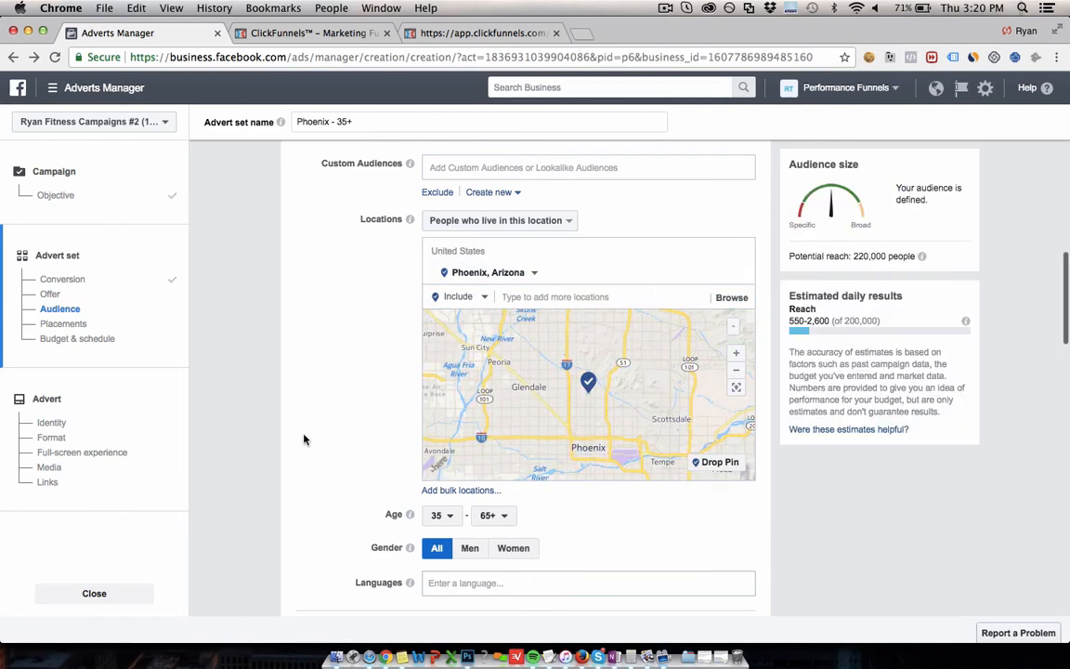
{"action": "scroll", "scroll_direction": "down", "scroll_amount": 3}
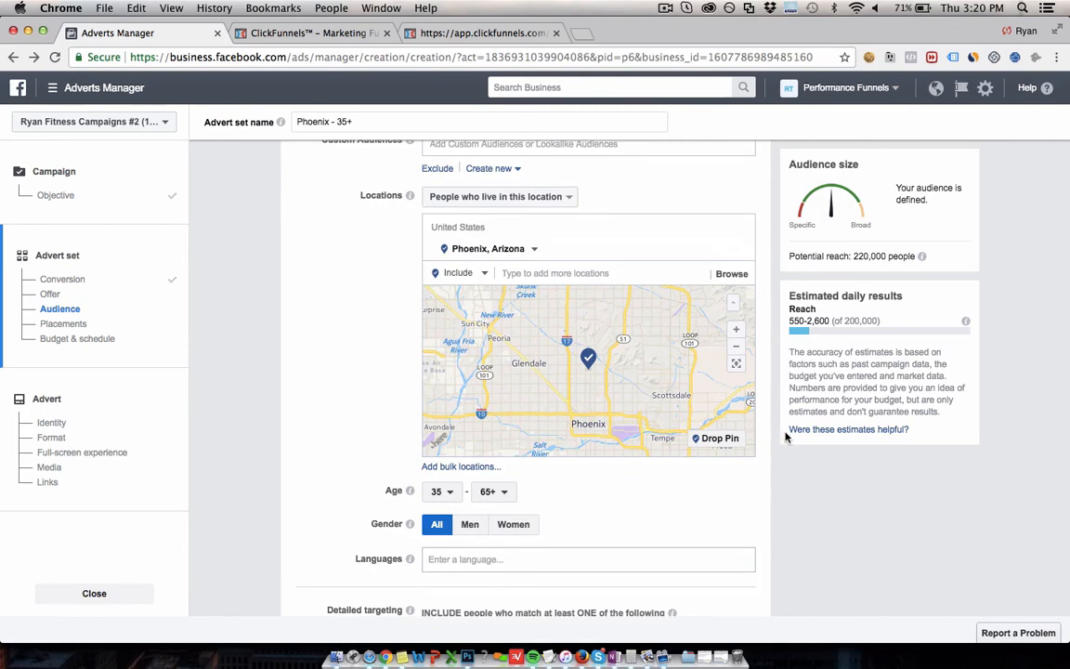
{"action": "scroll", "scroll_direction": "down", "scroll_amount": 3}
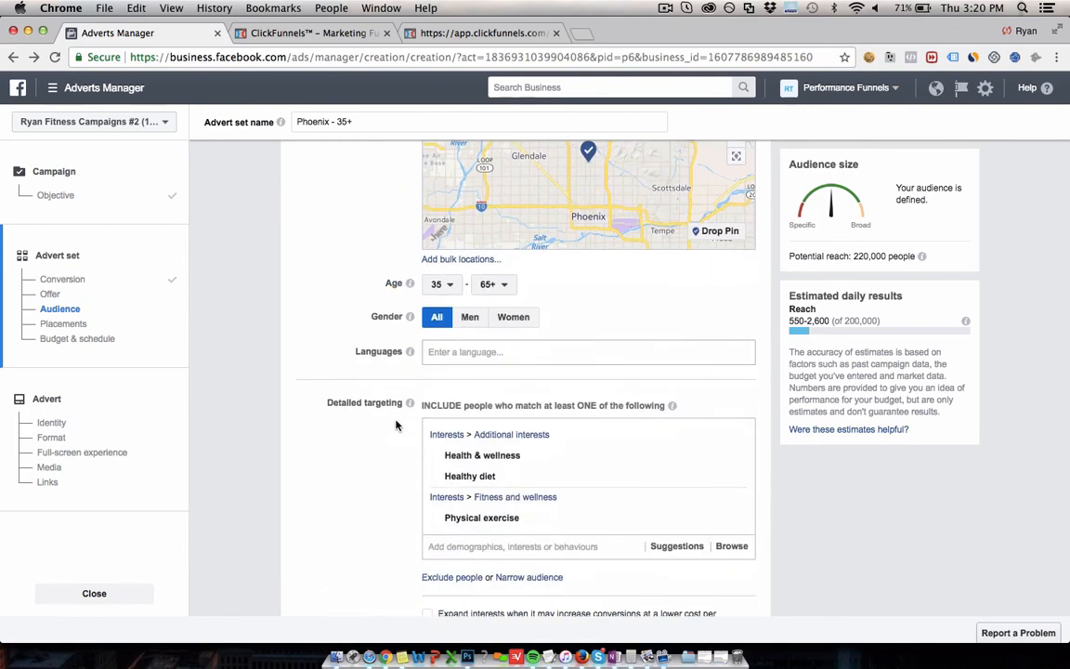
{"action": "mouse_move", "coordinate": [737, 461]}
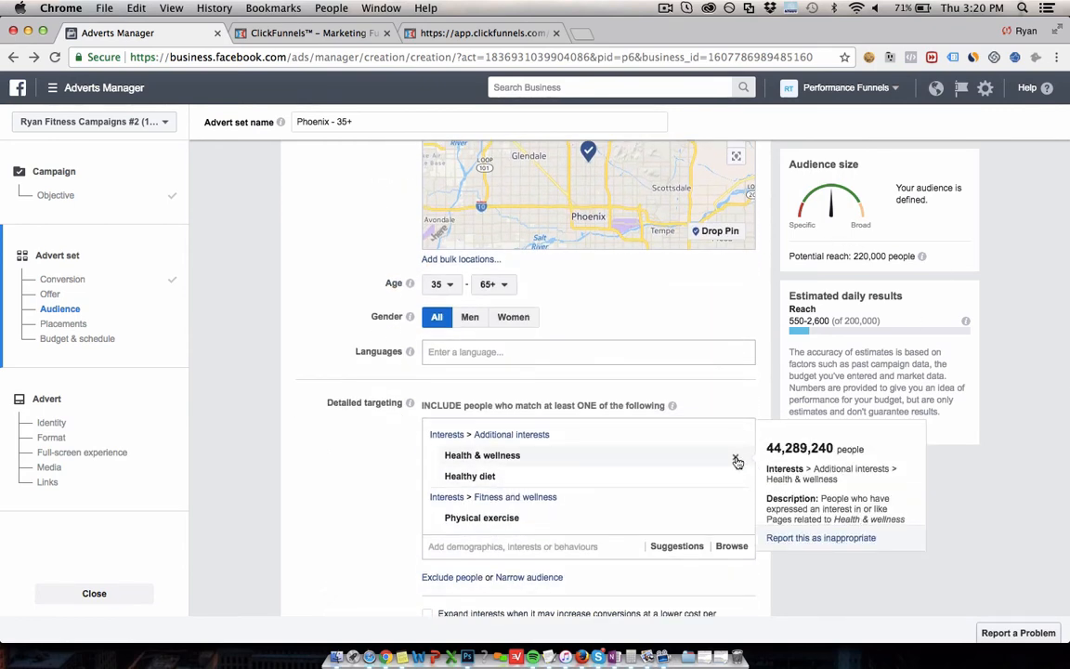
- Clear the Health & wellness, Healthy diet and Physical exercise interests, search 'back pain' and 'chiro', and add Chiropractor
{"action": "left_click", "coordinate": [735, 455]}
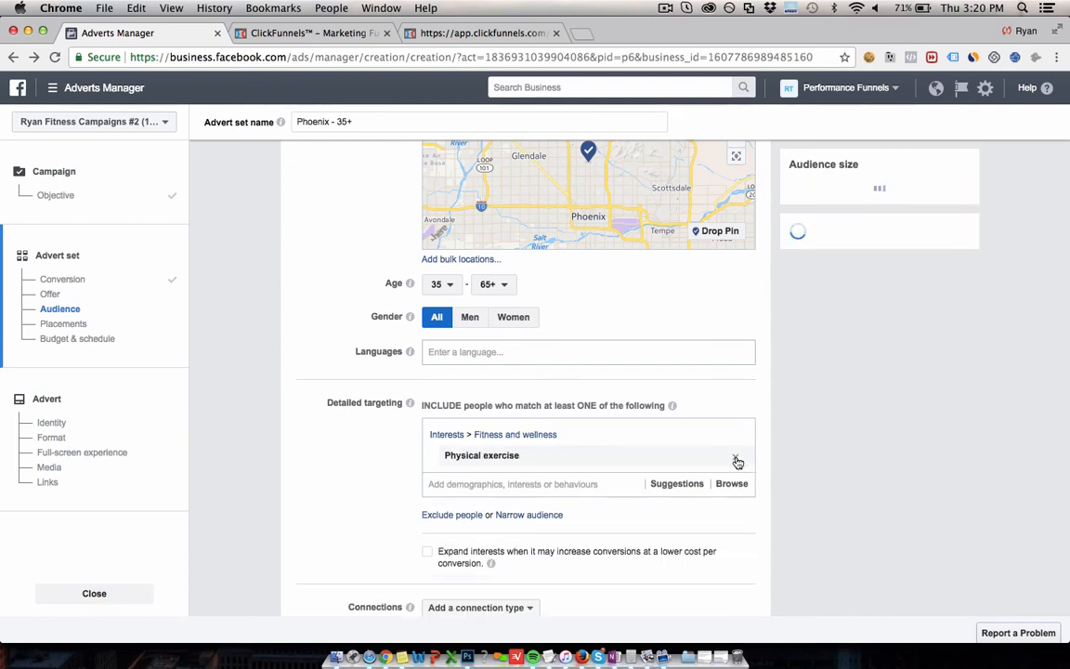
{"action": "left_click", "coordinate": [736, 455]}
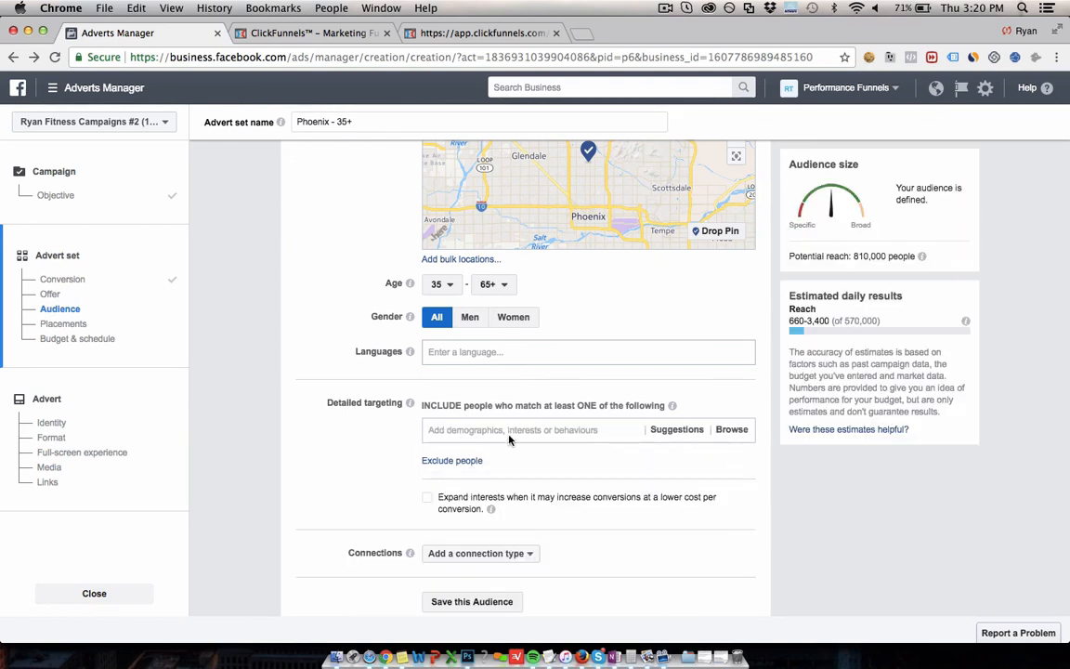
{"action": "type", "text": "bac"}
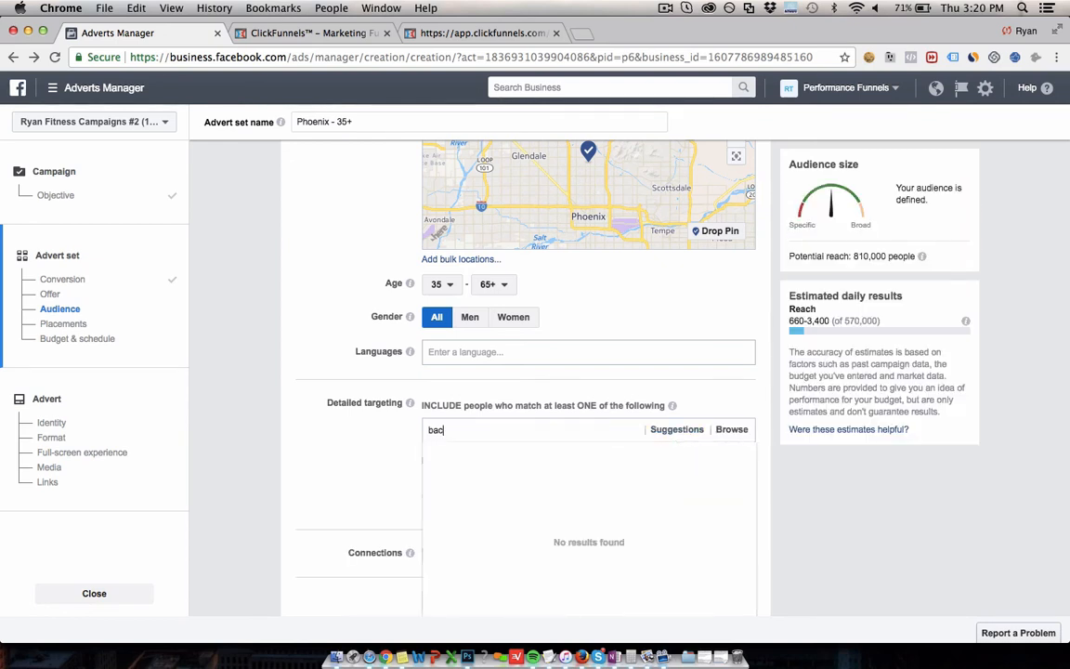
{"action": "type", "text": "k"}
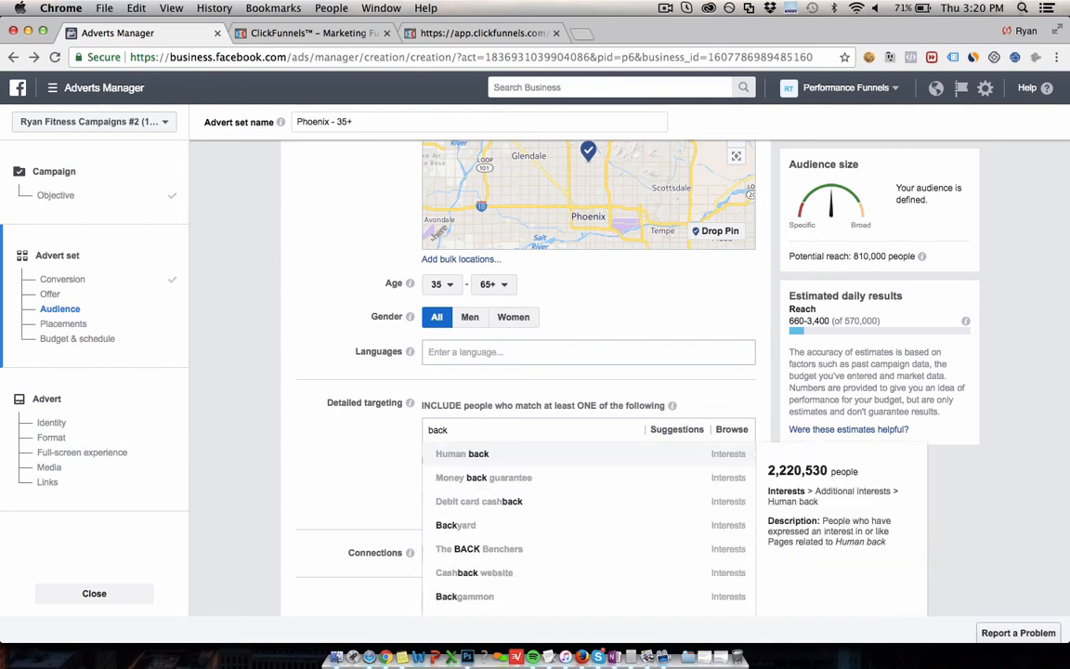
{"action": "type", "text": "pain"}
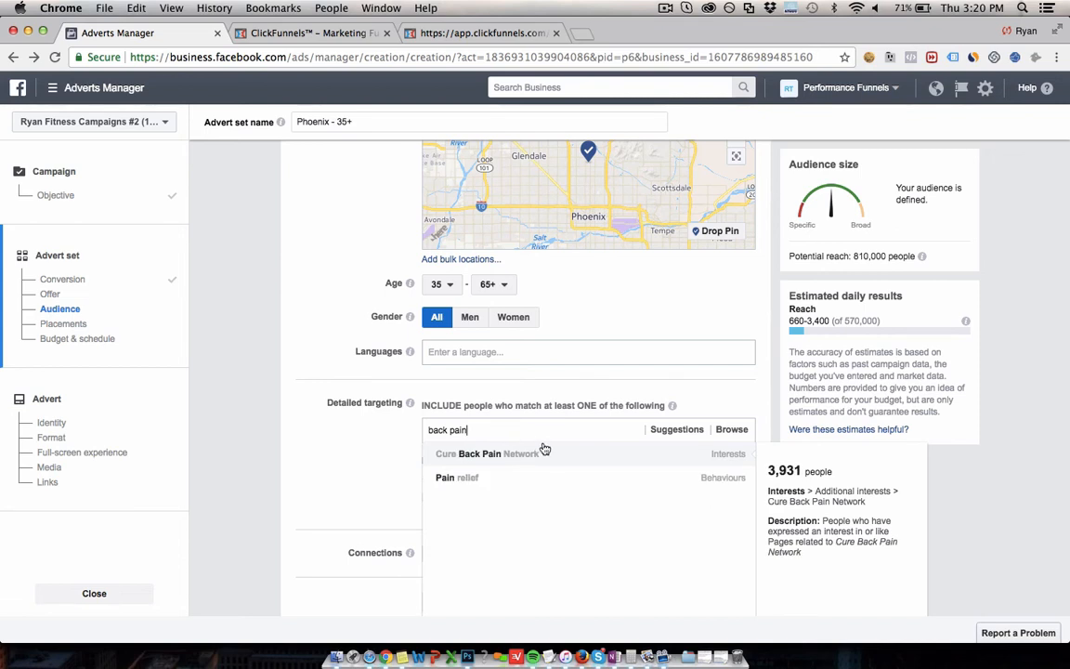
{"action": "mouse_move", "coordinate": [507, 429]}
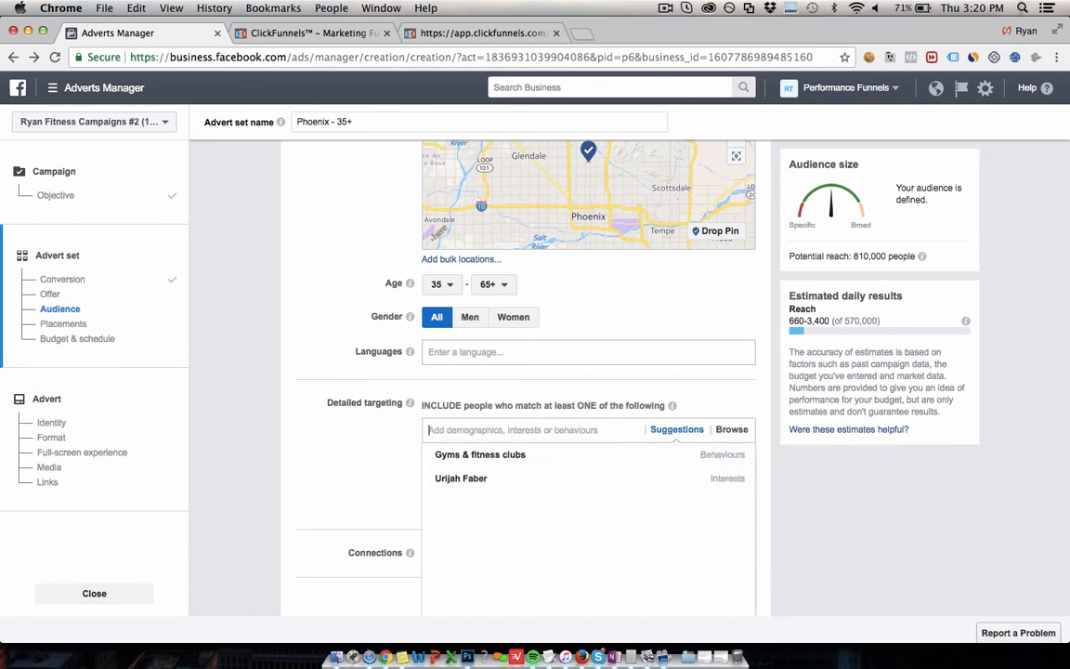
{"action": "type", "text": "chiro"}
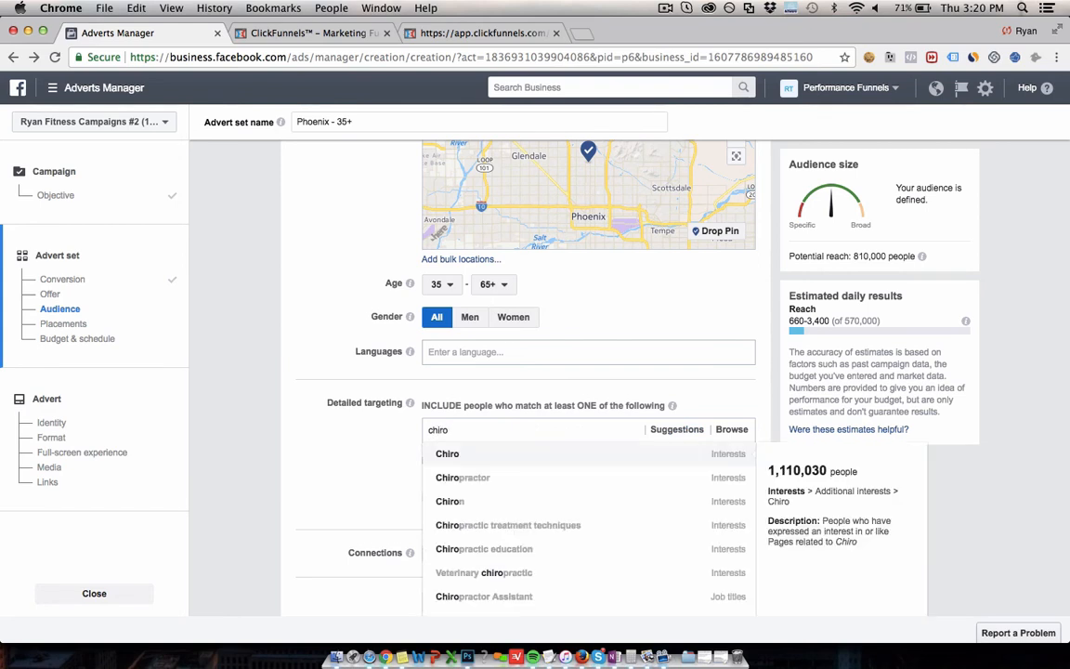
{"action": "left_click", "coordinate": [463, 477]}
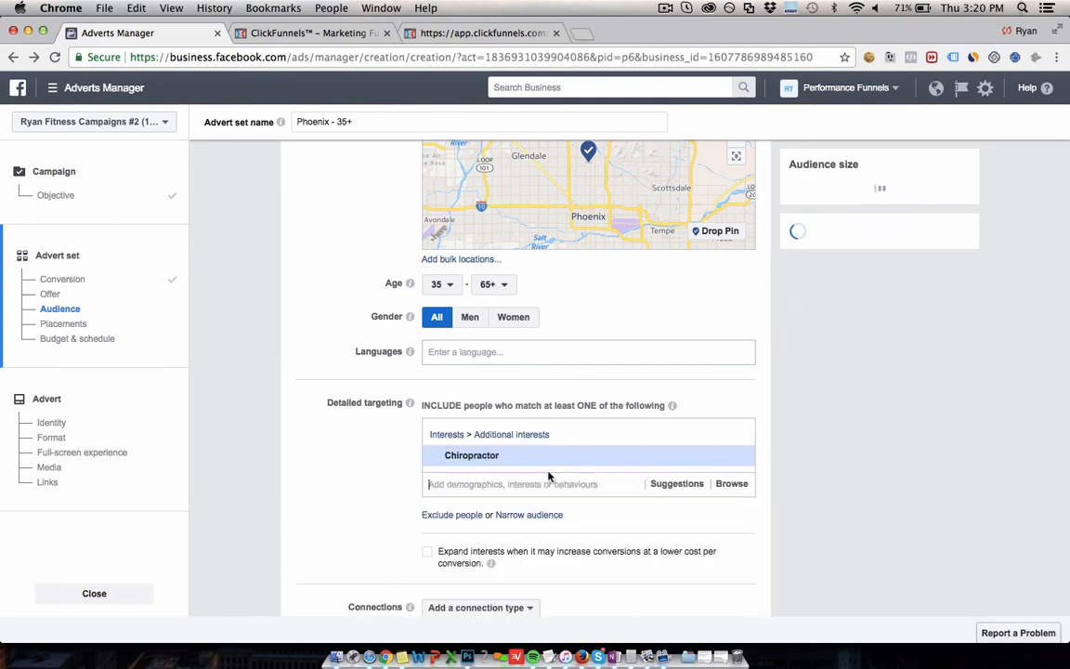
- Add suggested interests Spine-health, BackCare, Joint stiffness, Lumbar vertebrae, Sciatic nerve and Poor posture
{"action": "scroll", "scroll_direction": "down", "scroll_amount": 3}
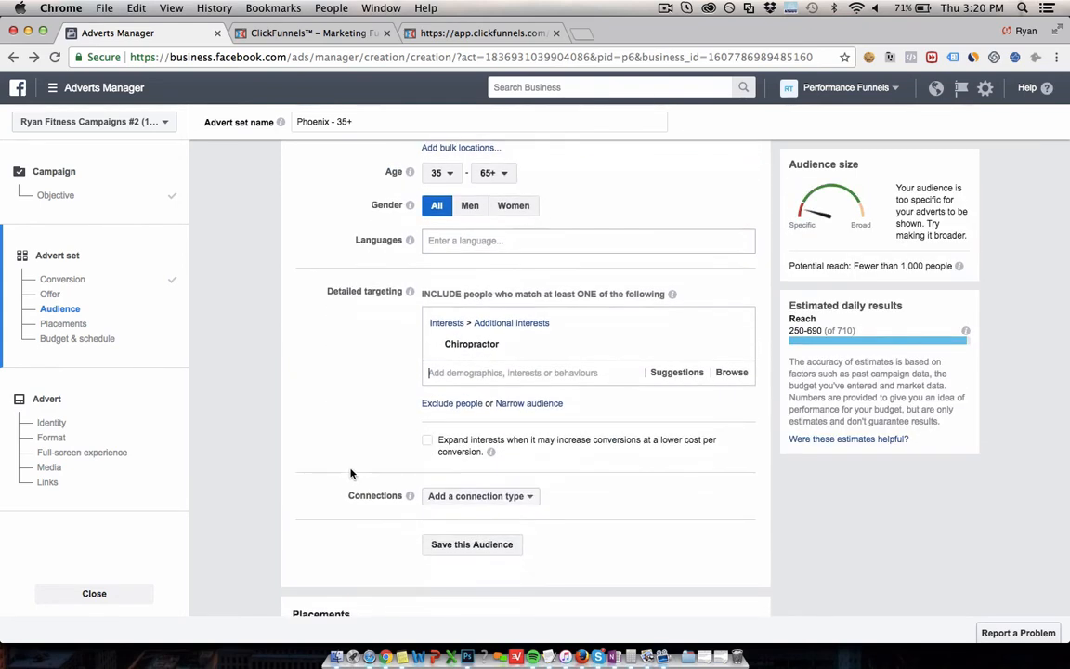
{"action": "mouse_move", "coordinate": [518, 364]}
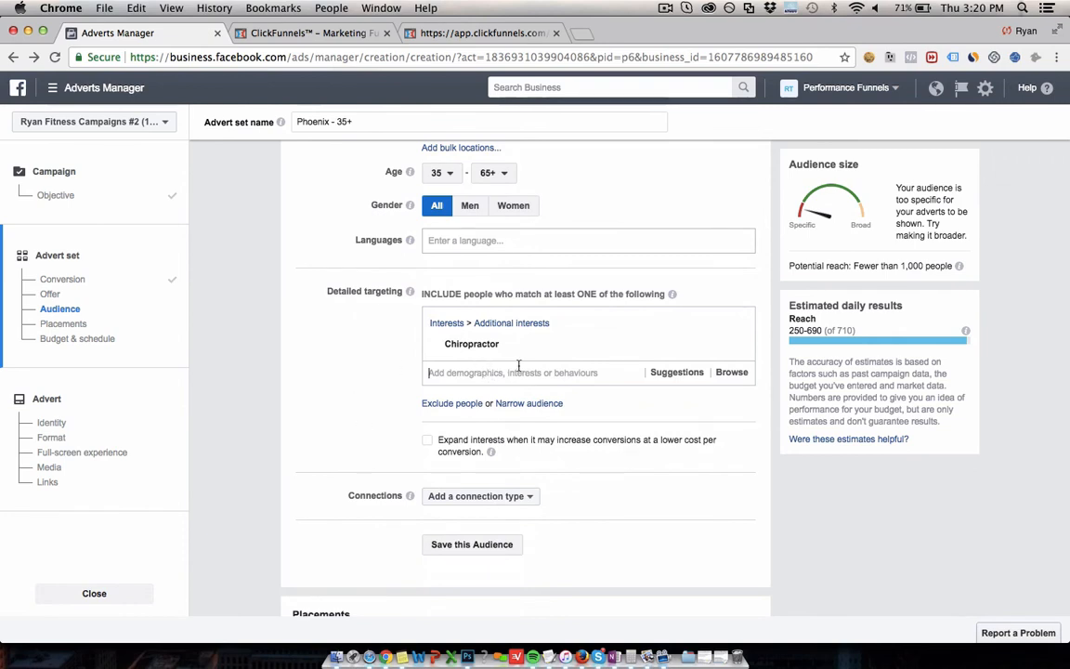
{"action": "left_click", "coordinate": [676, 372]}
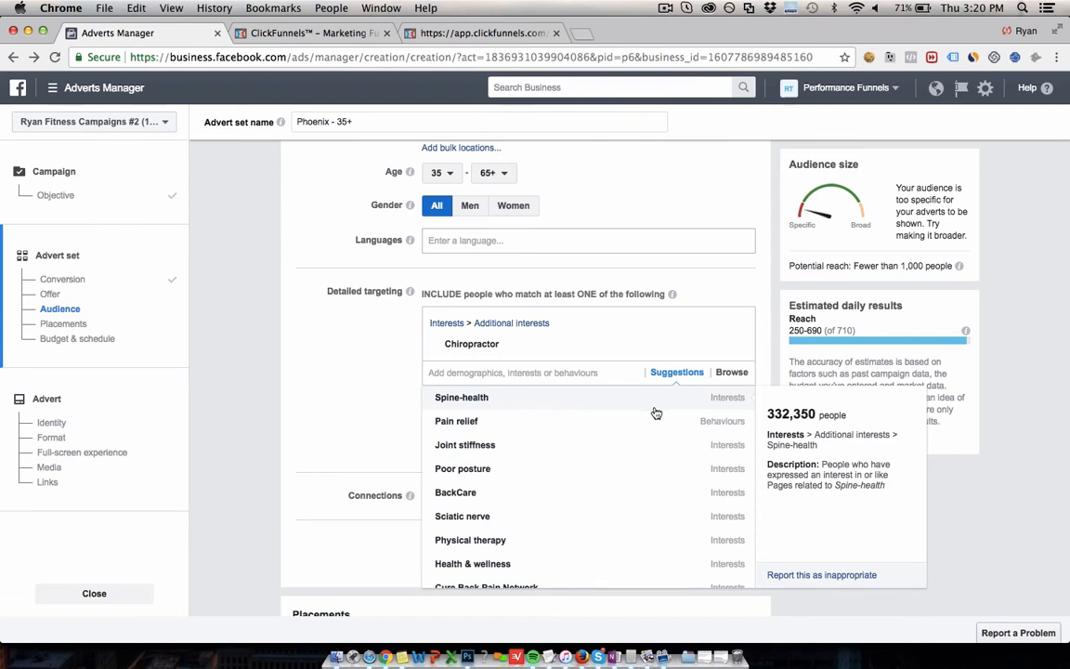
{"action": "left_click", "coordinate": [461, 398]}
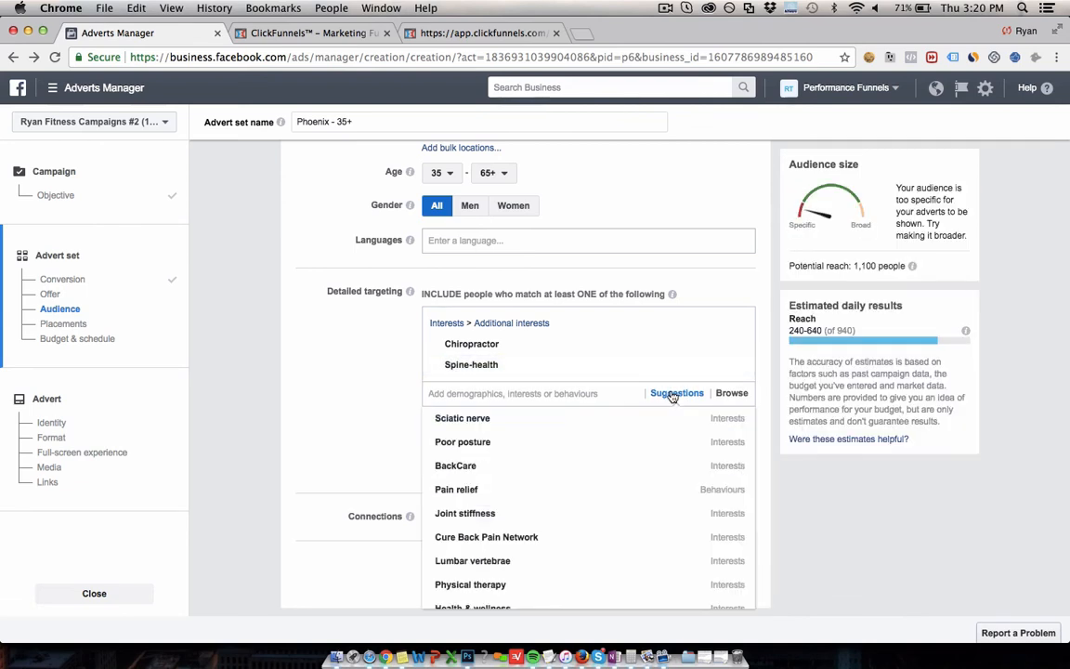
{"action": "left_click", "coordinate": [455, 464]}
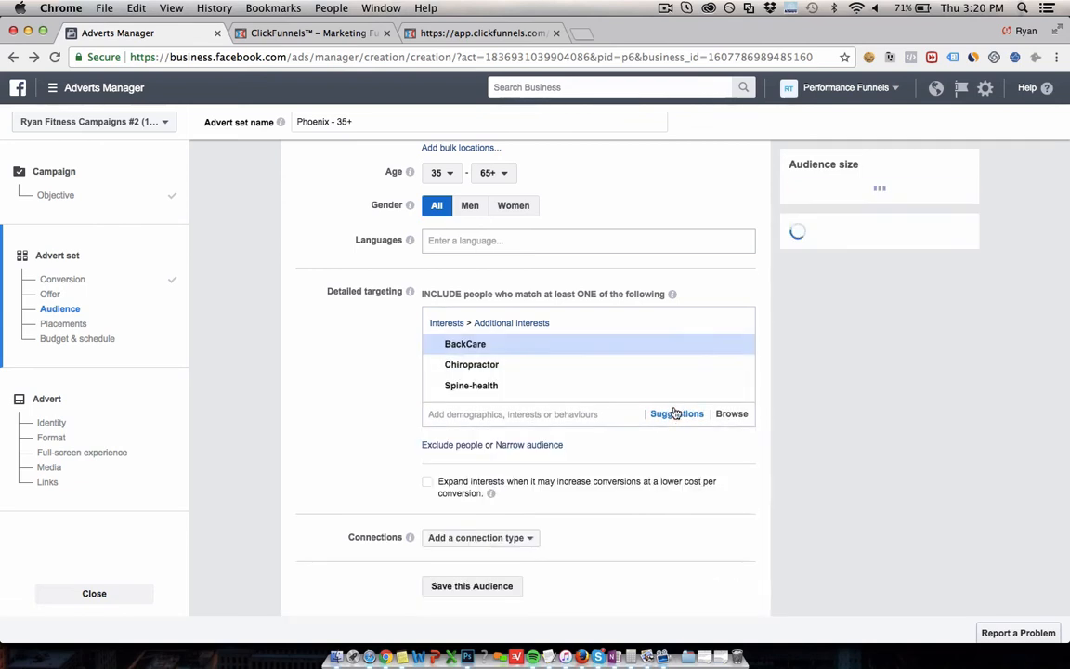
{"action": "left_click", "coordinate": [676, 412]}
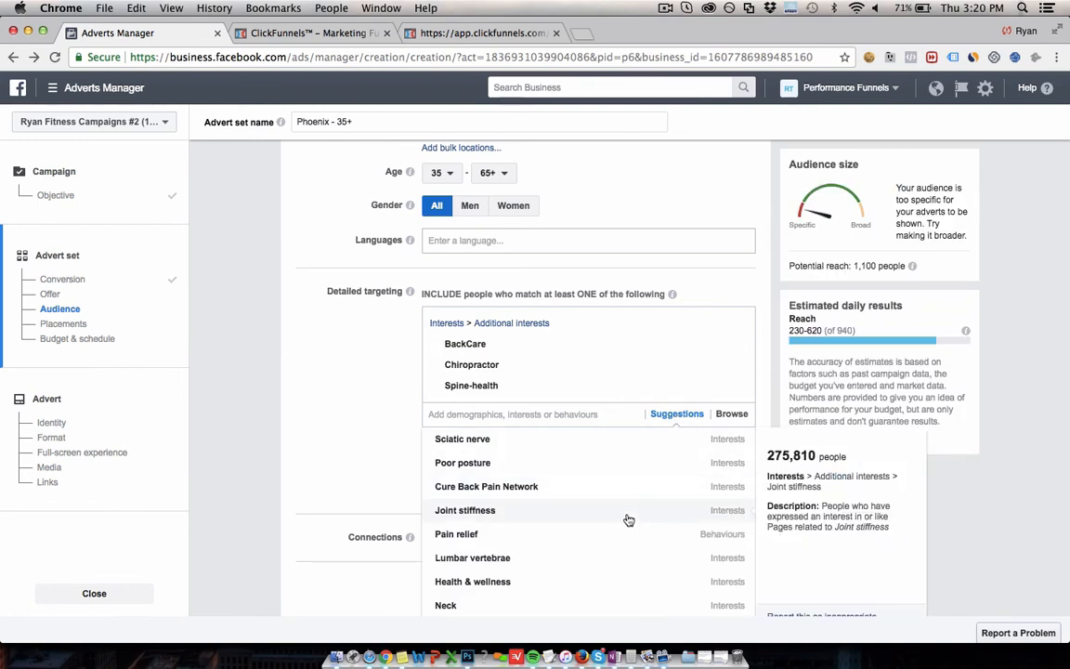
{"action": "left_click", "coordinate": [464, 509]}
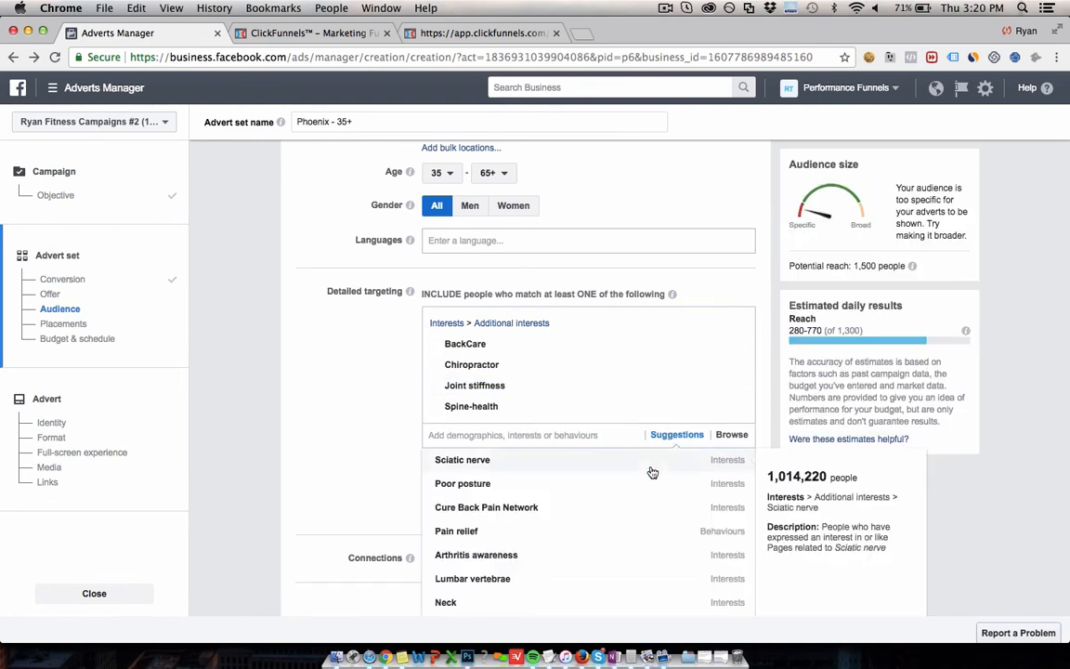
{"action": "mouse_move", "coordinate": [624, 578]}
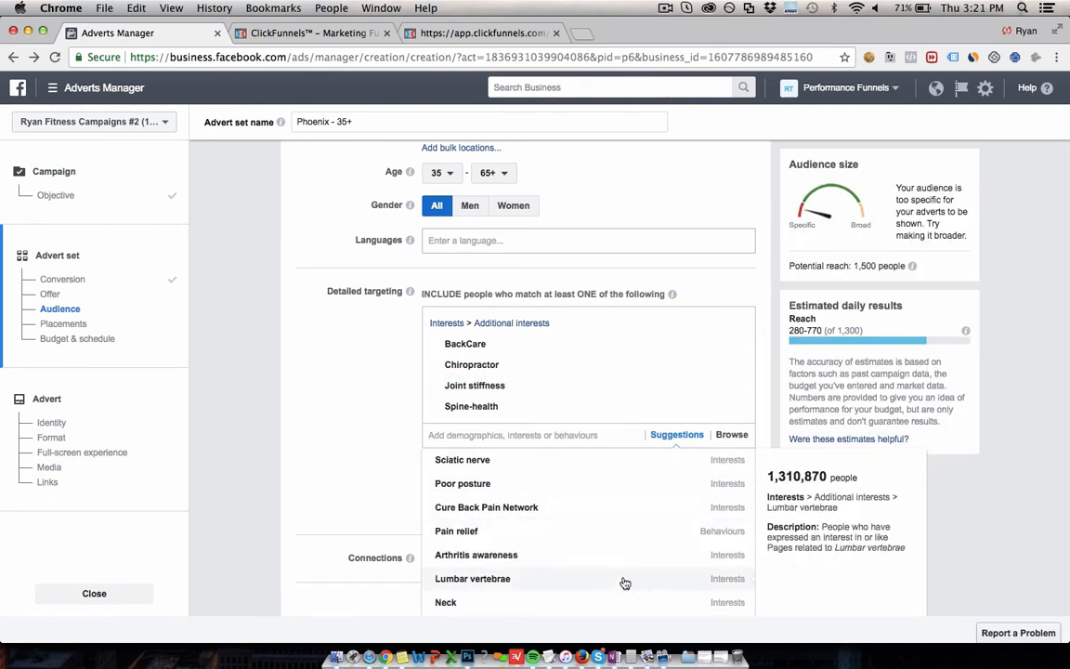
{"action": "left_click", "coordinate": [471, 578]}
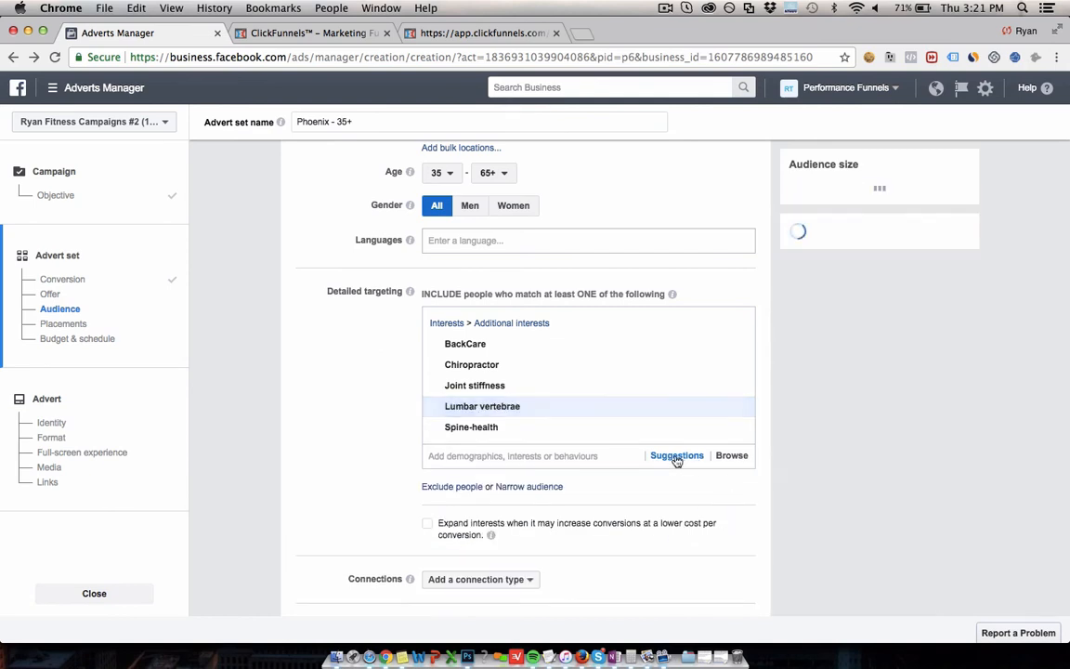
{"action": "left_click", "coordinate": [676, 455]}
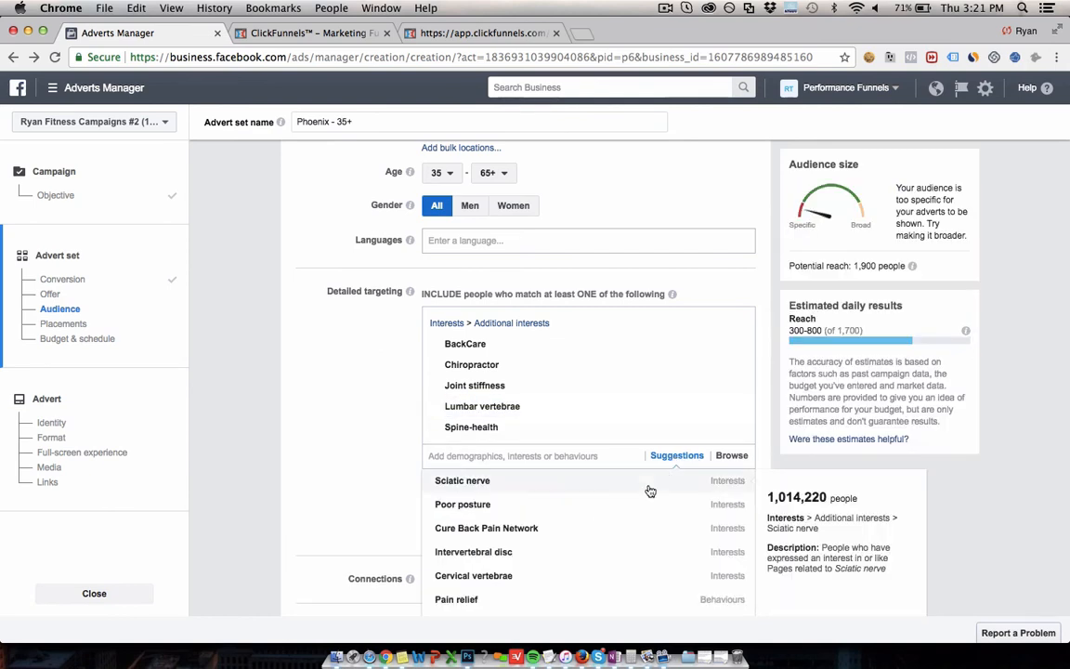
{"action": "left_click", "coordinate": [460, 479]}
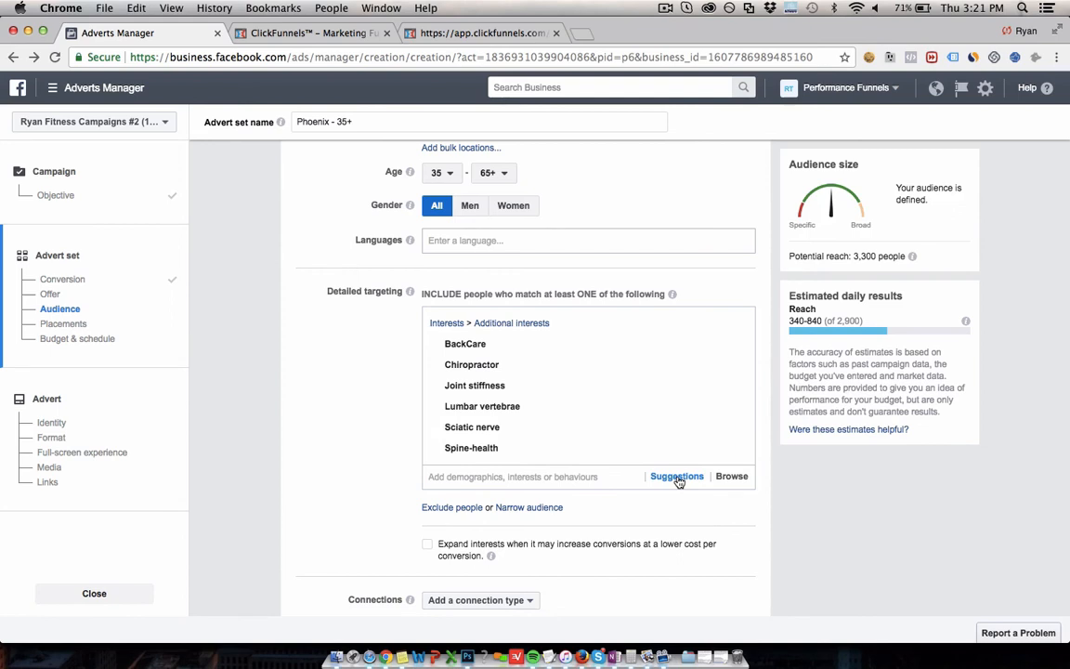
{"action": "left_click", "coordinate": [676, 475]}
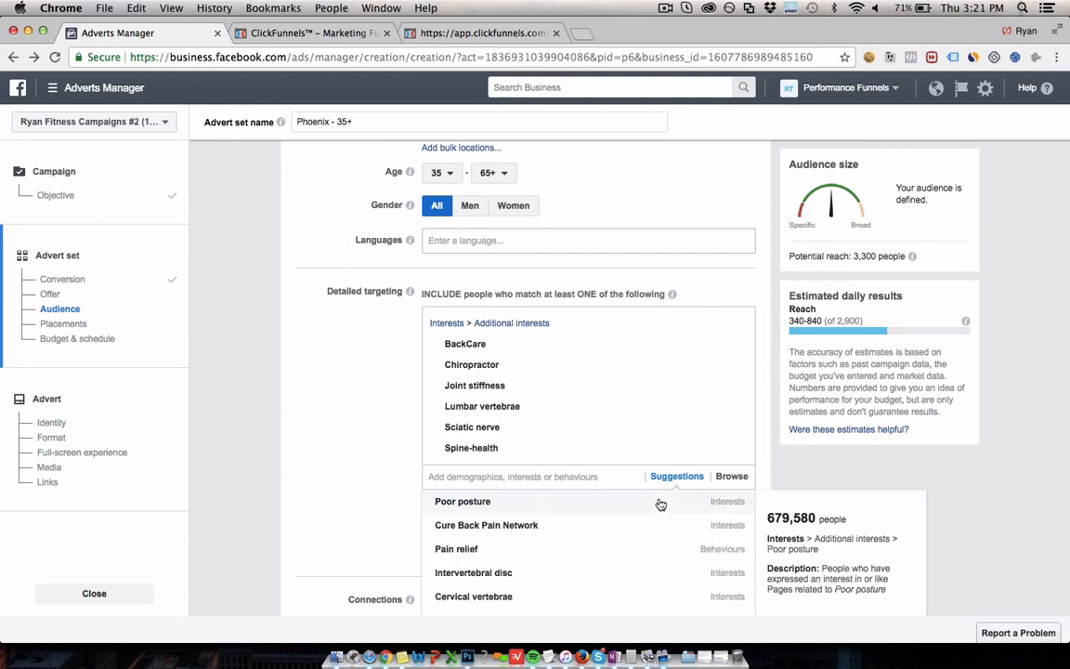
{"action": "left_click", "coordinate": [463, 501]}
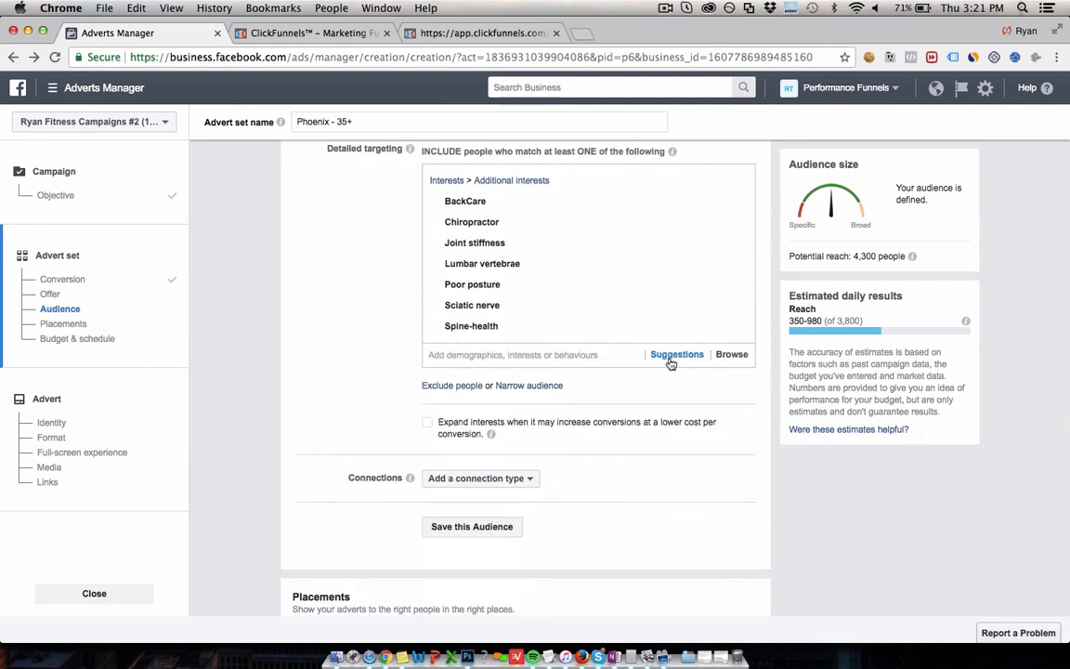
- Add Arthritis awareness and Vertebral column from further suggestions to the Phoenix targeting
{"action": "left_click", "coordinate": [676, 353]}
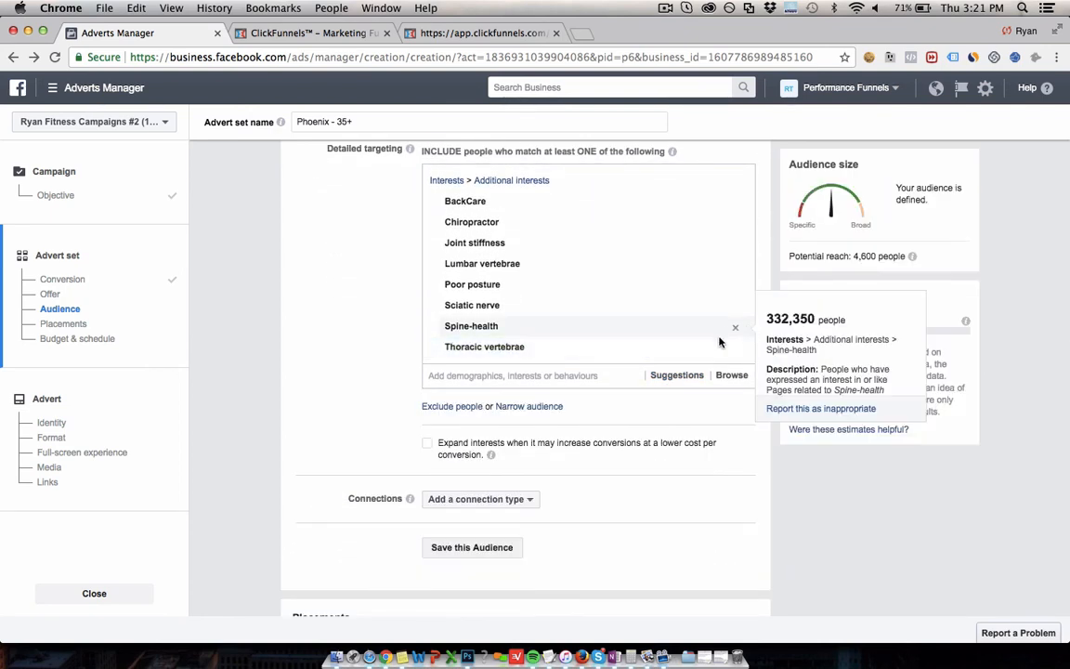
{"action": "left_click", "coordinate": [676, 375]}
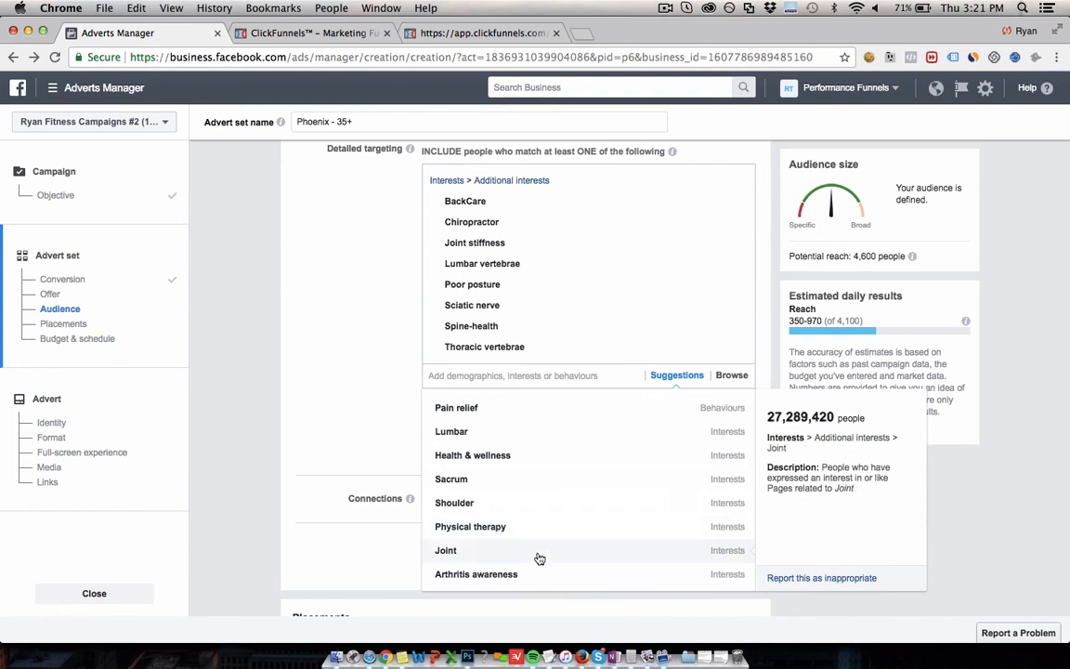
{"action": "mouse_move", "coordinate": [476, 572]}
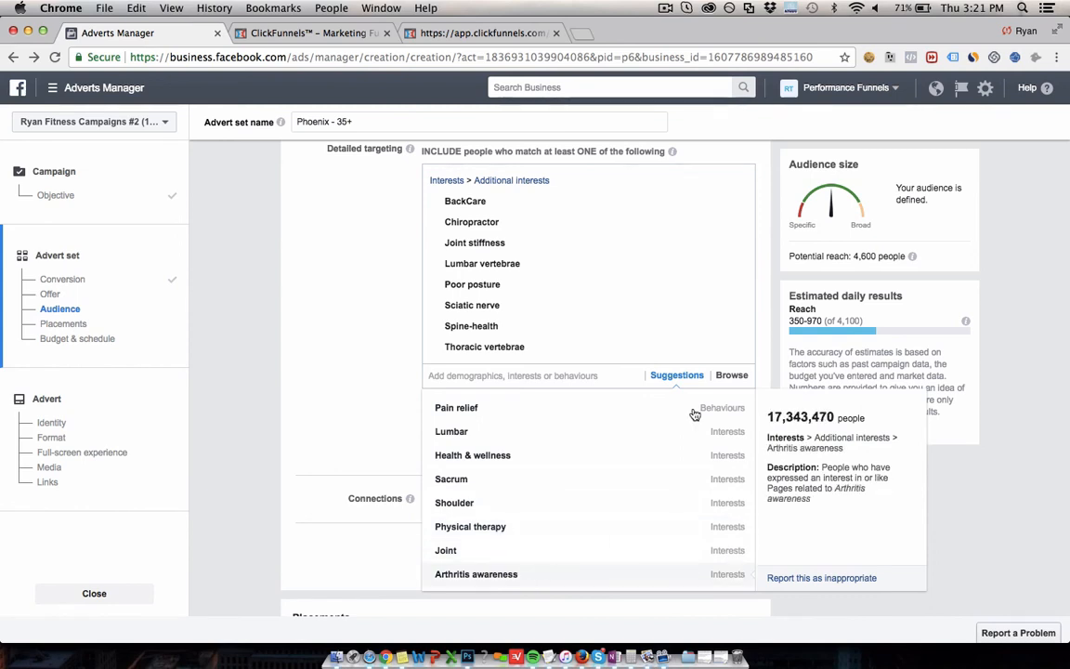
{"action": "left_click", "coordinate": [475, 572]}
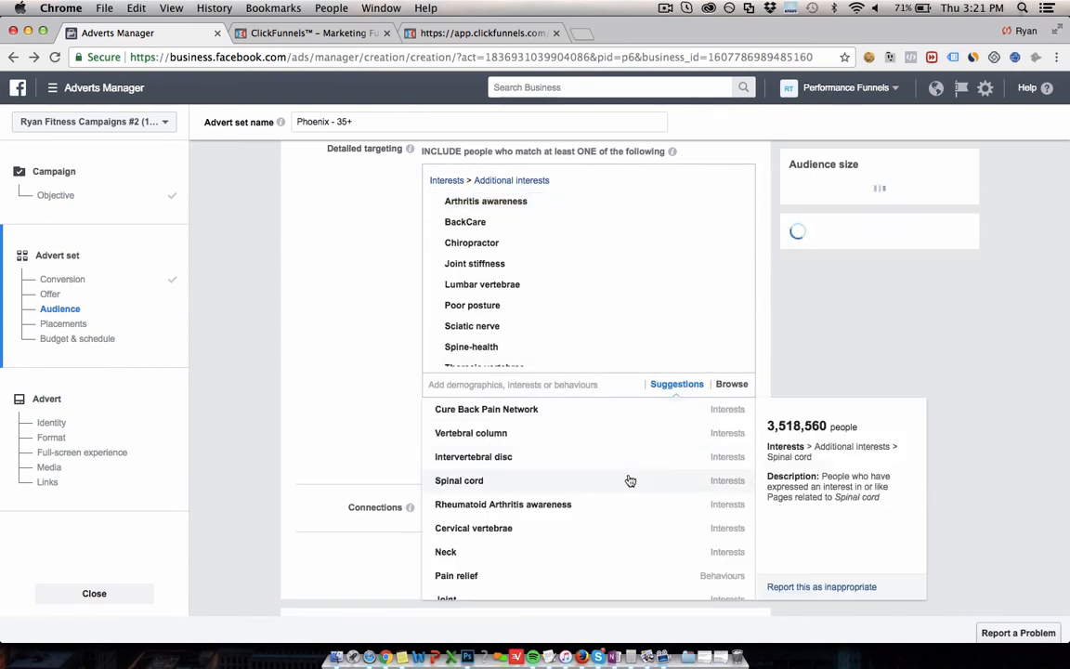
{"action": "left_click", "coordinate": [472, 433]}
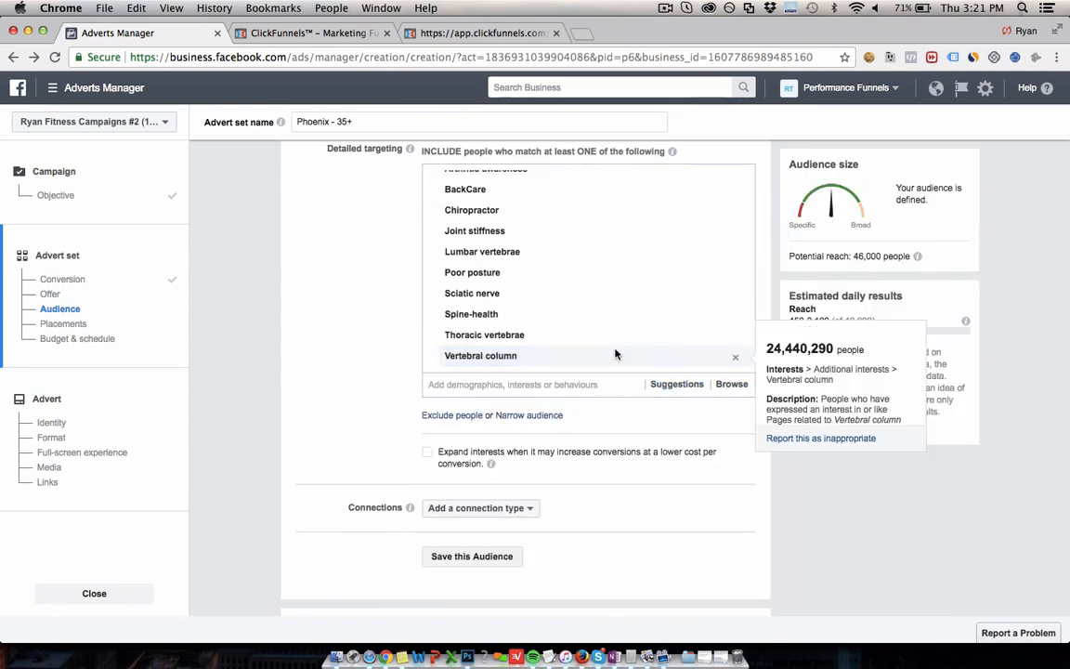
{"action": "mouse_move", "coordinate": [535, 362]}
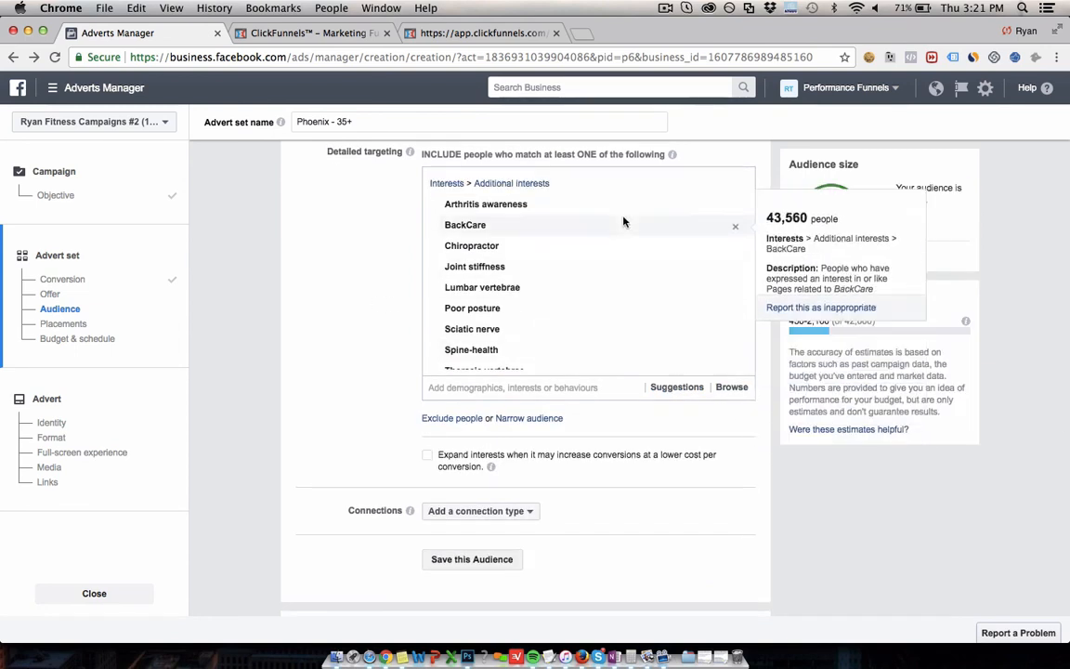
{"action": "scroll", "scroll_direction": "down", "scroll_amount": 3}
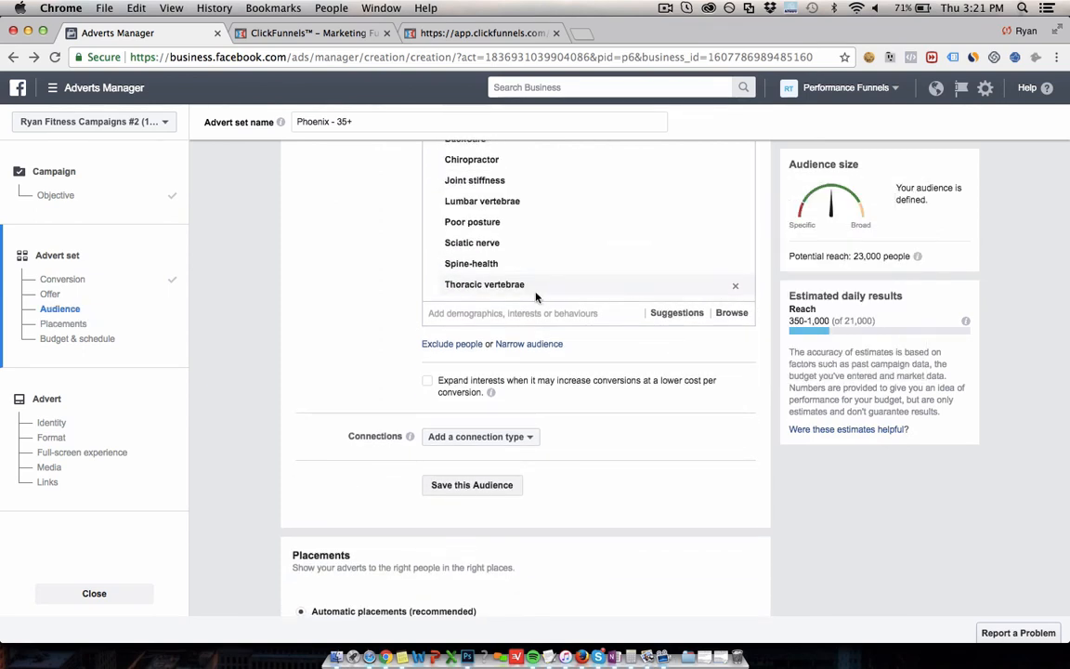
{"action": "scroll", "scroll_direction": "up", "scroll_amount": 3}
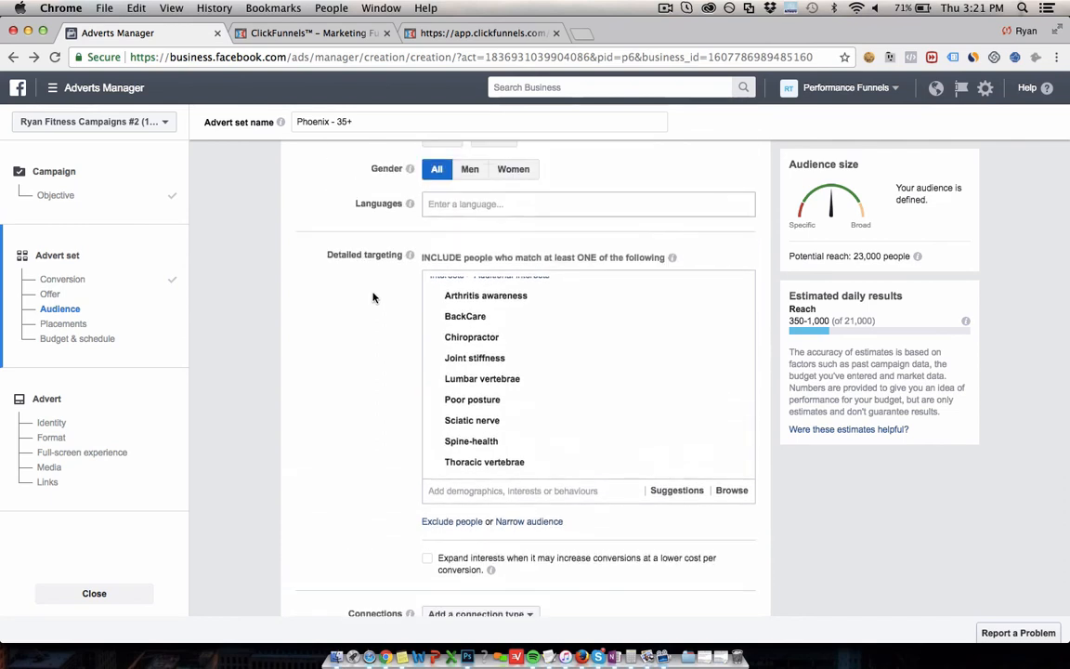
{"action": "mouse_move", "coordinate": [893, 360]}
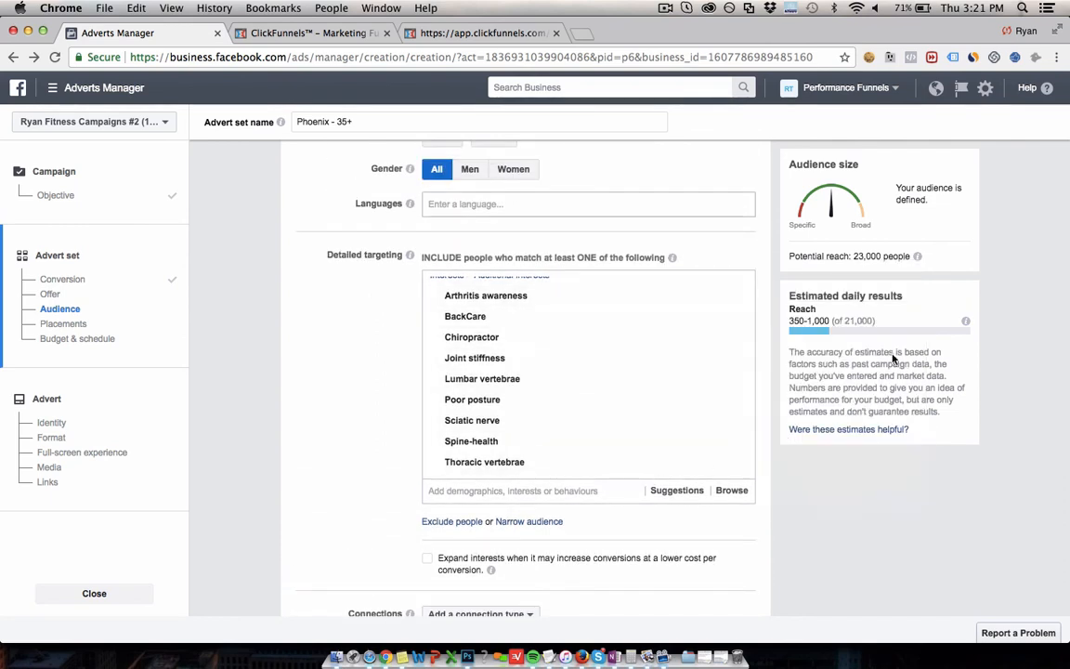
{"action": "mouse_move", "coordinate": [846, 268]}
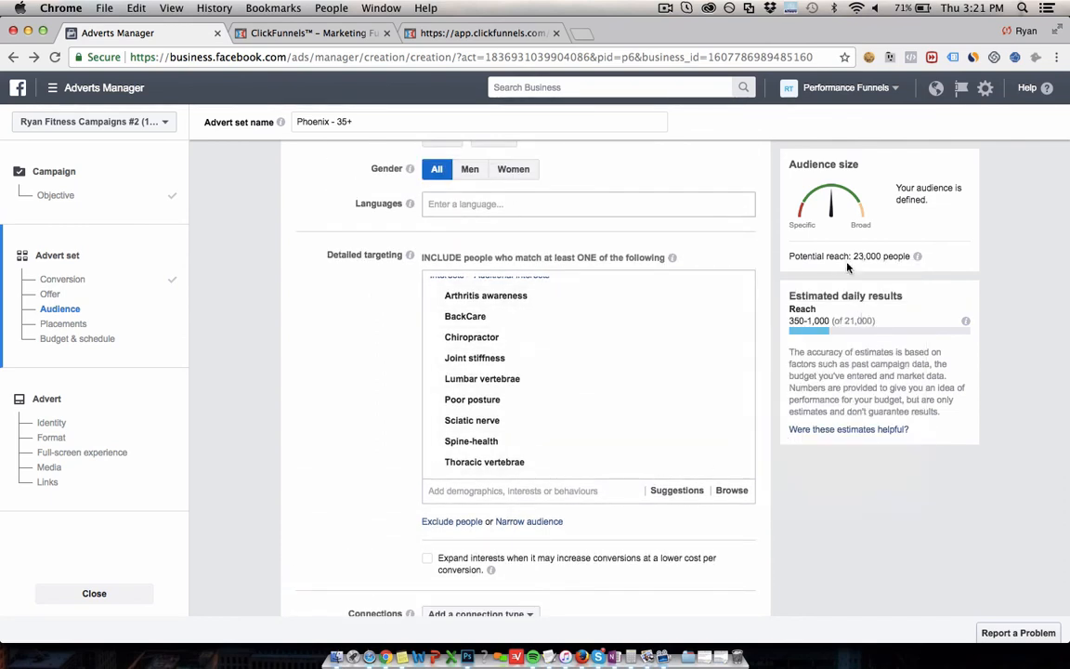
{"action": "mouse_move", "coordinate": [464, 315]}
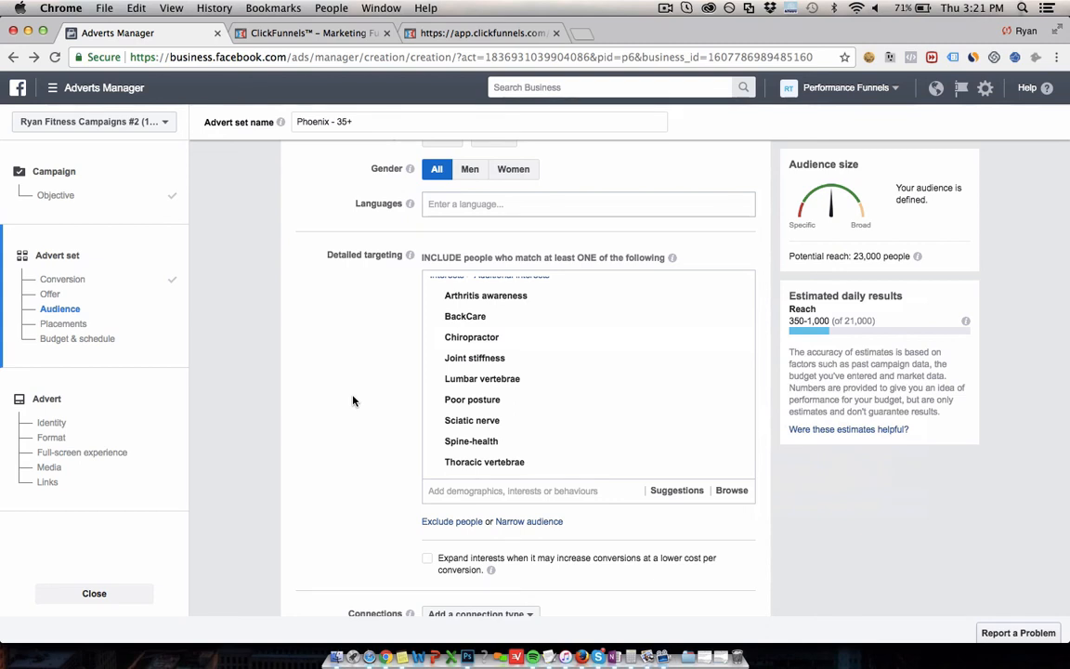
{"action": "mouse_move", "coordinate": [471, 400]}
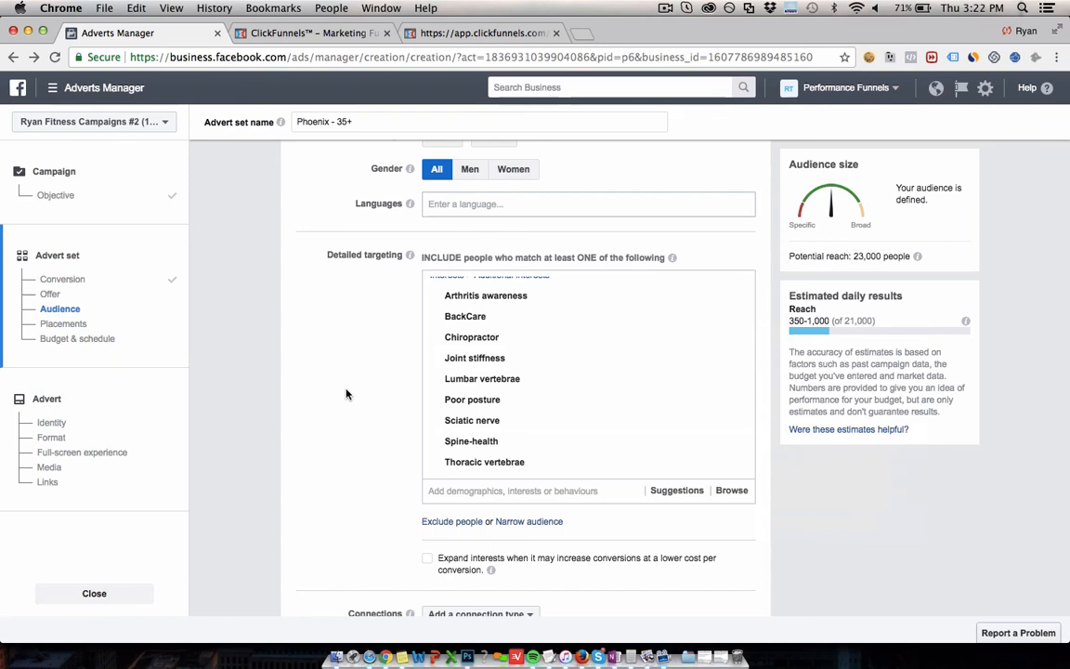
{"action": "mouse_move", "coordinate": [486, 295]}
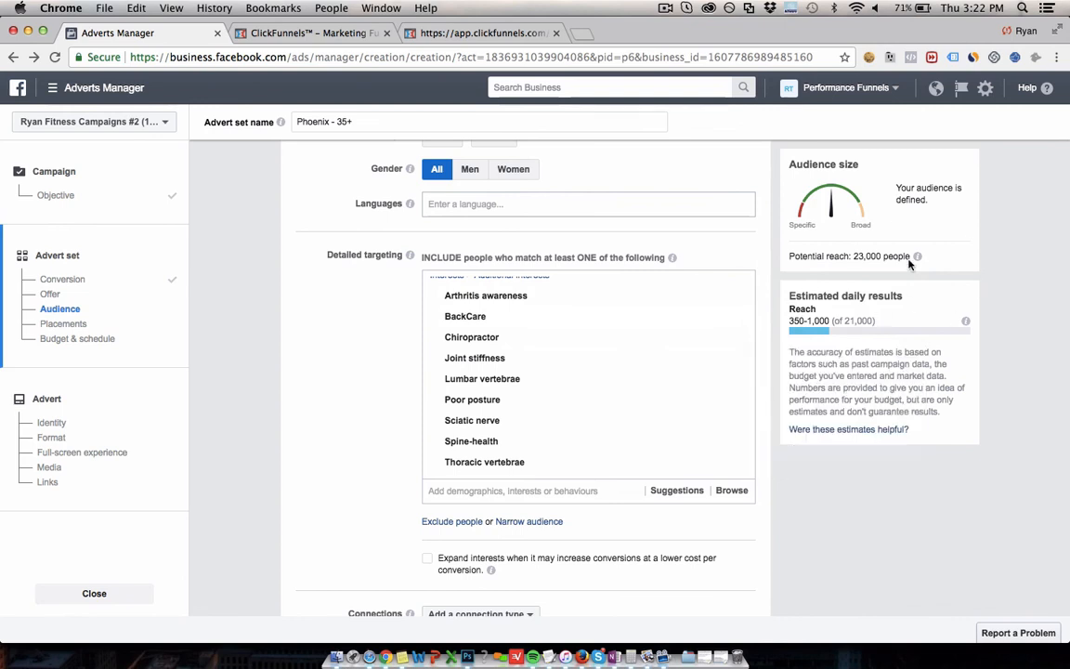
{"action": "scroll", "scroll_direction": "up", "scroll_amount": 3}
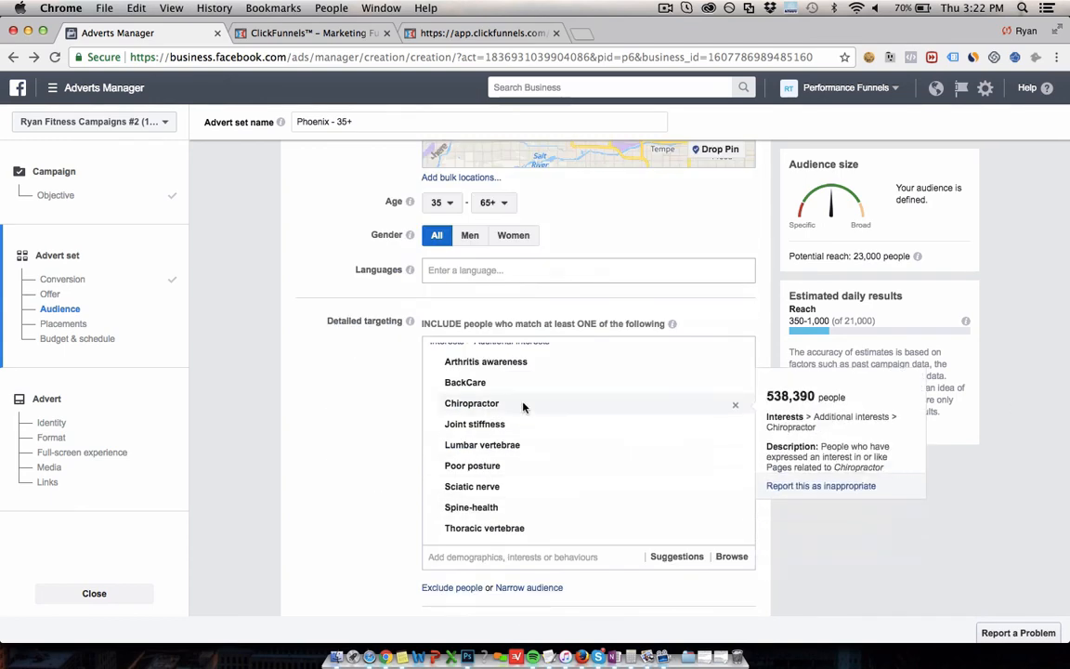
{"action": "mouse_move", "coordinate": [471, 505]}
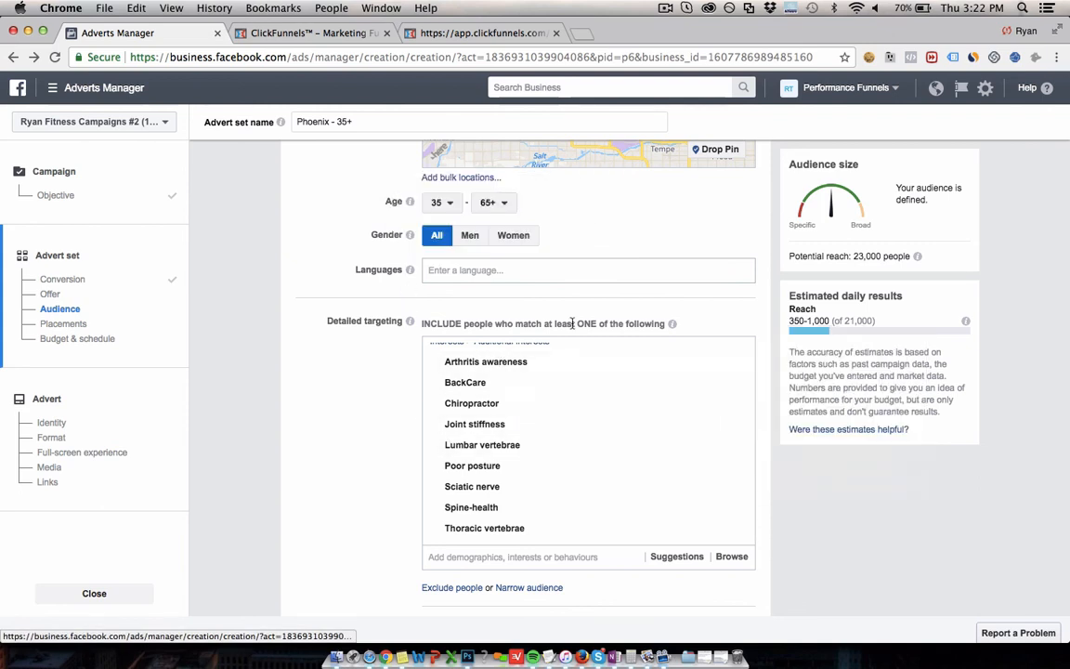
{"action": "mouse_move", "coordinate": [346, 396]}
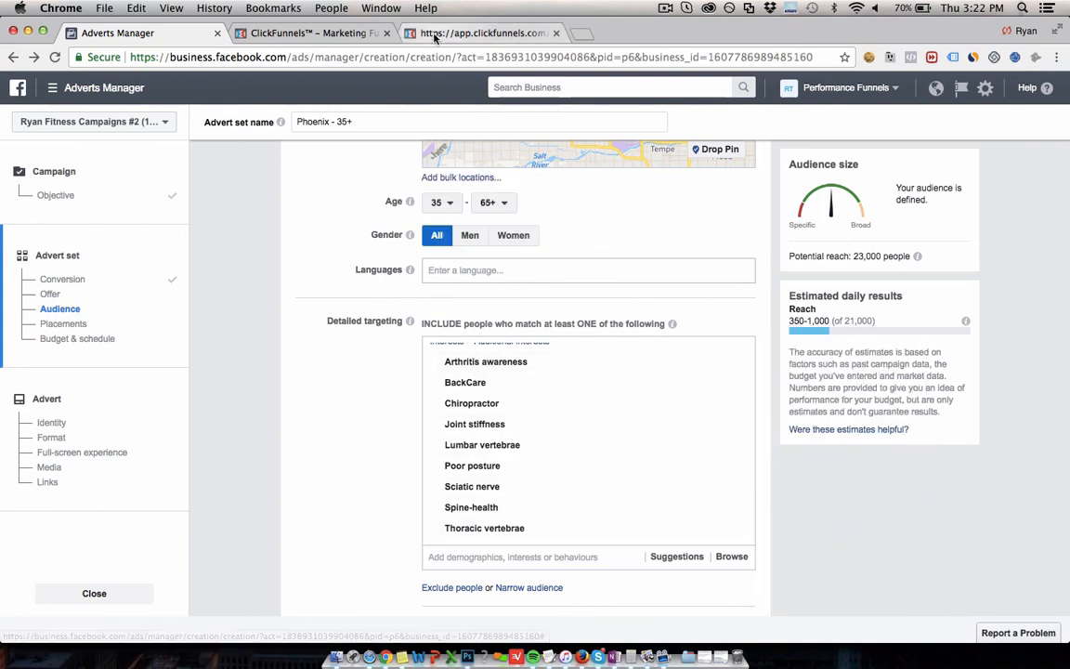
{"action": "left_click", "coordinate": [479, 34]}
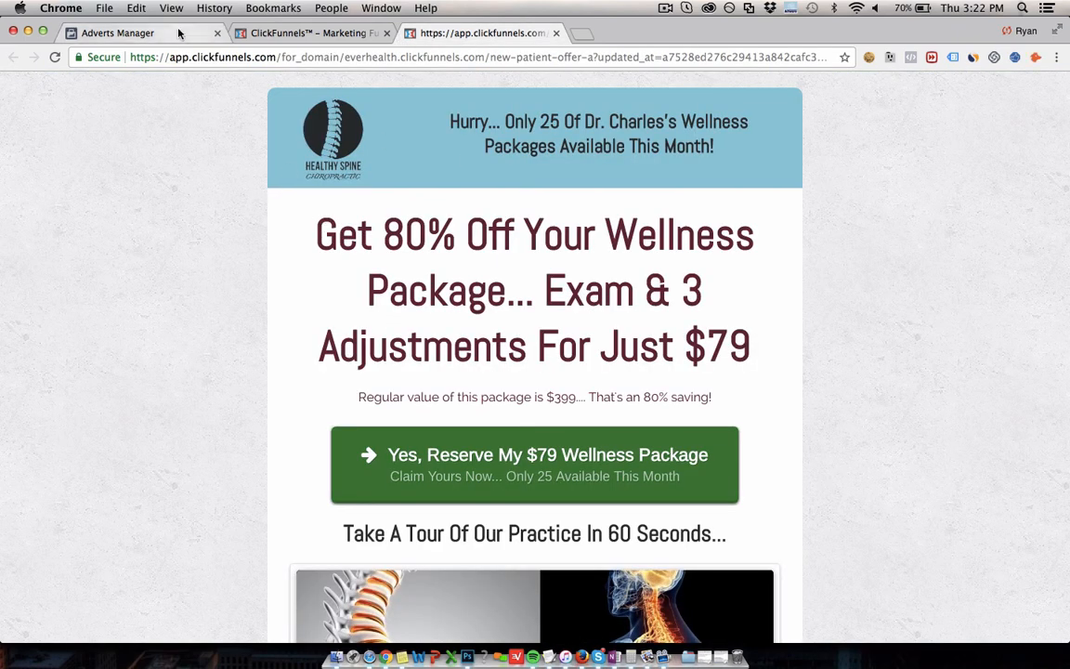
{"action": "left_click", "coordinate": [118, 33]}
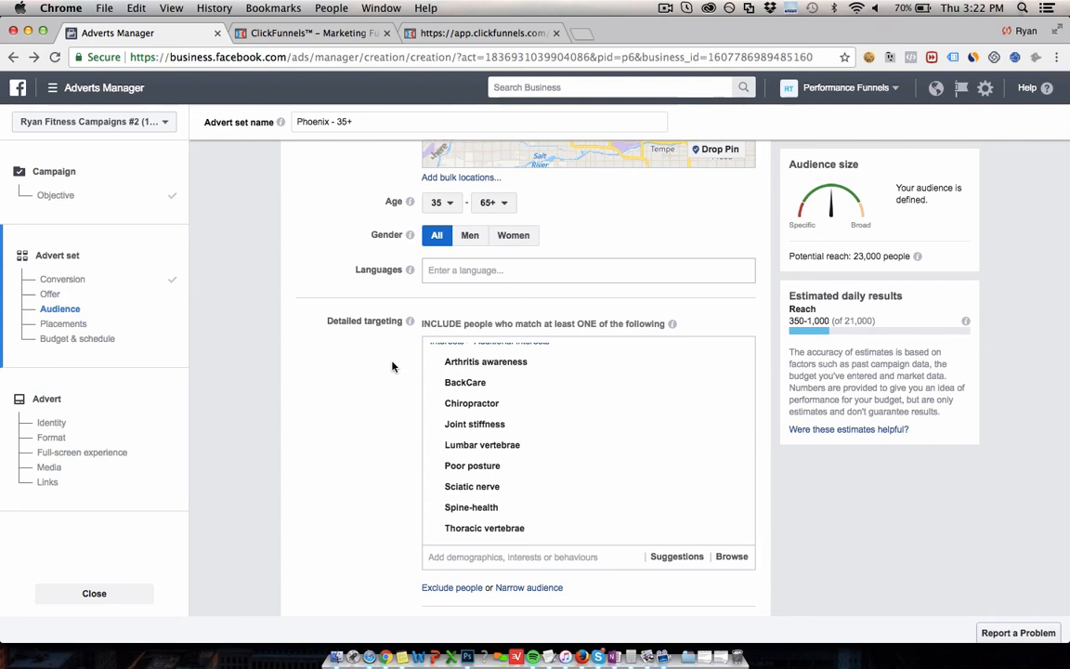
{"action": "mouse_move", "coordinate": [357, 227]}
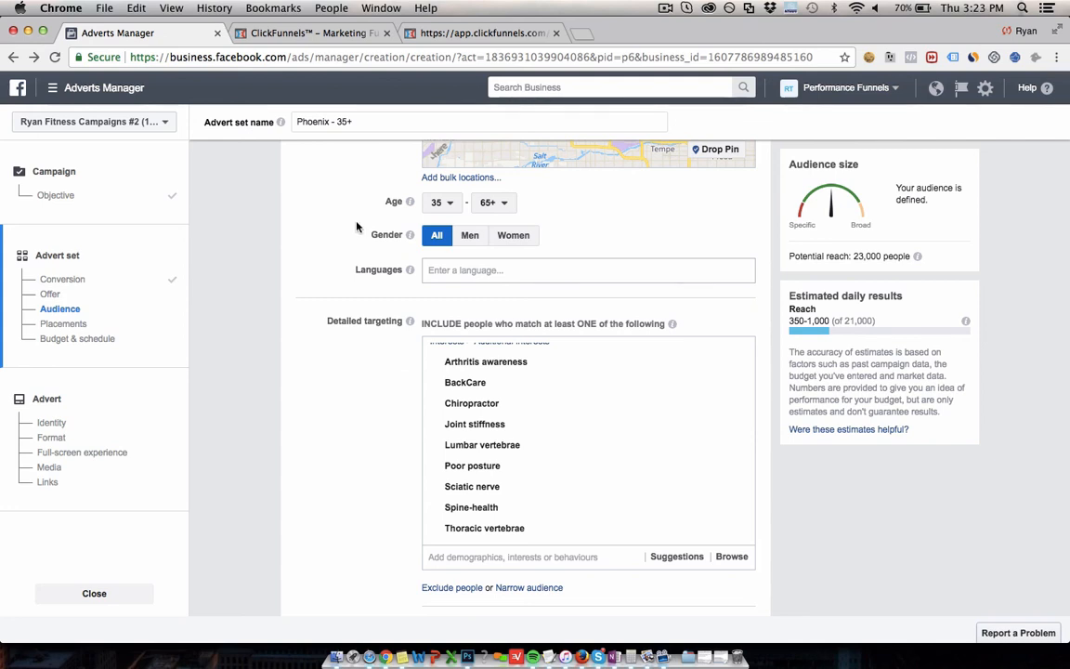
{"action": "left_click", "coordinate": [479, 33]}
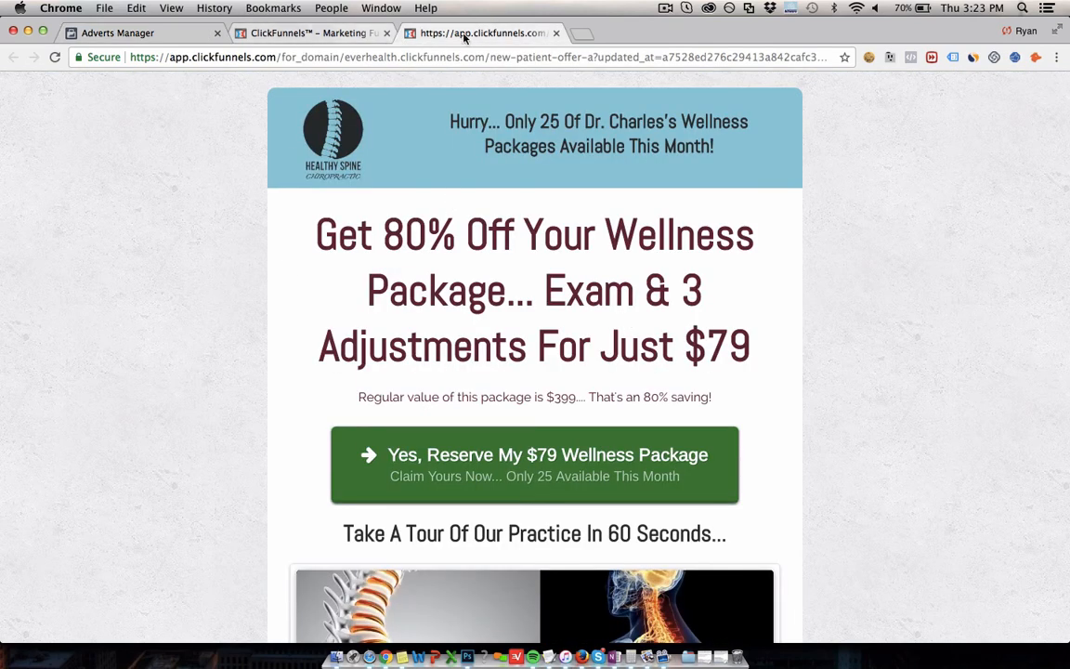
{"action": "mouse_move", "coordinate": [480, 33]}
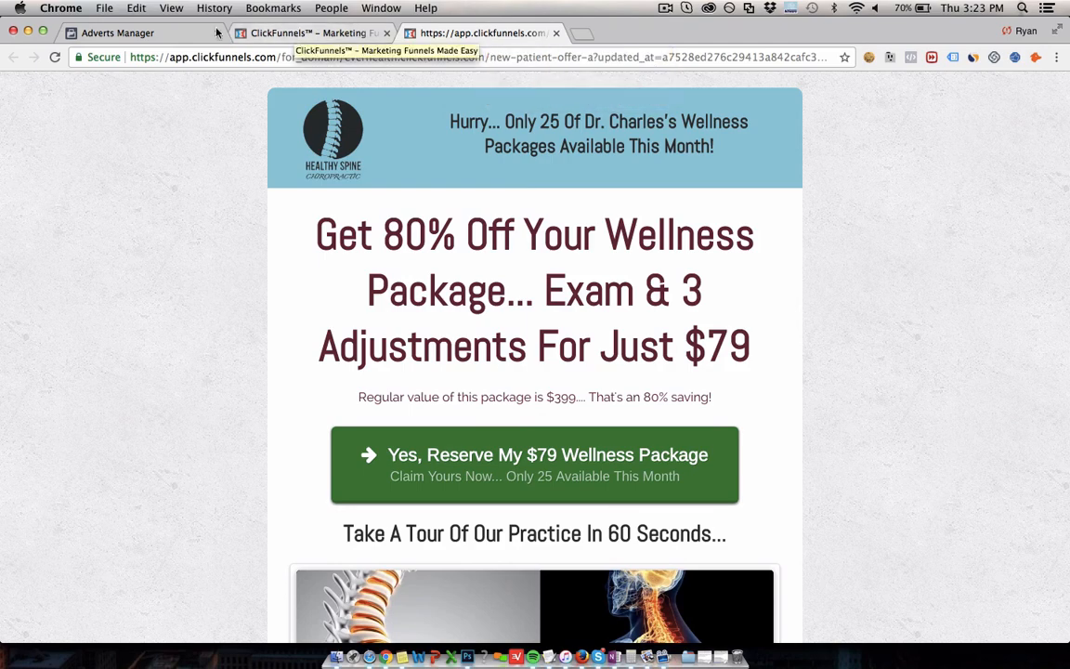
{"action": "left_click", "coordinate": [139, 33]}
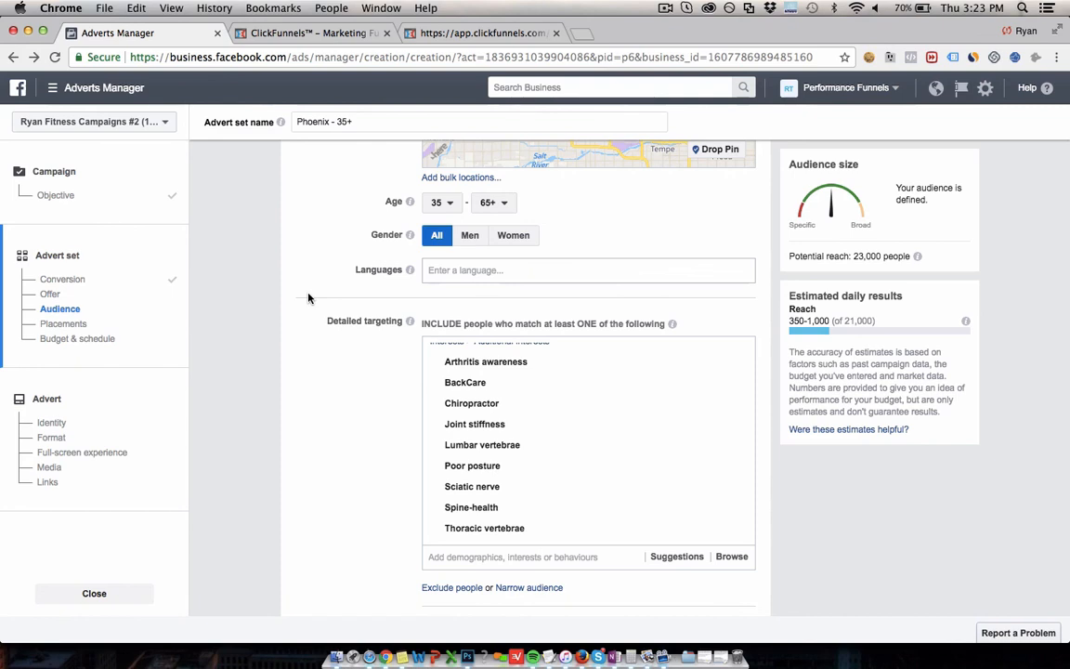
{"action": "left_click", "coordinate": [483, 33]}
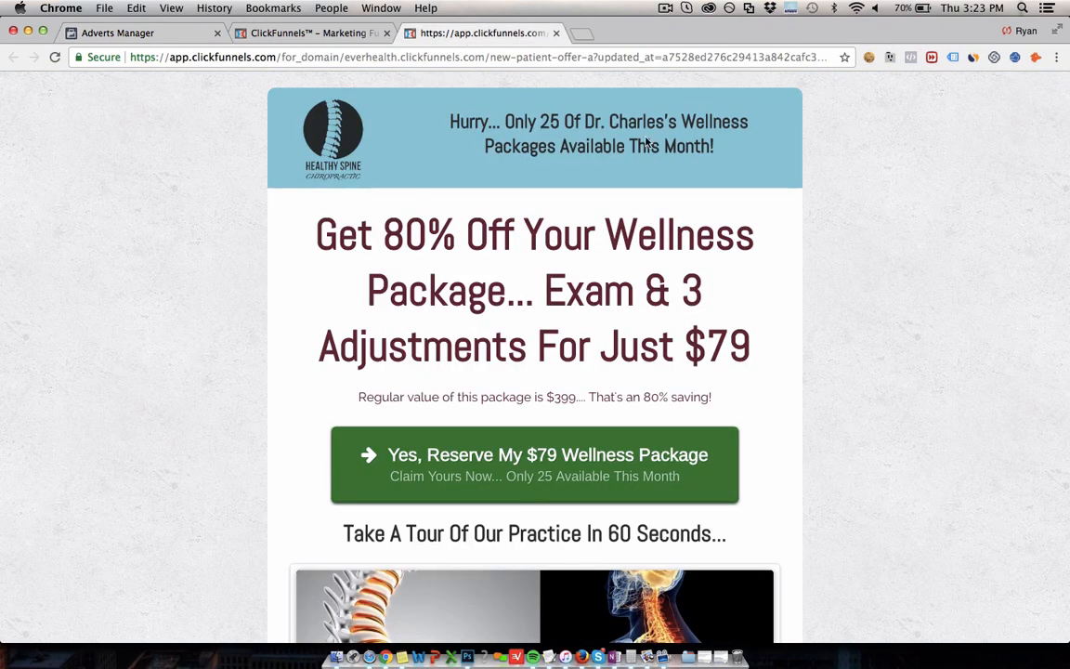
{"action": "mouse_move", "coordinate": [485, 182]}
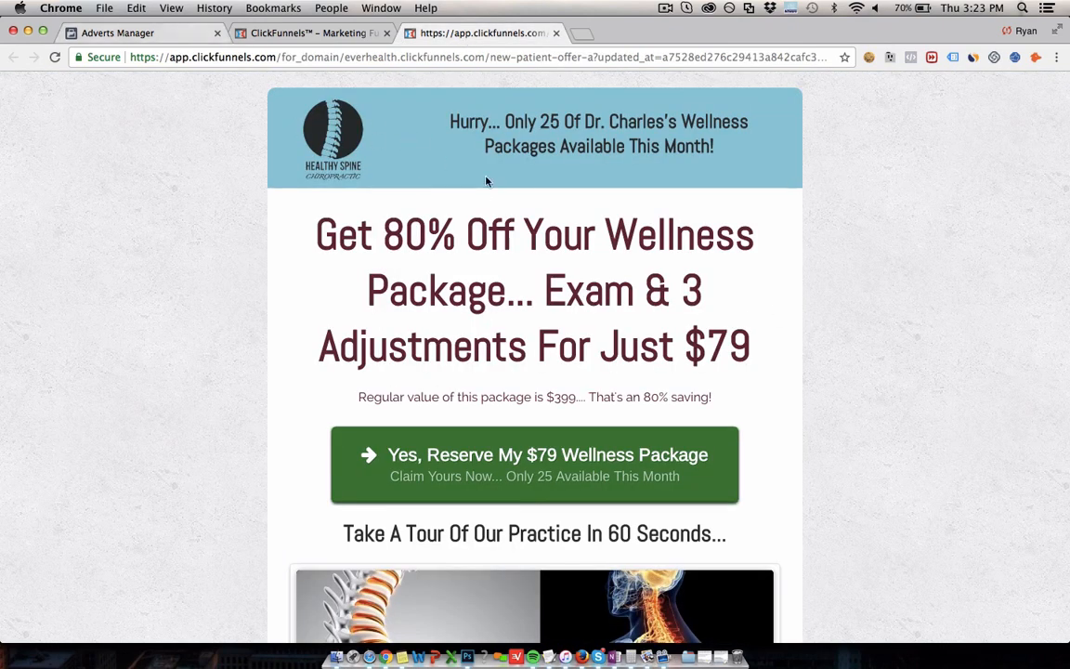
{"action": "left_click", "coordinate": [139, 34]}
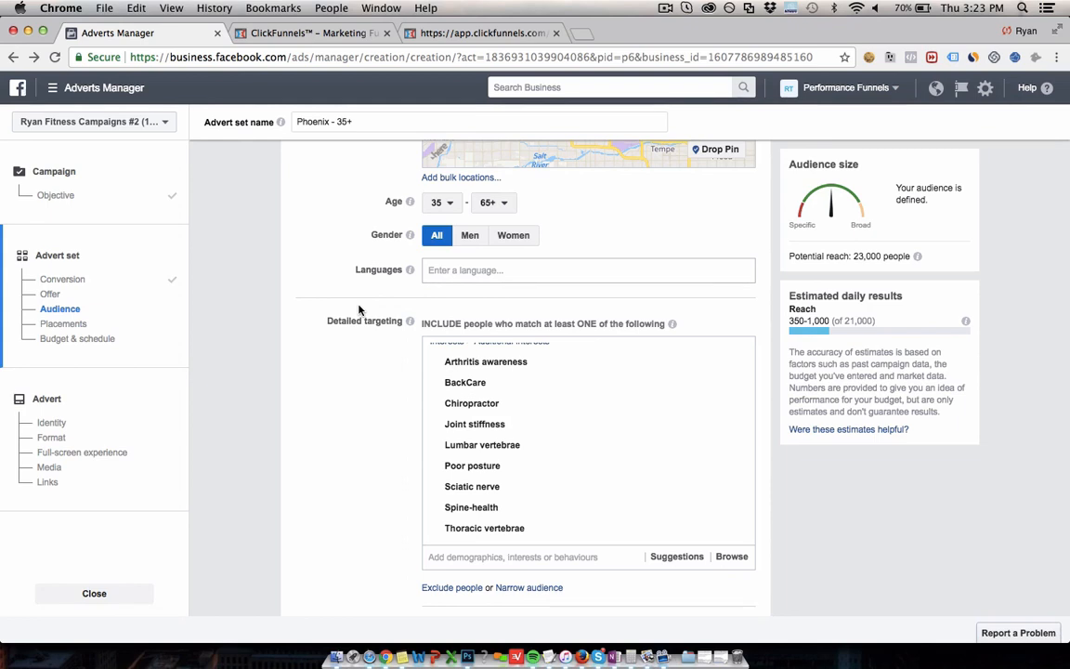
{"action": "mouse_move", "coordinate": [336, 285]}
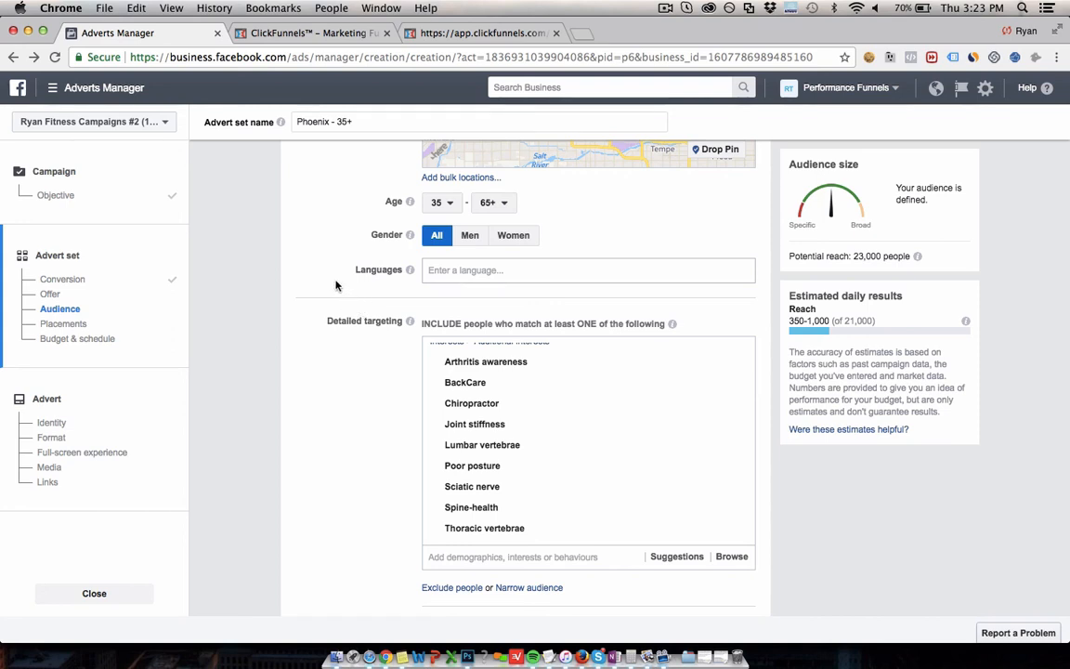
{"action": "mouse_move", "coordinate": [334, 286]}
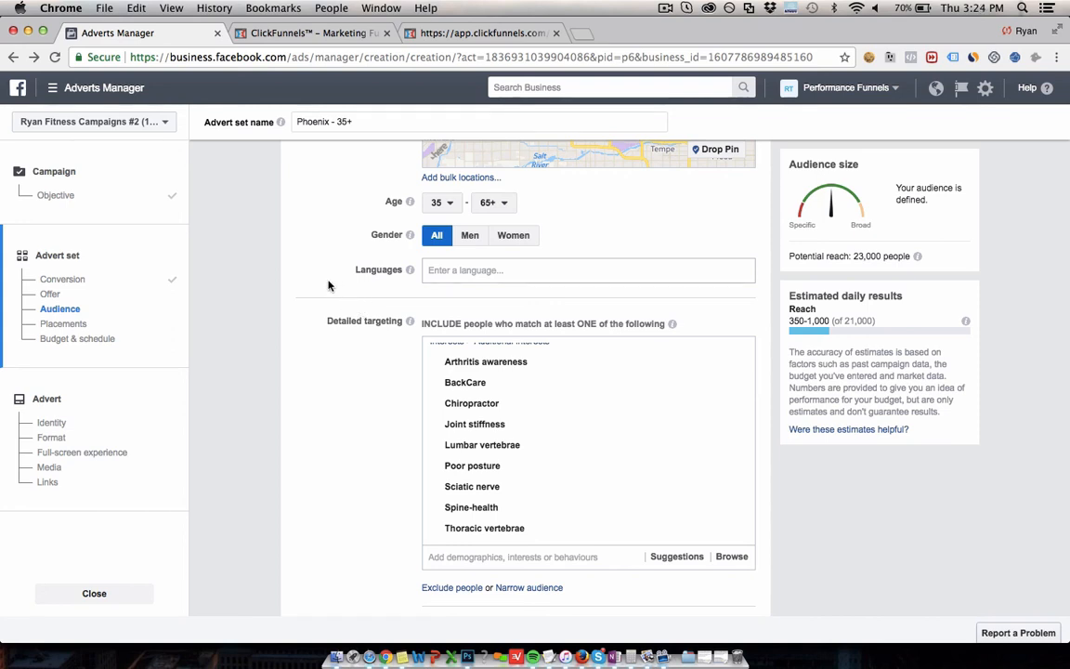
{"action": "mouse_move", "coordinate": [329, 260]}
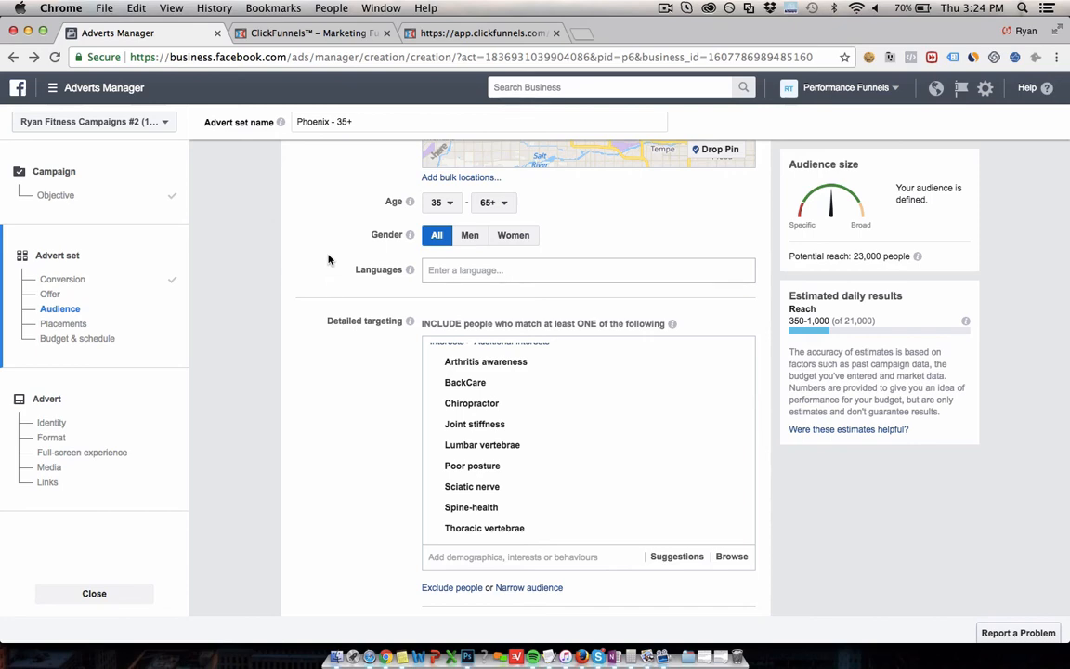